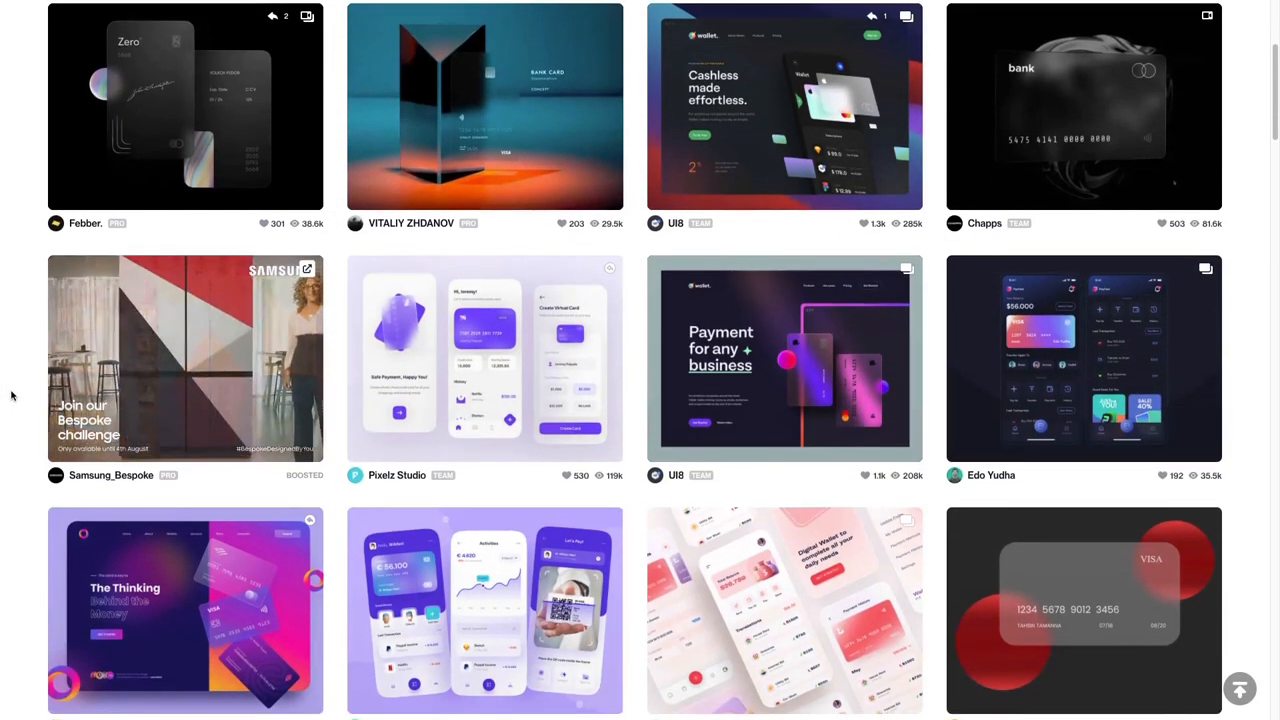
# Step: Scroll through Dribbble's banking-card and wallet app designs for glassmorphism ideas
pyautogui.scroll(-3)
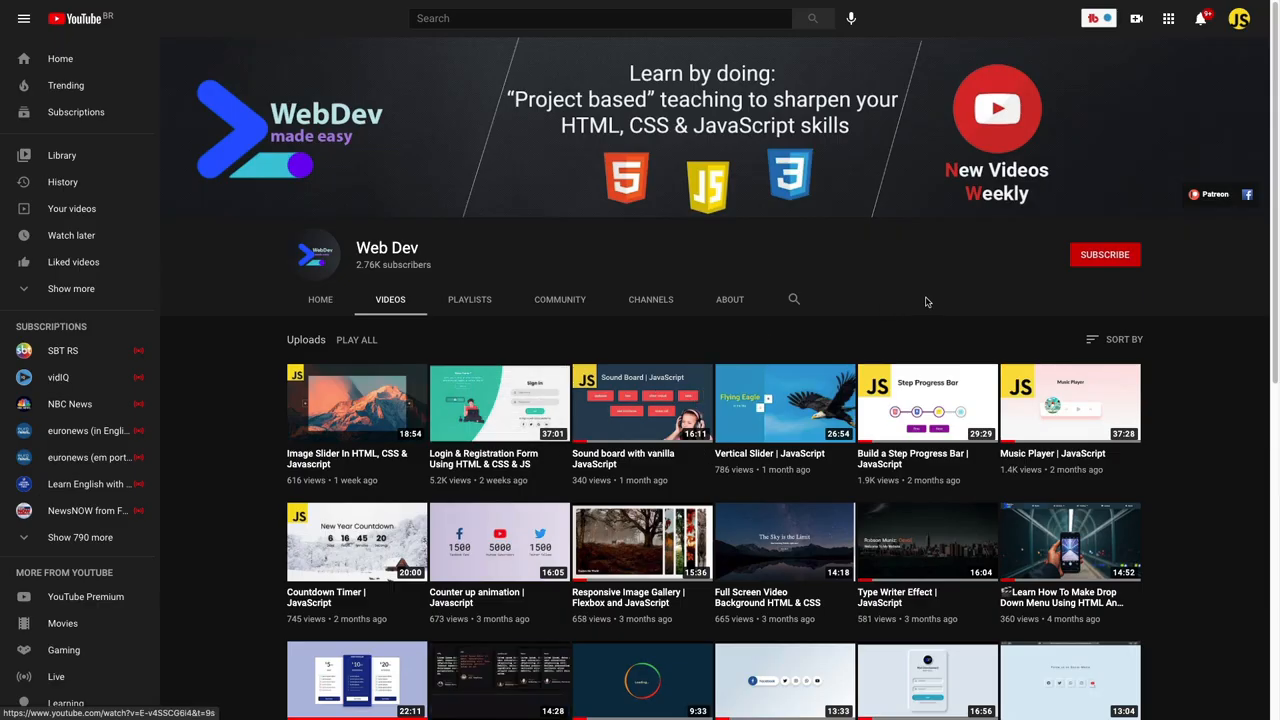
# Step: Subscribe to Web Dev and set the channel bell to All notifications
pyautogui.click(1104, 254)
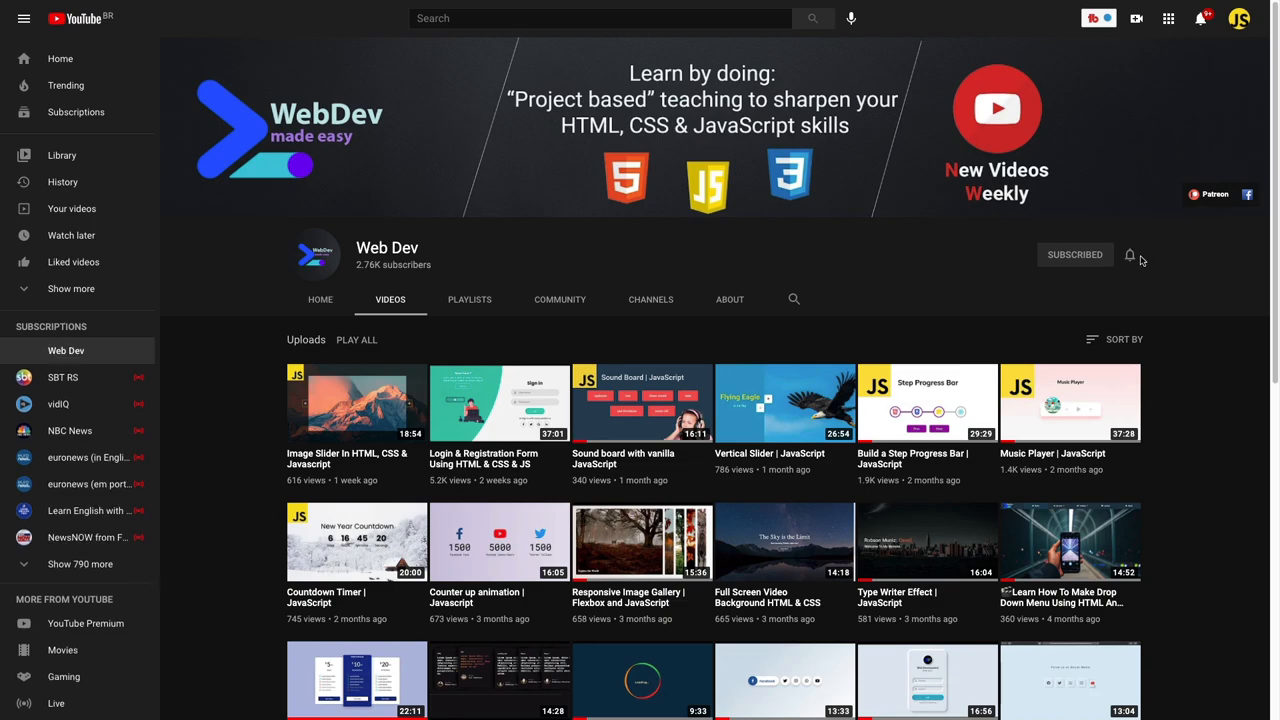
pyautogui.click(1130, 254)
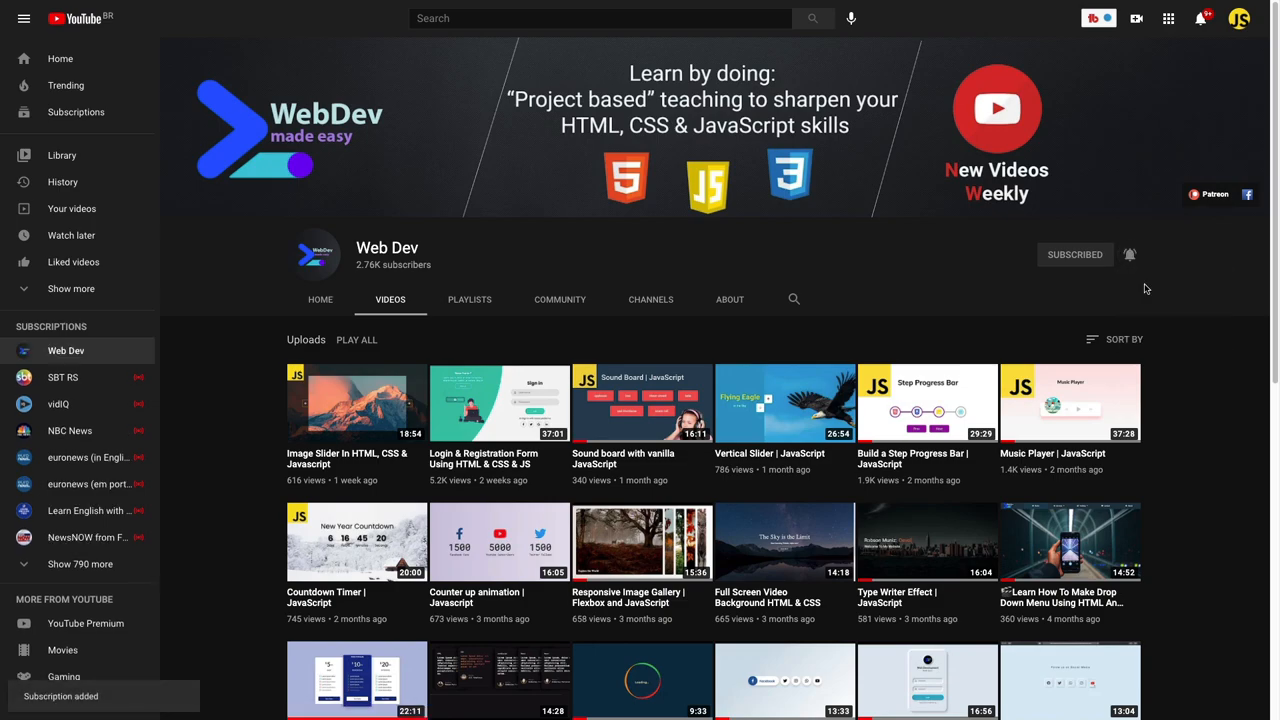
pyautogui.click(1129, 254)
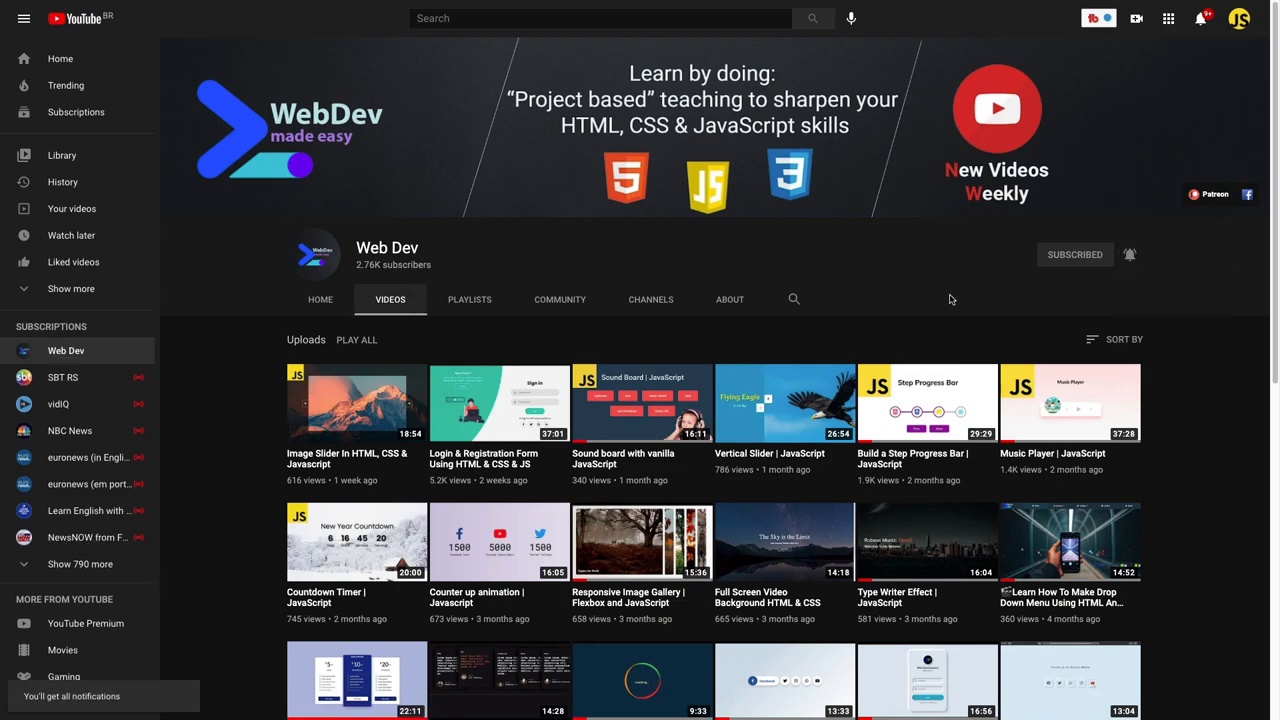
pyautogui.scroll(-3)
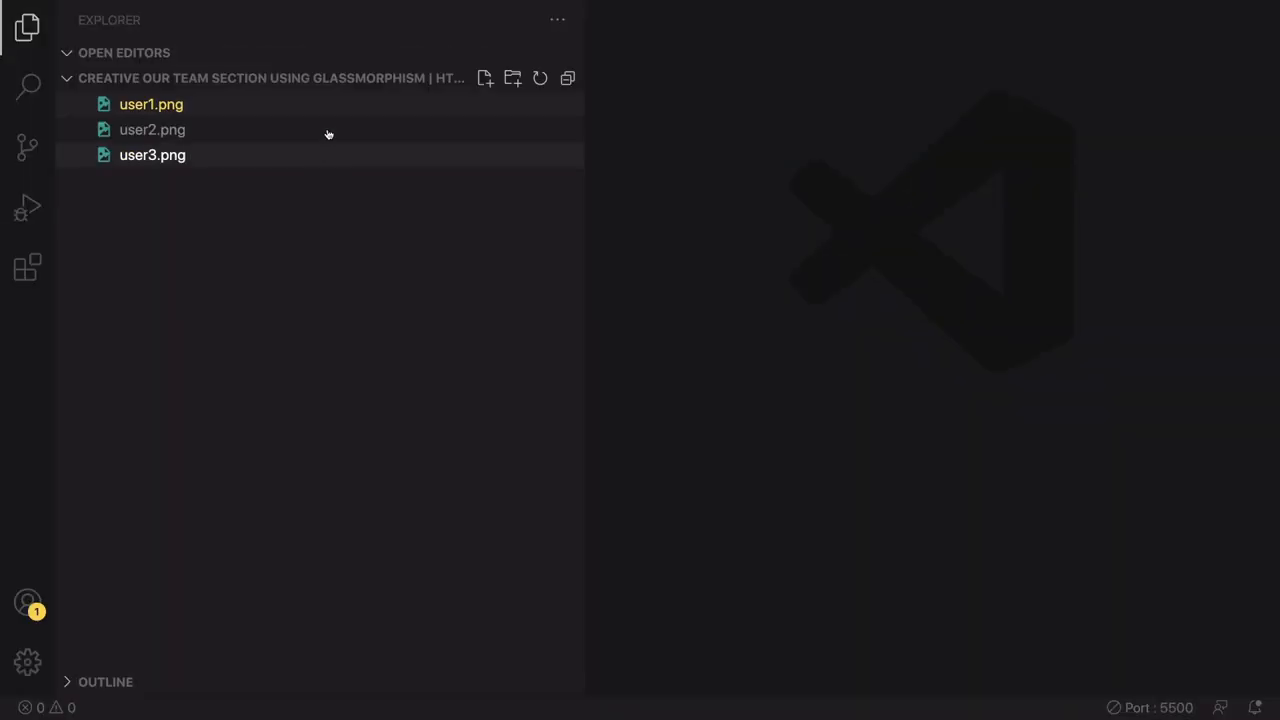
# Step: Preview the first user image, then create index.html in the project
pyautogui.click(151, 104)
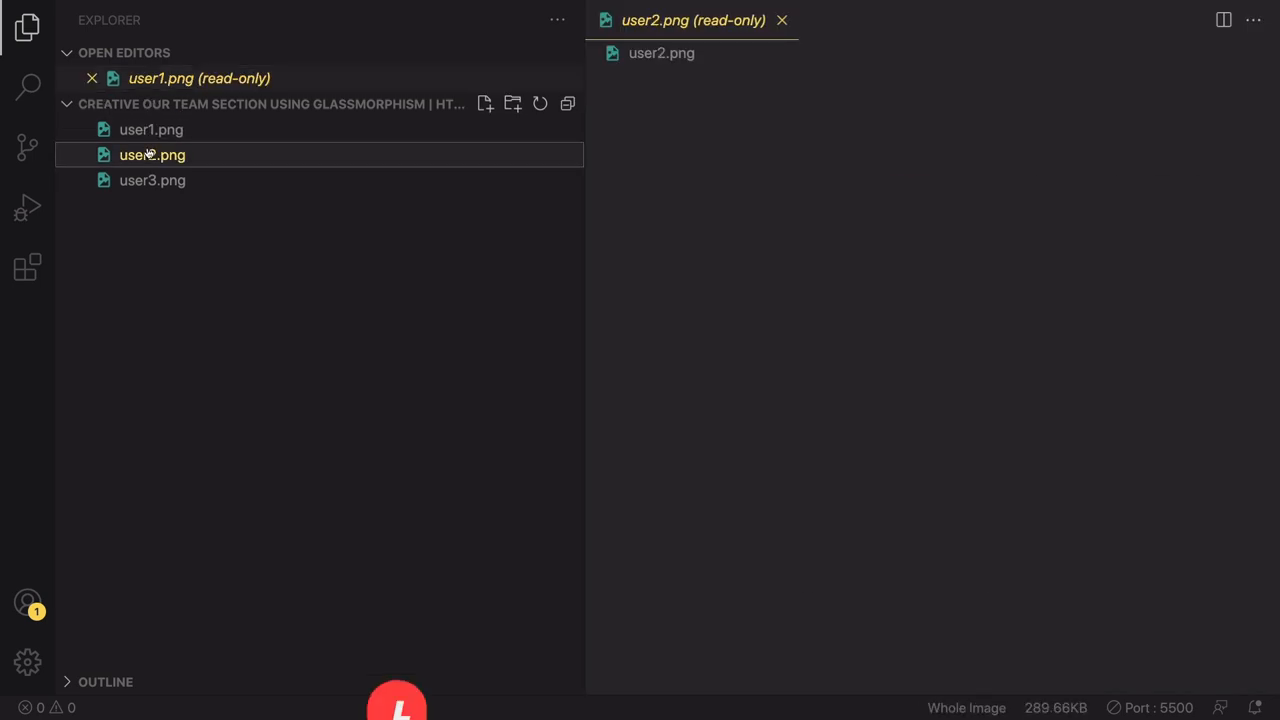
pyautogui.click(152, 180)
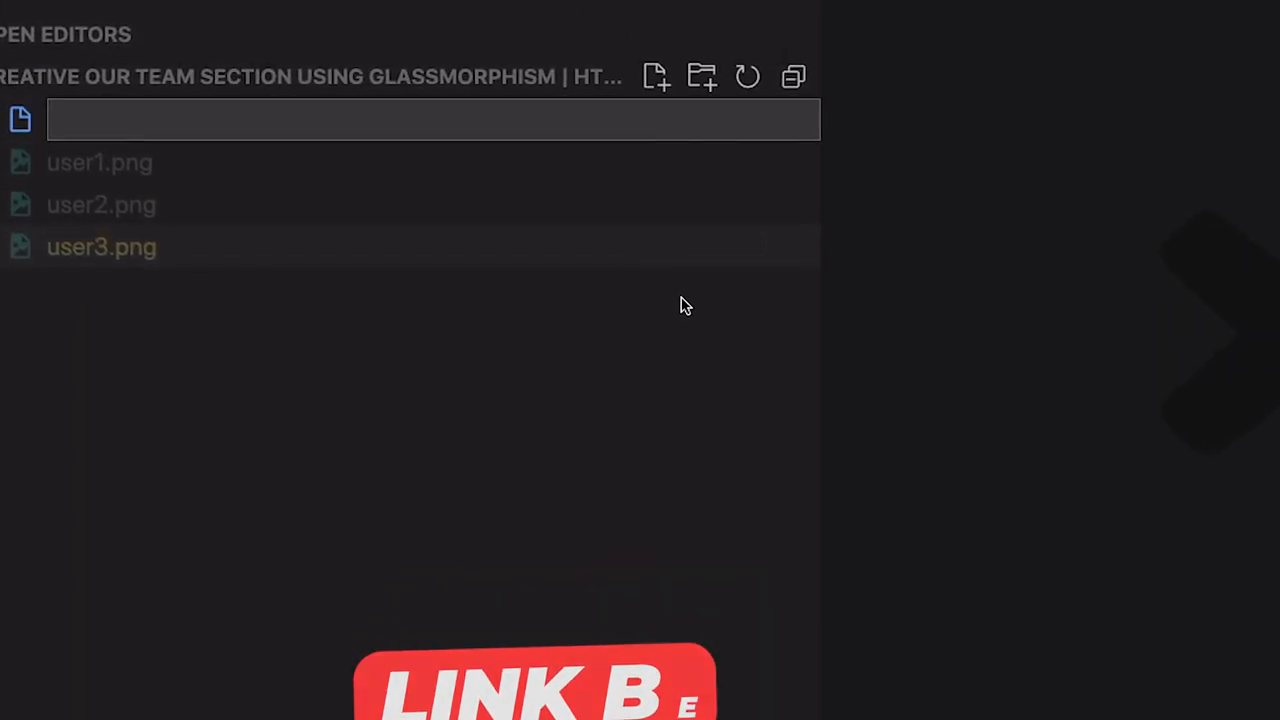
pyautogui.write('index.')
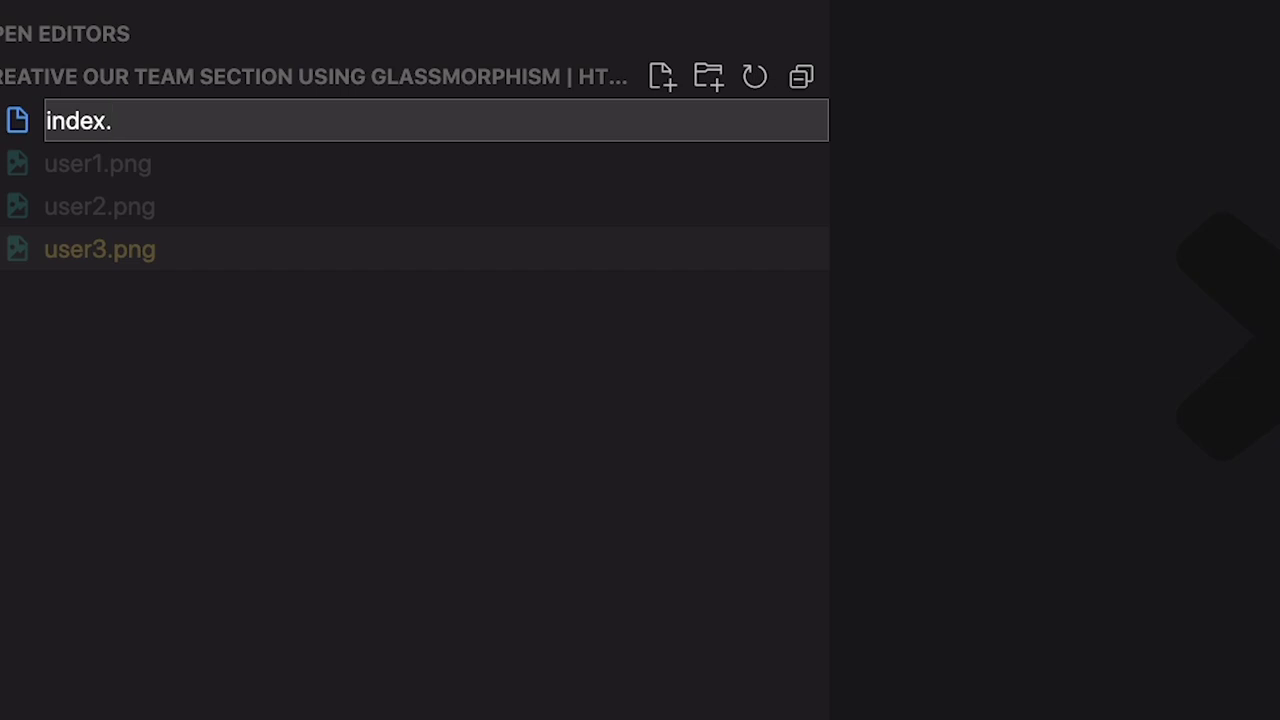
pyautogui.write('html')
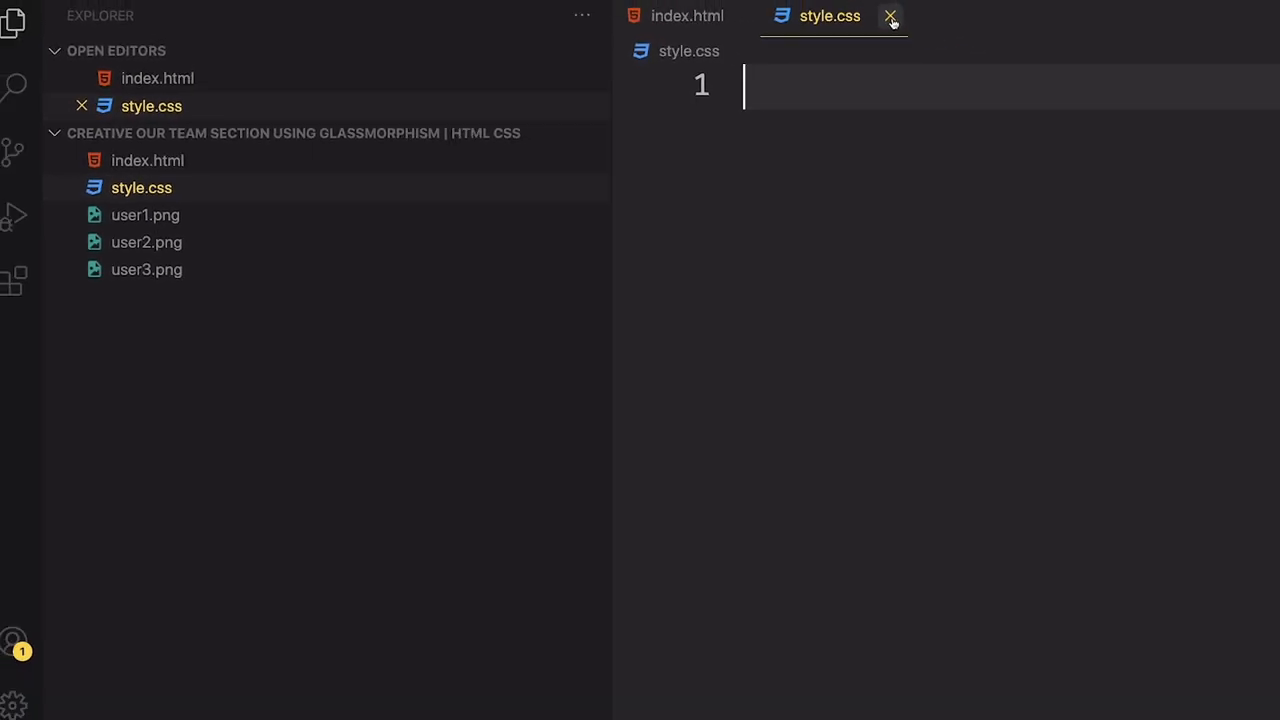
# Step: Close style.css and title the HTML boilerplate 'Creative Our Team Using Glassmorphism'
pyautogui.click(889, 16)
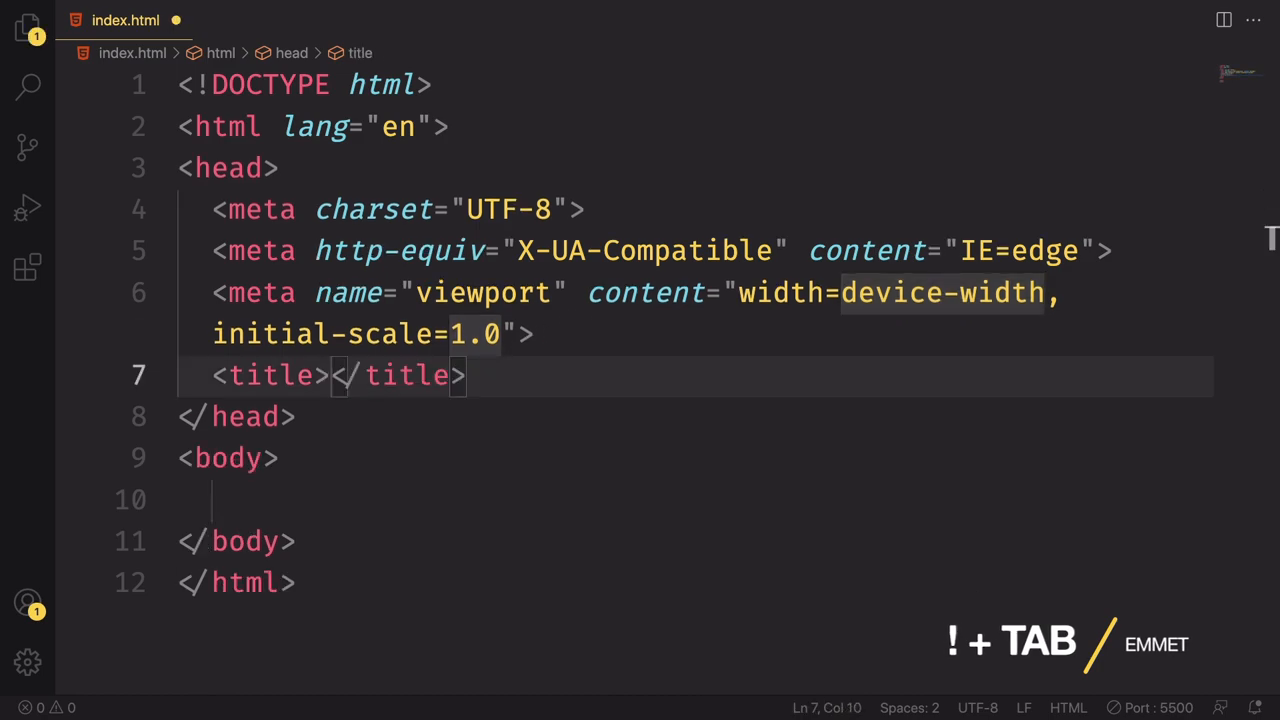
pyautogui.write('Creative Our Team')
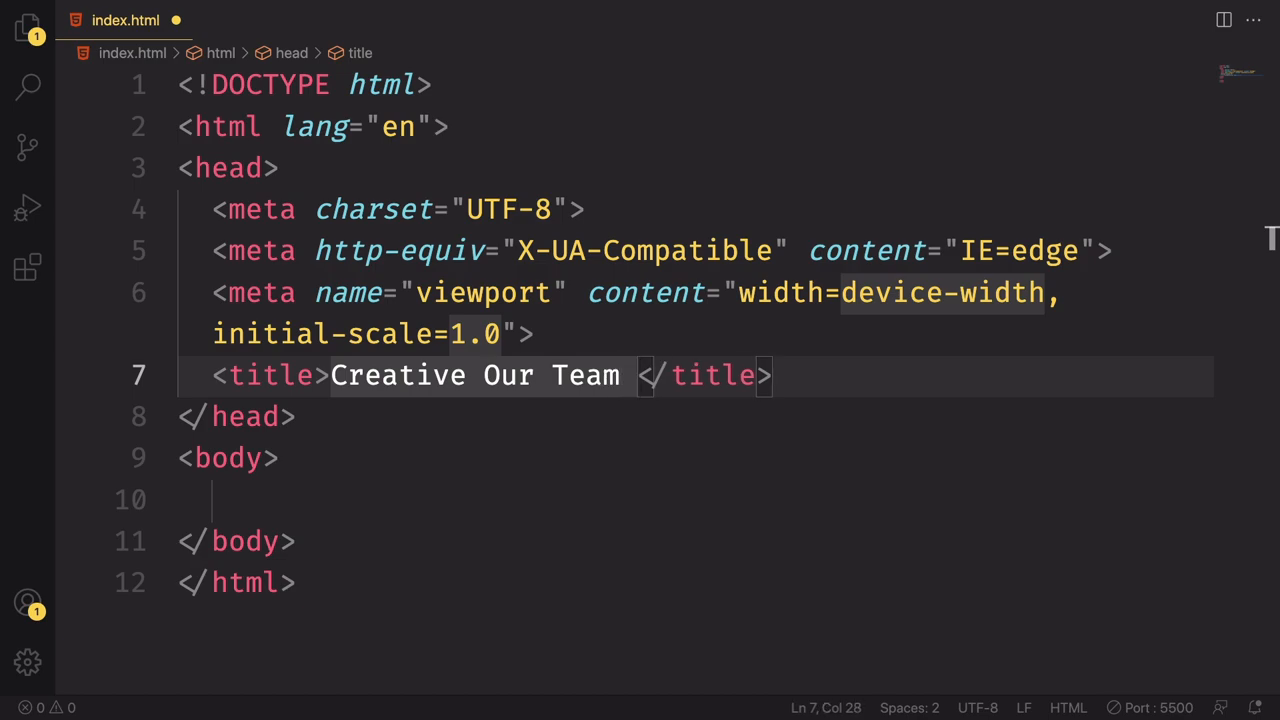
pyautogui.write('Using Gla')
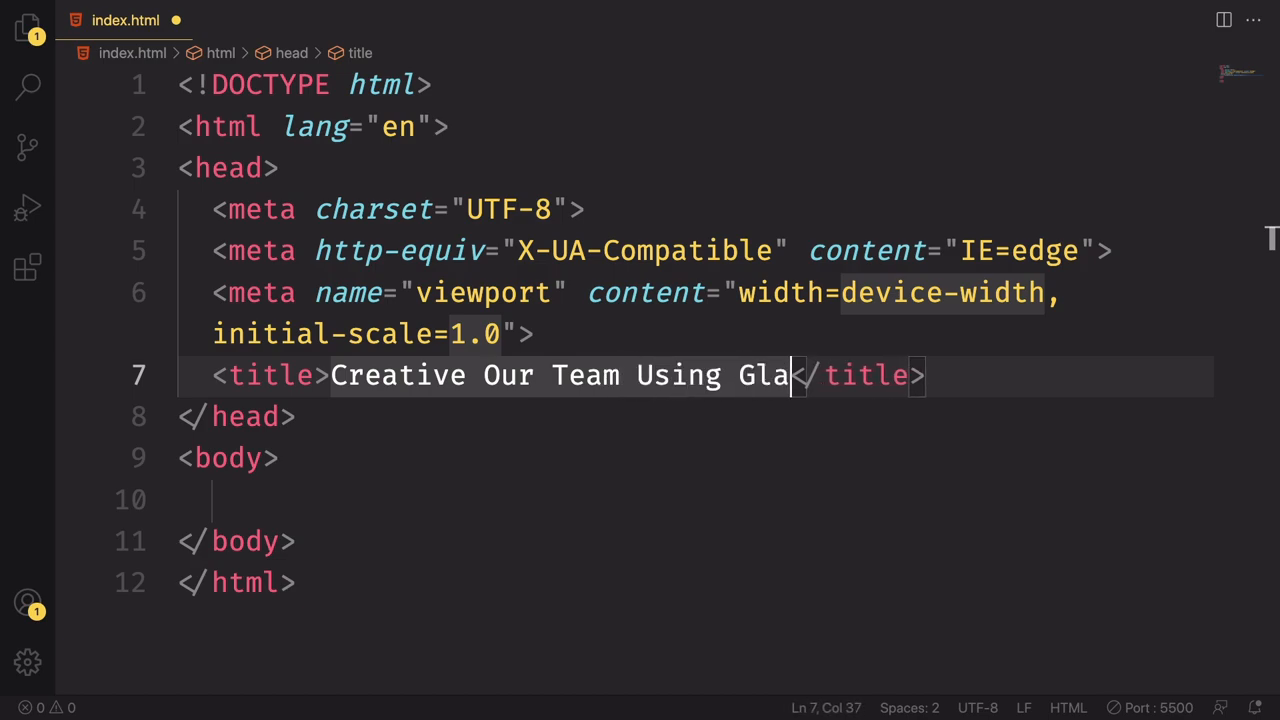
pyautogui.write('ssmorph')
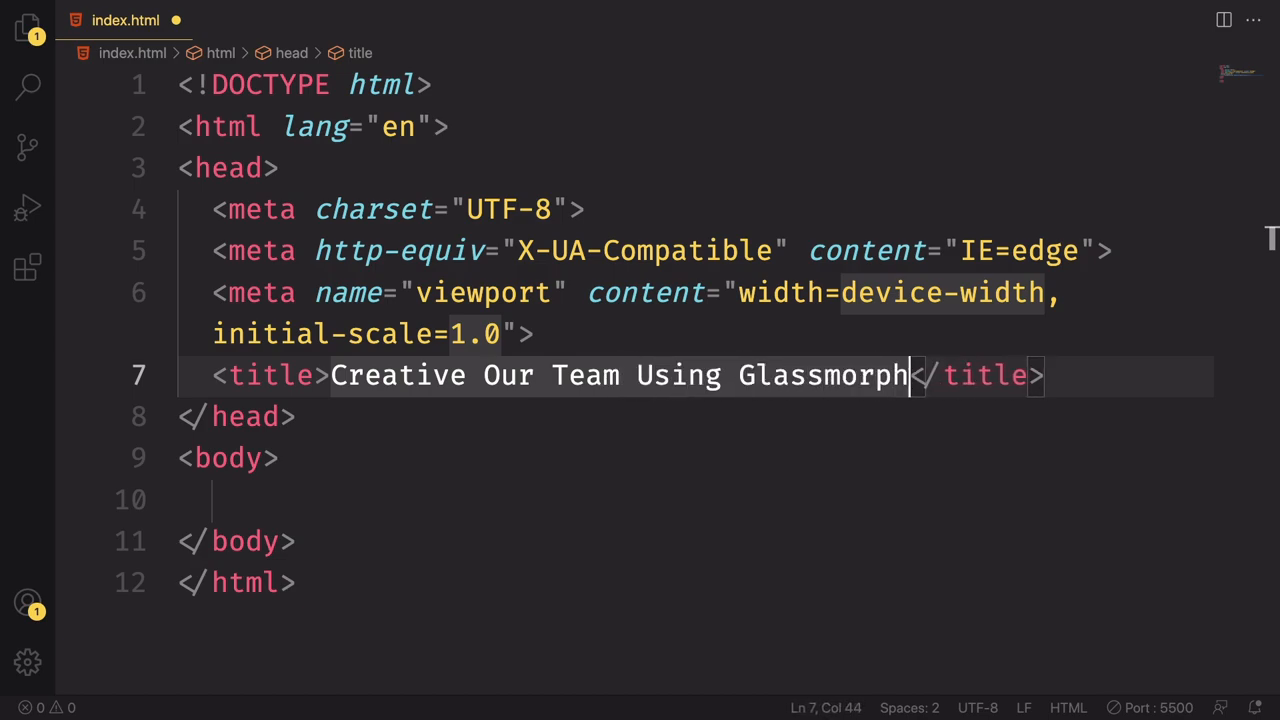
pyautogui.write('ism')
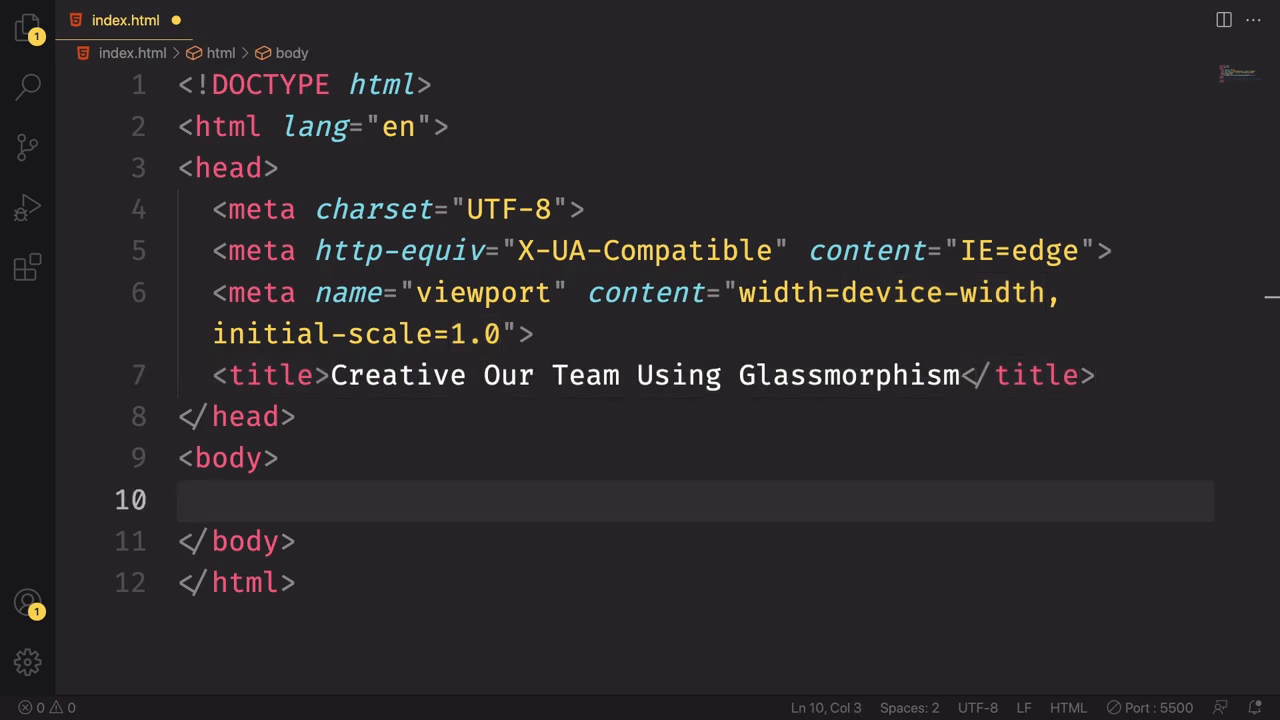
pyautogui.click(1100, 375)
pyautogui.write('<link rel="stylesheet" href="style.css">')
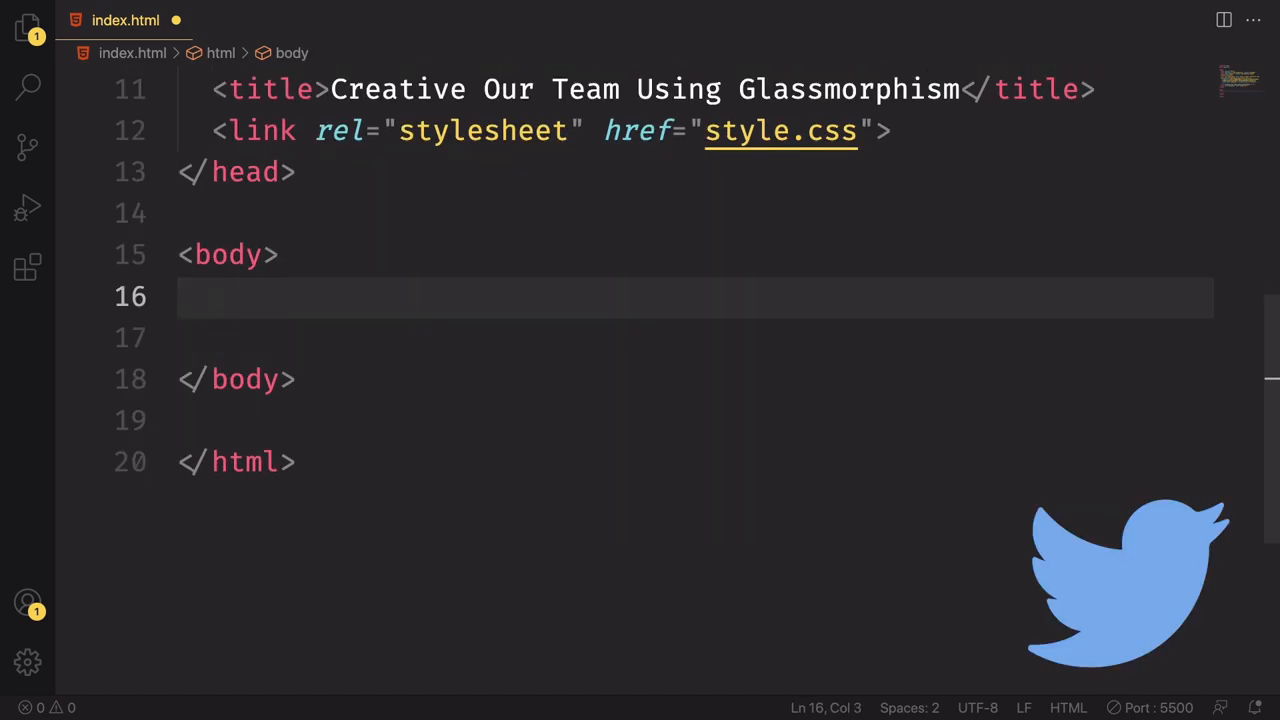
# Step: Nest section, container, card, content and imgBx divs around an img with src user1.png
pyautogui.write('section>')
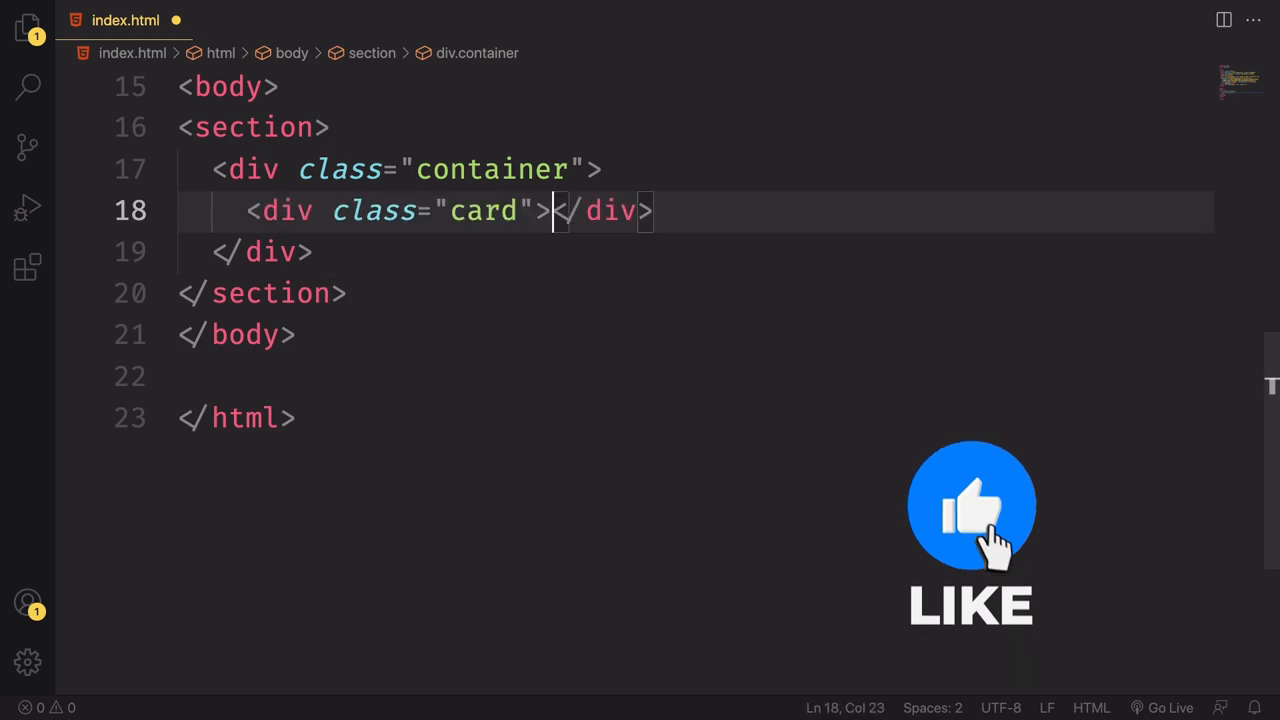
pyautogui.press('Enter')
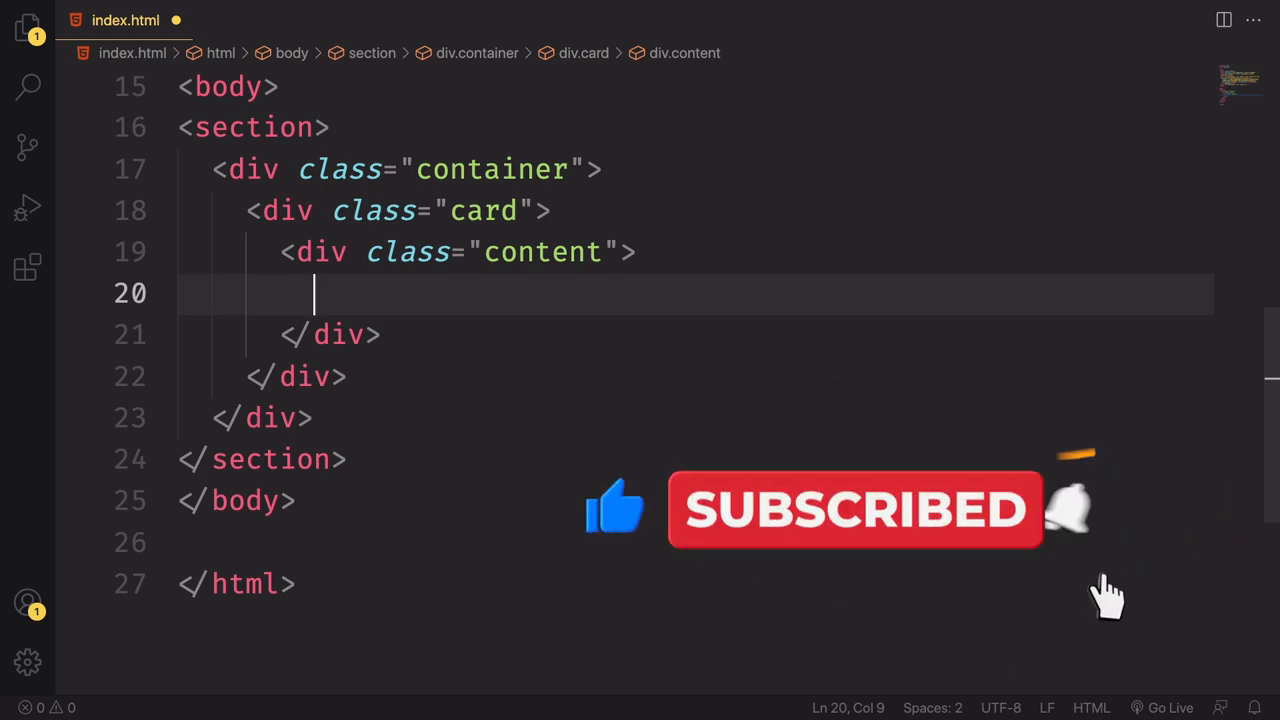
pyautogui.write('.i')
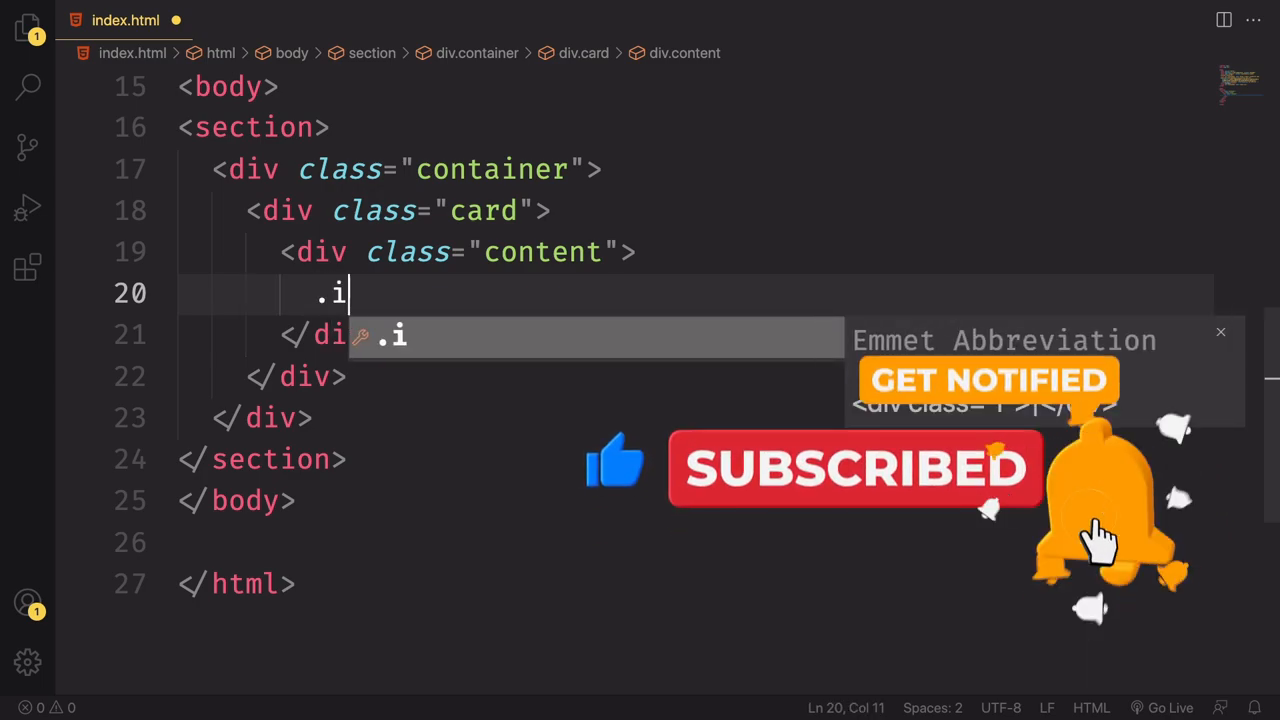
pyautogui.press('Tab')
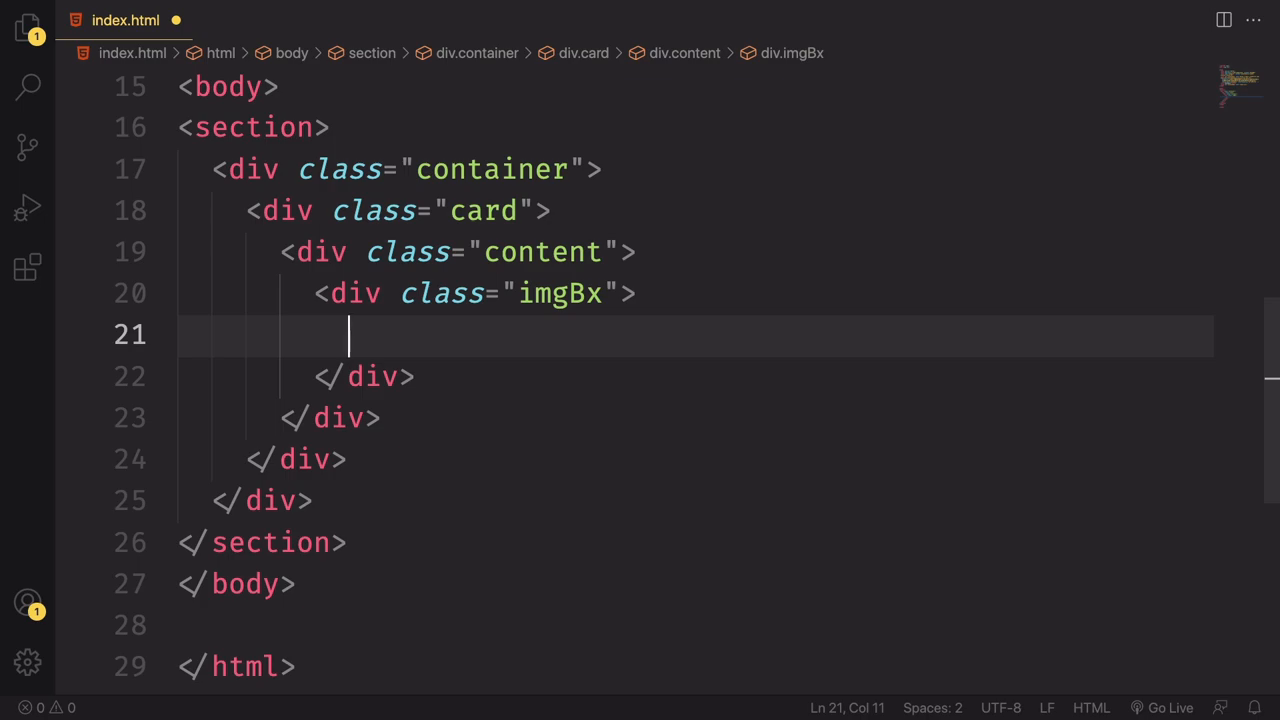
pyautogui.write('<img src="us" alt="">')
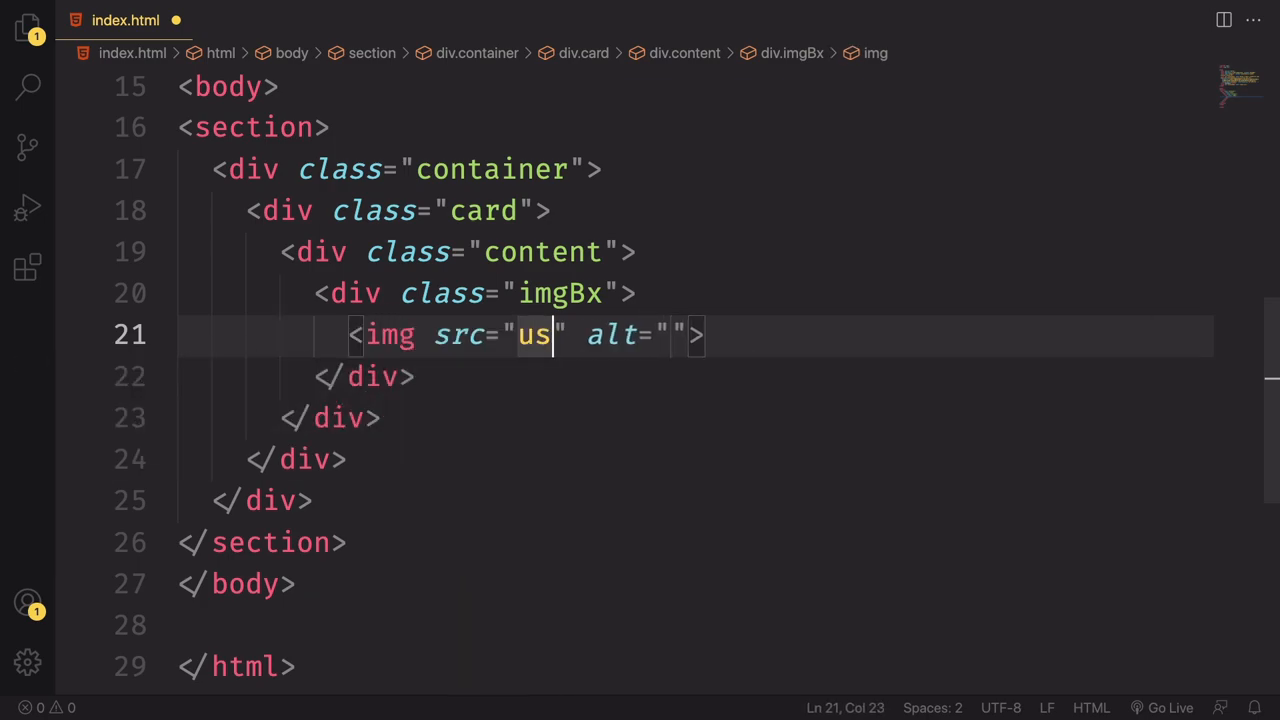
pyautogui.write('er1.png')
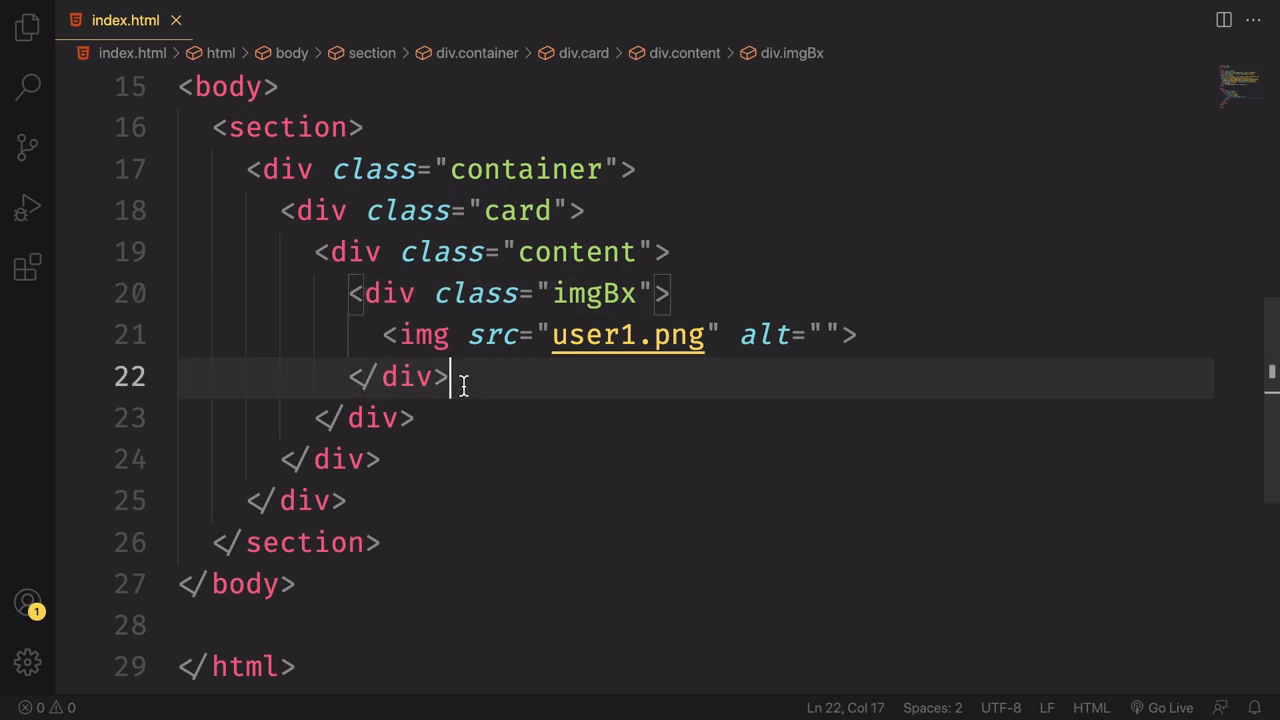
# Step: Add a contentBx div with the h3 'Sara Jones' and a 'Designer' span
pyautogui.press('Enter')
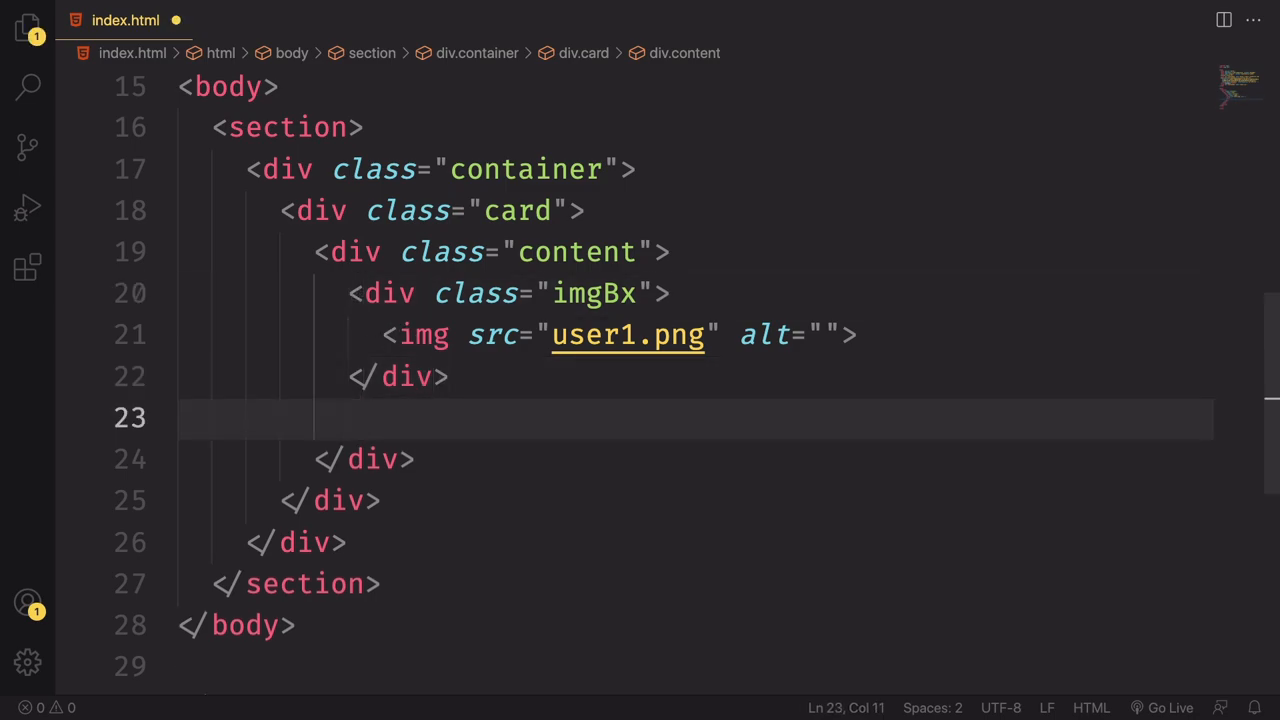
pyautogui.write('.con')
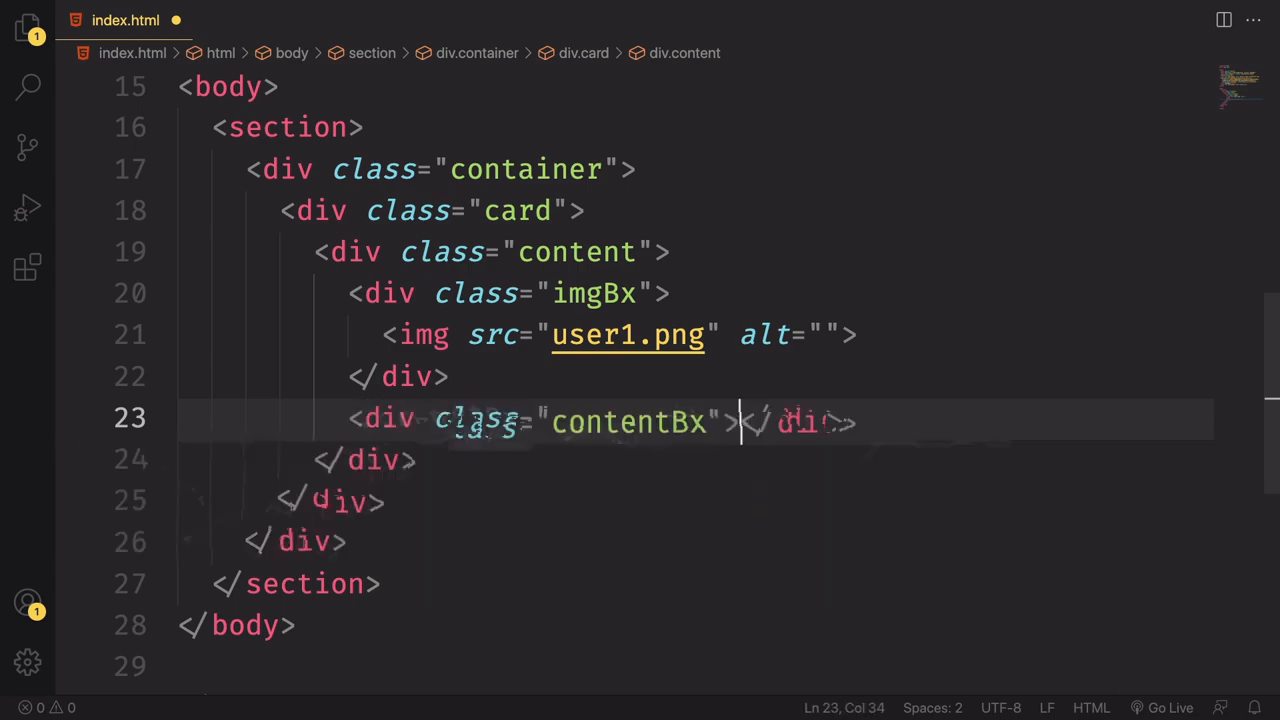
pyautogui.press('Enter')
pyautogui.write('<h3></h3>')
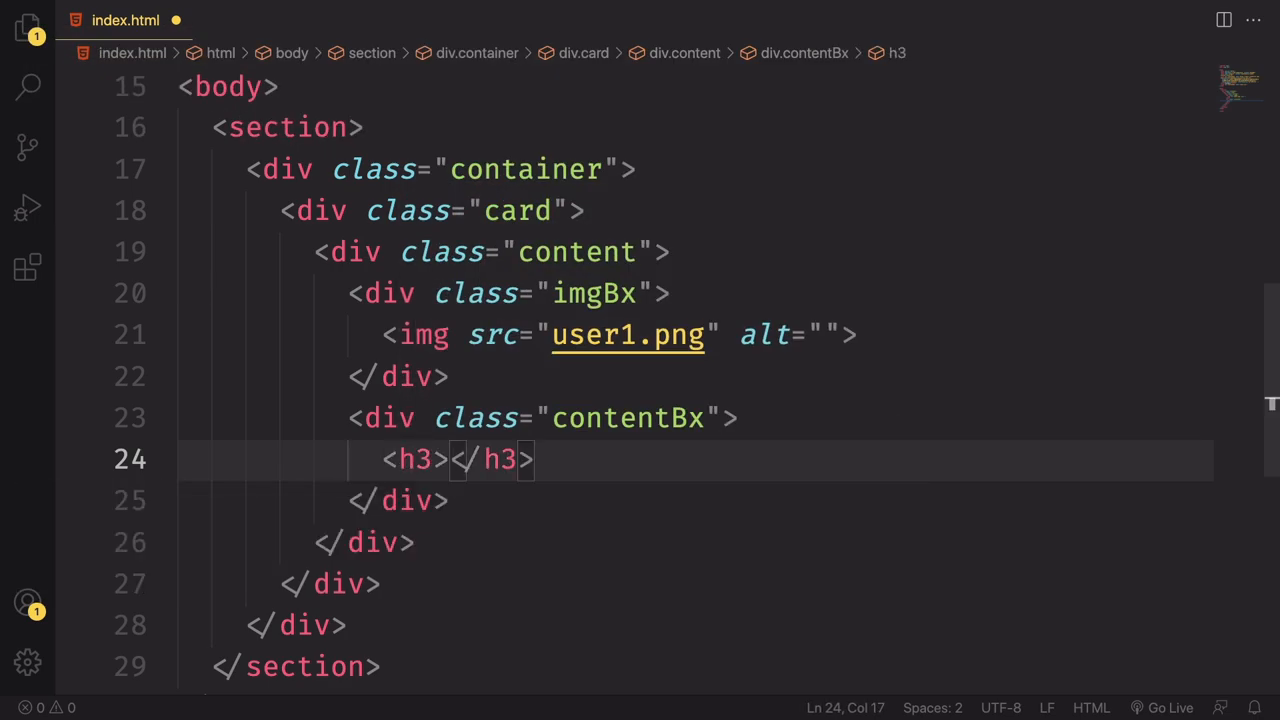
pyautogui.write('Sara')
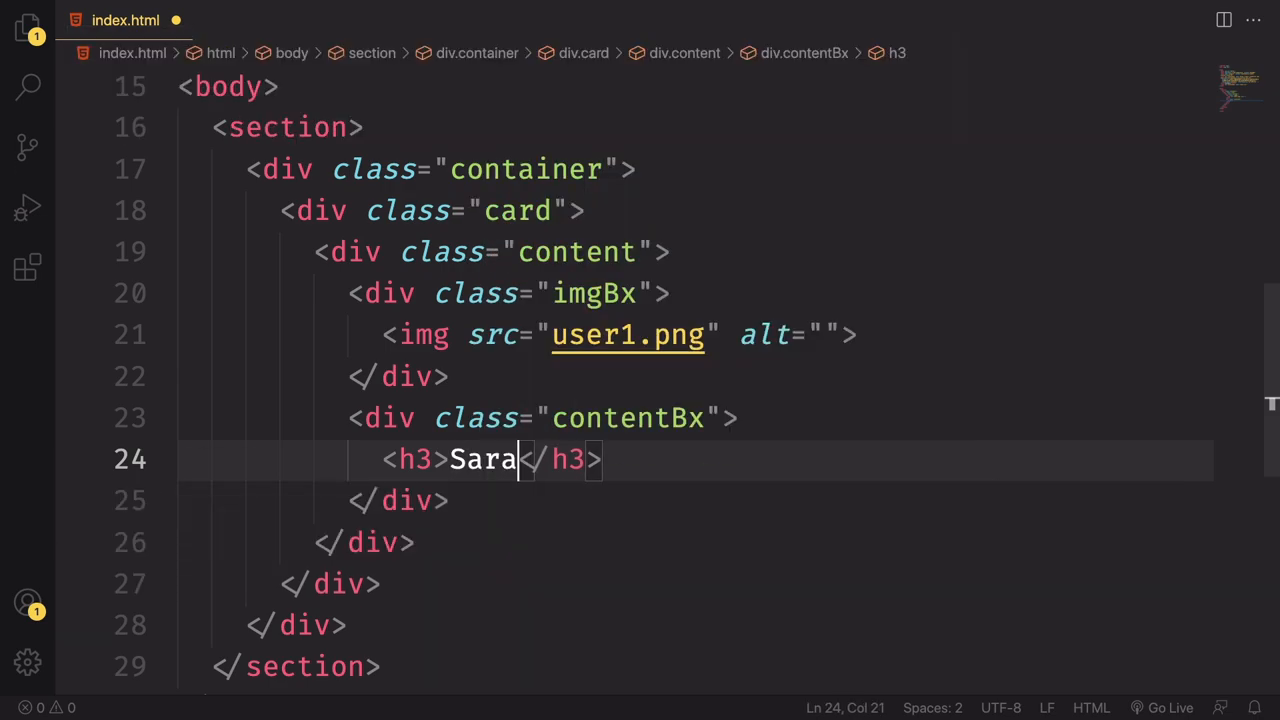
pyautogui.write('Jones')
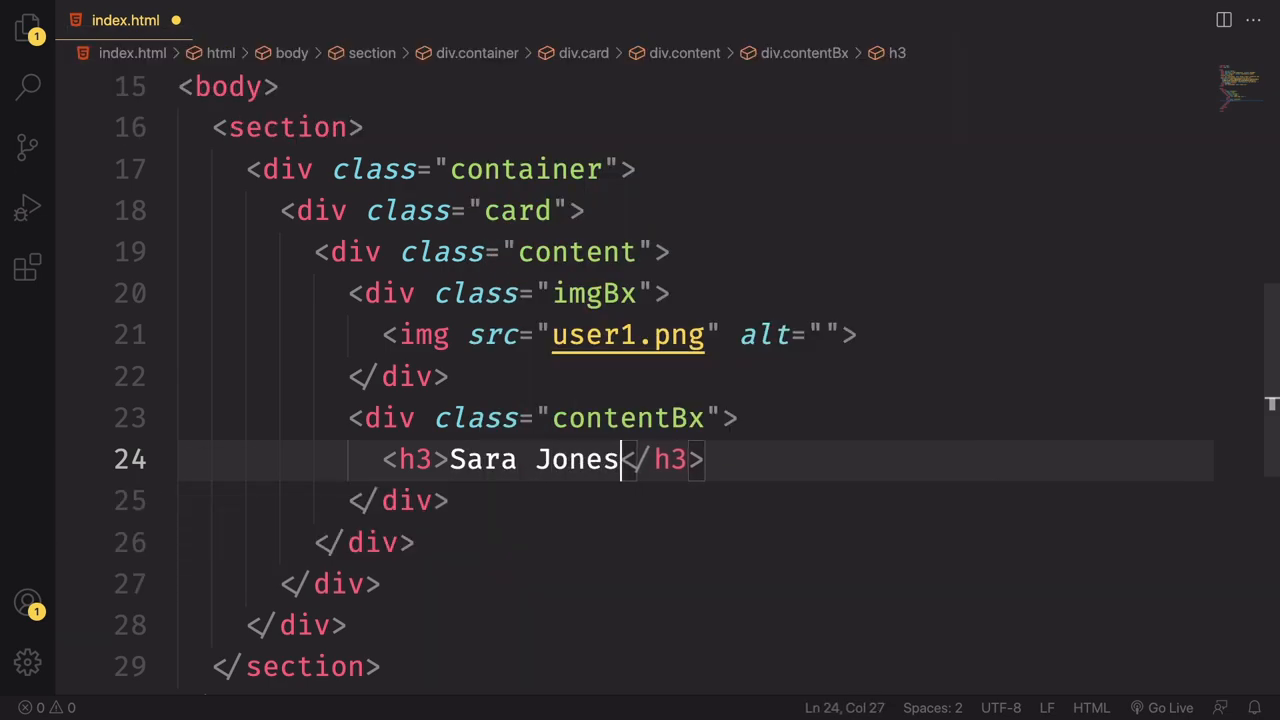
pyautogui.write('br<')
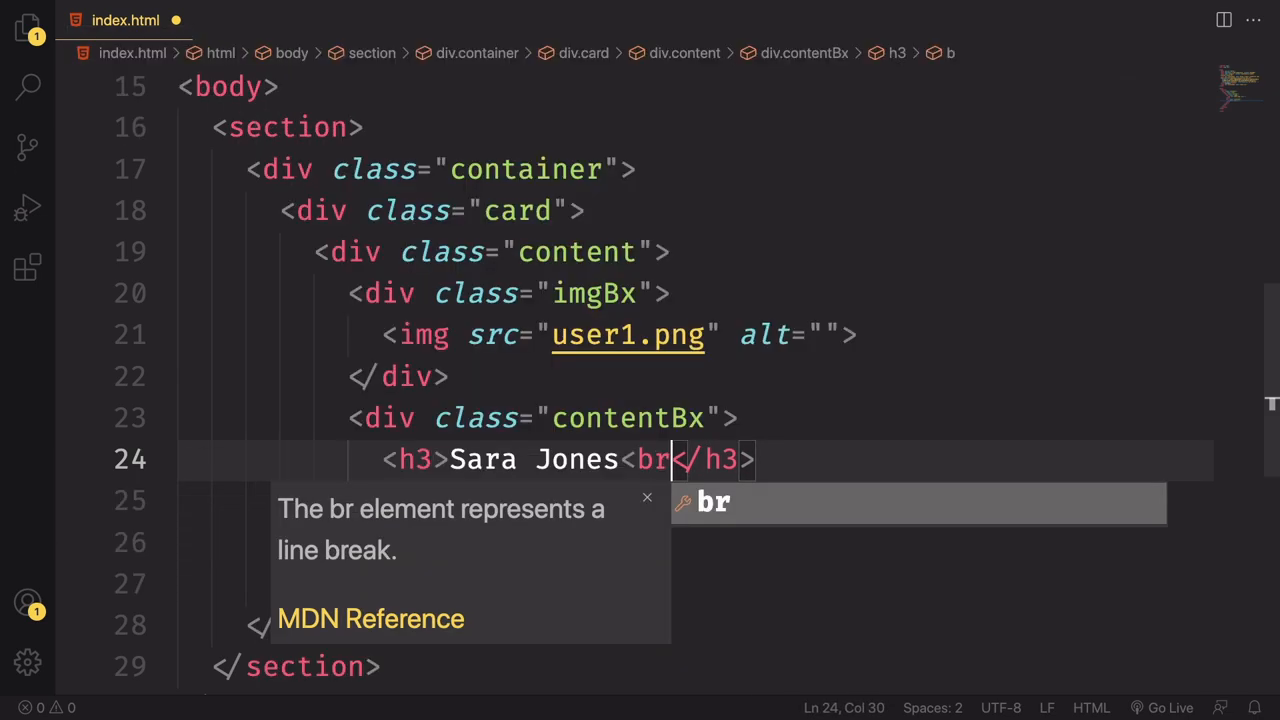
pyautogui.write('span')
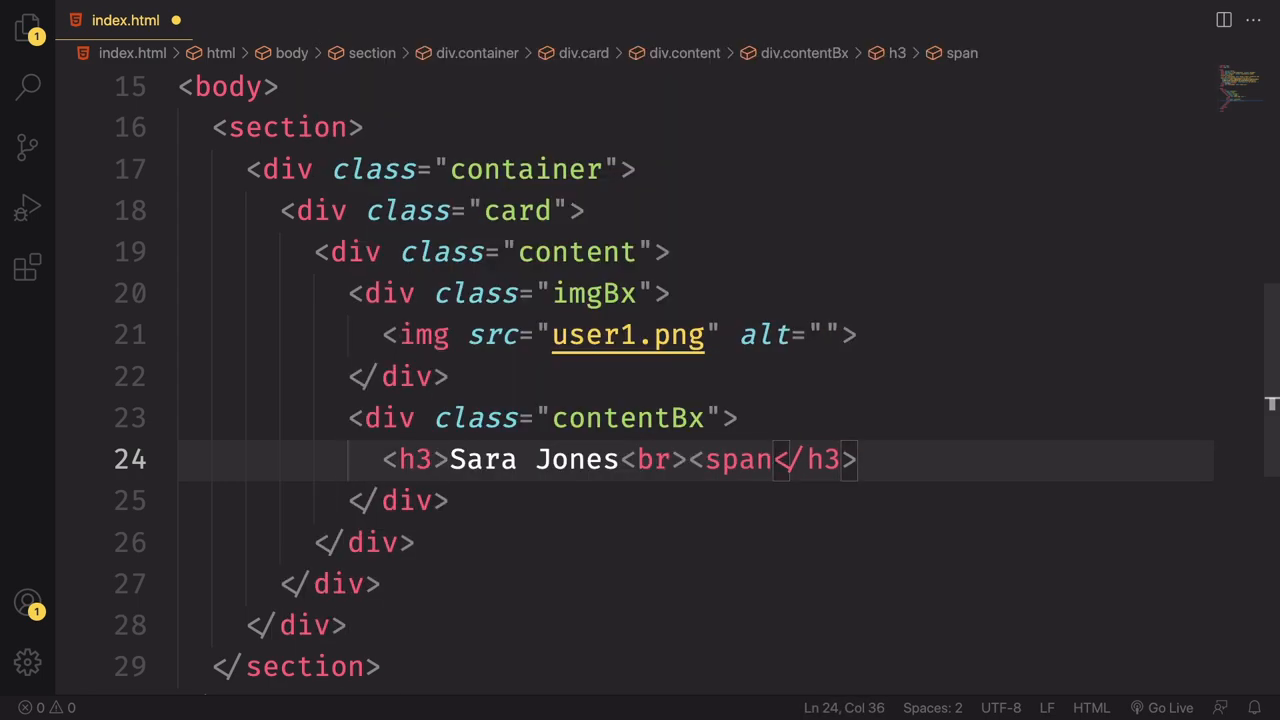
pyautogui.write('/span>')
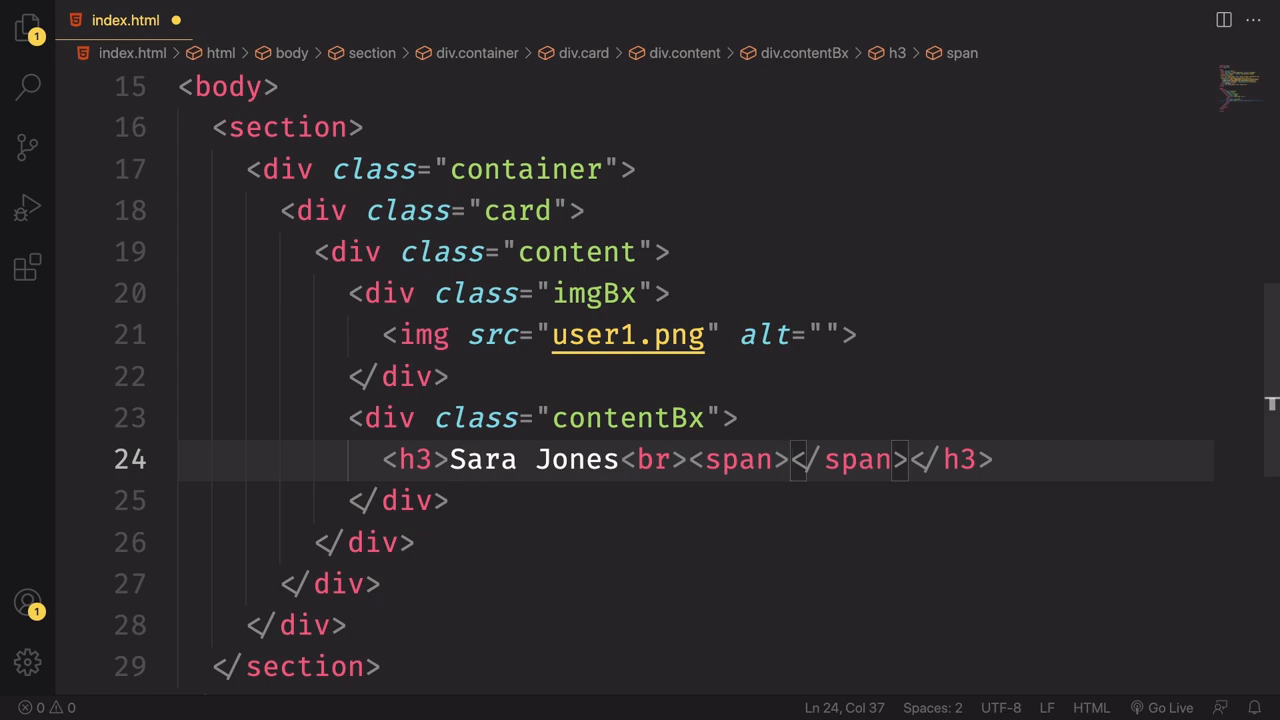
pyautogui.write('Desi')
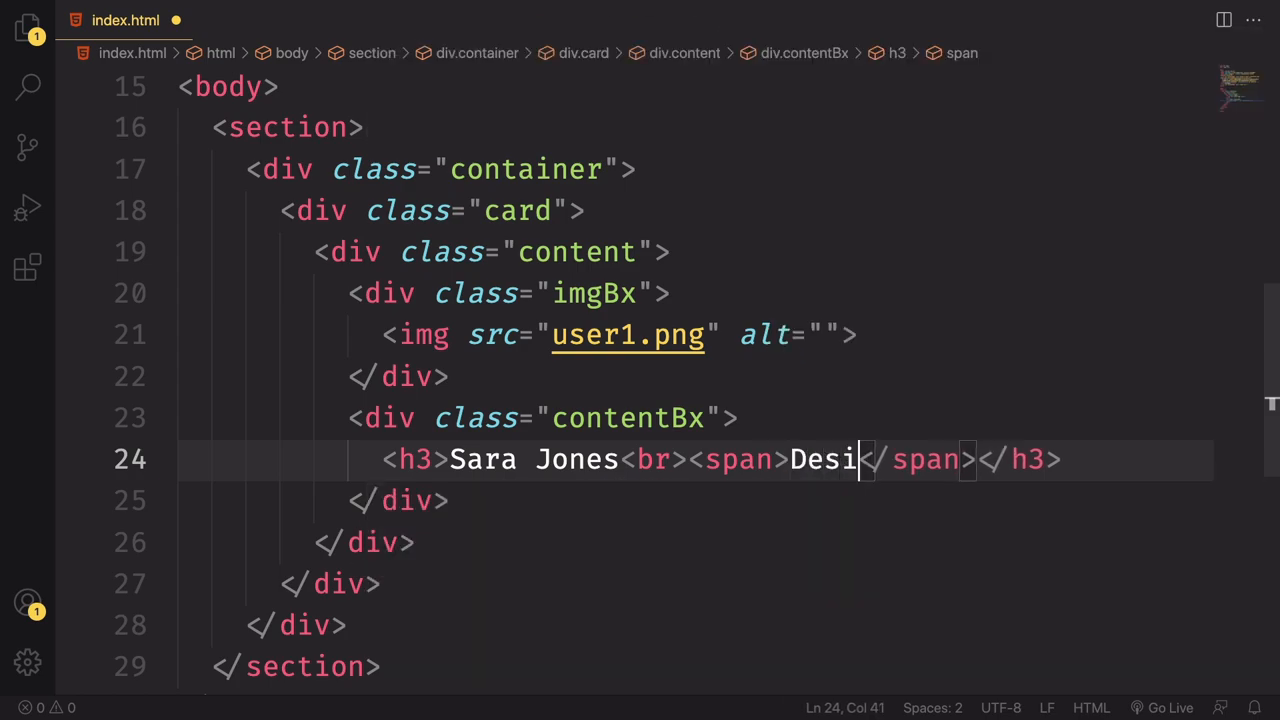
pyautogui.write('gner')
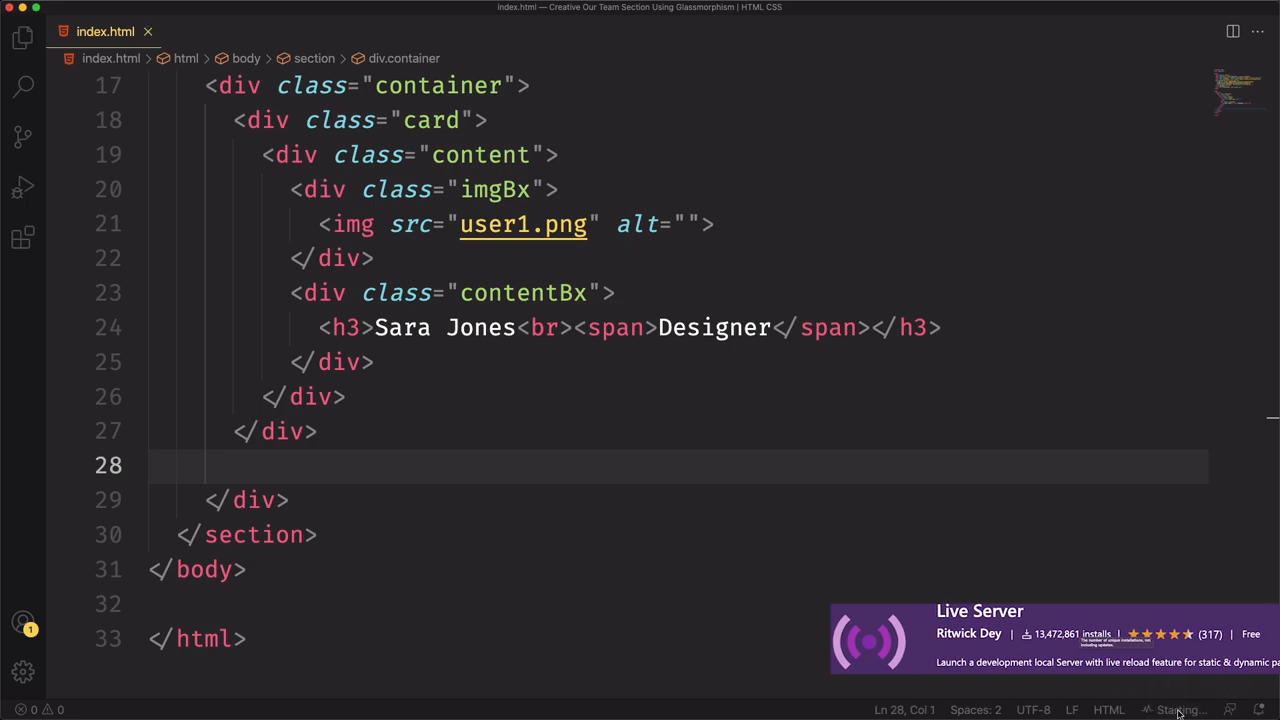
# Step: Start the Go Live preview of the Sara Jones card beside the editor
pyautogui.click(1180, 709)
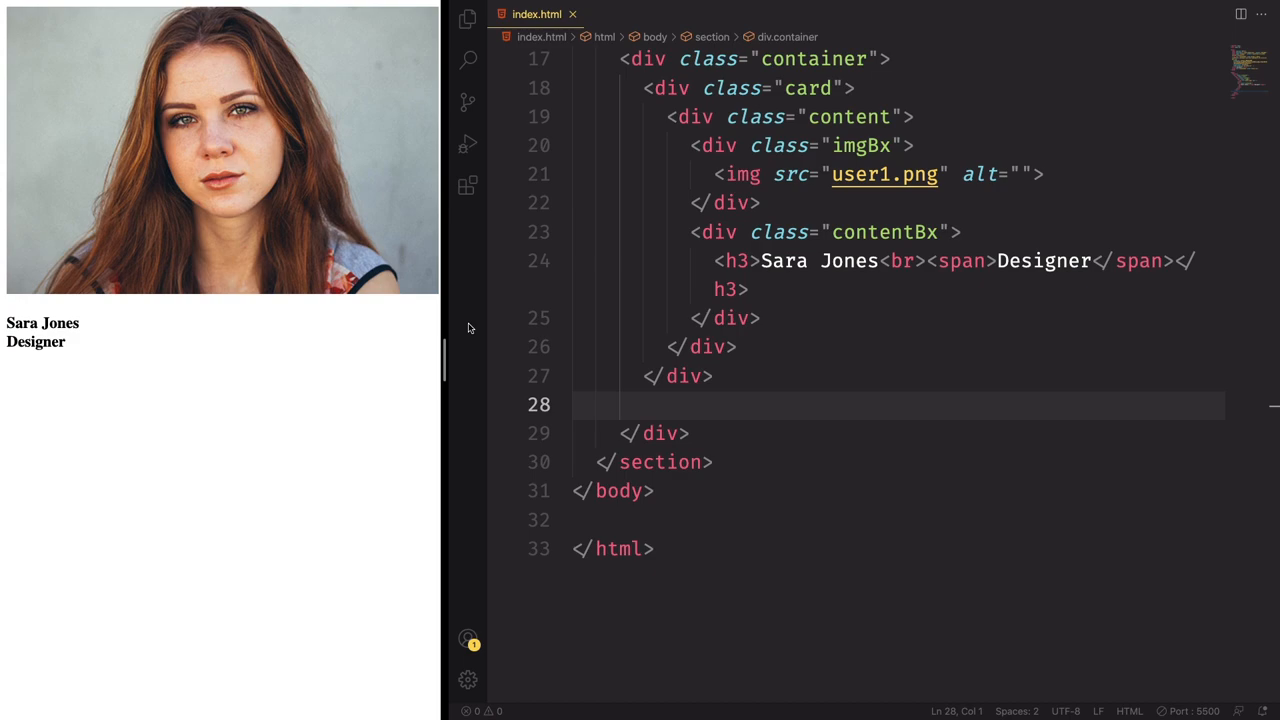
pyautogui.moveTo(857, 439)
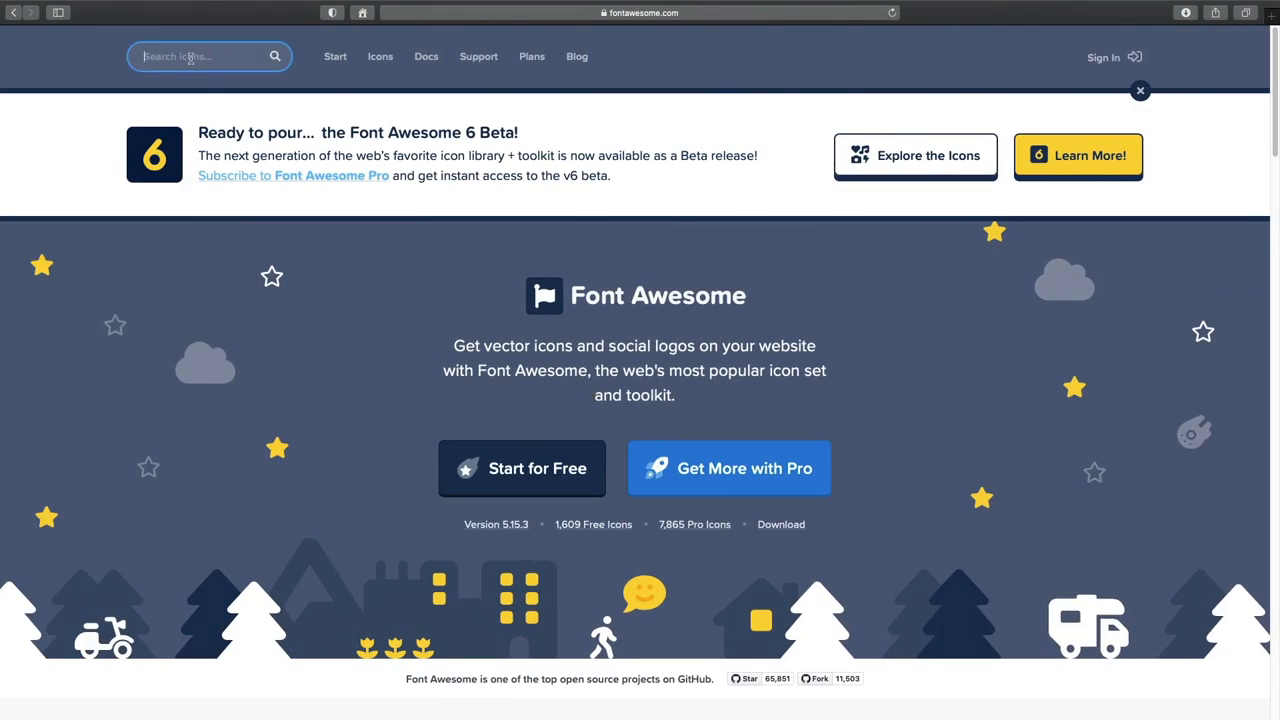
# Step: Search Font Awesome for 'facebook' and open the facebook-f icon's markup
pyautogui.write('facebook')
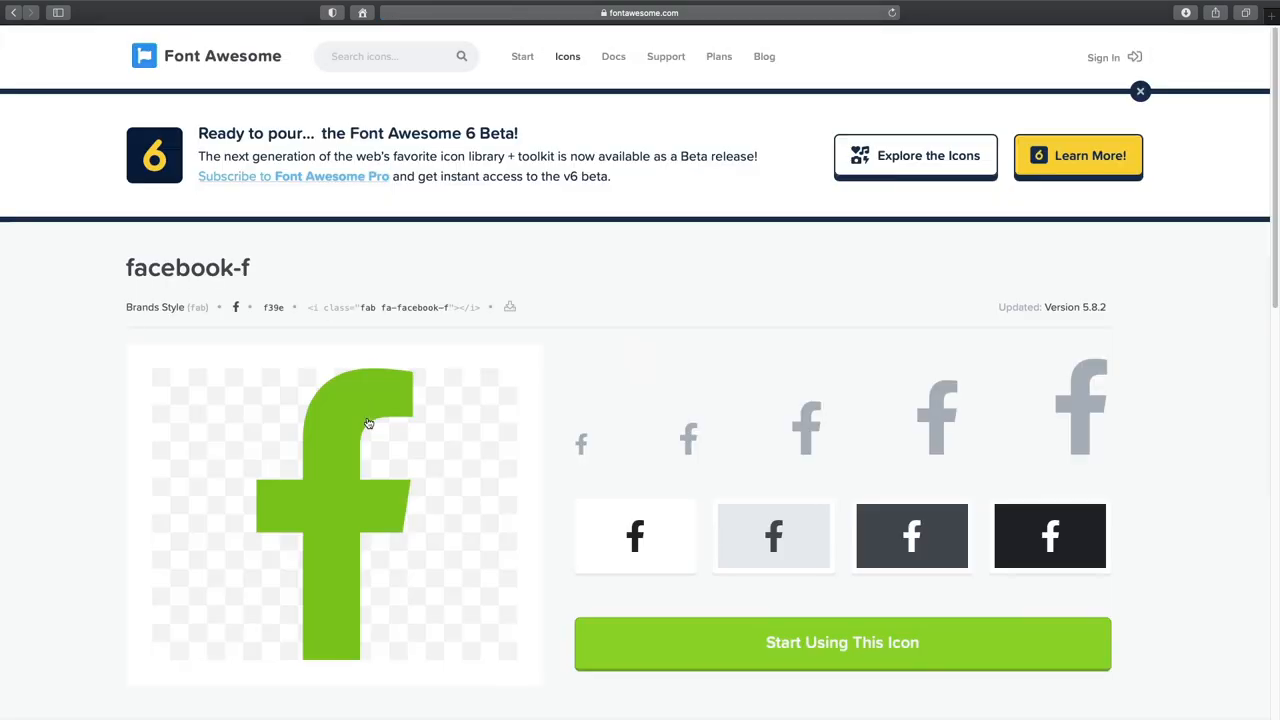
pyautogui.click(390, 307)
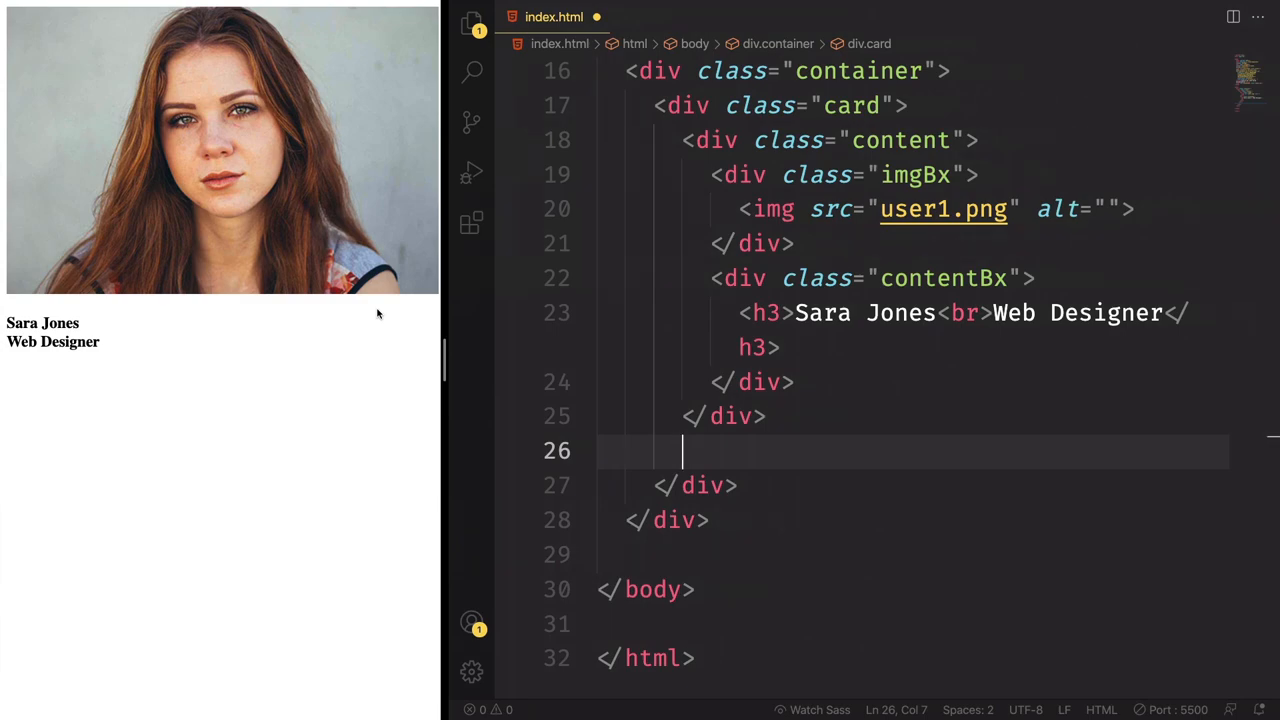
# Step: Add a ul.sci list whose first link holds the fa-facebook-f icon, with a --i style
pyautogui.write('ul class="sci"></ul>')
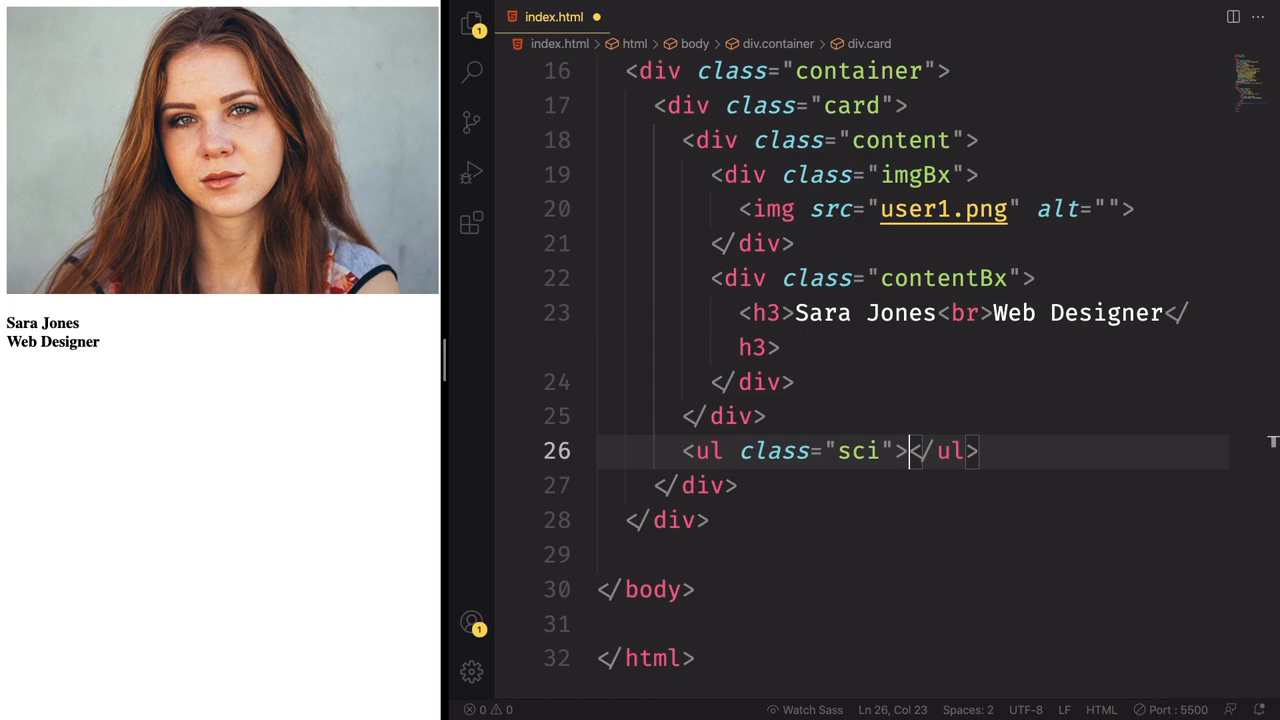
pyautogui.write('li>a')
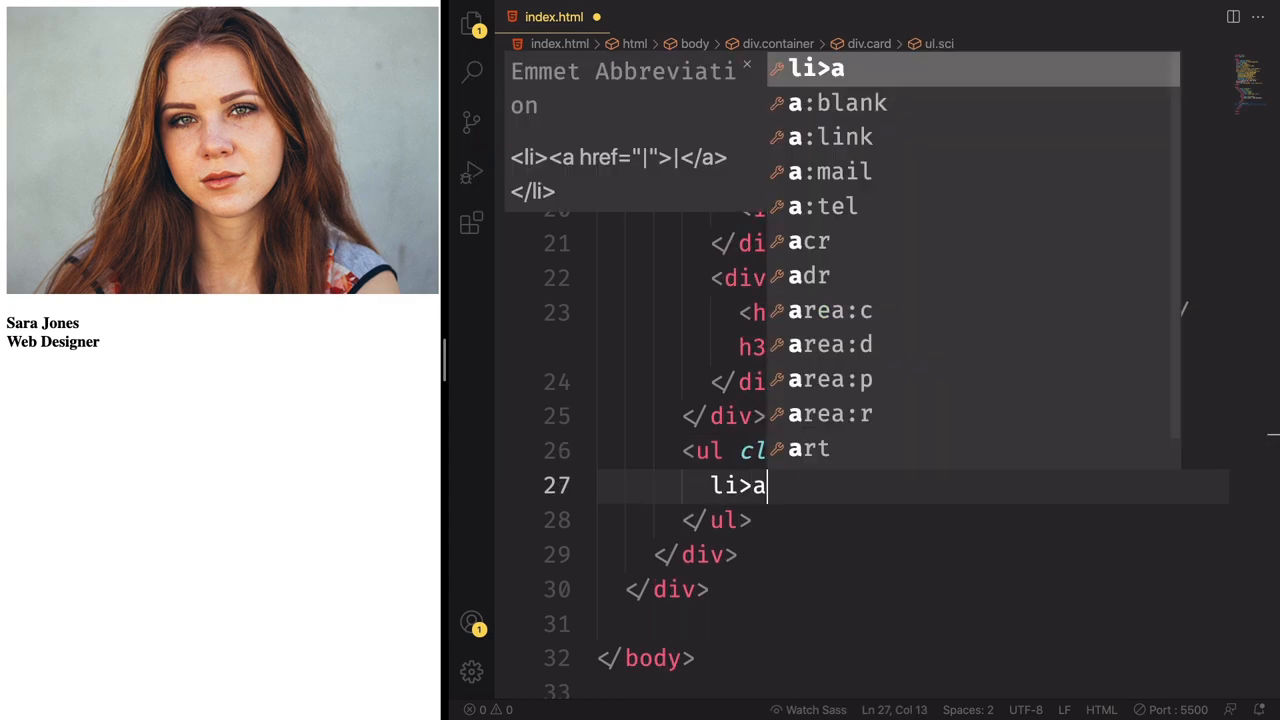
pyautogui.press('Tab')
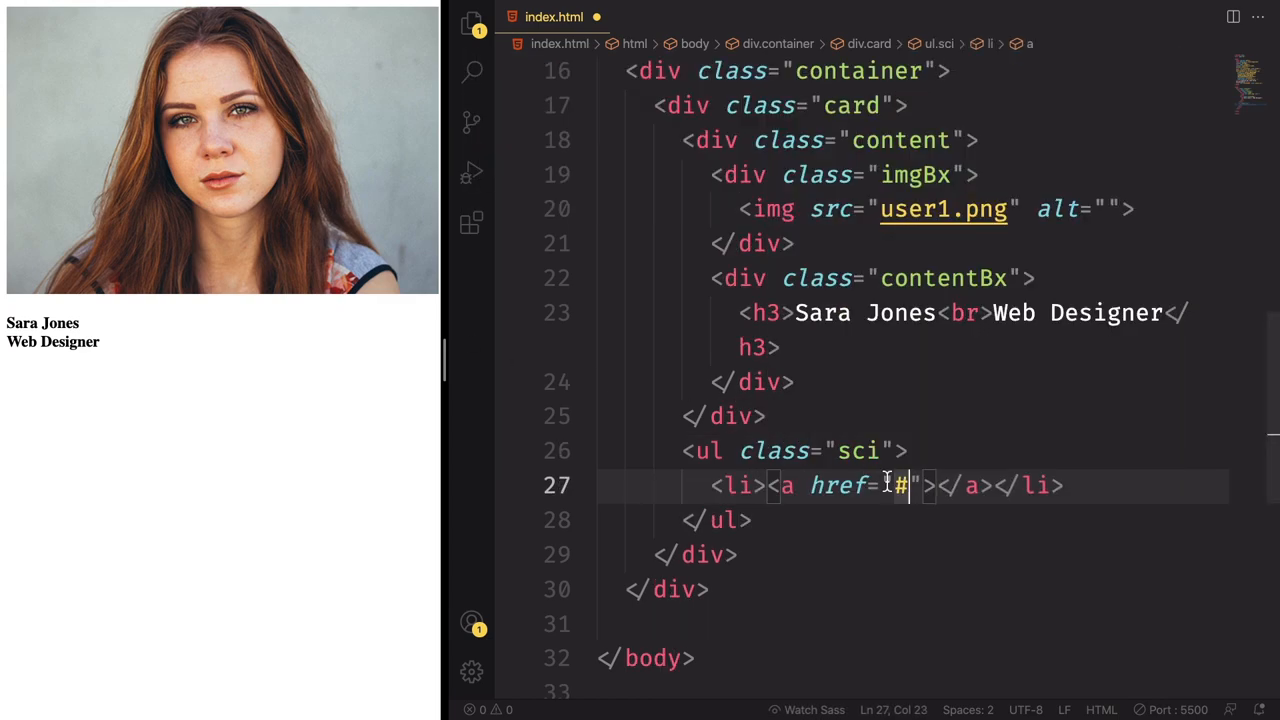
pyautogui.write('<i class="fab fa-facebook-f"></i><')
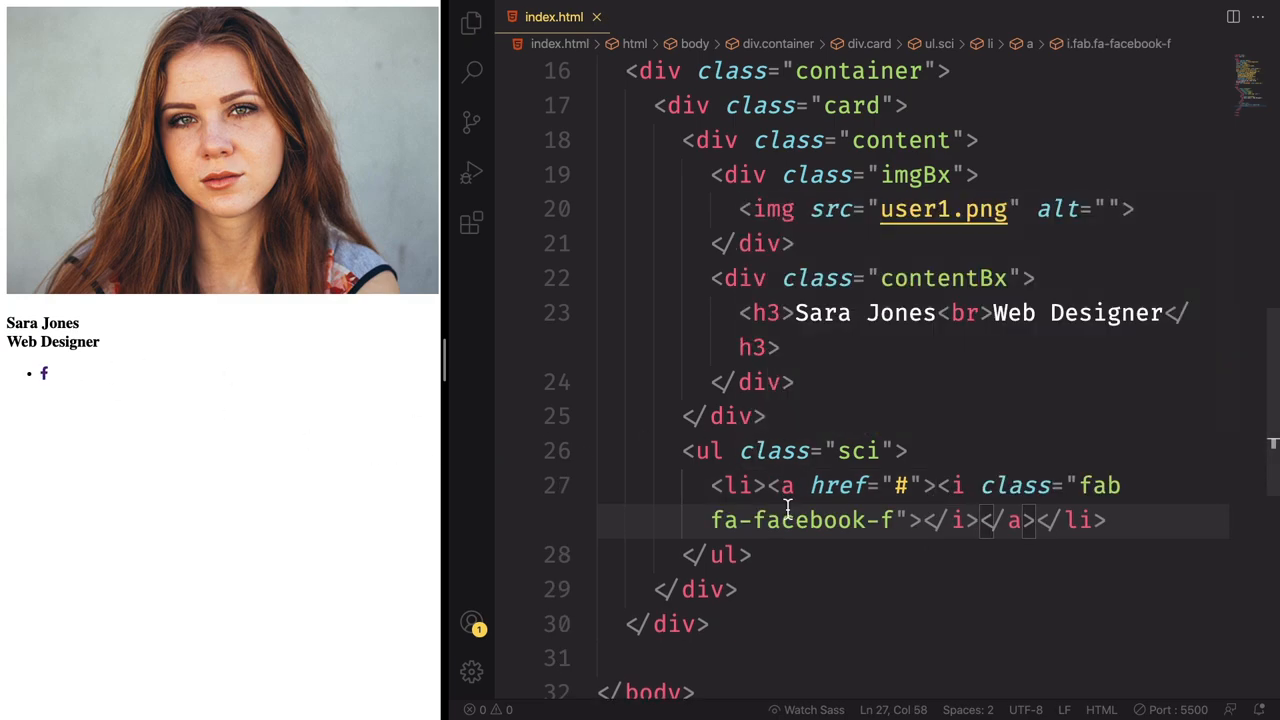
pyautogui.doubleClick(735, 485)
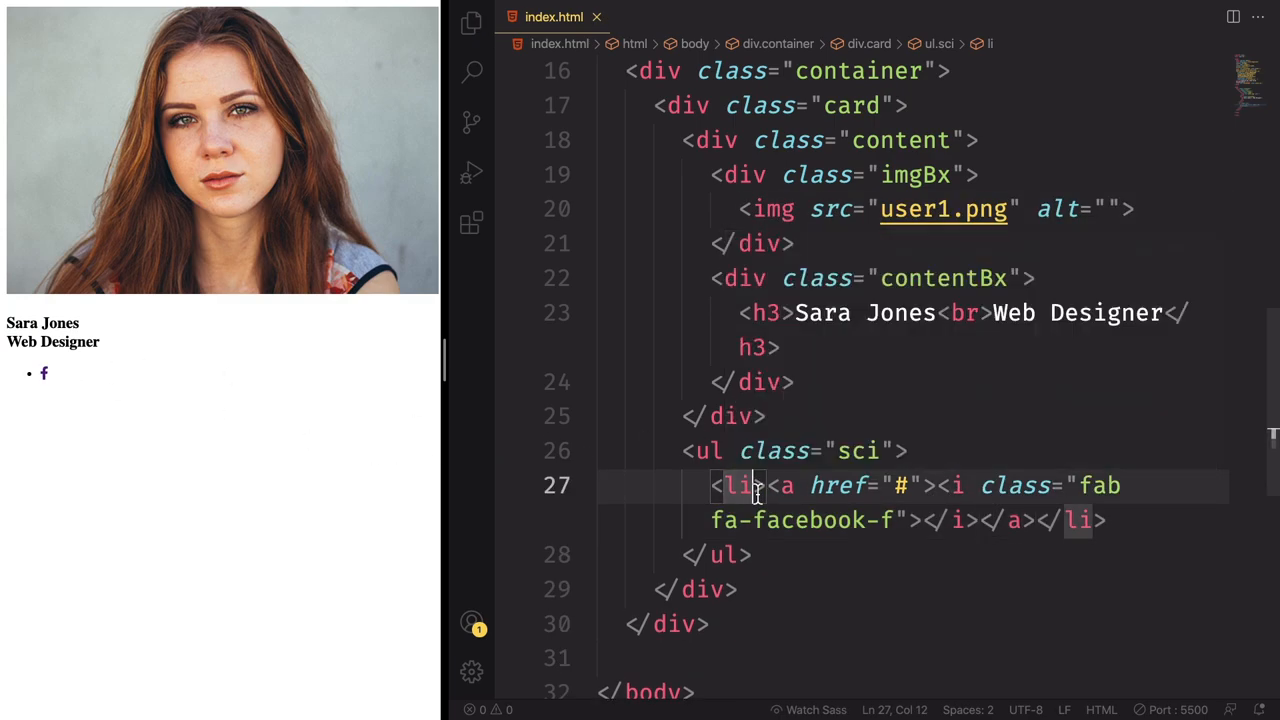
pyautogui.write('style="')
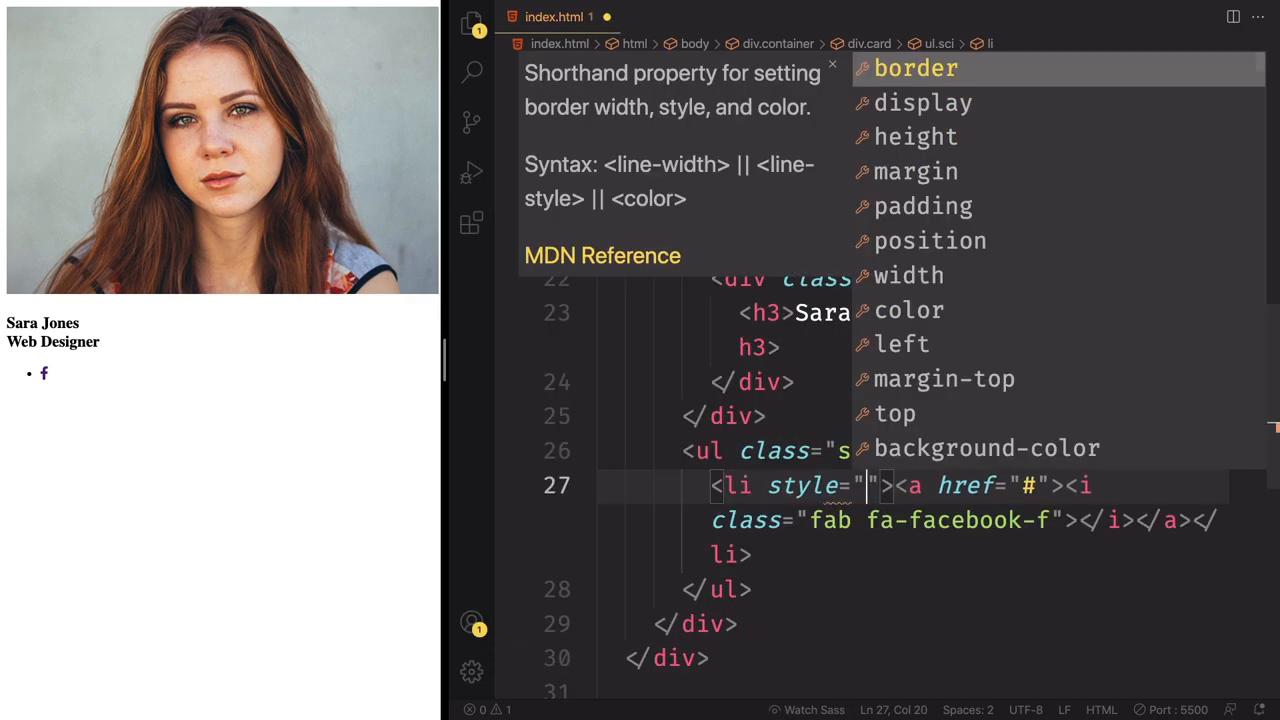
pyautogui.write('--i')
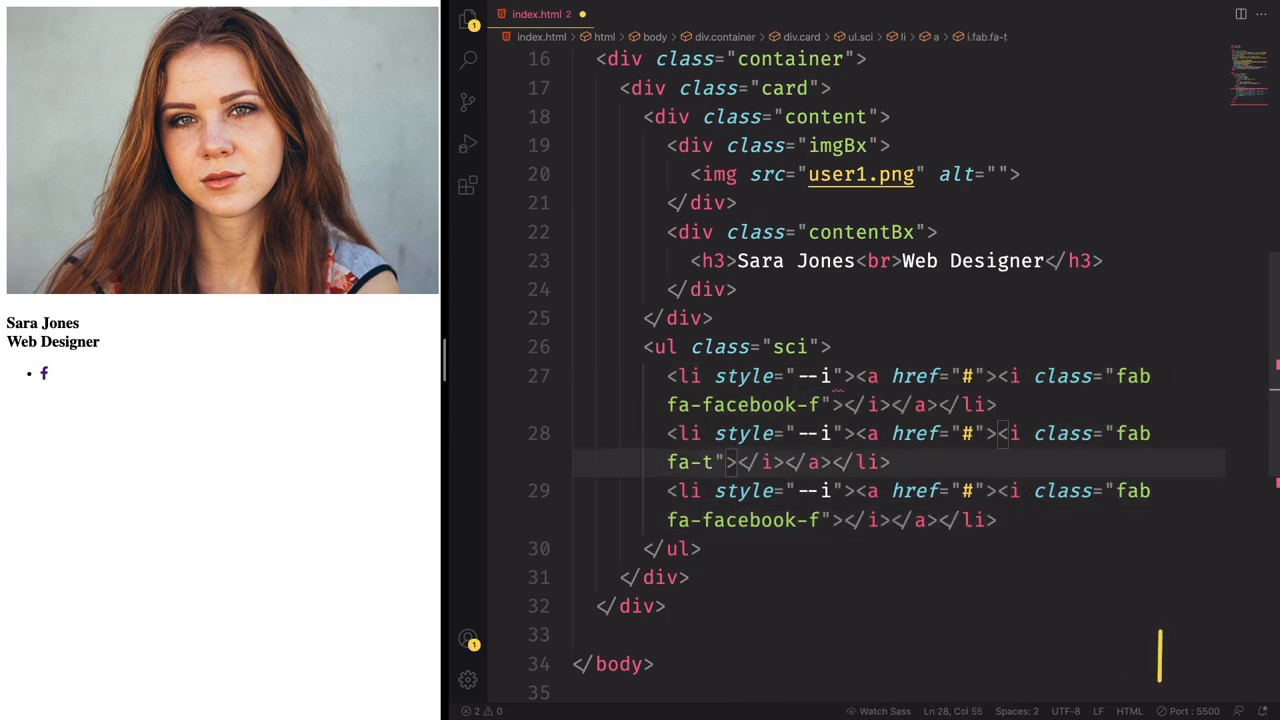
# Step: Add Twitter and Instagram icon items and number the items --i 1, 2 and 3
pyautogui.write('witter')
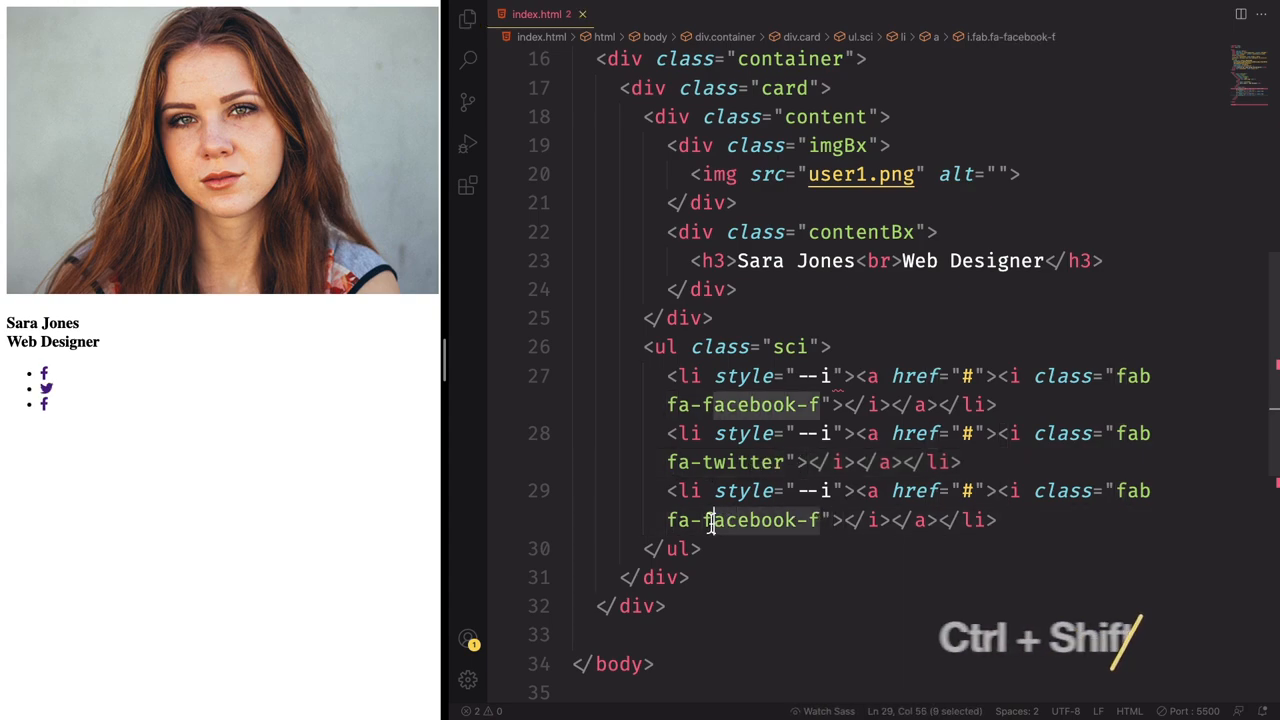
pyautogui.write('instagram')
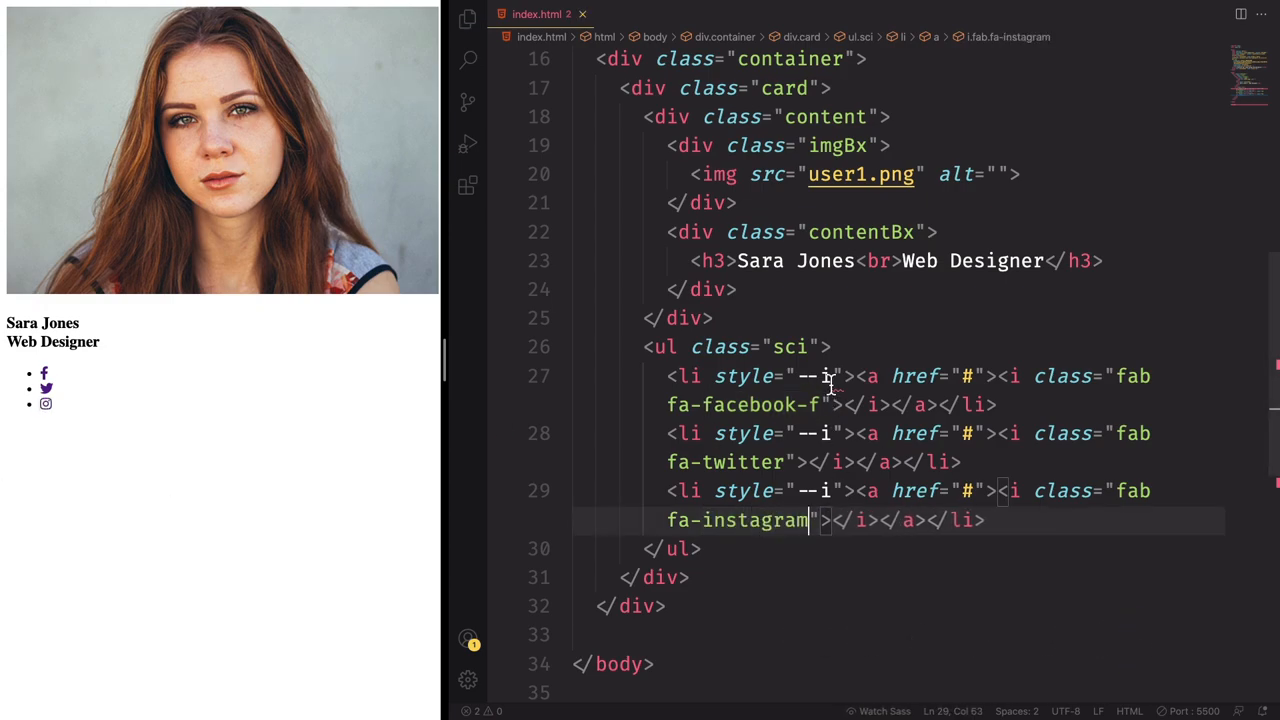
pyautogui.write('1')
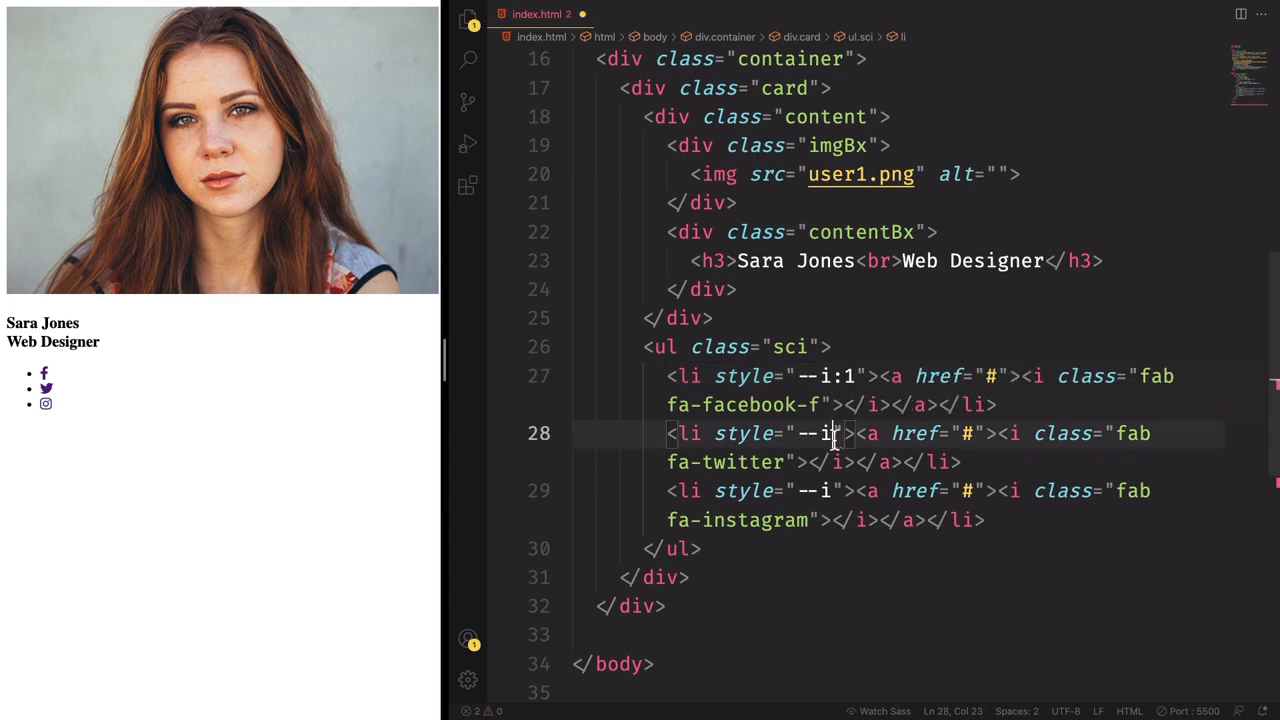
pyautogui.write('2')
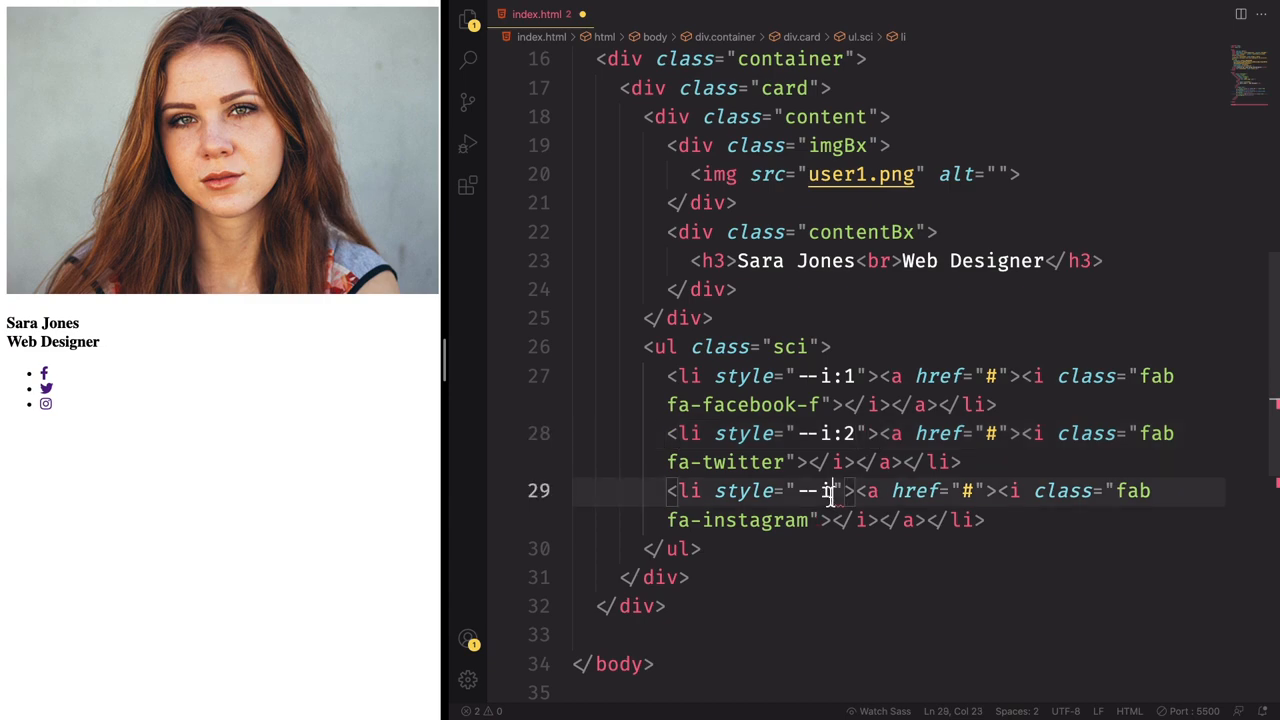
pyautogui.write('3')
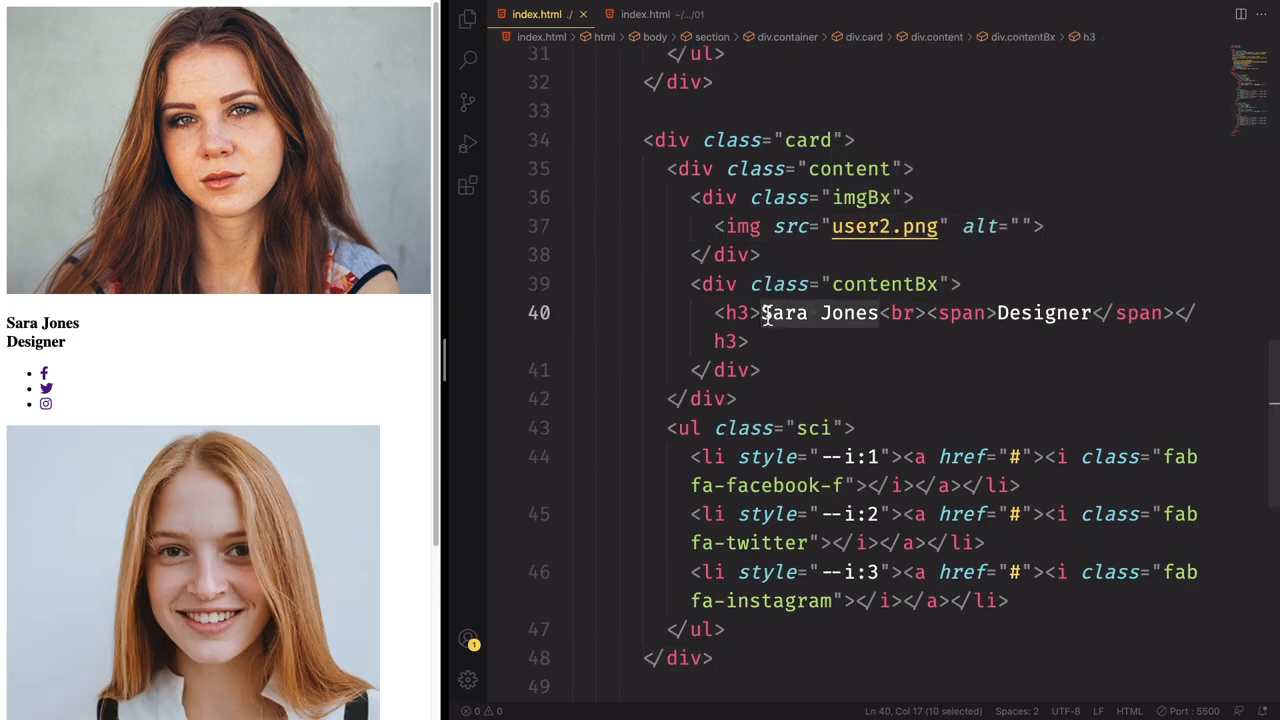
pyautogui.write('Kayan Spark')
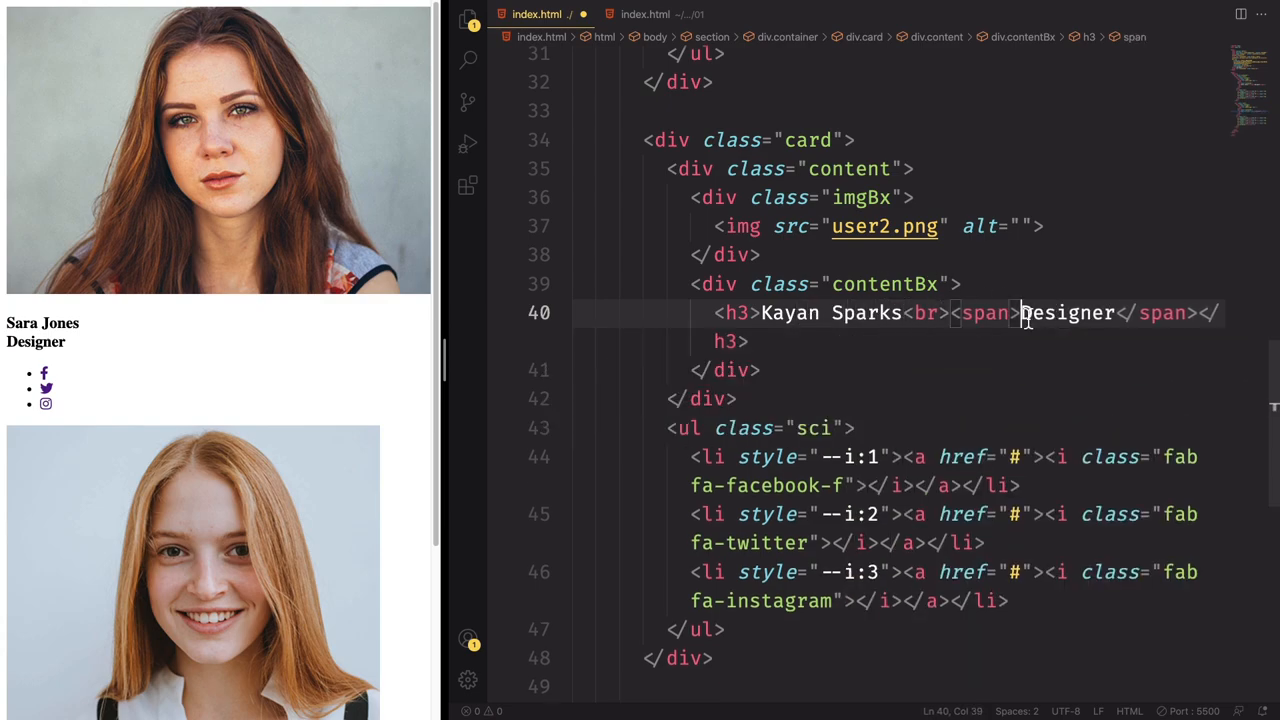
pyautogui.doubleClick(1066, 313)
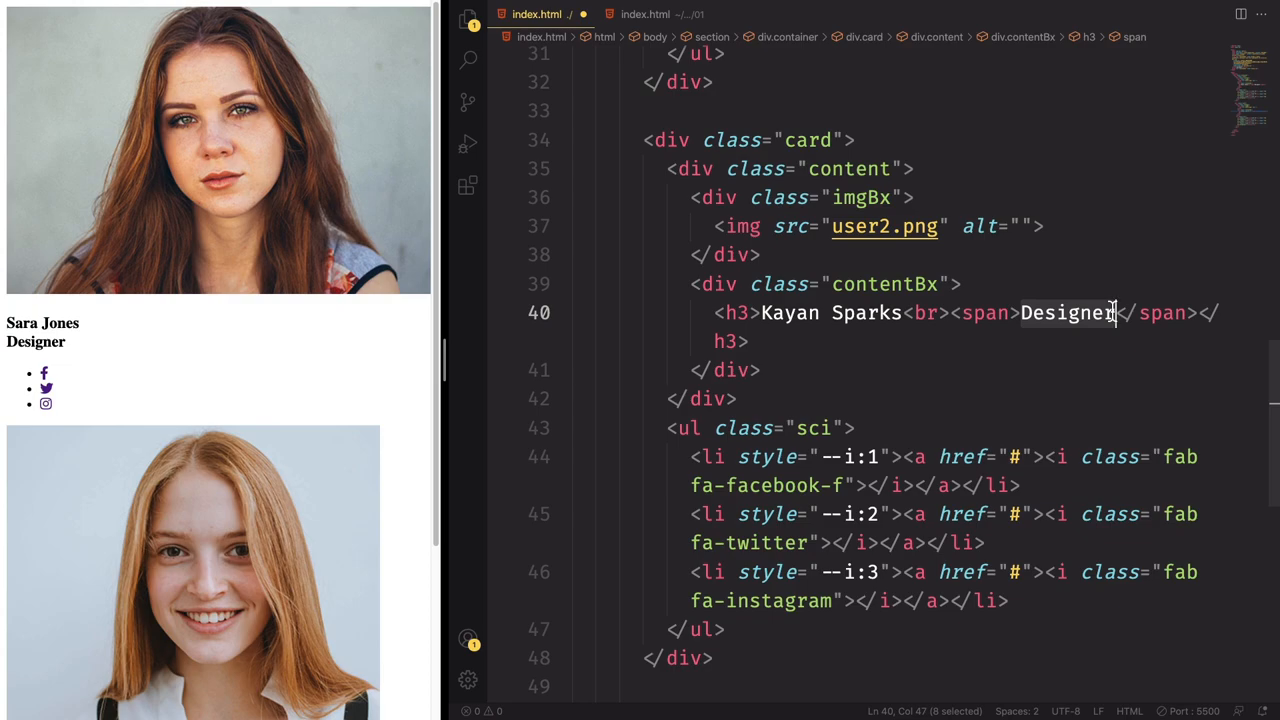
pyautogui.write('Developer')
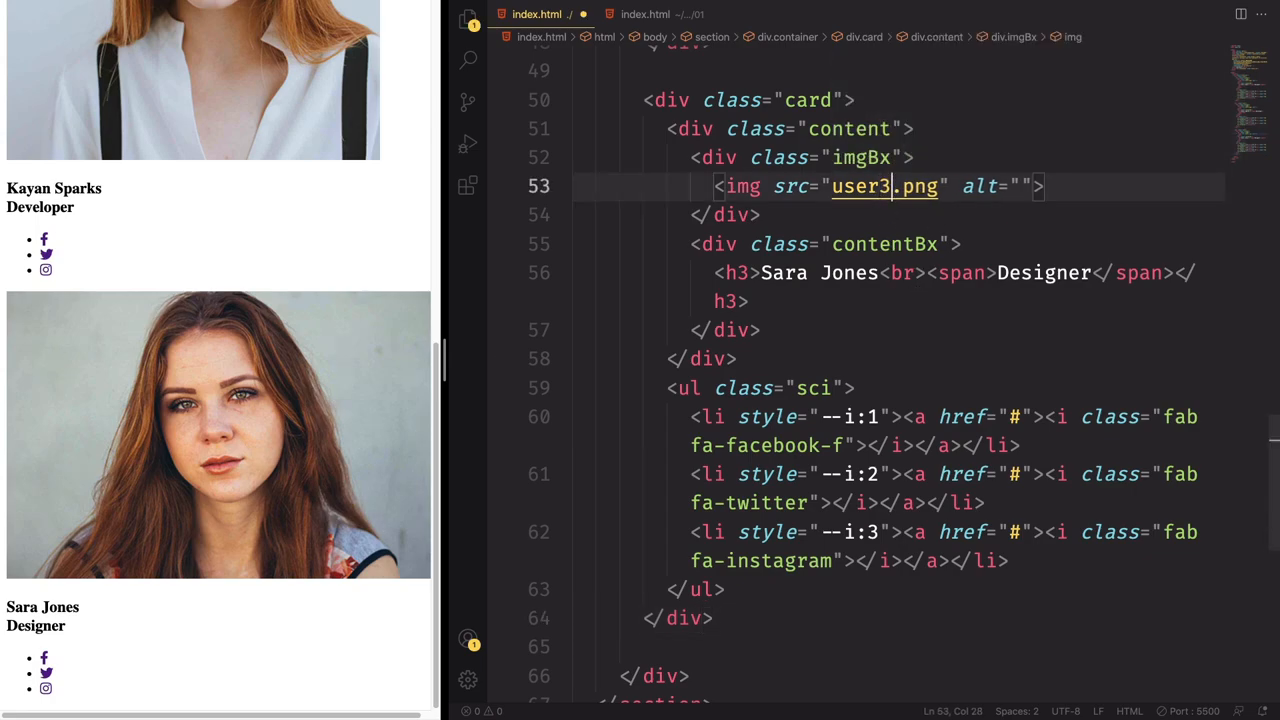
# Step: Rename the third card to Noah Smith with the role Creative Designer
pyautogui.doubleClick(784, 272)
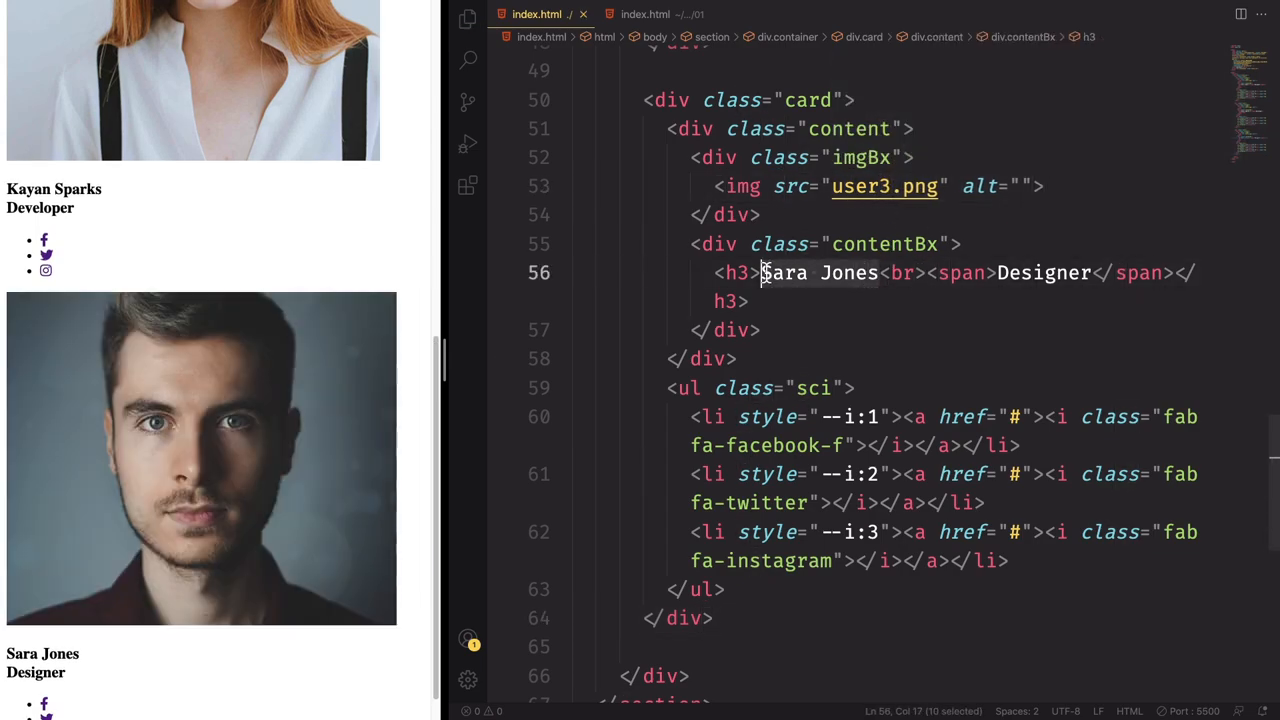
pyautogui.write('Noah Smith')
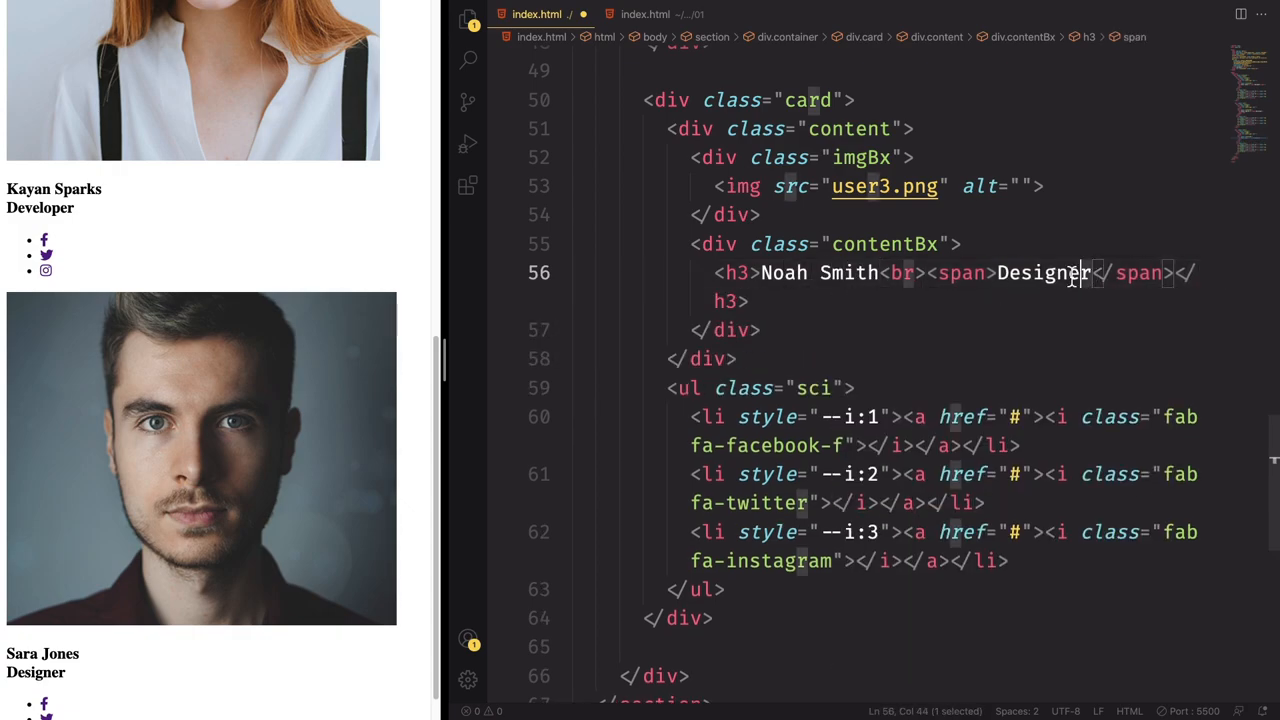
pyautogui.write('Creative')
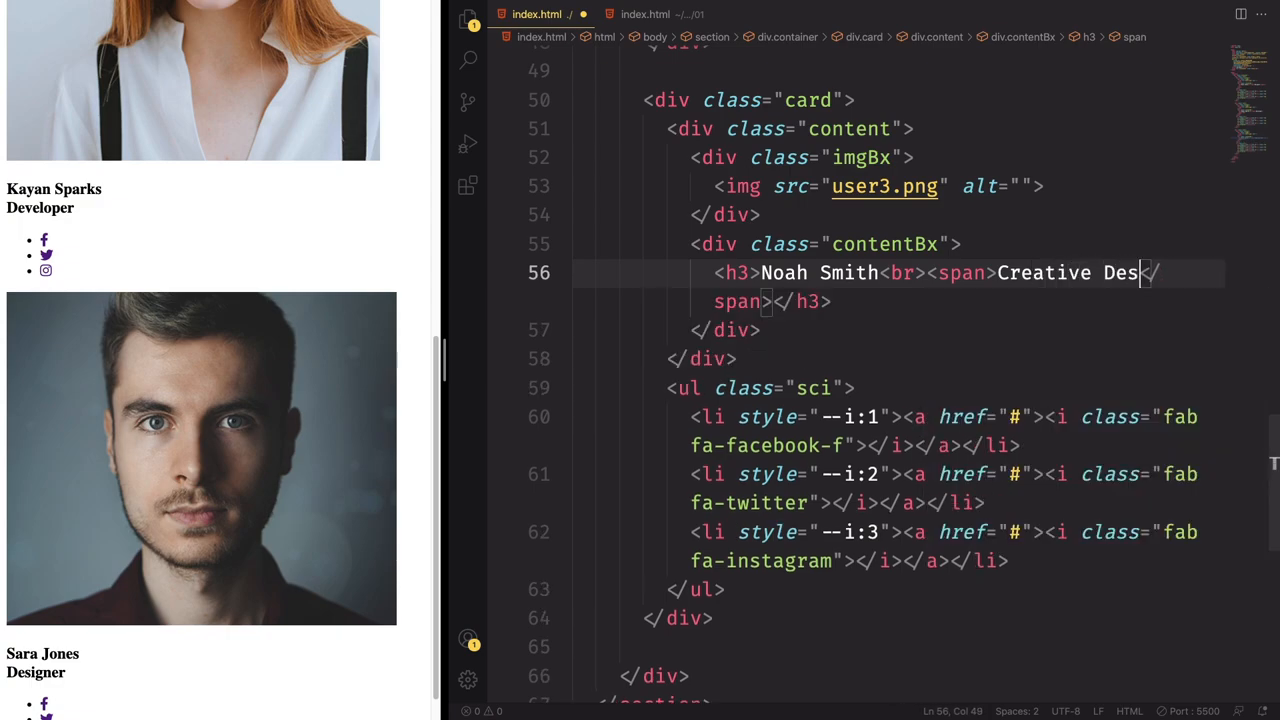
pyautogui.write('igner')
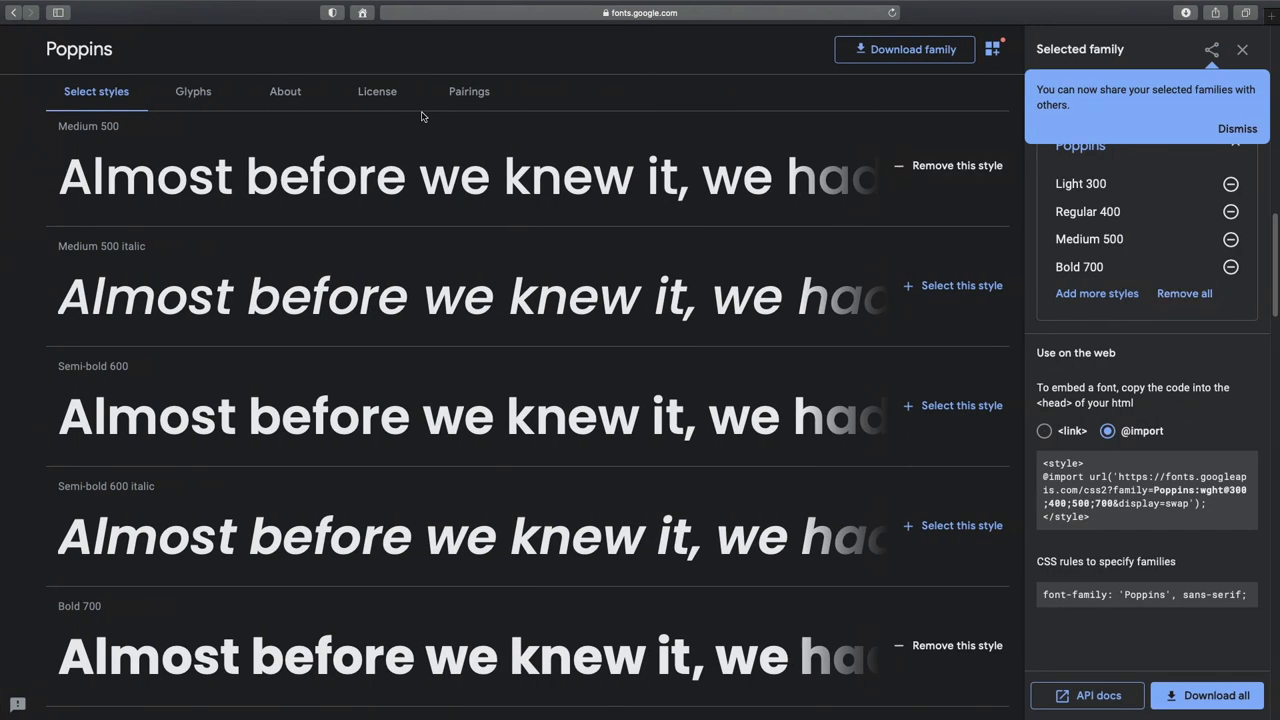
pyautogui.moveTo(1082, 460)
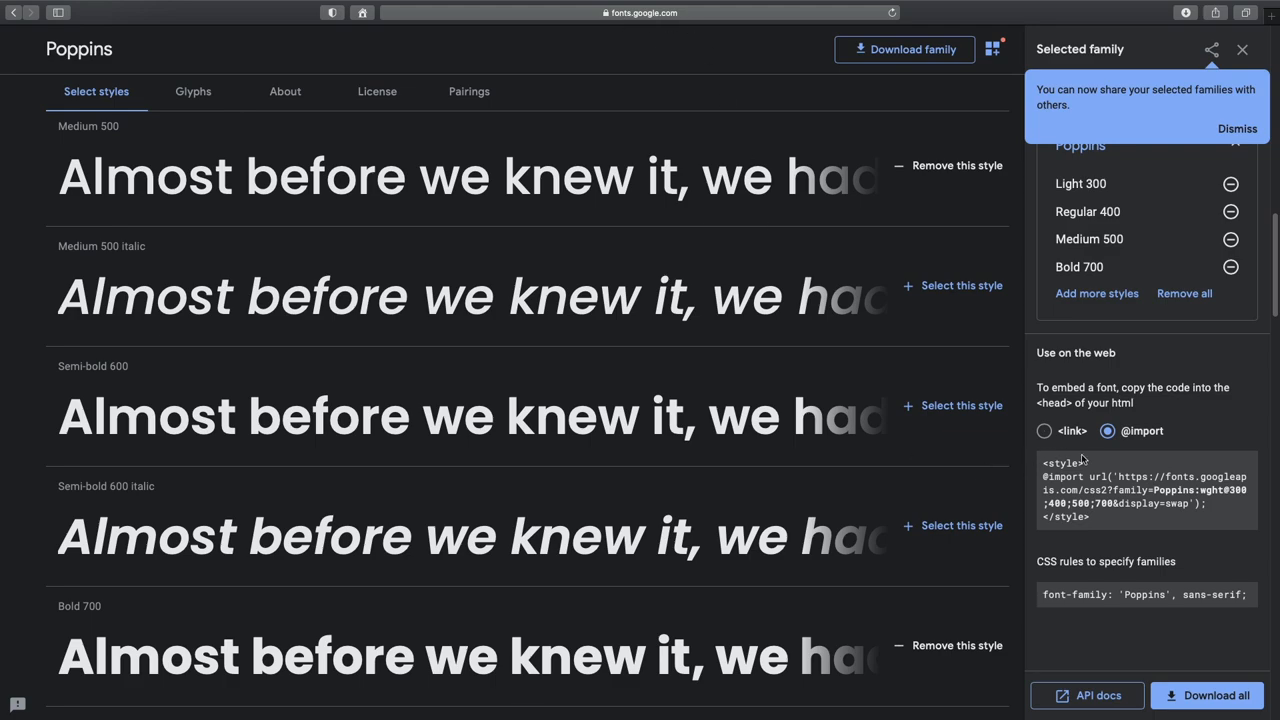
pyautogui.doubleClick(1060, 477)
pyautogui.write('mar')
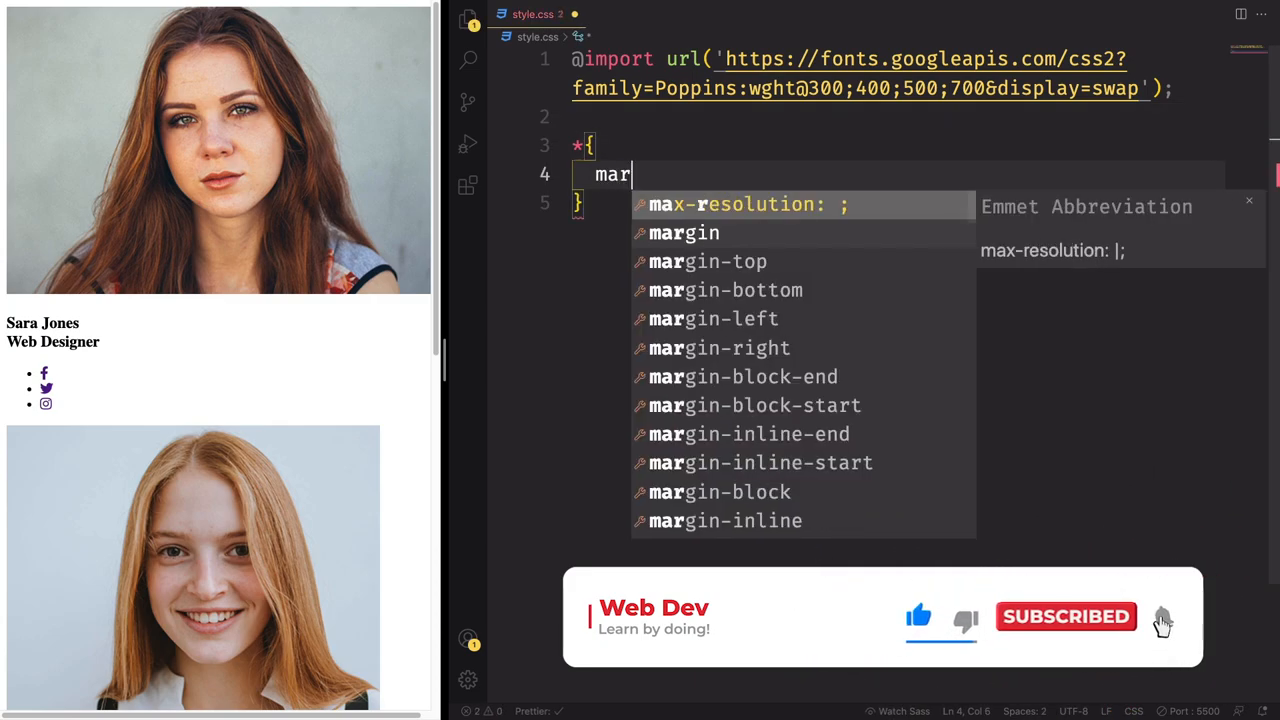
# Step: Set the universal rule's font-family to 'Poppins', sans-serif
pyautogui.write('padding: 0;')
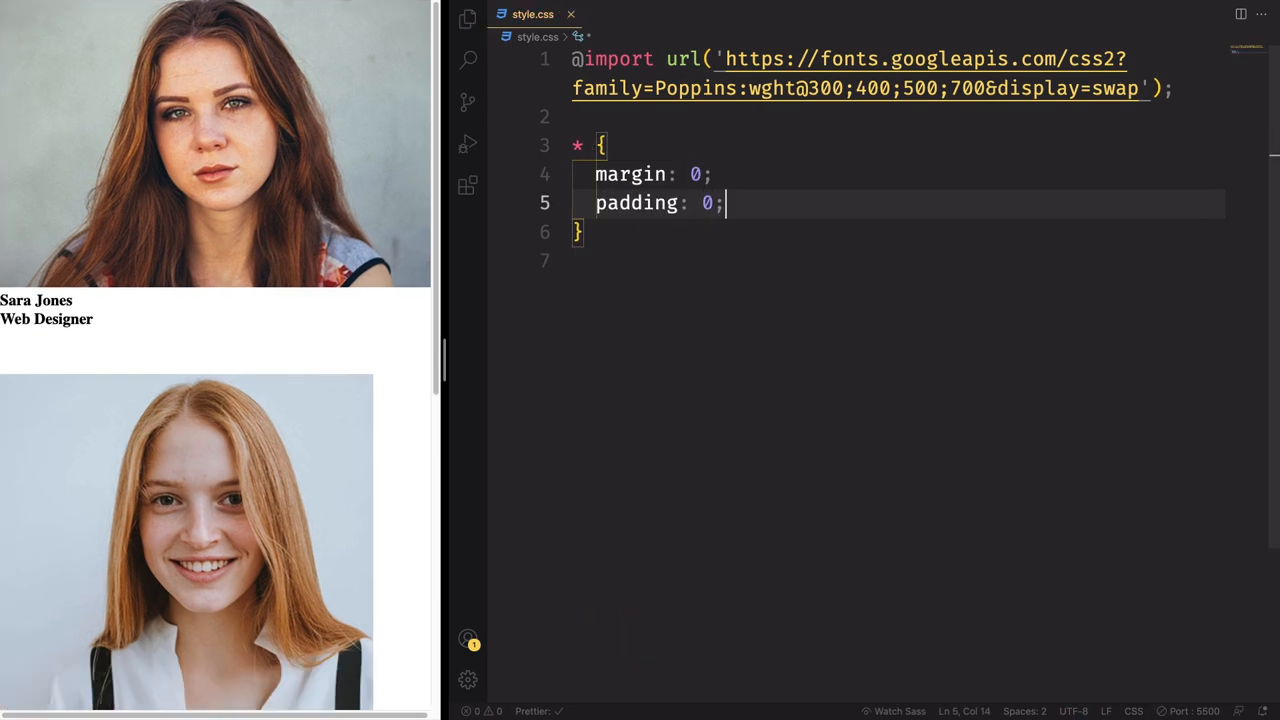
pyautogui.write('font-family: ;')
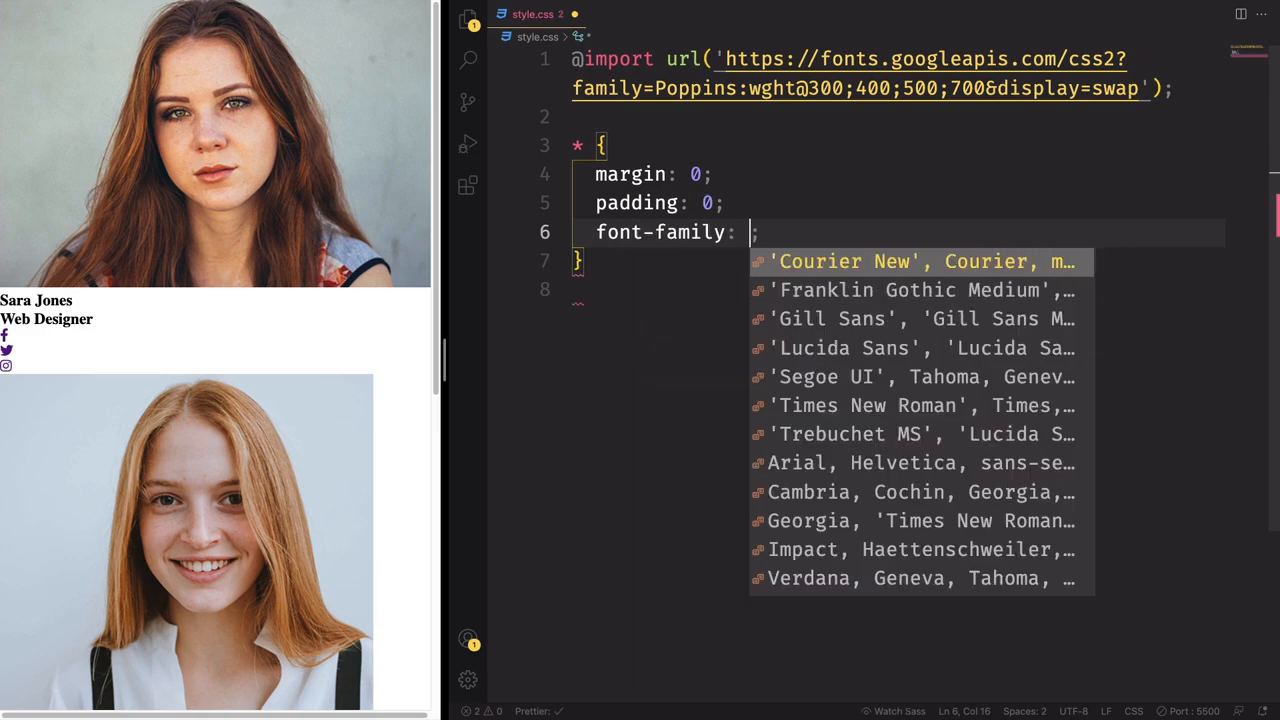
pyautogui.write("'Poppins'")
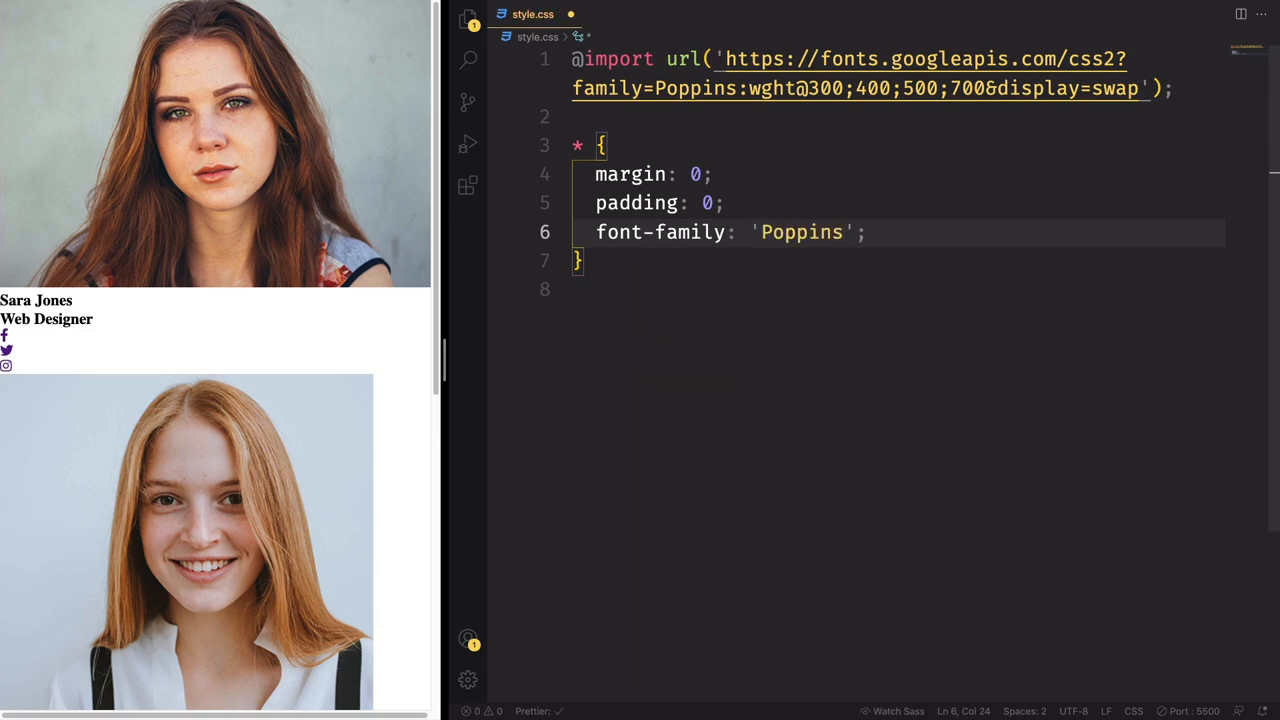
pyautogui.write(', sans-serif')
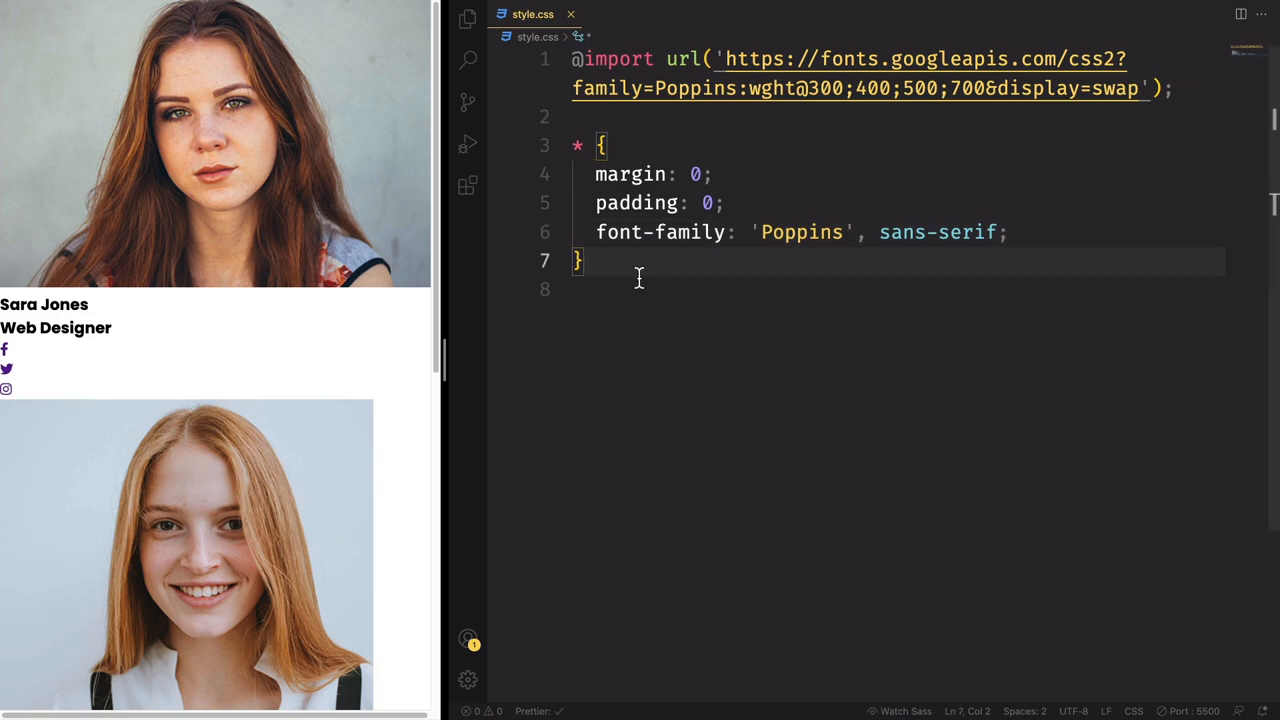
# Step: Give body a centred wrapping flex layout and a #161623 background
pyautogui.write('body{')
pyautogui.write('align-items: center;')
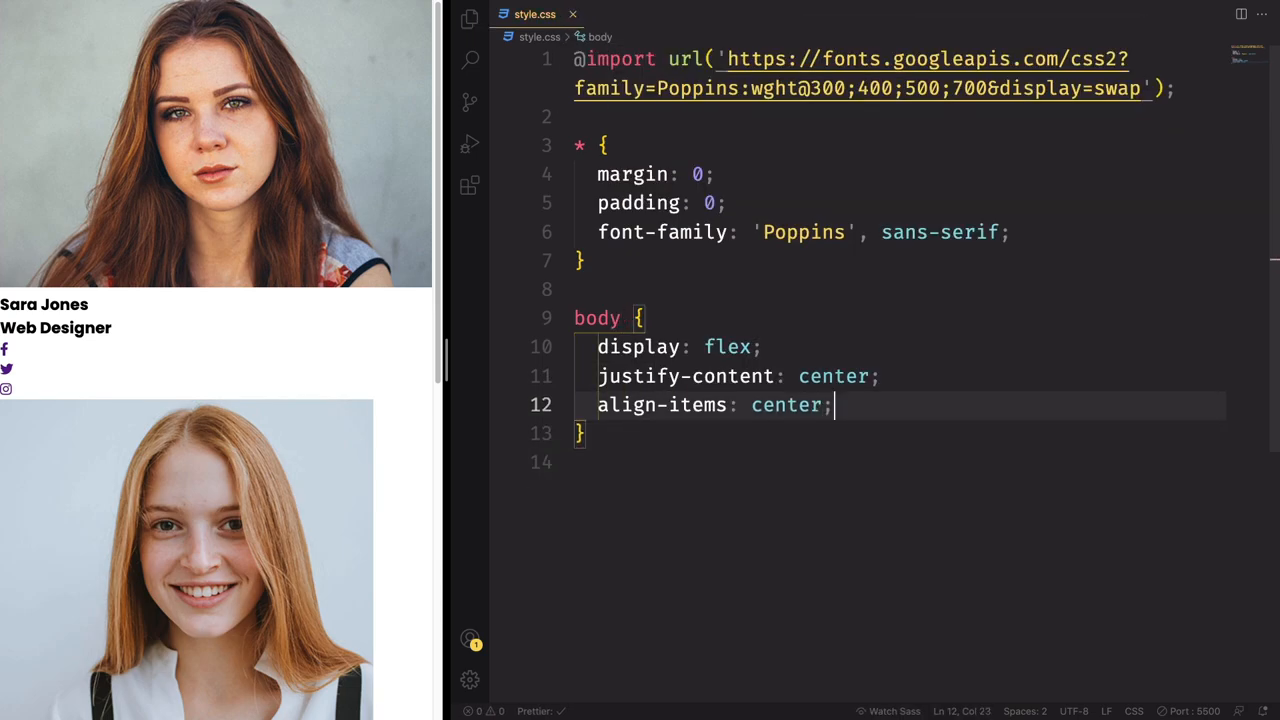
pyautogui.write('flex-wrap: wrap;')
pyautogui.click(900, 463)
pyautogui.write('background-color: ;')
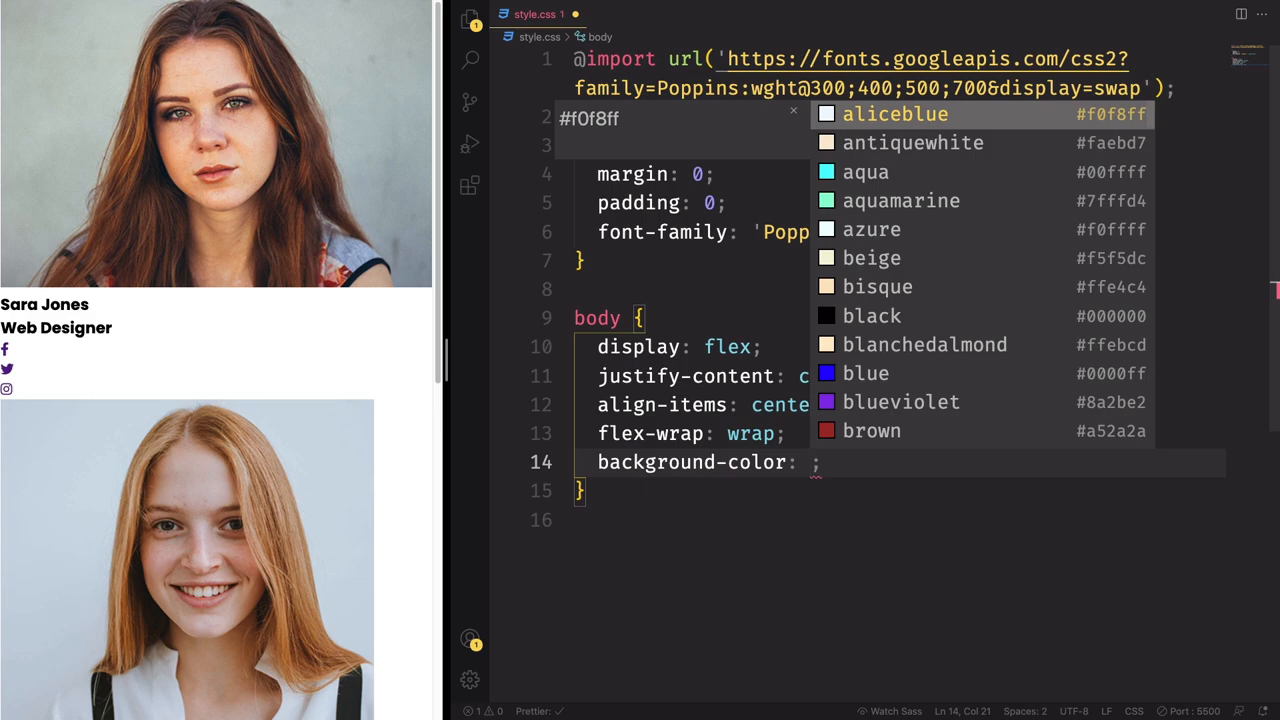
pyautogui.write('#161')
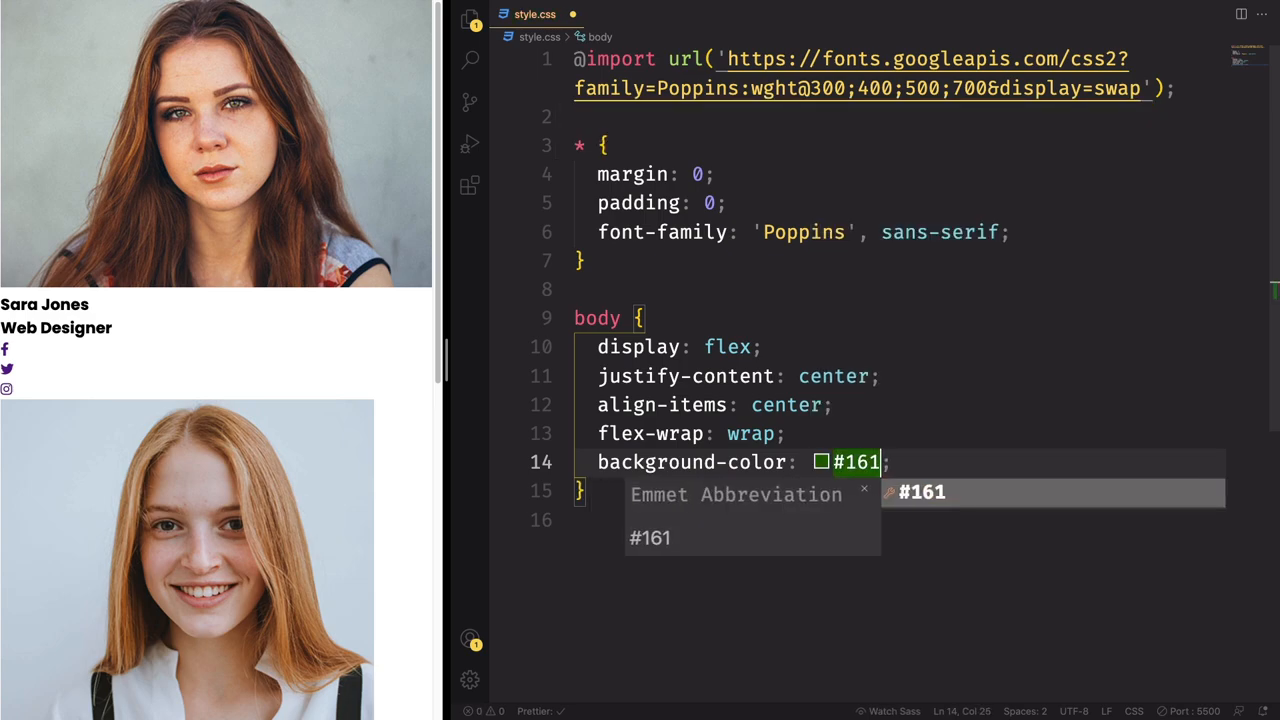
pyautogui.write('623')
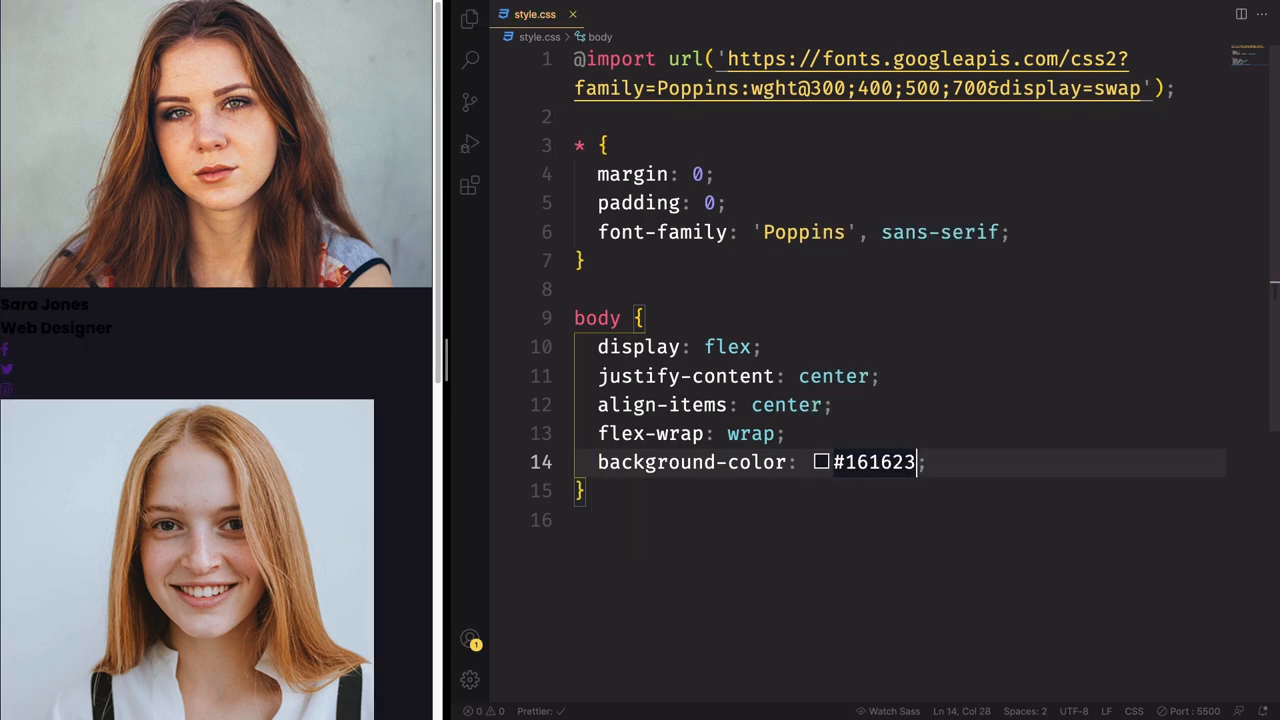
pyautogui.write('min')
pyautogui.write('se')
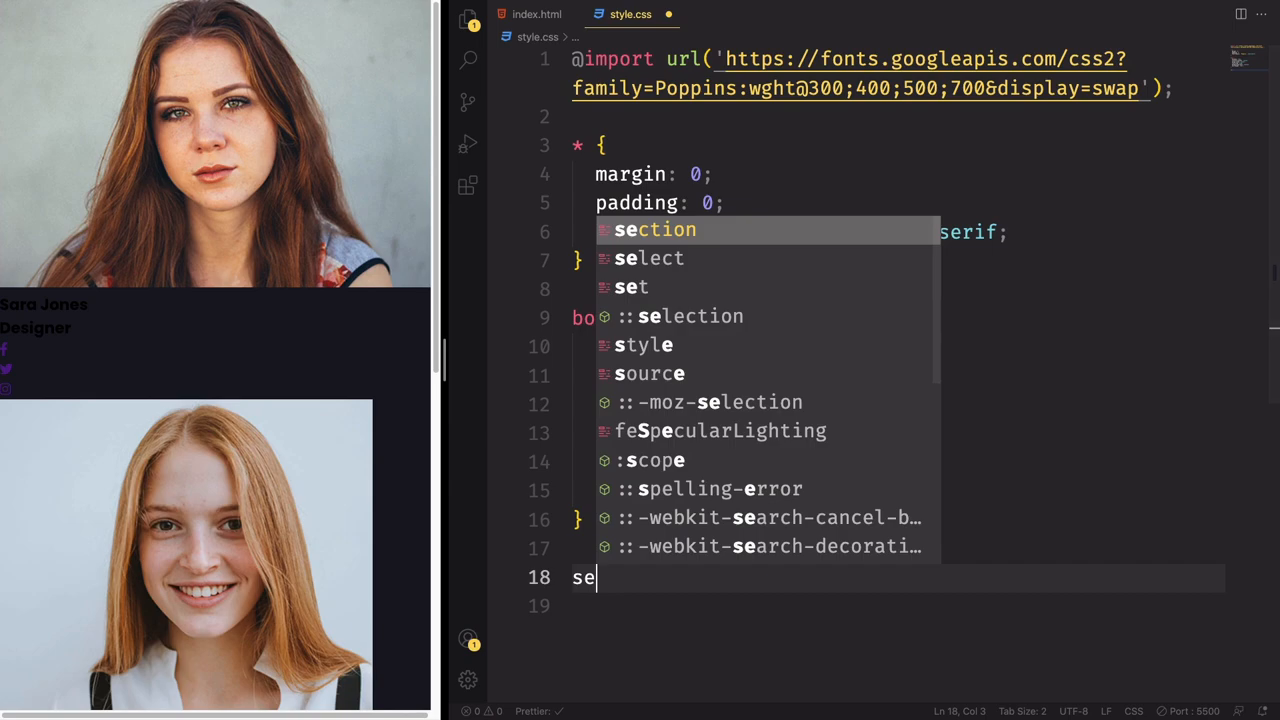
# Step: Add section {position: relative} and a full-size, absolutely positioned section::before with empty content
pyautogui.write('ction{')
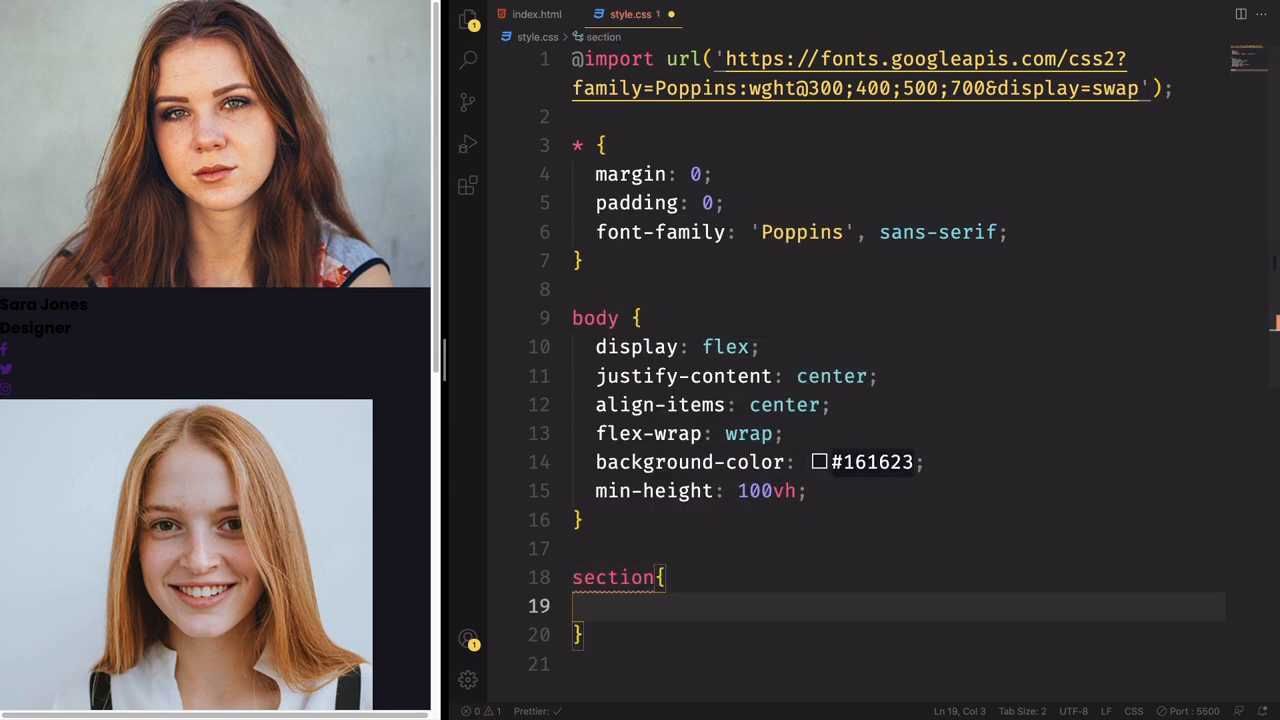
pyautogui.write('position: relative;')
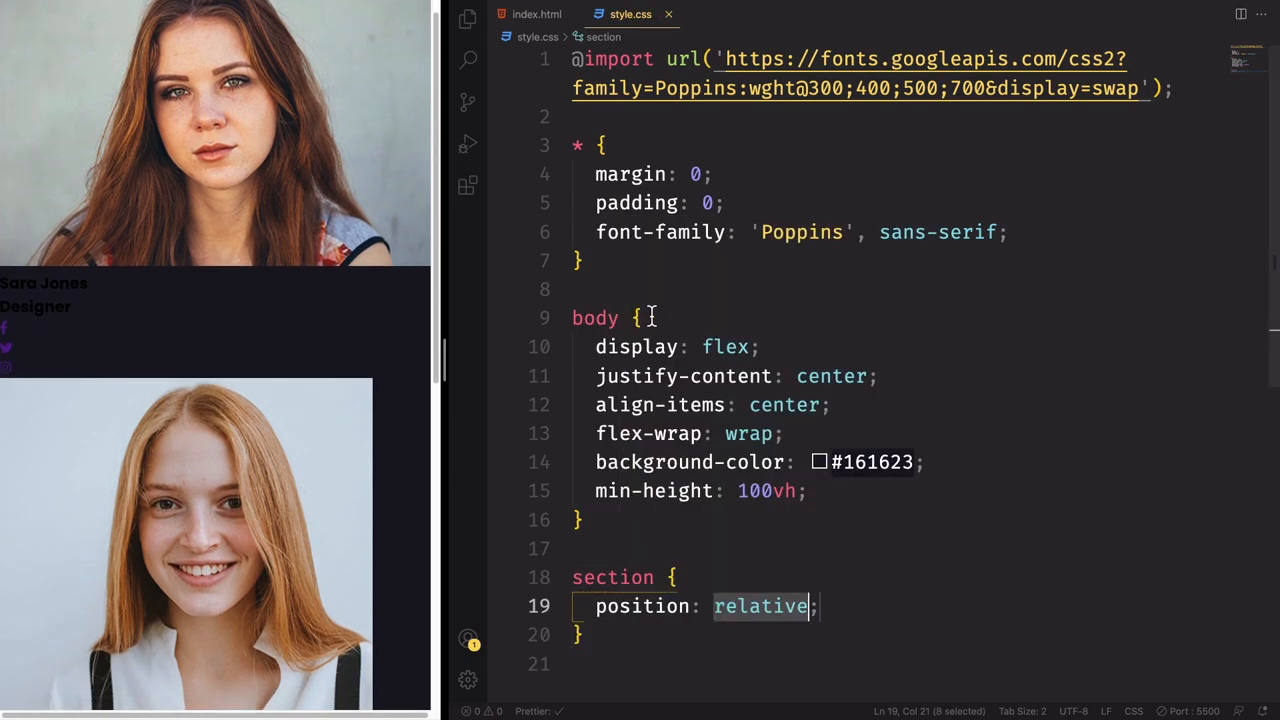
pyautogui.scroll(-3)
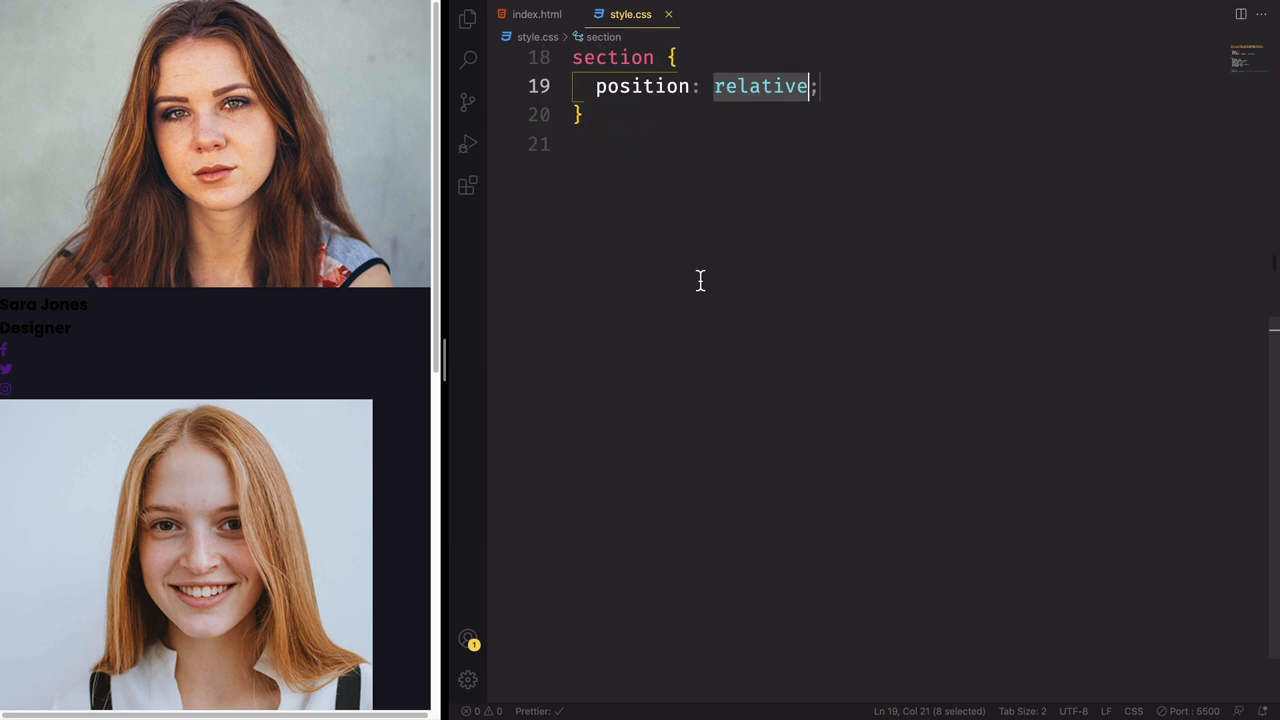
pyautogui.write('section')
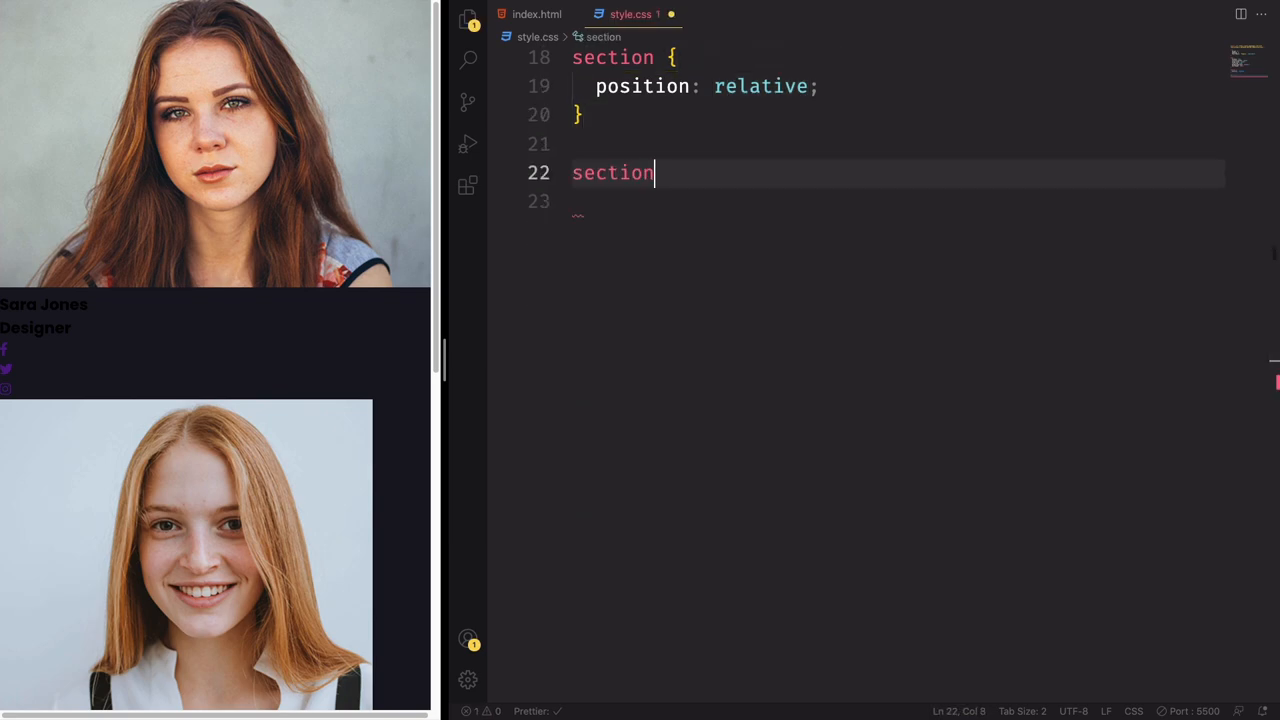
pyautogui.write('::before{')
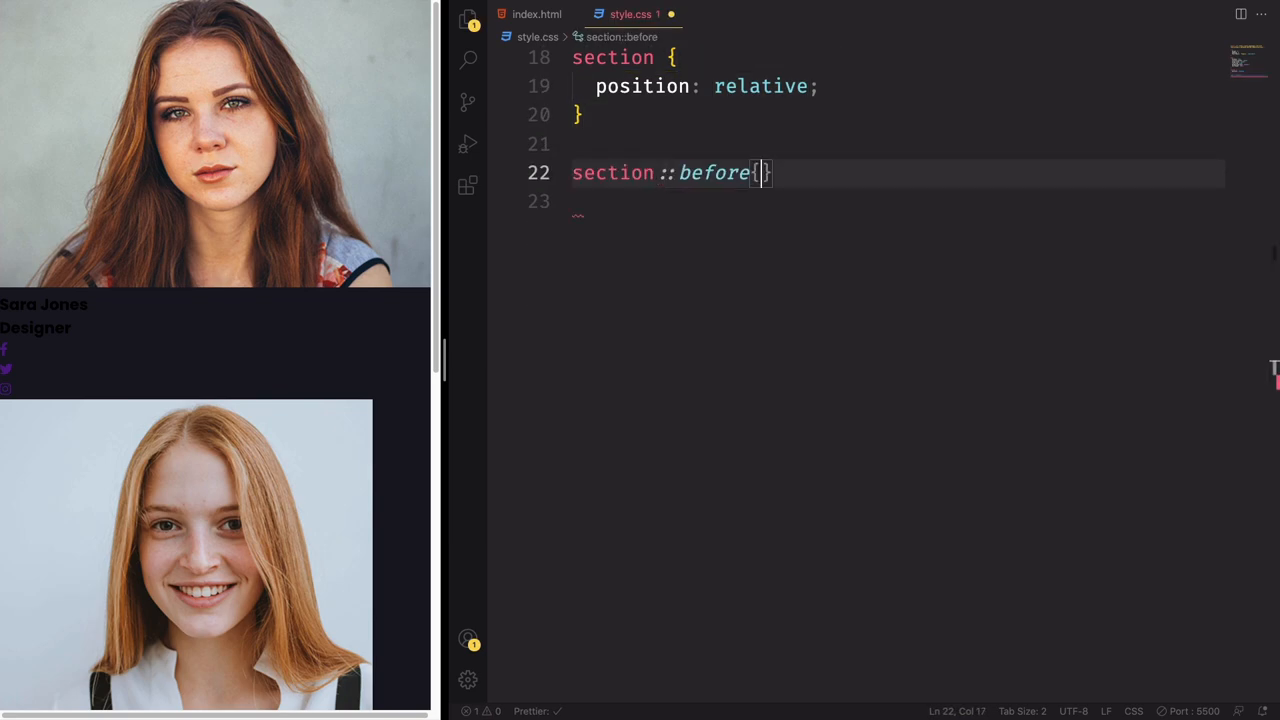
pyautogui.write("content: '';")
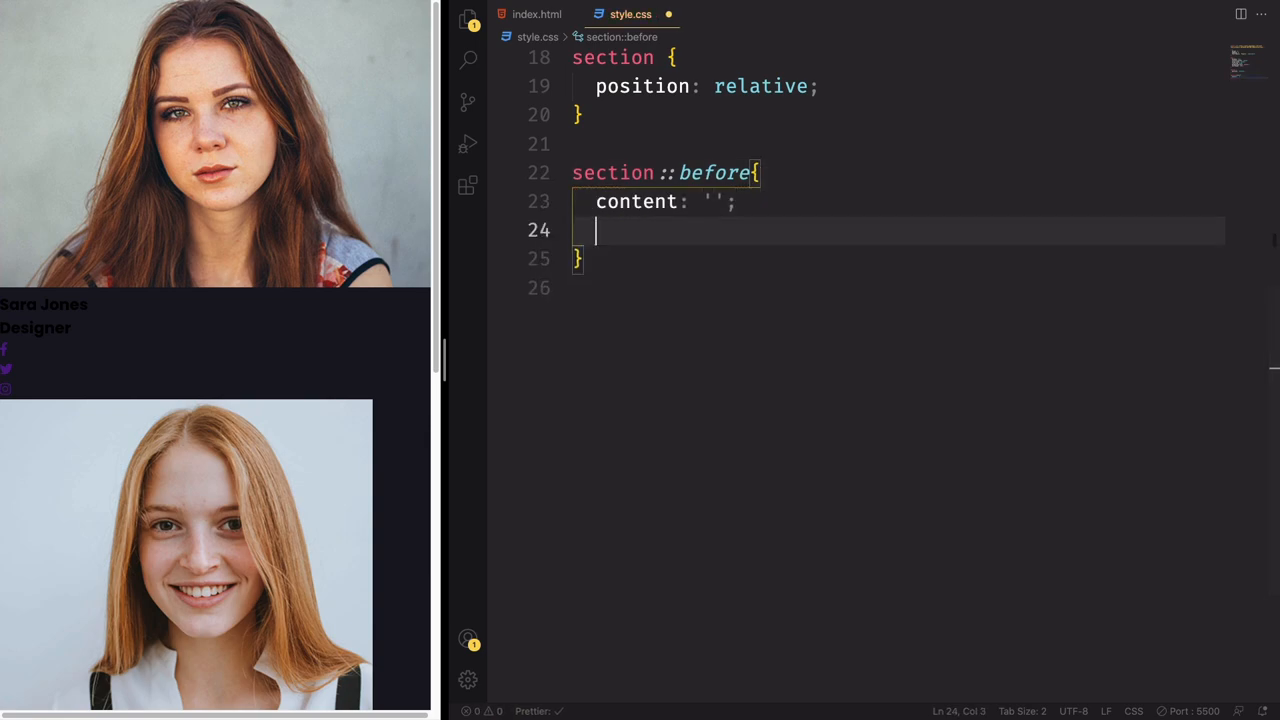
pyautogui.write('position: absolute;')
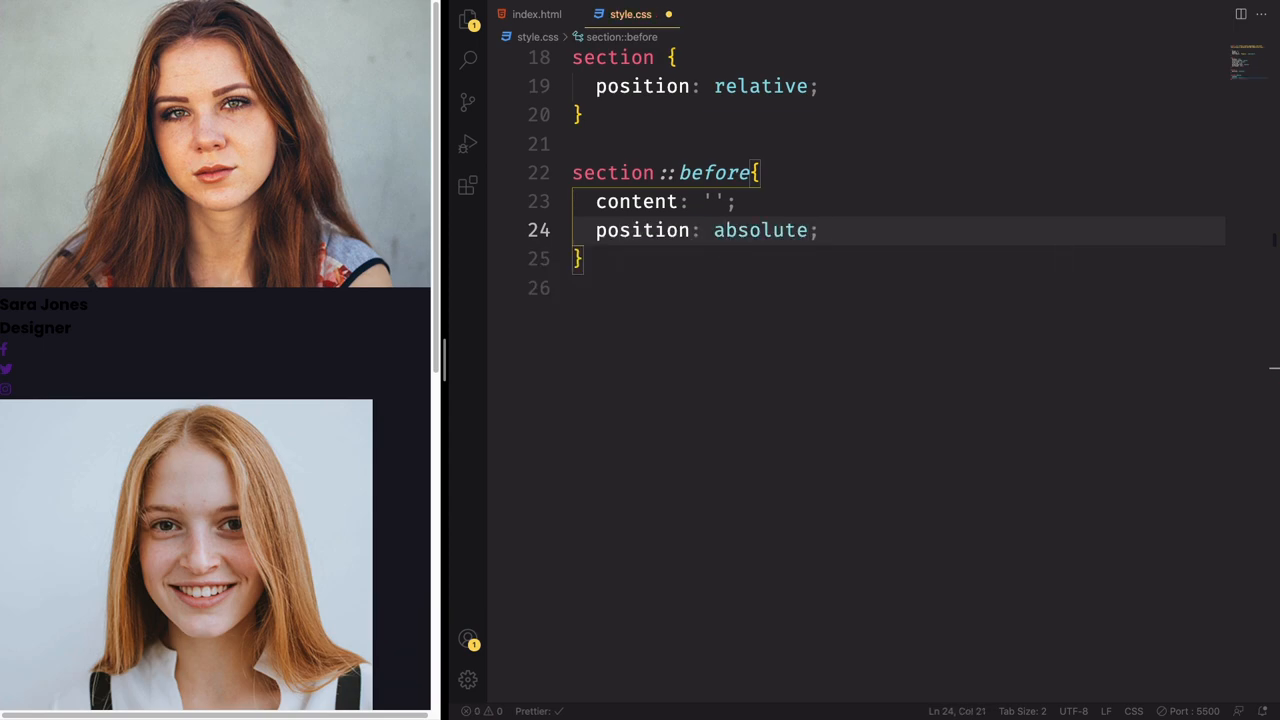
pyautogui.write('width: ;')
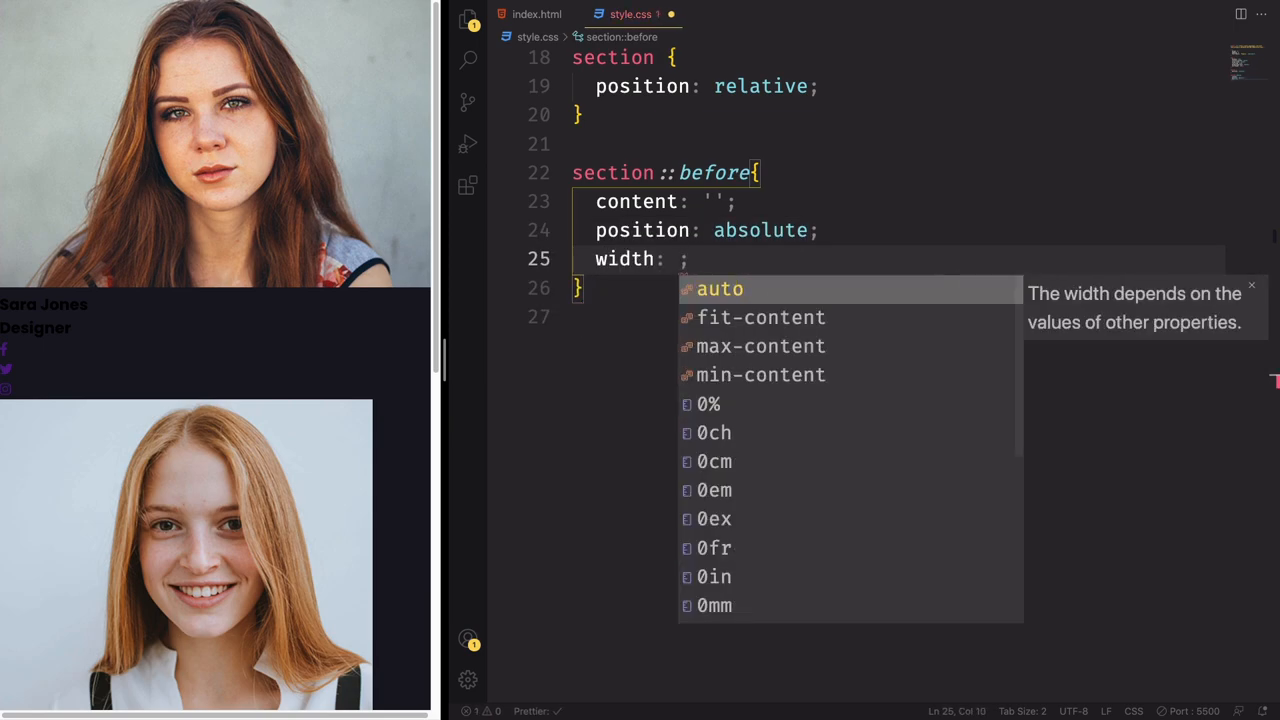
pyautogui.write('100%')
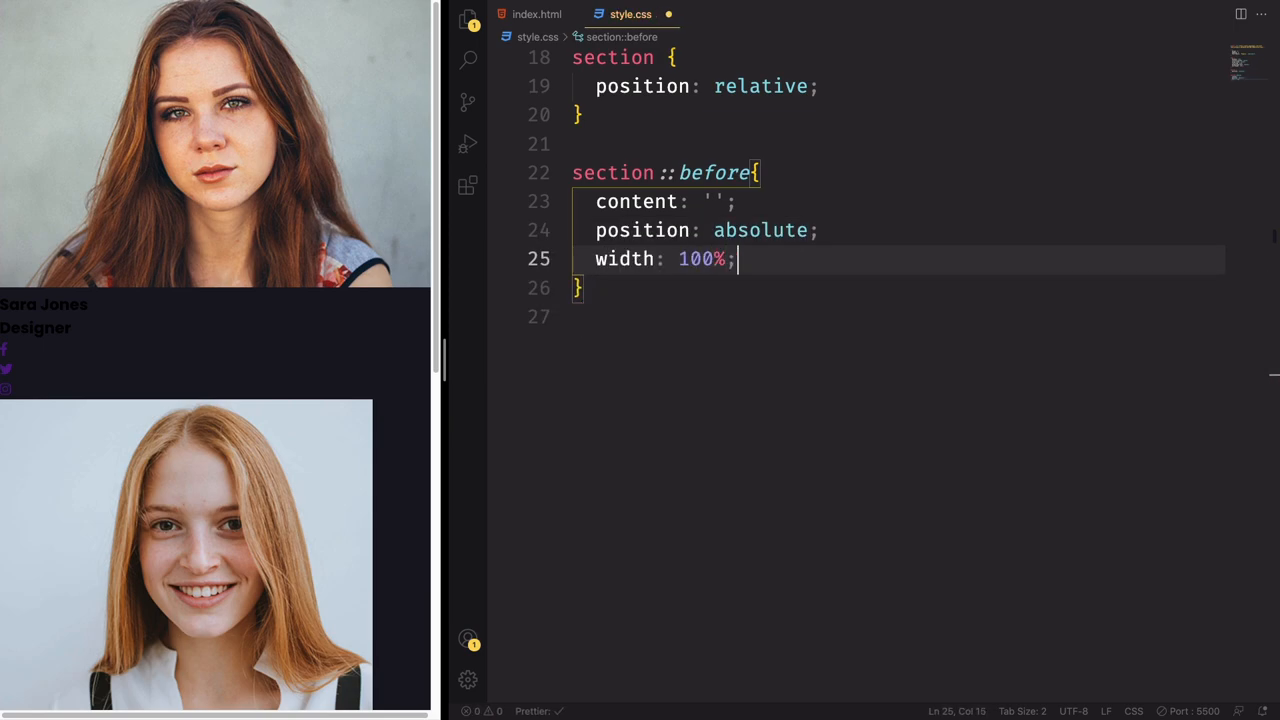
pyautogui.write('height: 100%;')
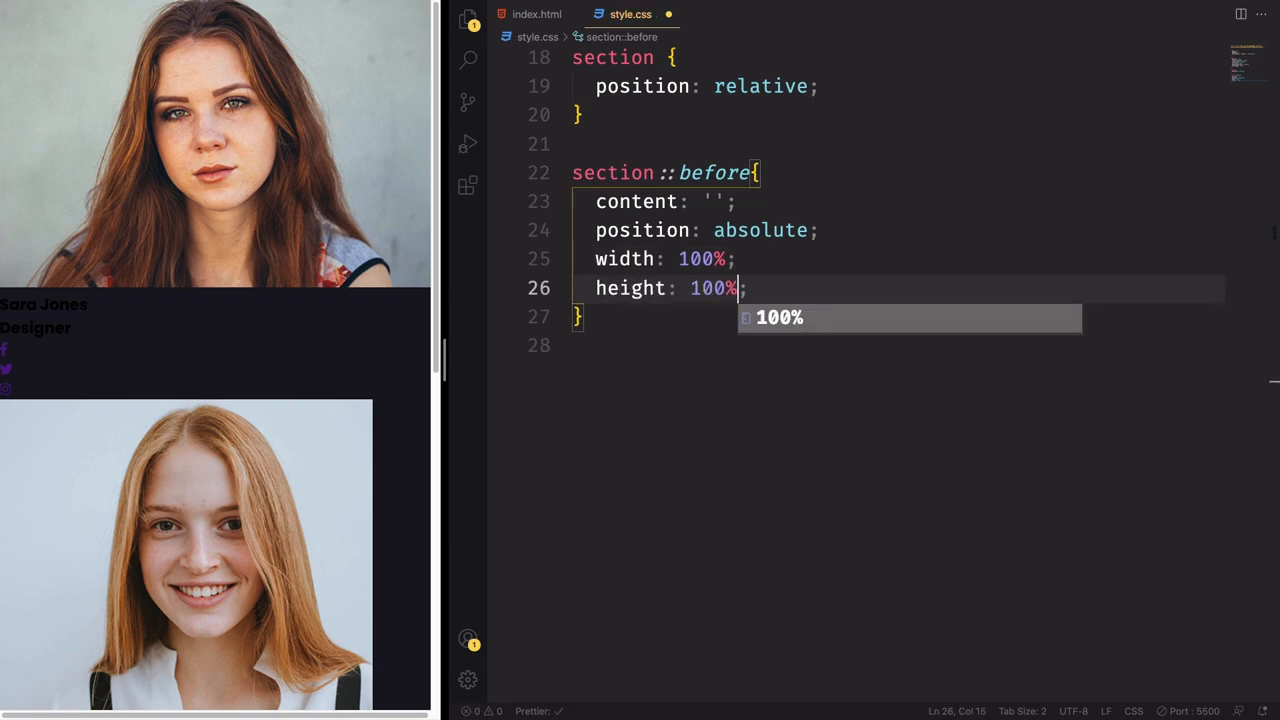
pyautogui.press('Enter')
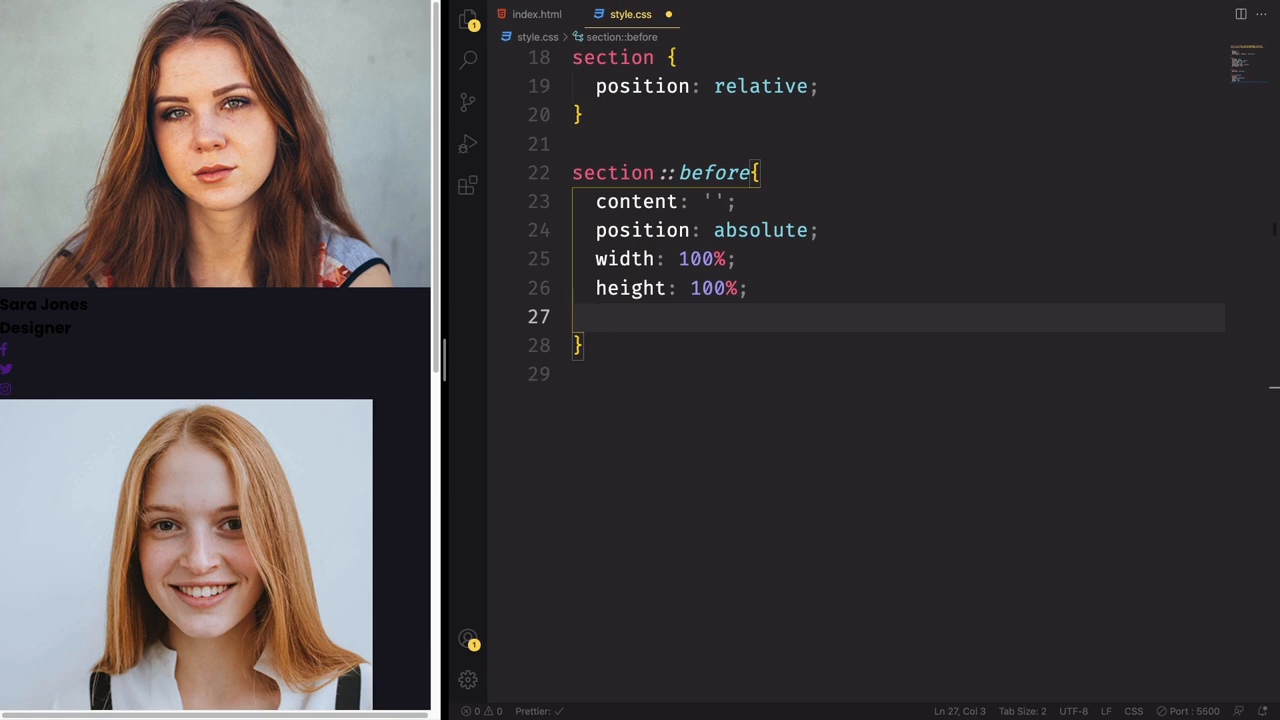
# Step: Fill section::before with a #f00→#f0f gradient clipped to circle(25% at right 60%)
pyautogui.write('top: ;')
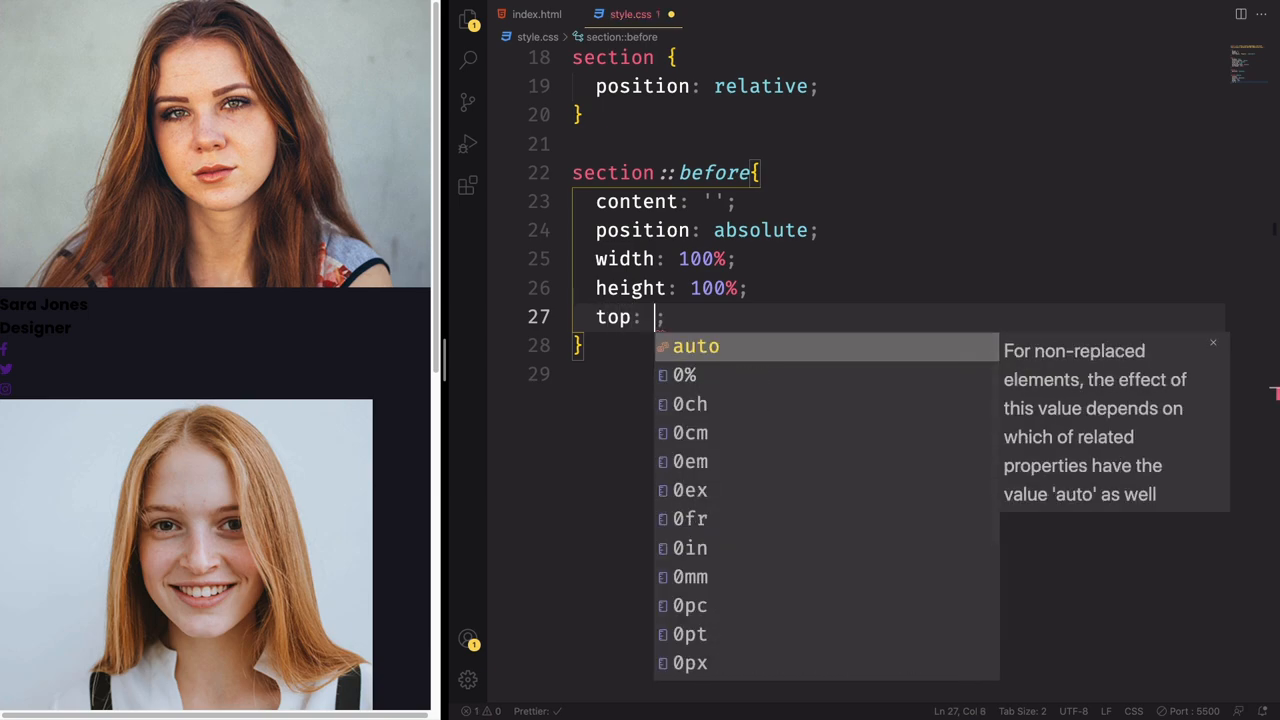
pyautogui.write('0;')
pyautogui.write('back')
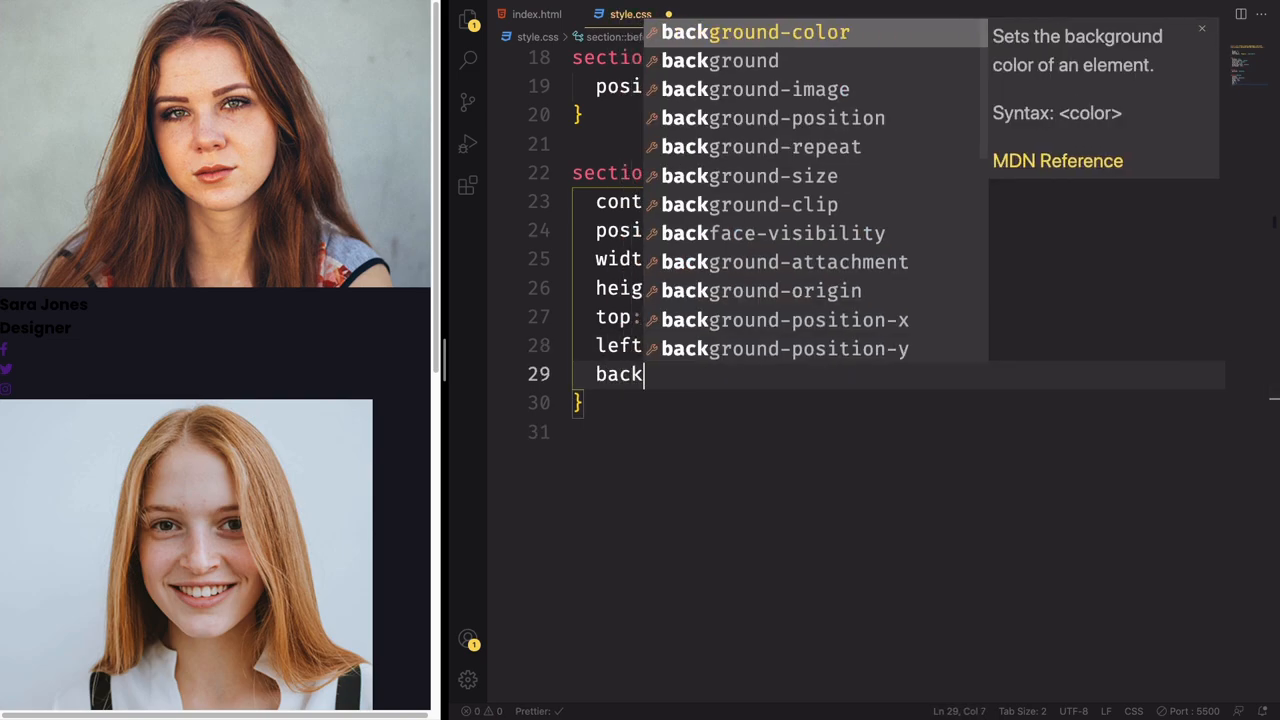
pyautogui.write('ground: linear-gradient();')
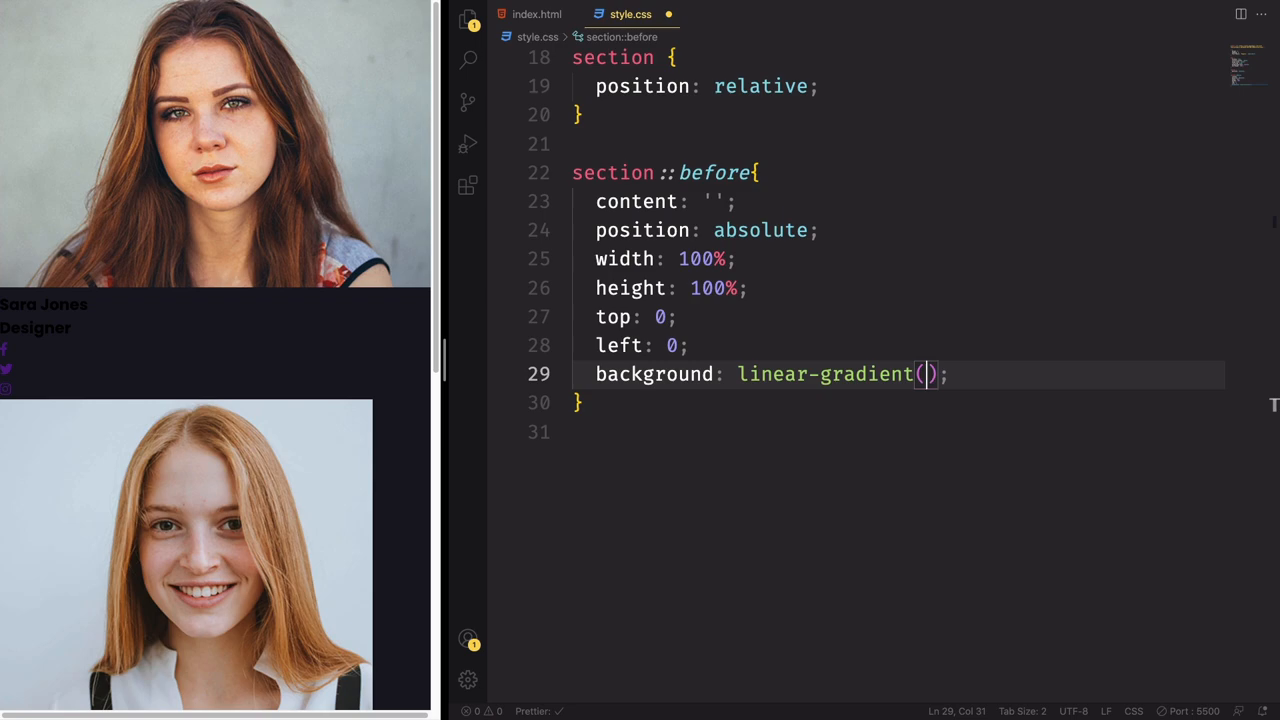
pyautogui.write('#f00')
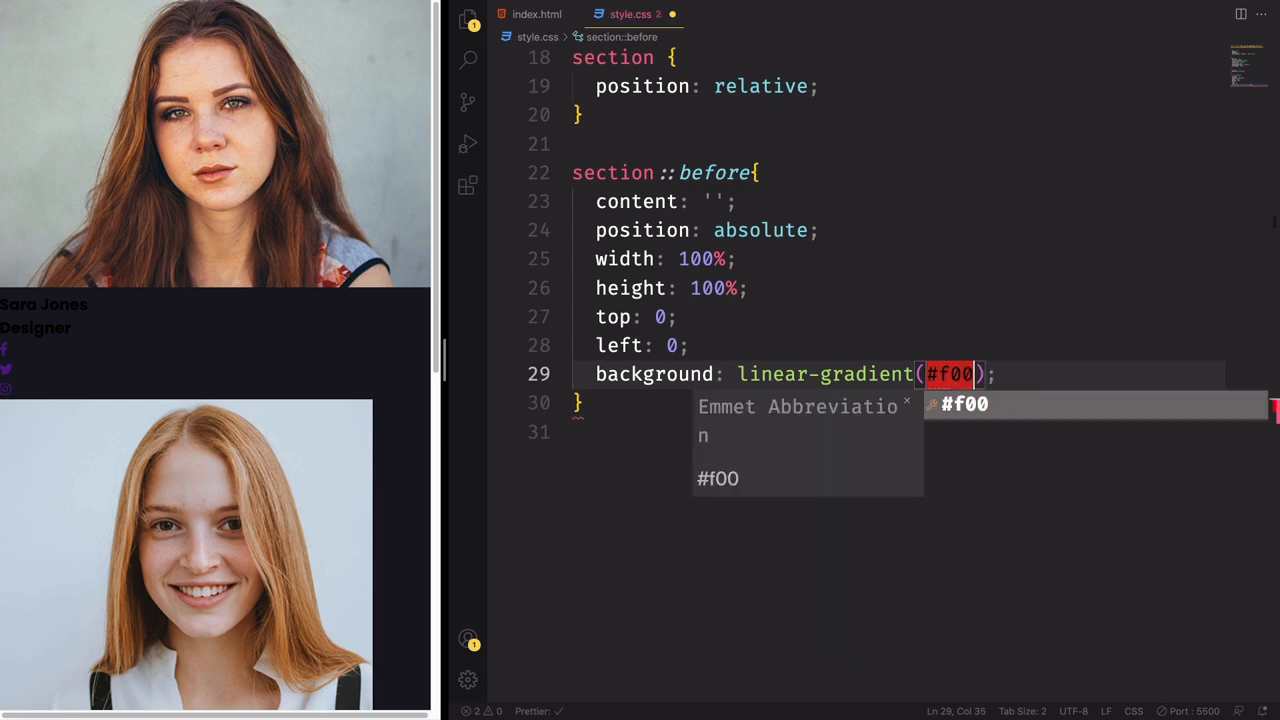
pyautogui.write(', #')
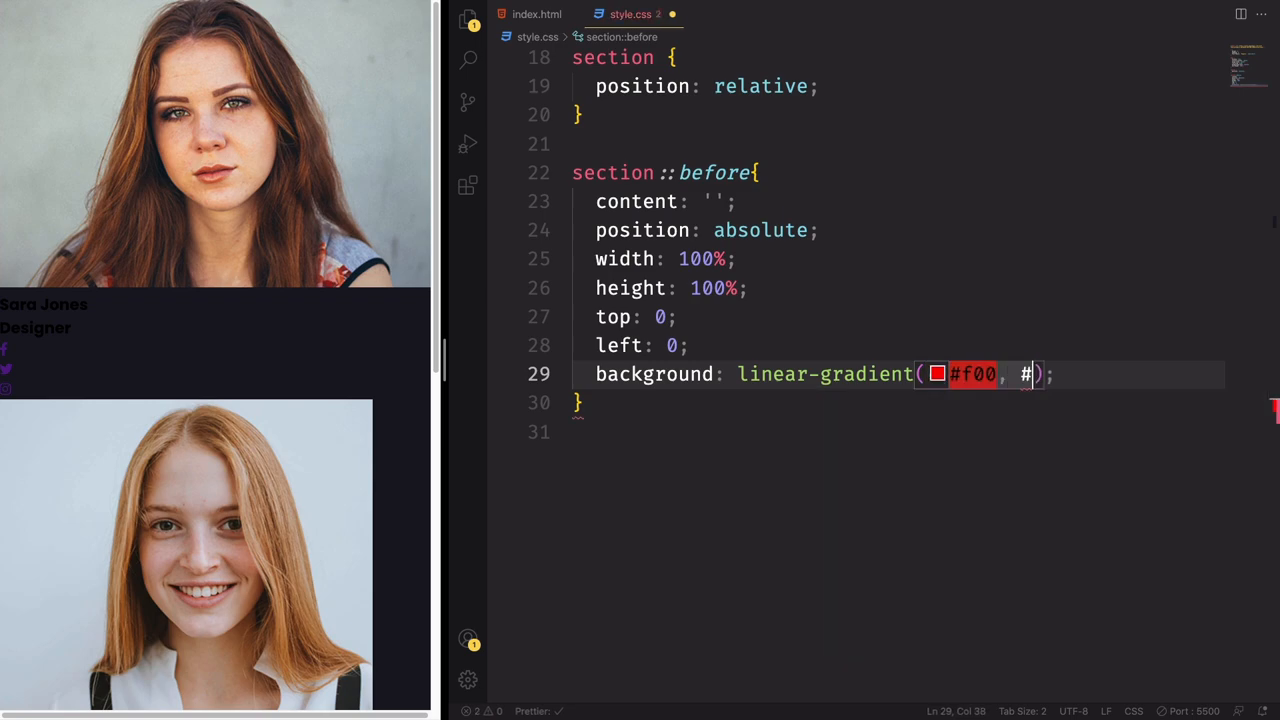
pyautogui.write('f0f')
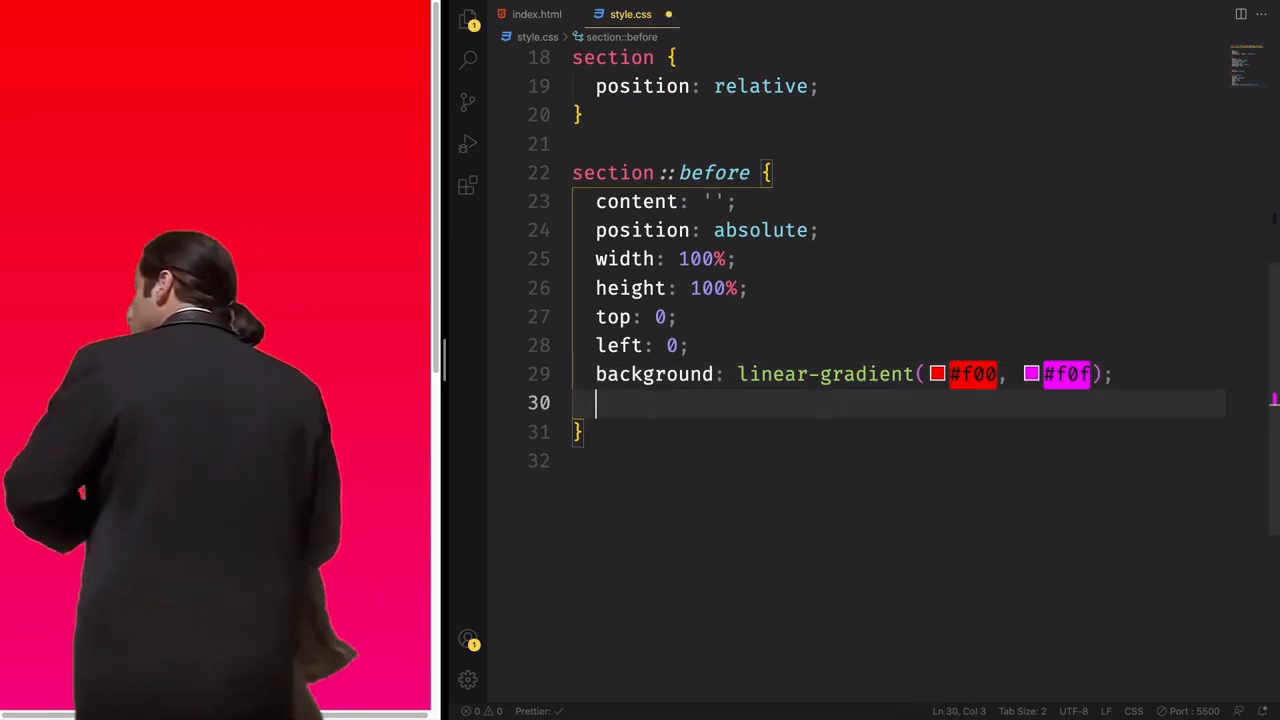
pyautogui.write('cli')
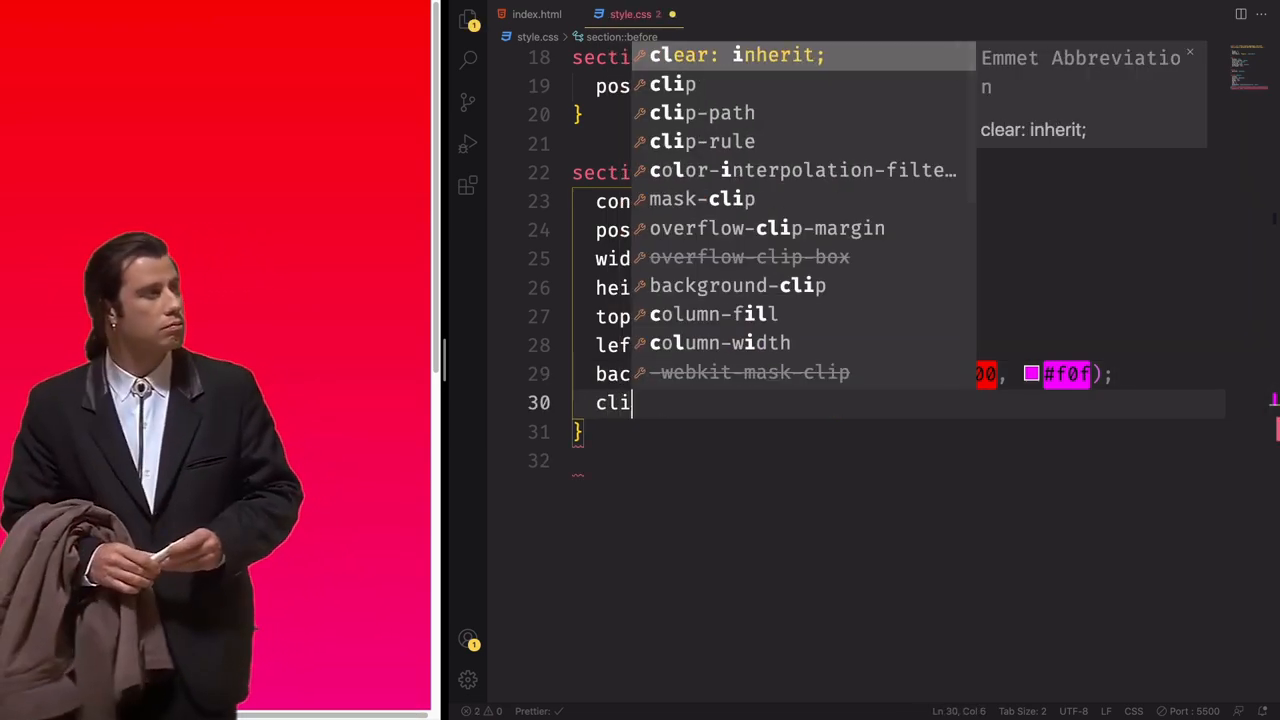
pyautogui.write('p-path: circle(25% at right);')
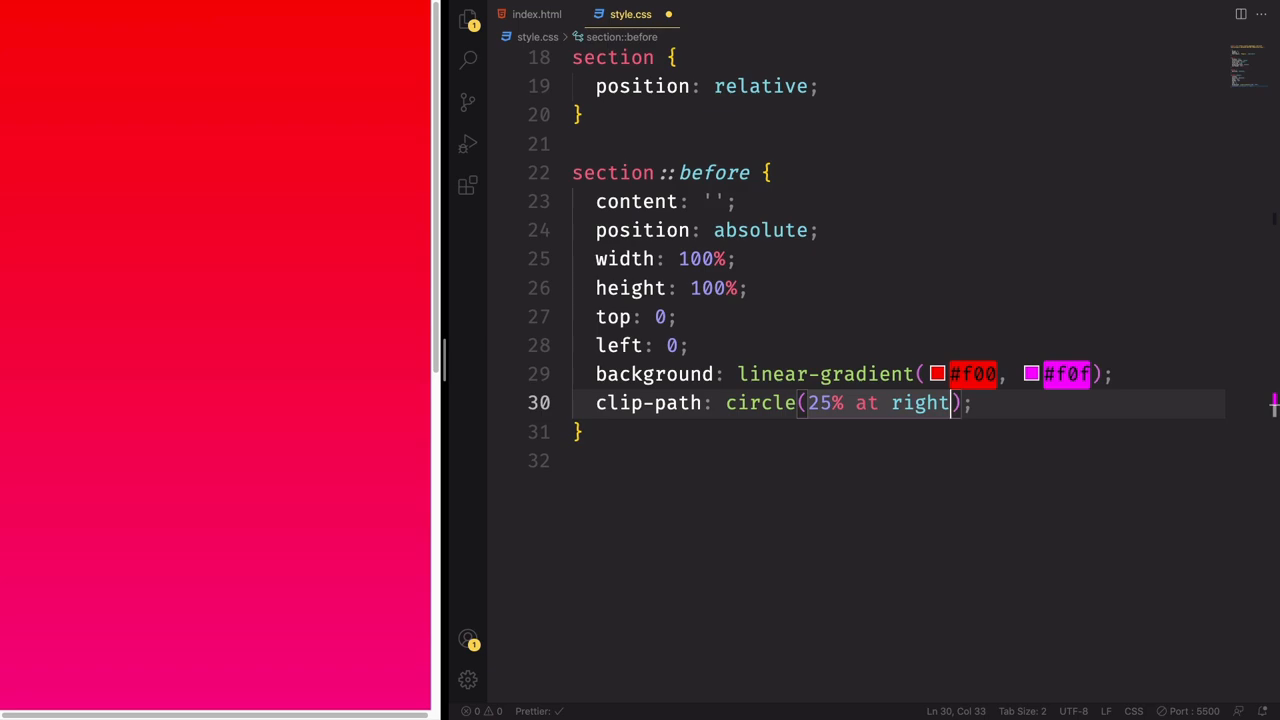
pyautogui.write('60%')
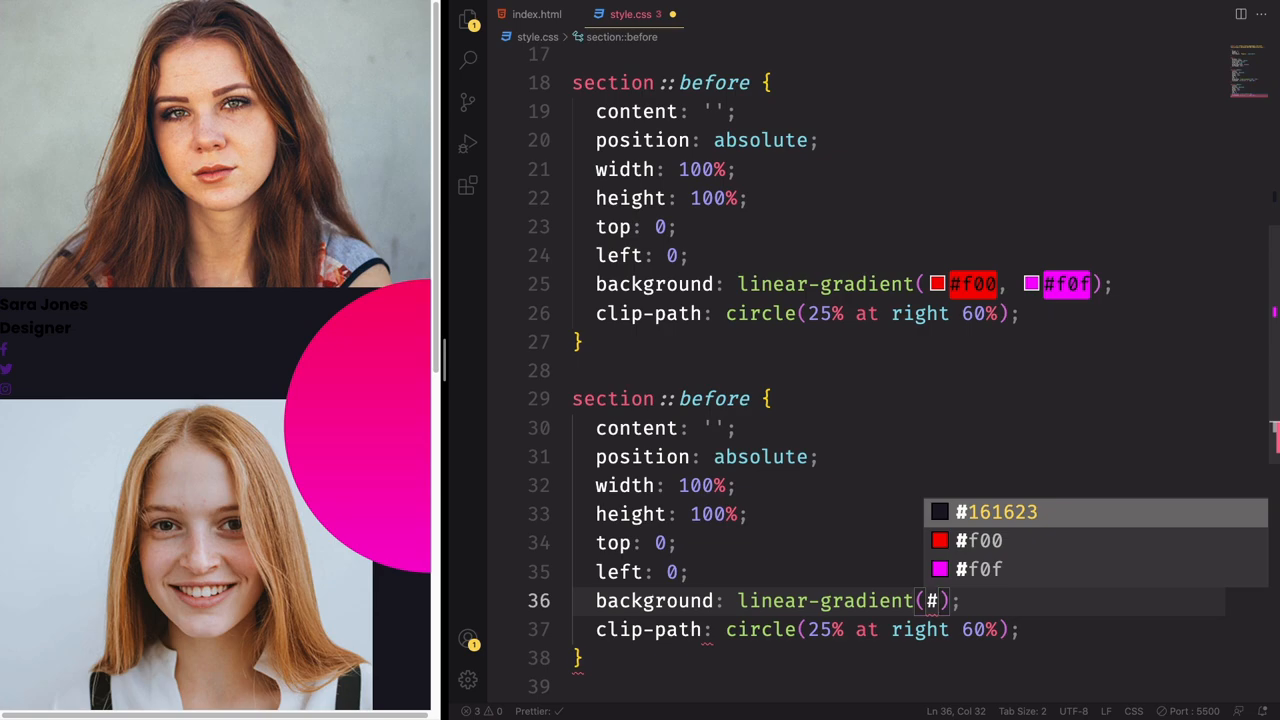
# Step: Create section::after with a #2196f3→#e91e63 gradient clipped to circle(20% at 10% 60%)
pyautogui.write('#2196f3,#')
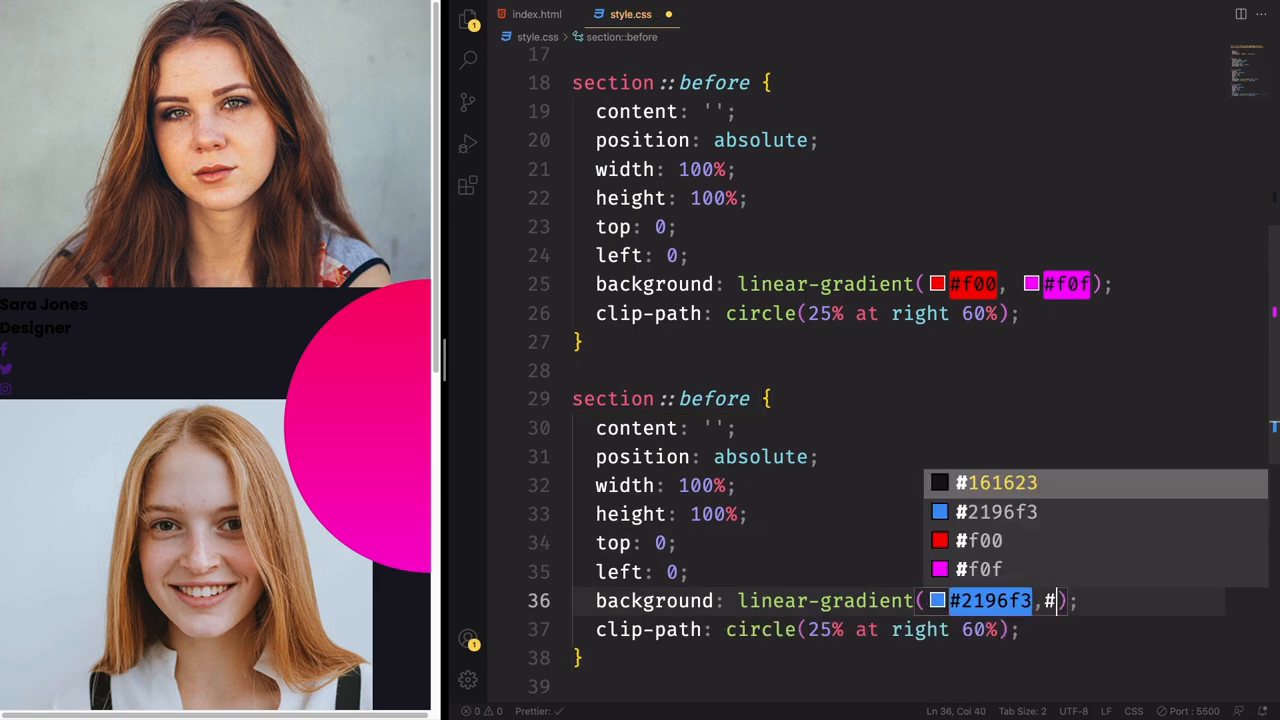
pyautogui.write('e91e63')
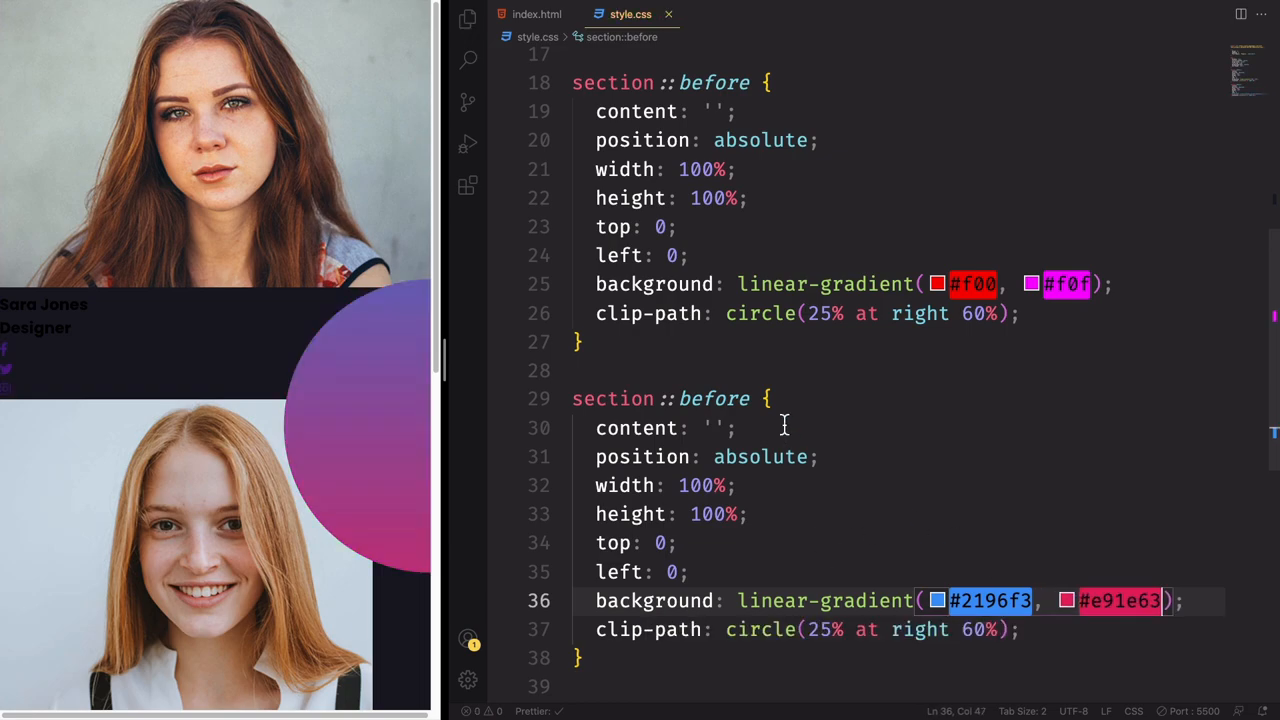
pyautogui.write('after')
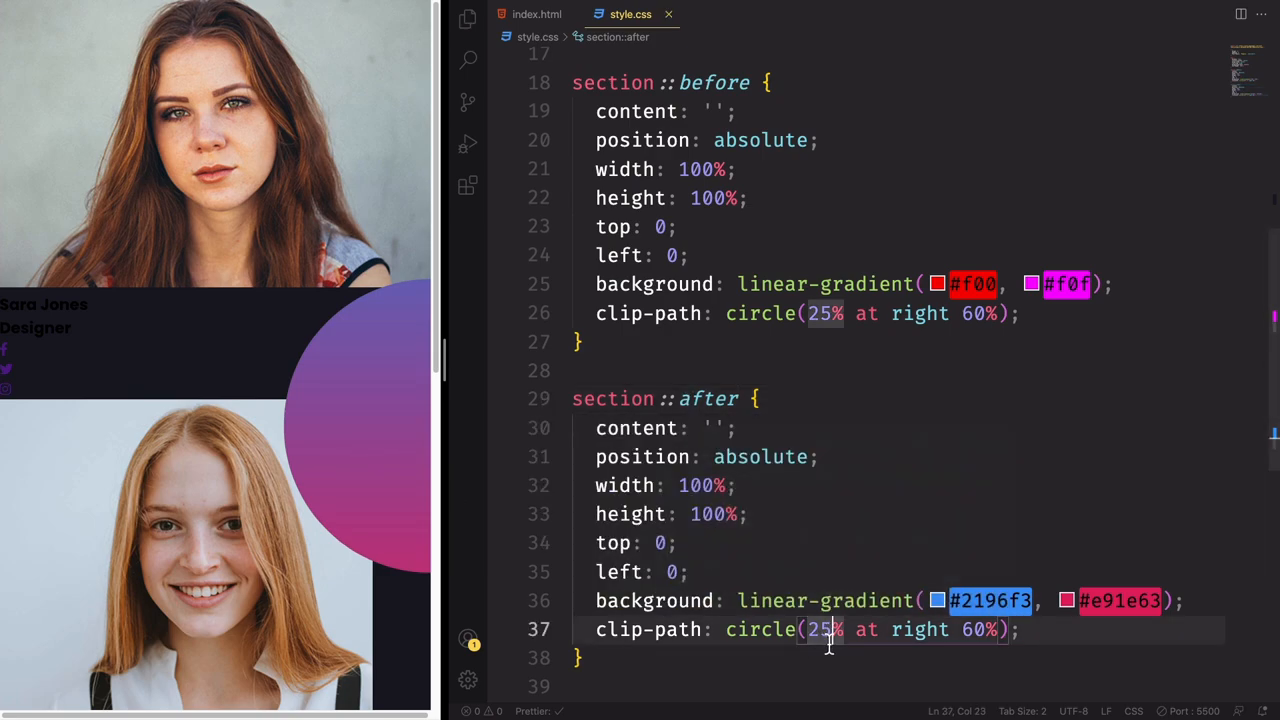
pyautogui.write('20')
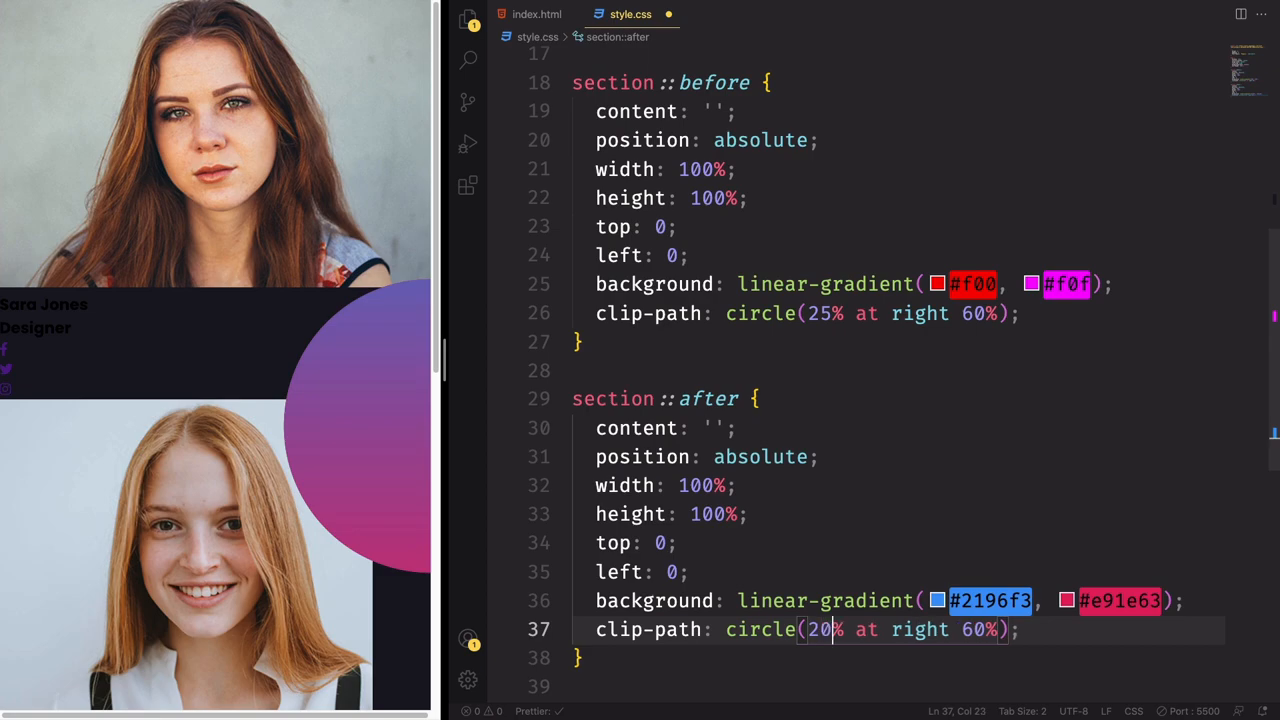
pyautogui.doubleClick(918, 629)
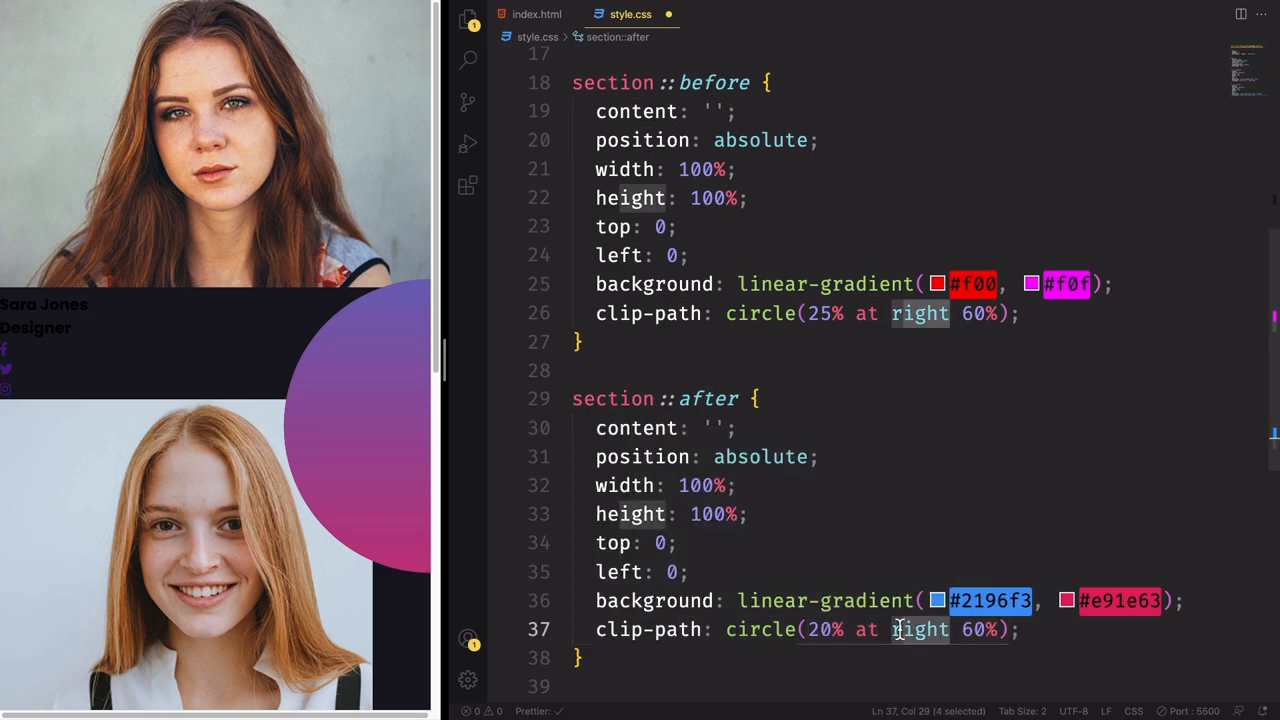
pyautogui.write('10')
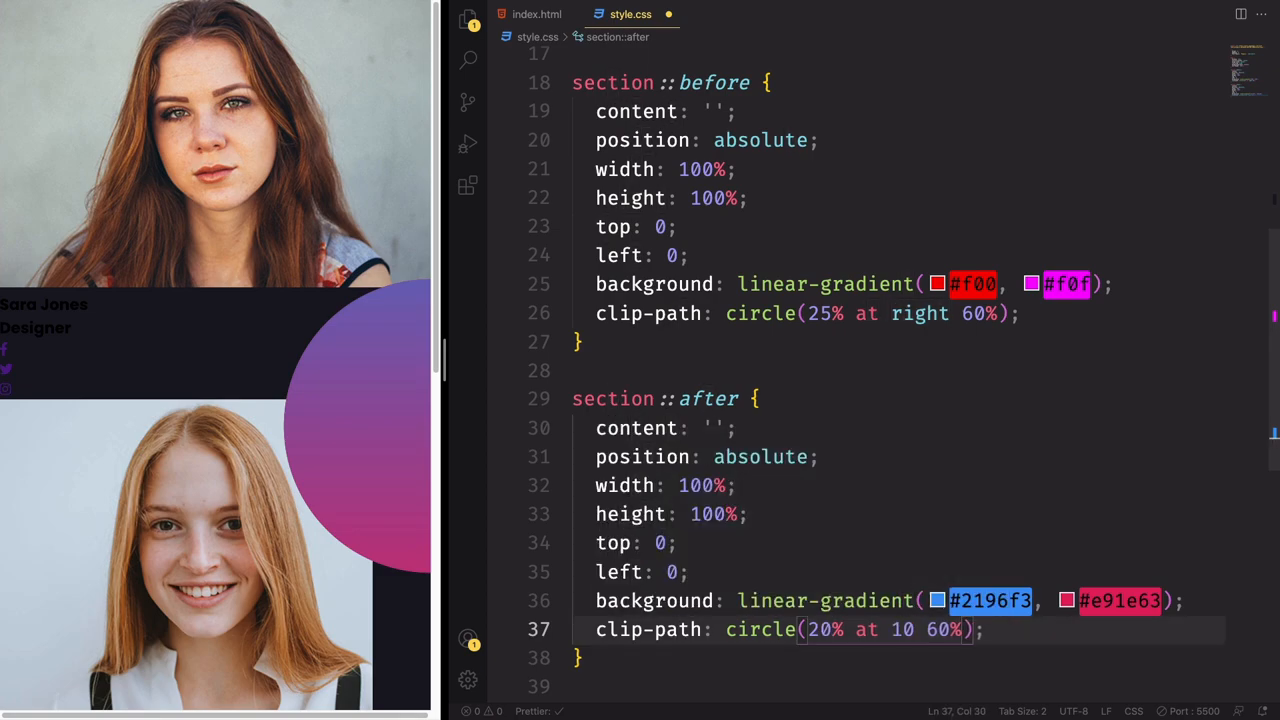
pyautogui.write('%')
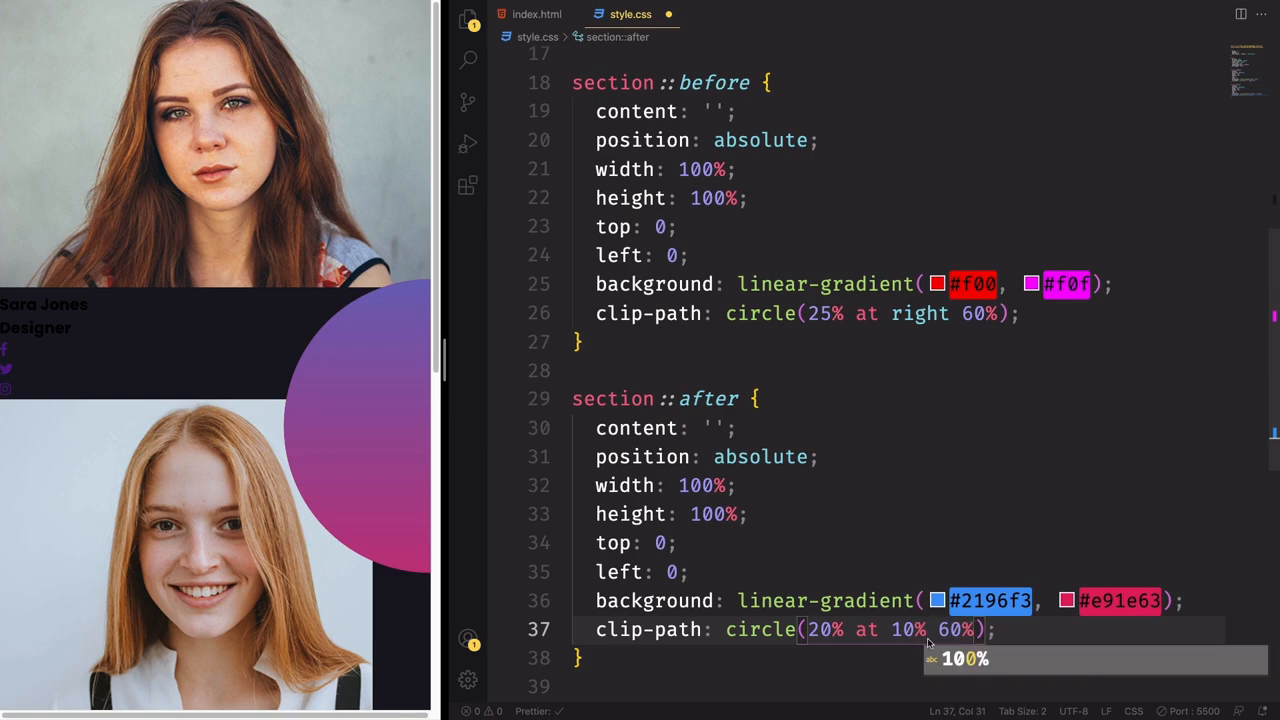
pyautogui.write('0')
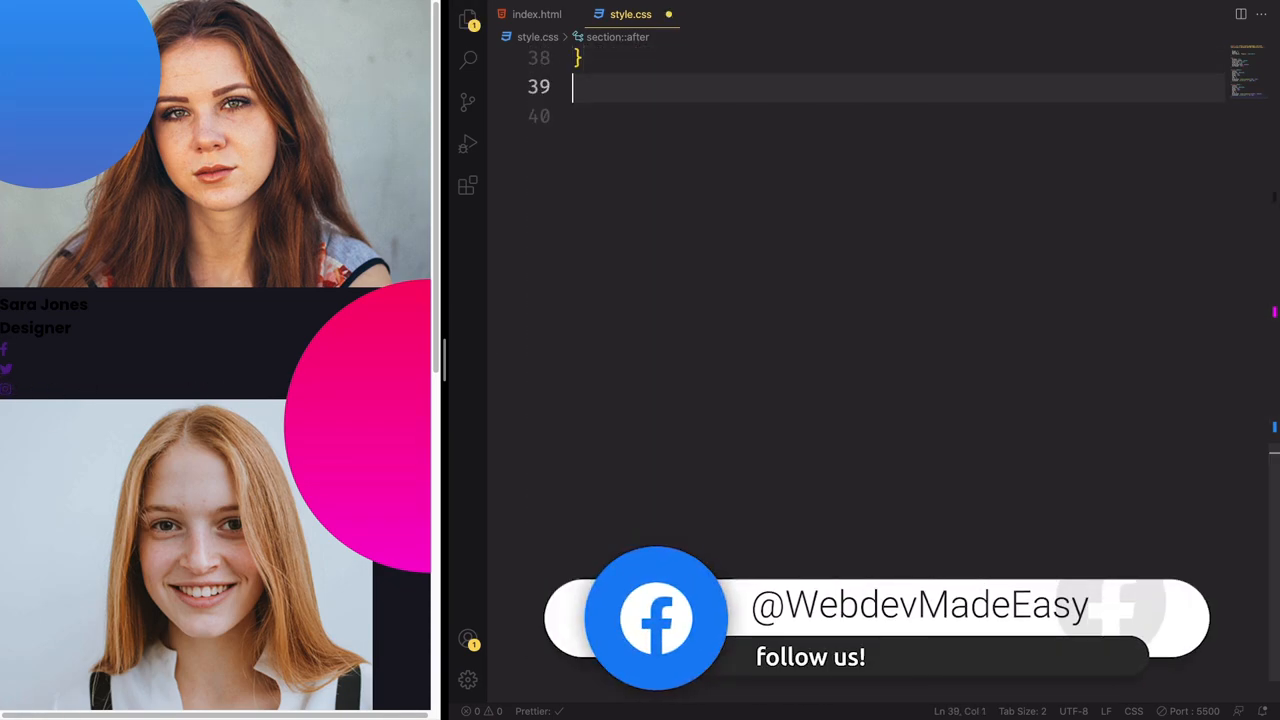
# Step: Add .container: position relative, z-index 1, centred wrapping flex, margin 40px 0
pyautogui.write('.container')
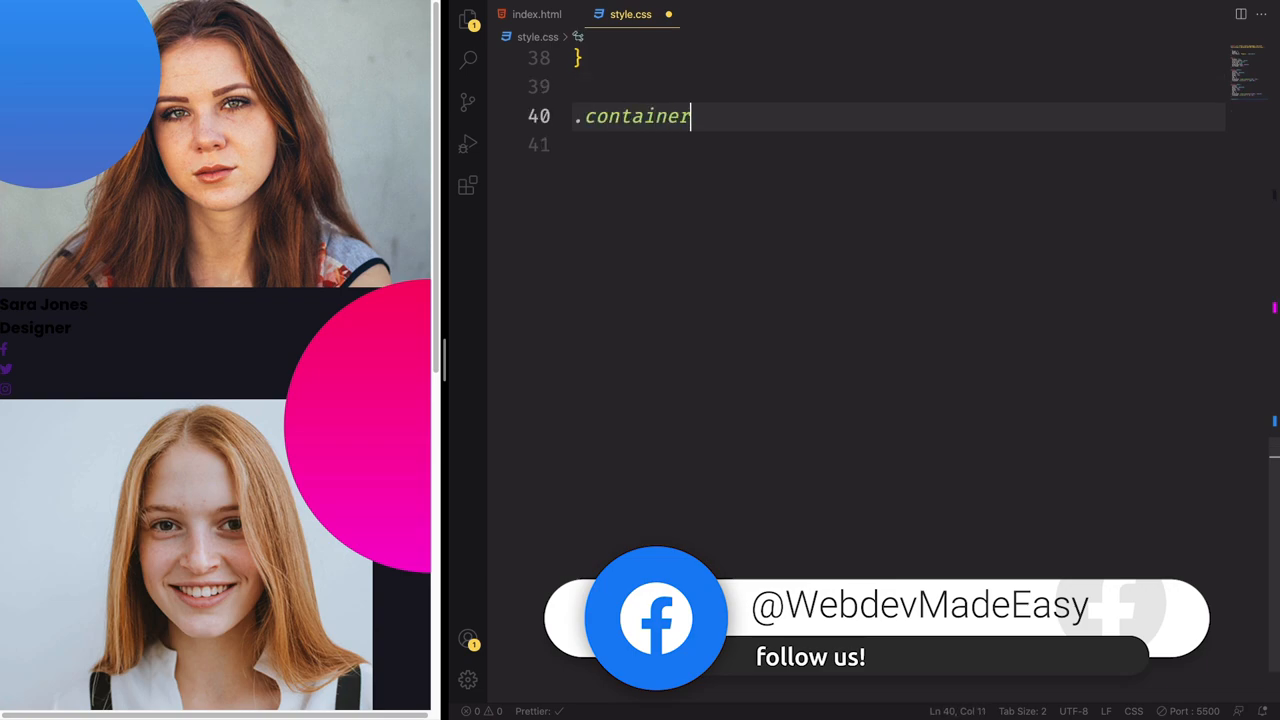
pyautogui.write('{')
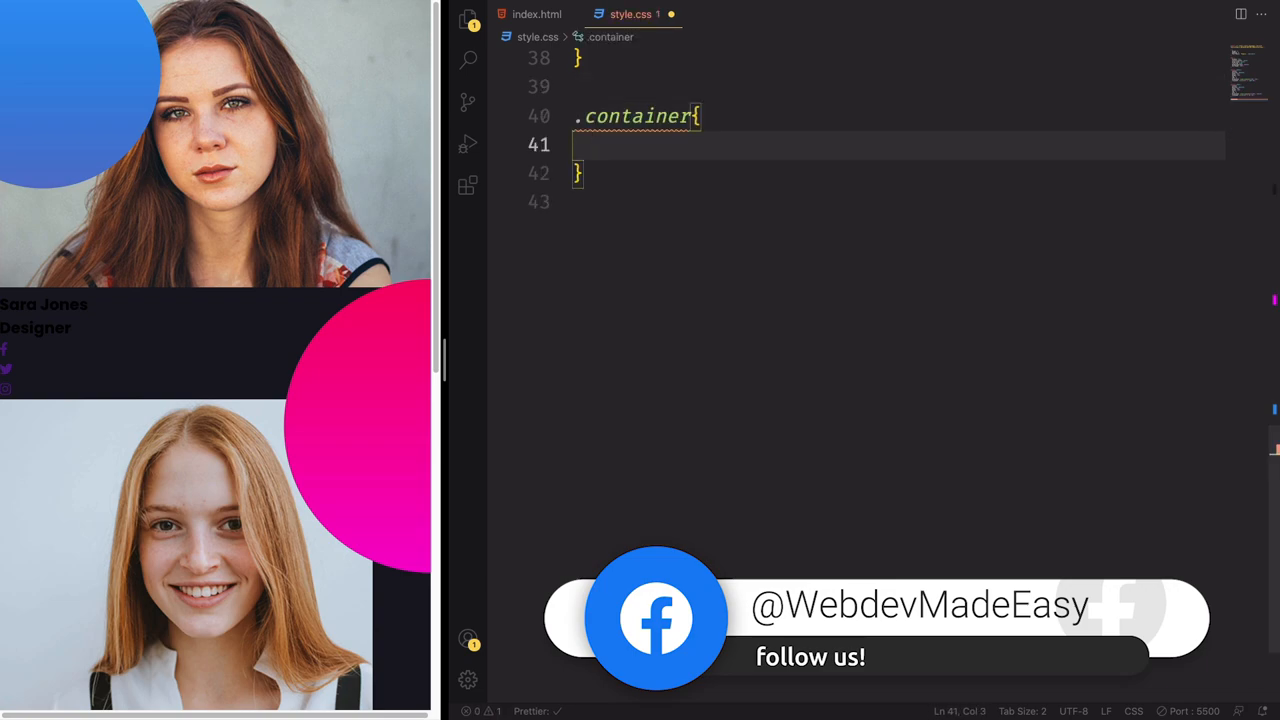
pyautogui.write('position: relative;')
pyautogui.write('z-index: ;')
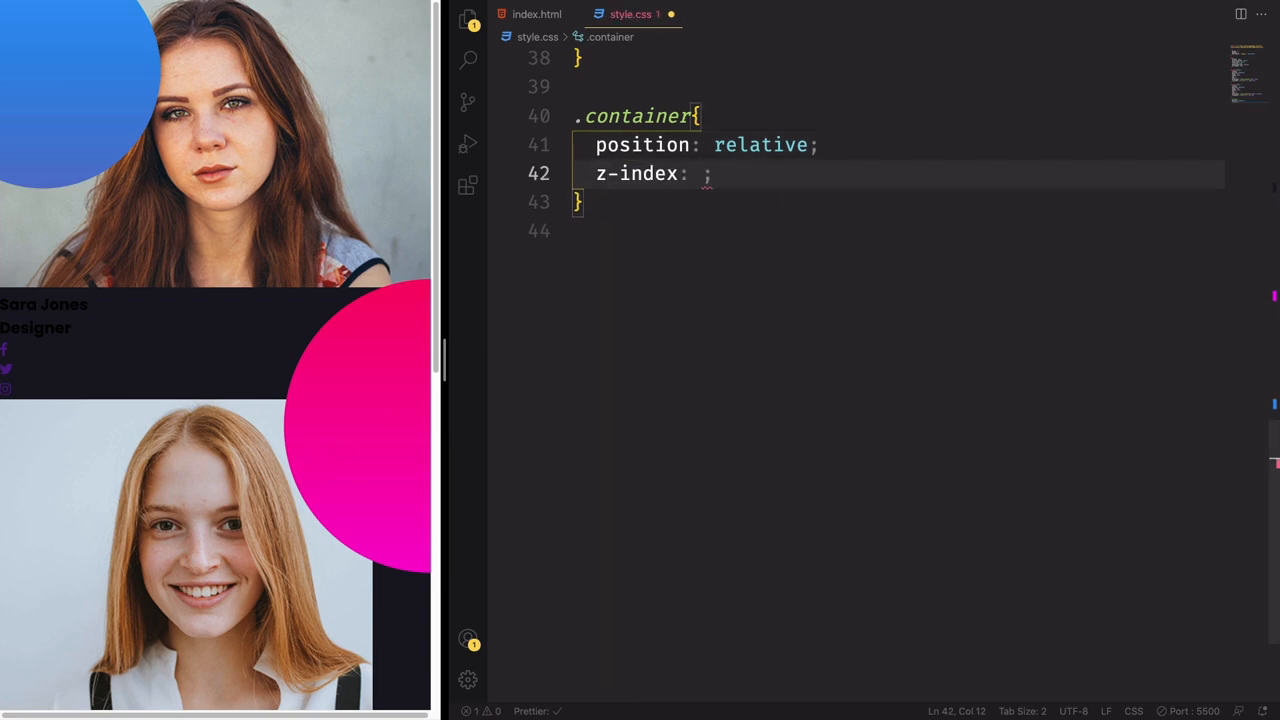
pyautogui.write('1')
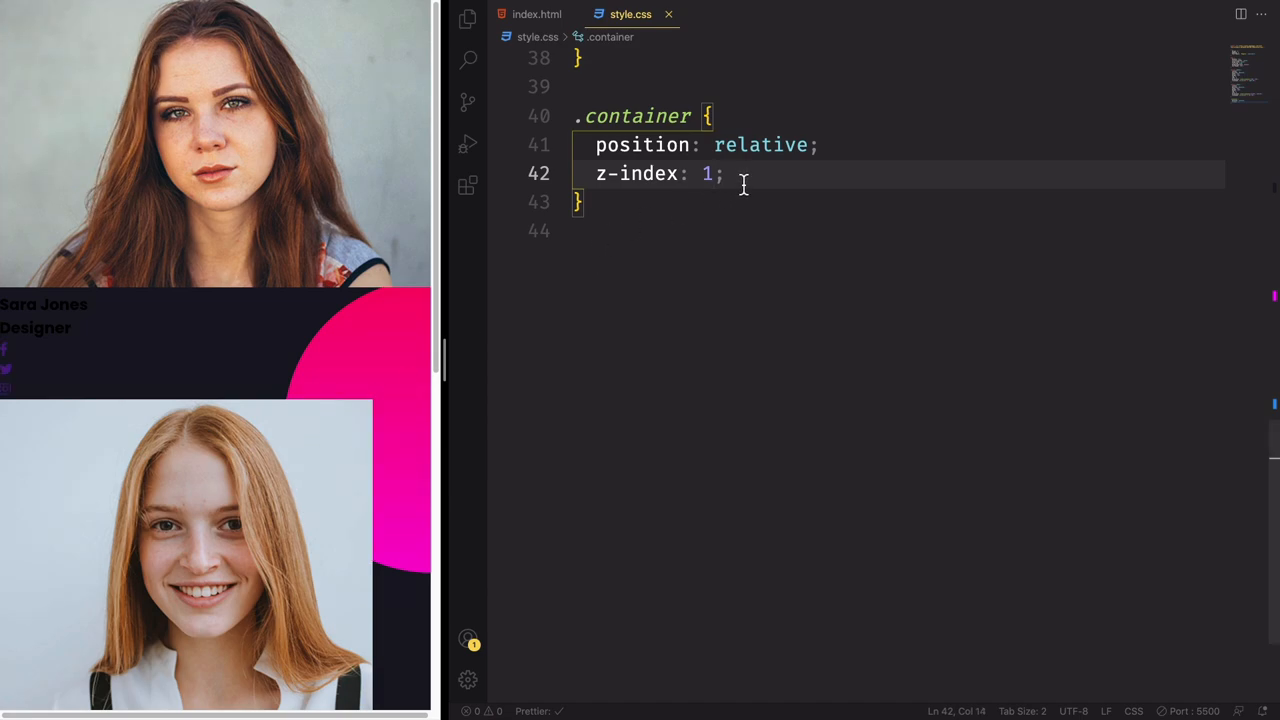
pyautogui.press('Enter')
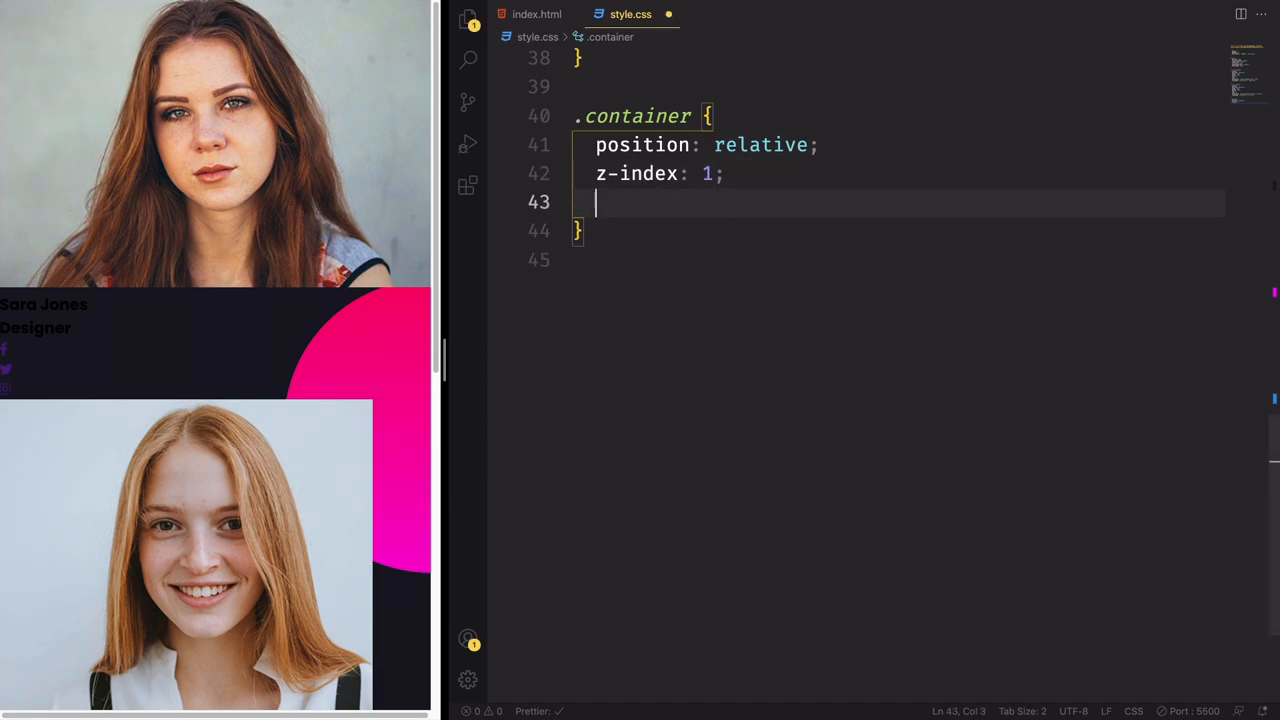
pyautogui.write('display: flex;')
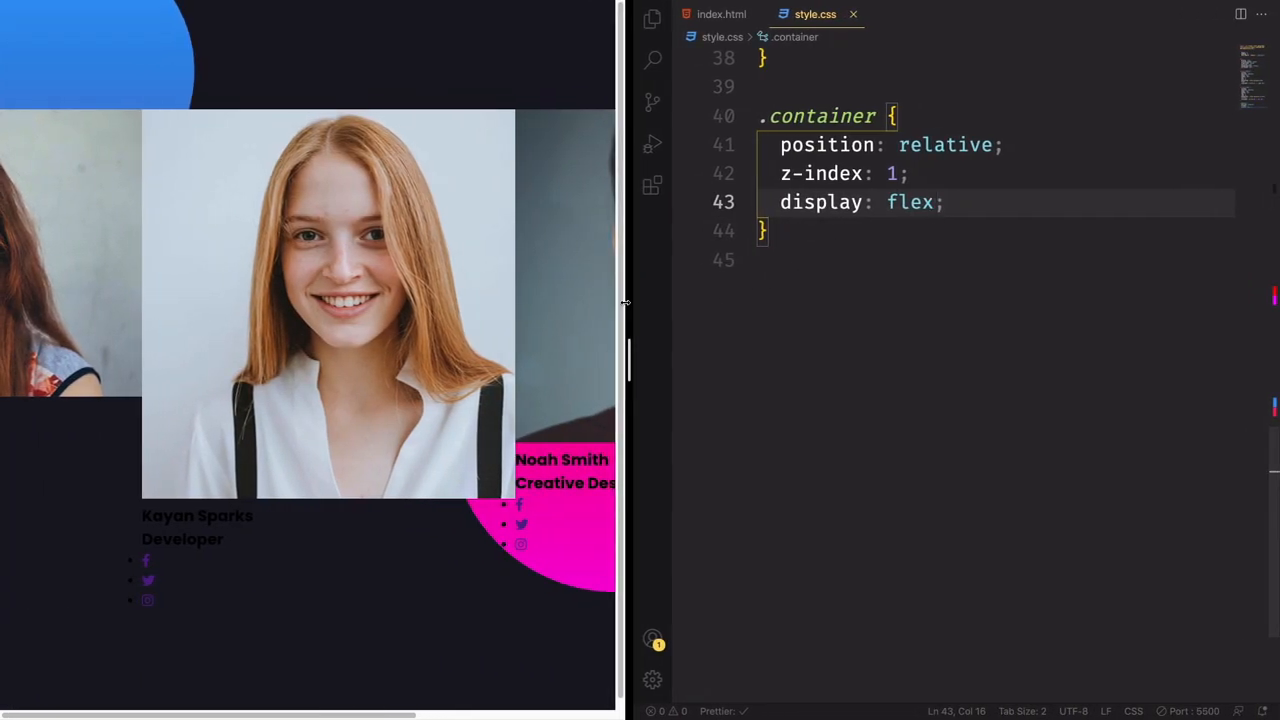
pyautogui.press('Enter')
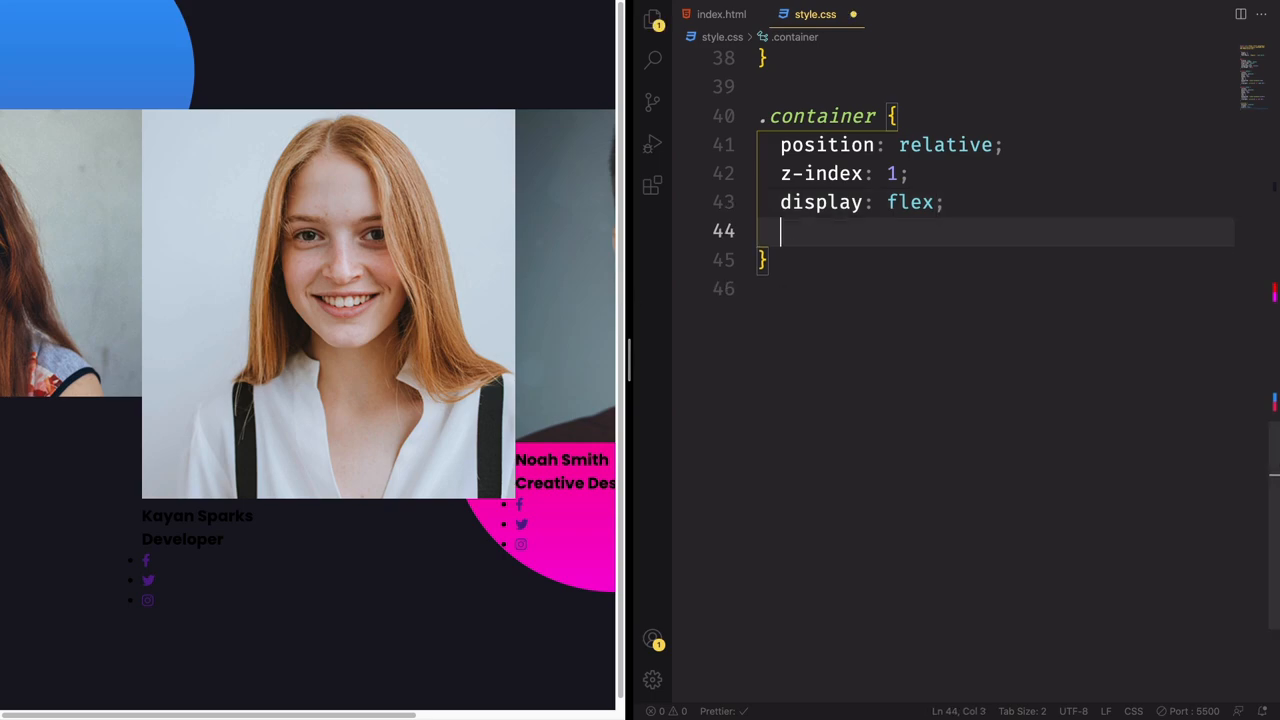
pyautogui.write('justify-content: center;')
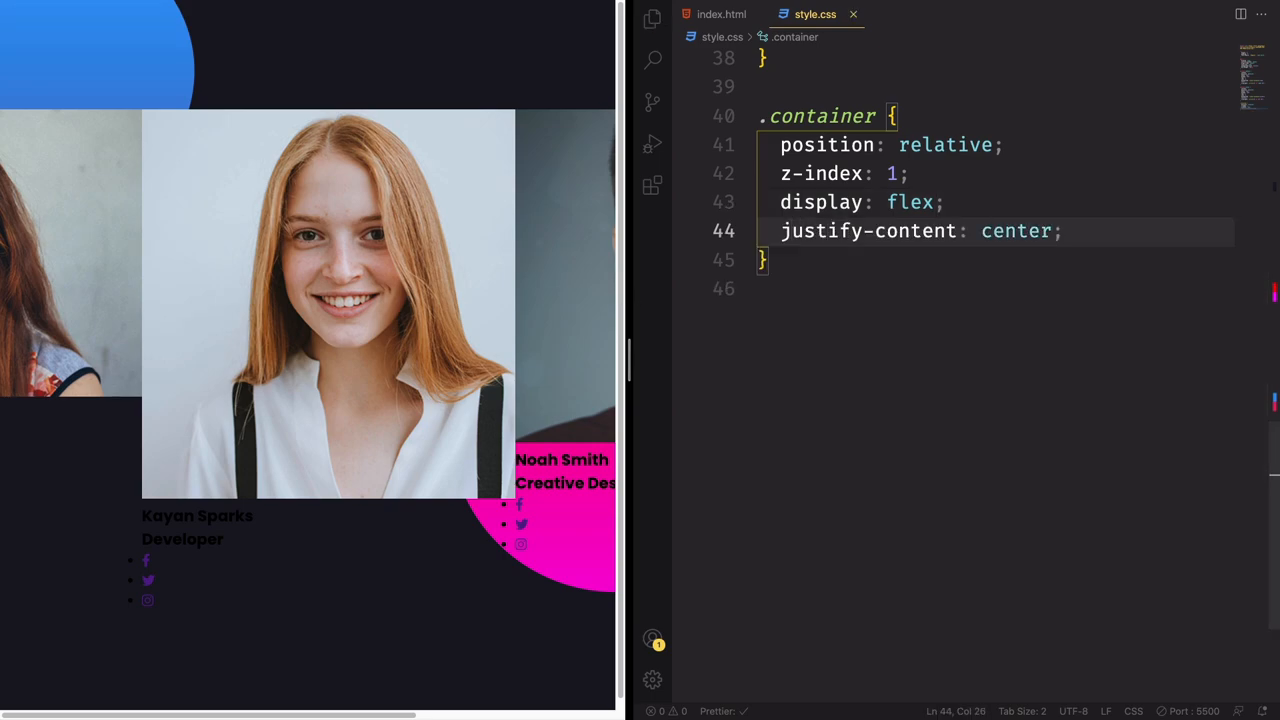
pyautogui.write('align-items: center;')
pyautogui.write('flex-wrap: wrap;')
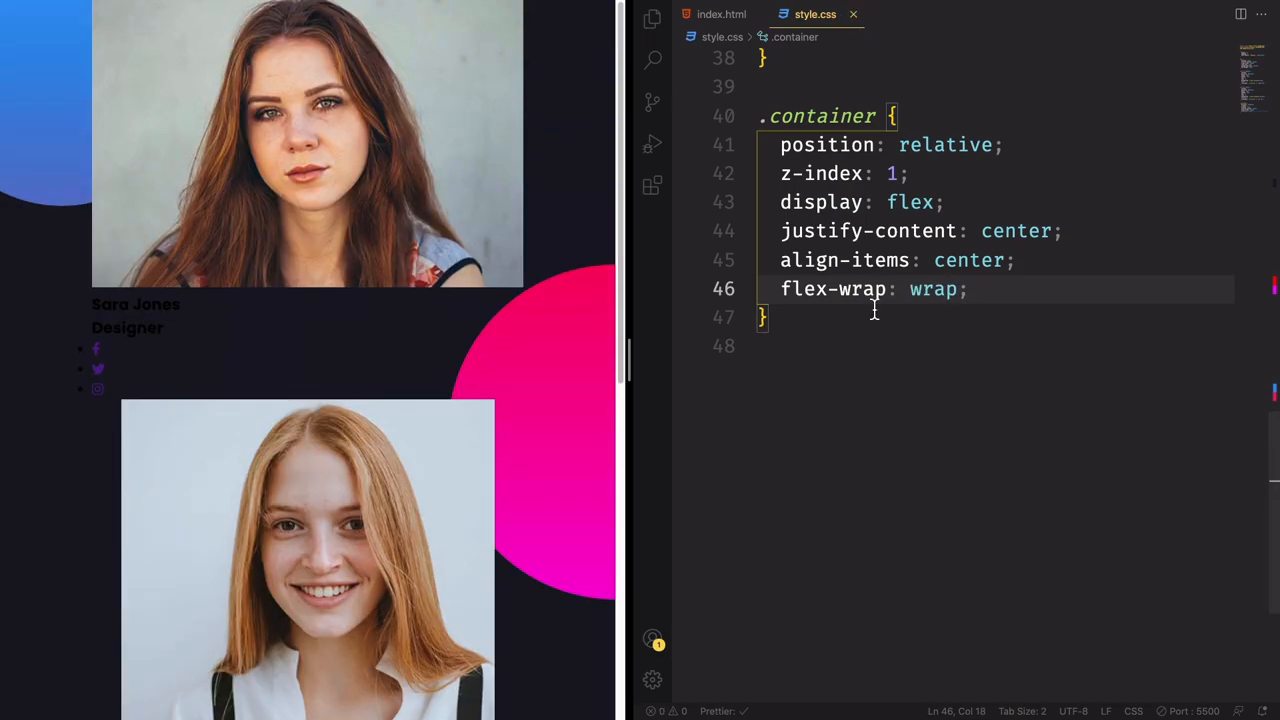
pyautogui.write('margin: 4;')
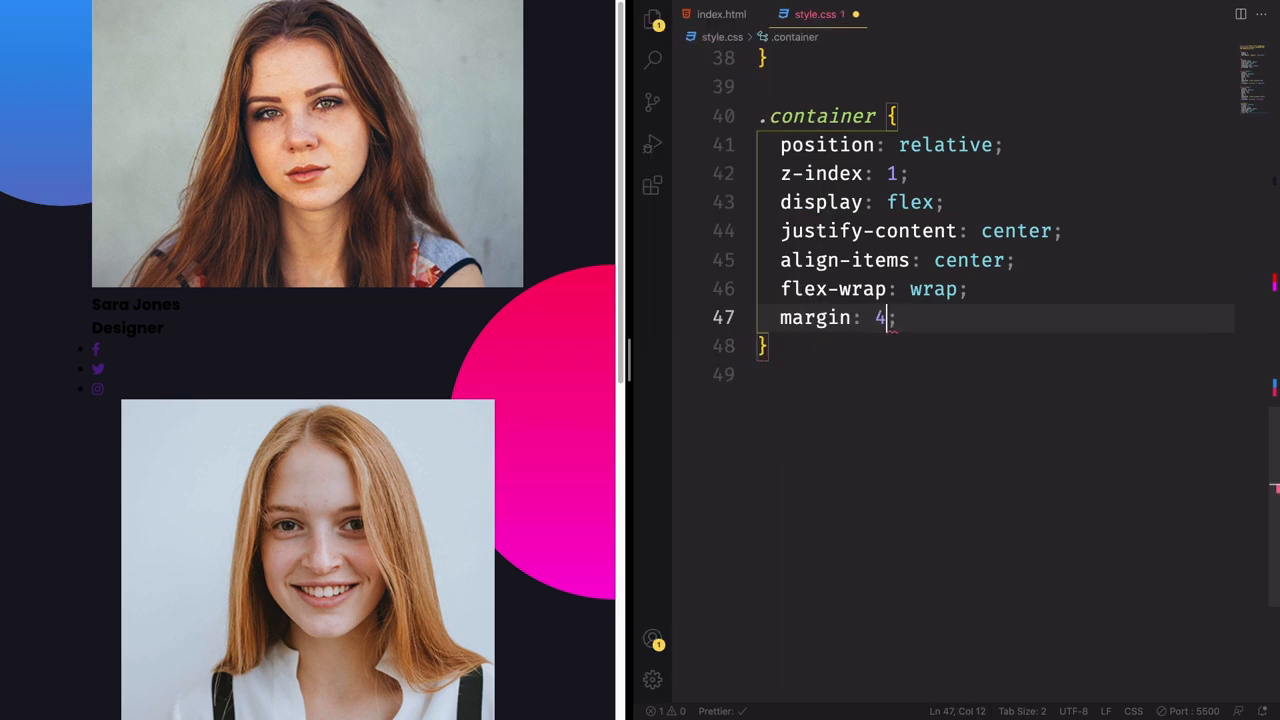
pyautogui.write('0px')
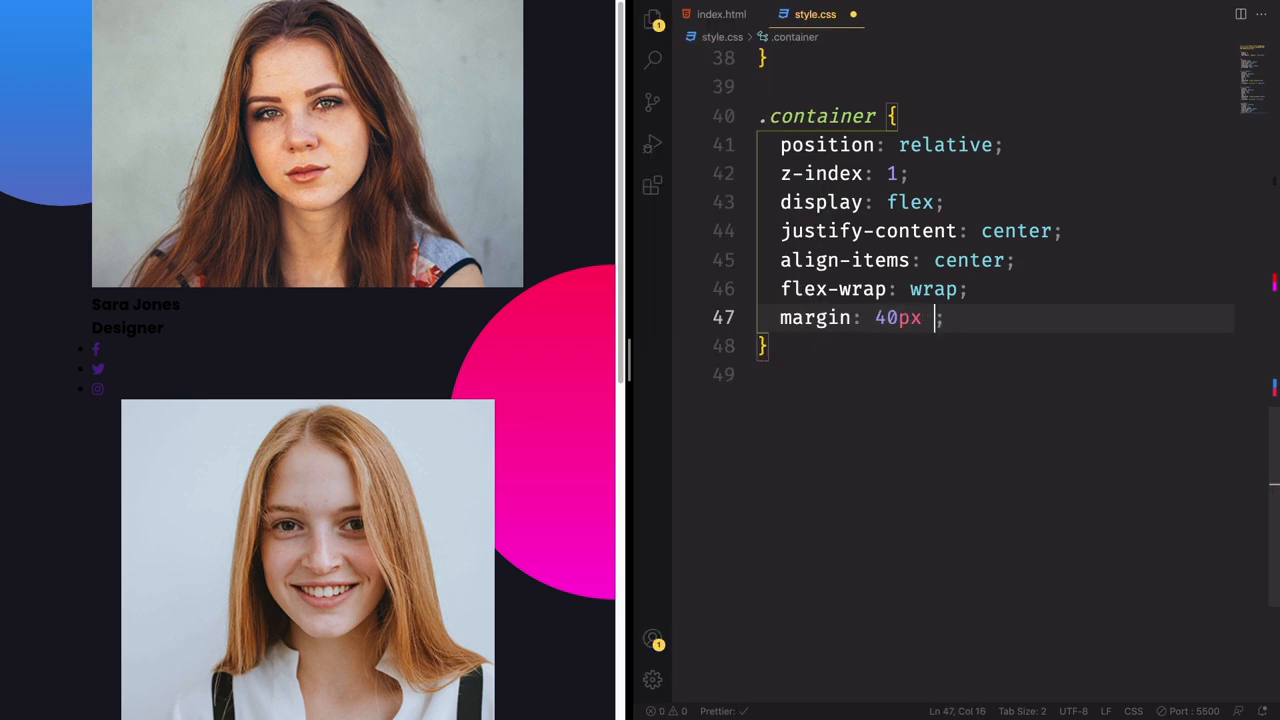
pyautogui.write('0')
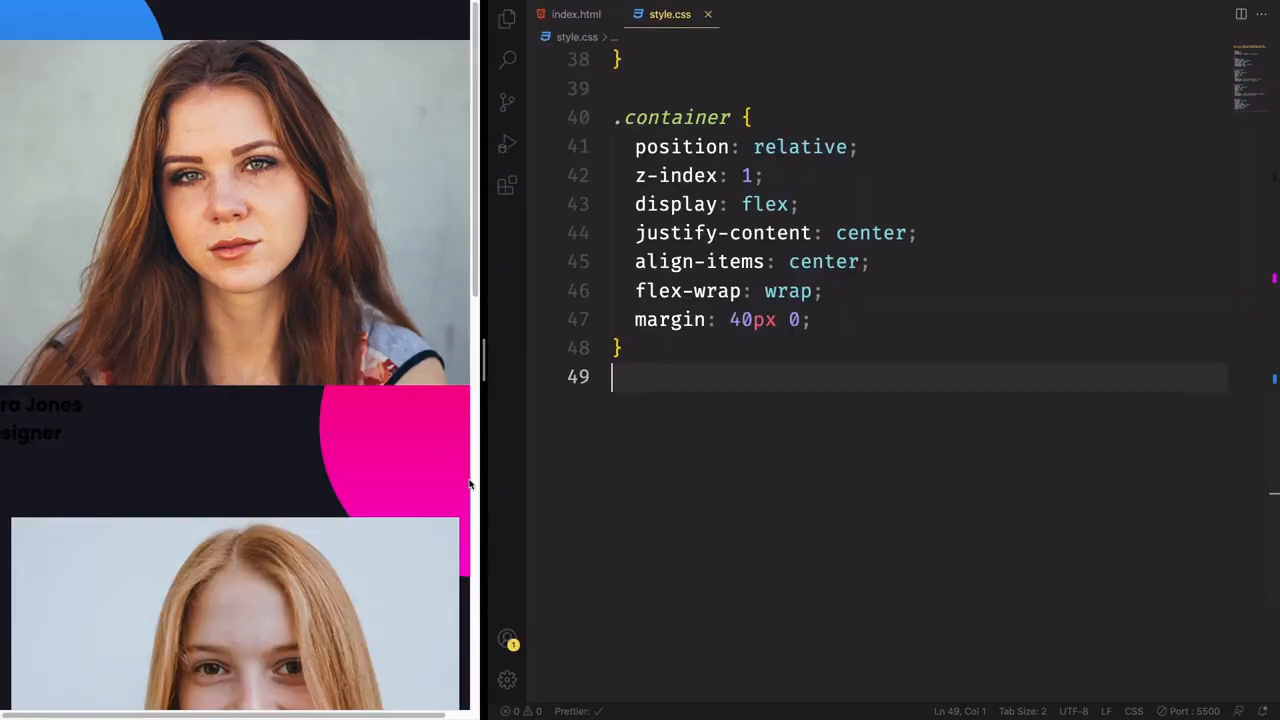
pyautogui.moveTo(365, 497)
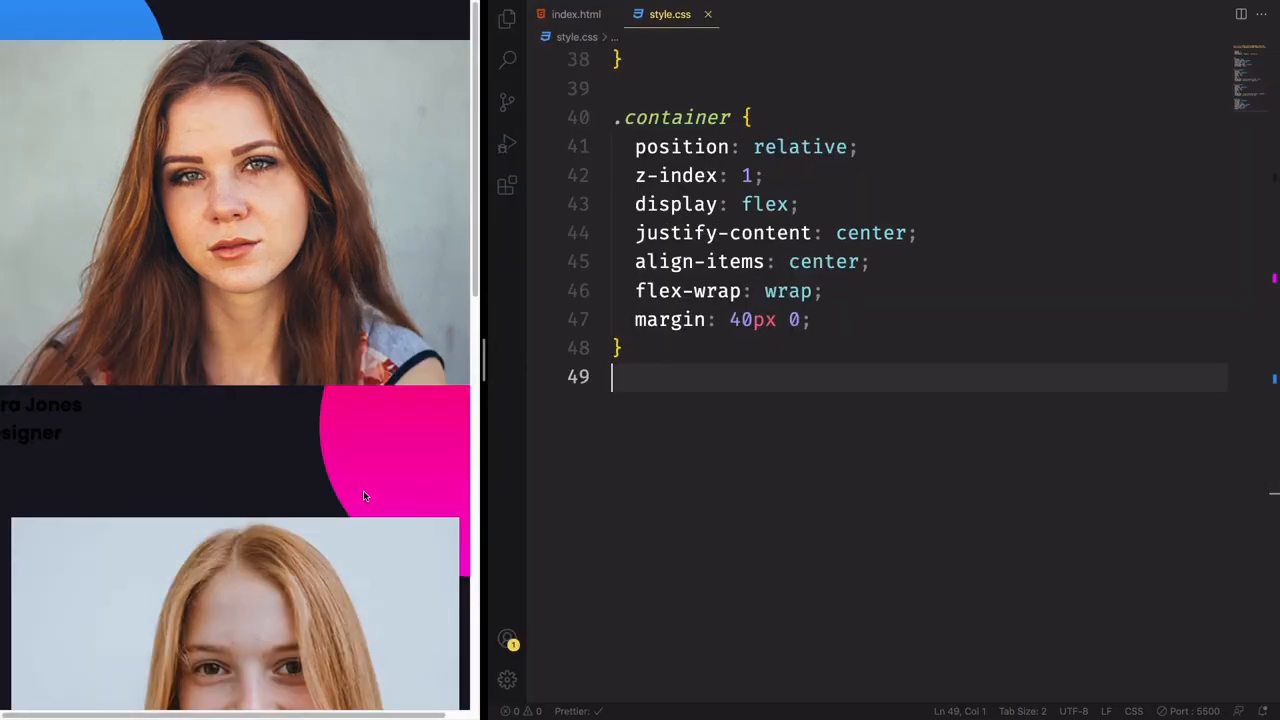
# Step: Style .container .card .content .imgBx as a relative 150px circle with overflow hidden
pyautogui.scroll(-3)
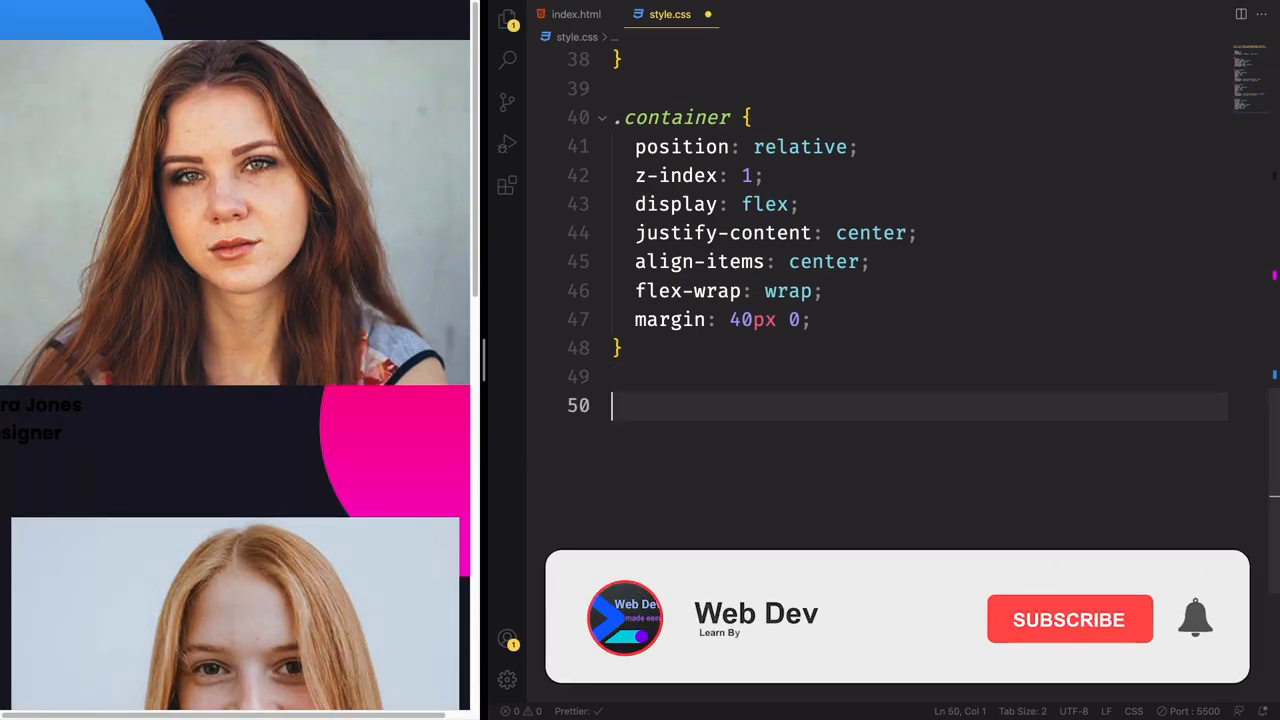
pyautogui.write('.container .card')
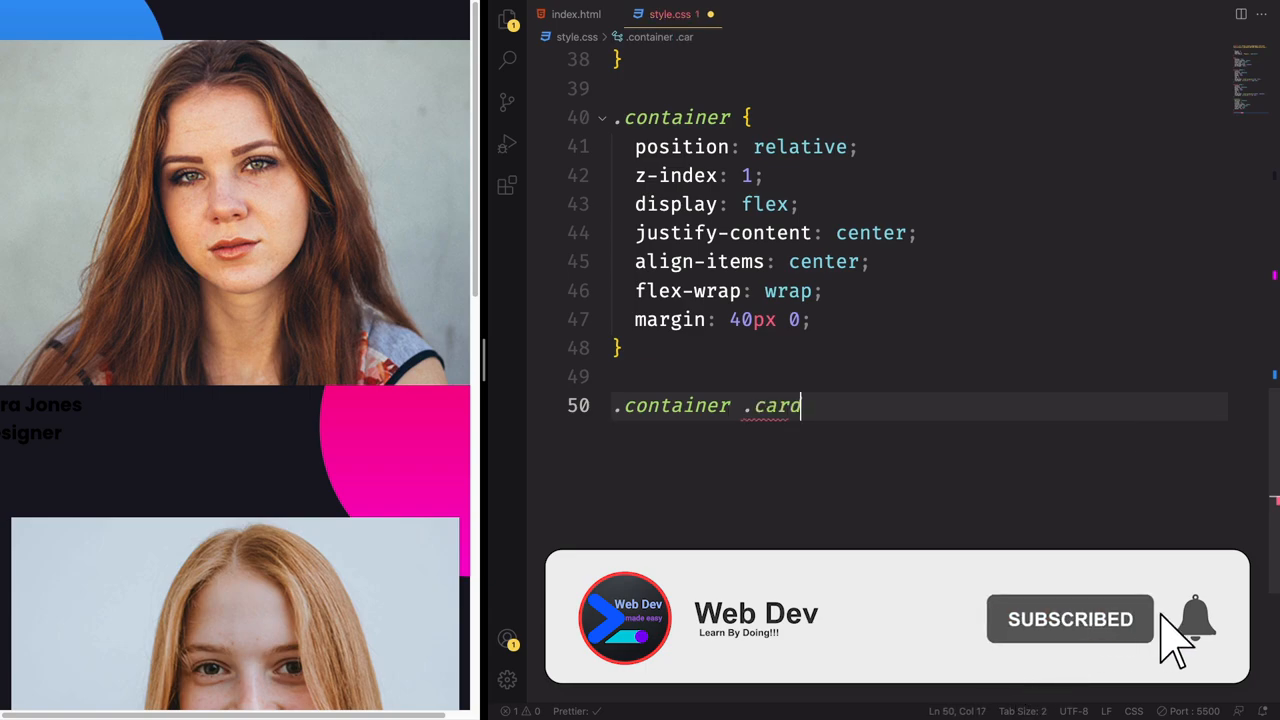
pyautogui.write('.content .img')
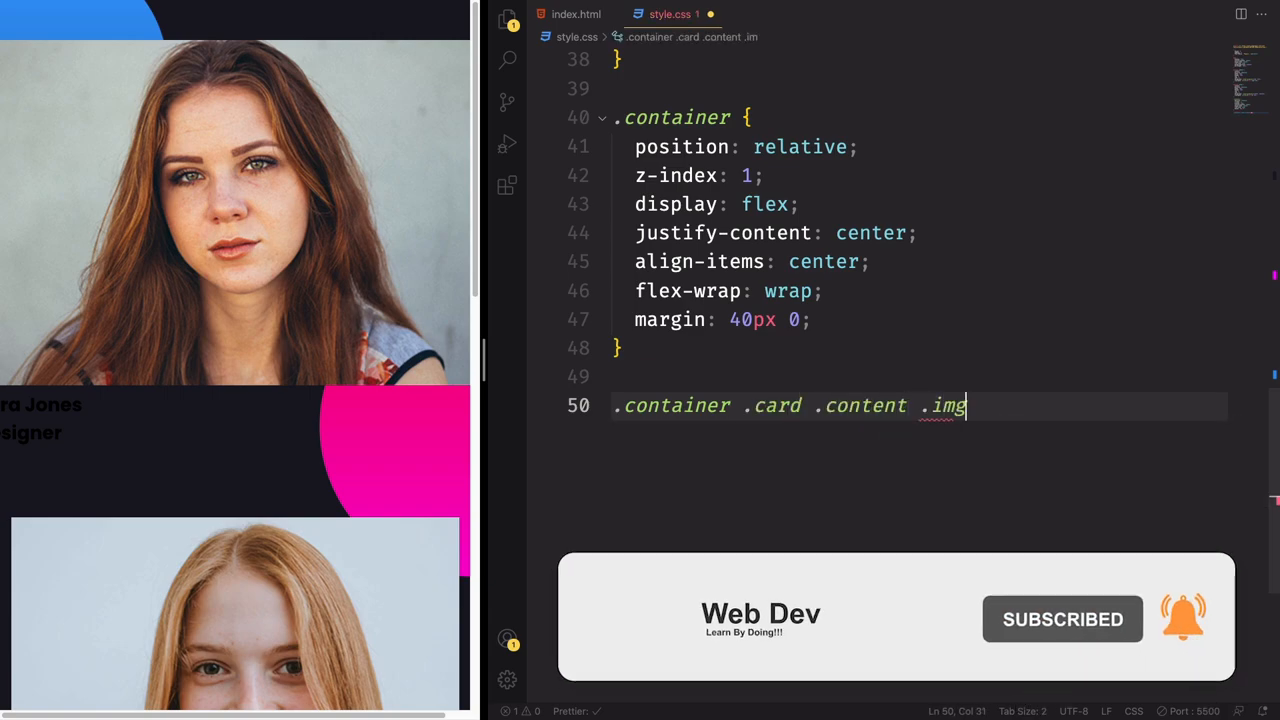
pyautogui.write('position: relative;')
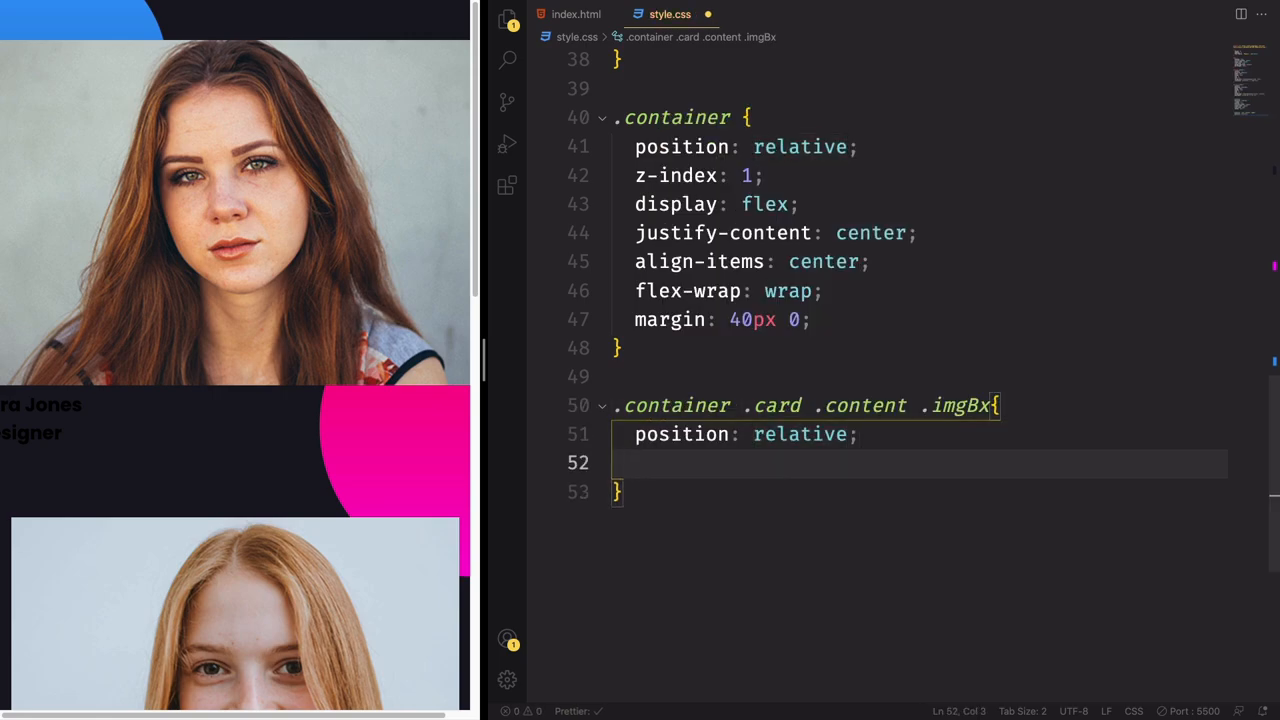
pyautogui.write('width: 150px;')
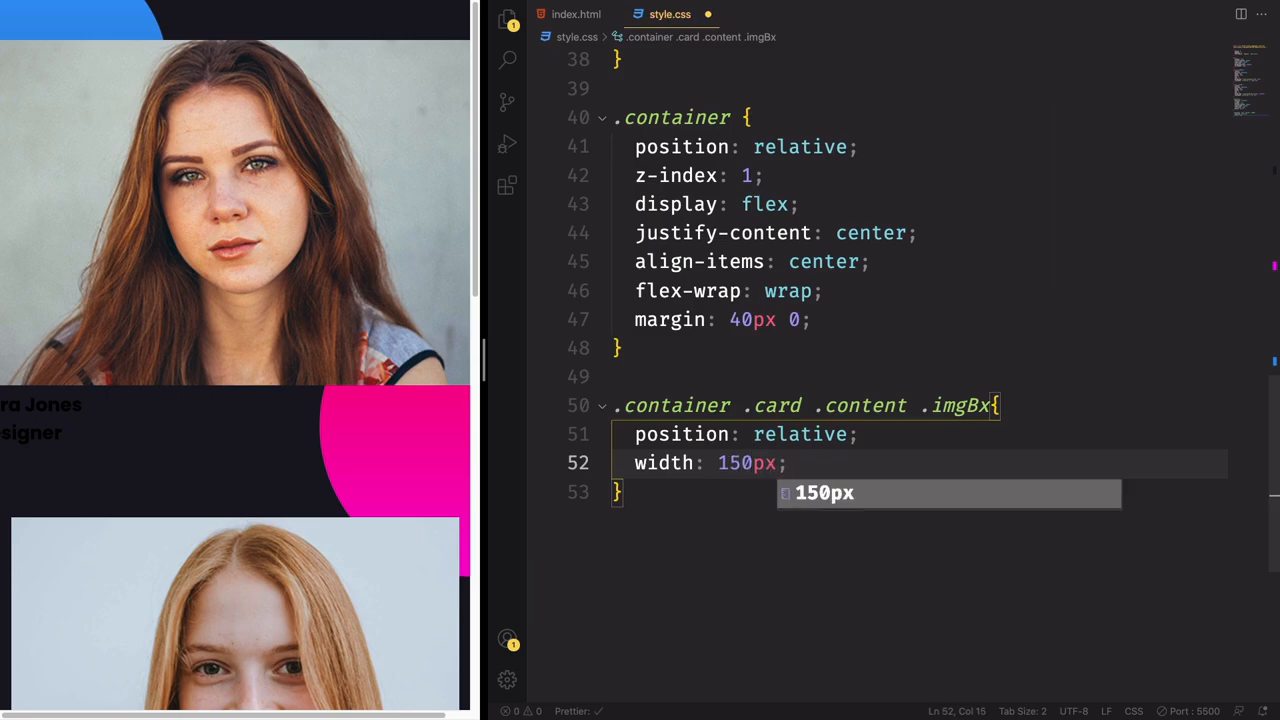
pyautogui.write('height: 150p')
pyautogui.write('bor')
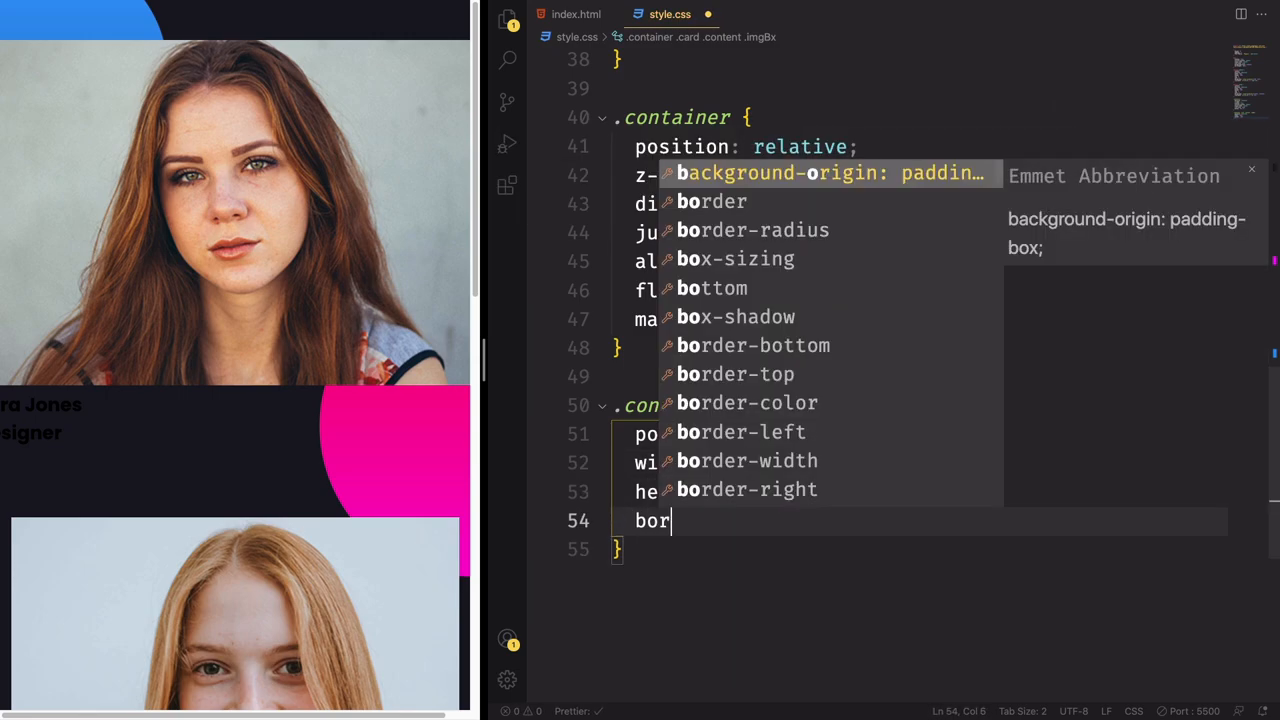
pyautogui.write('der-radius: 50%;')
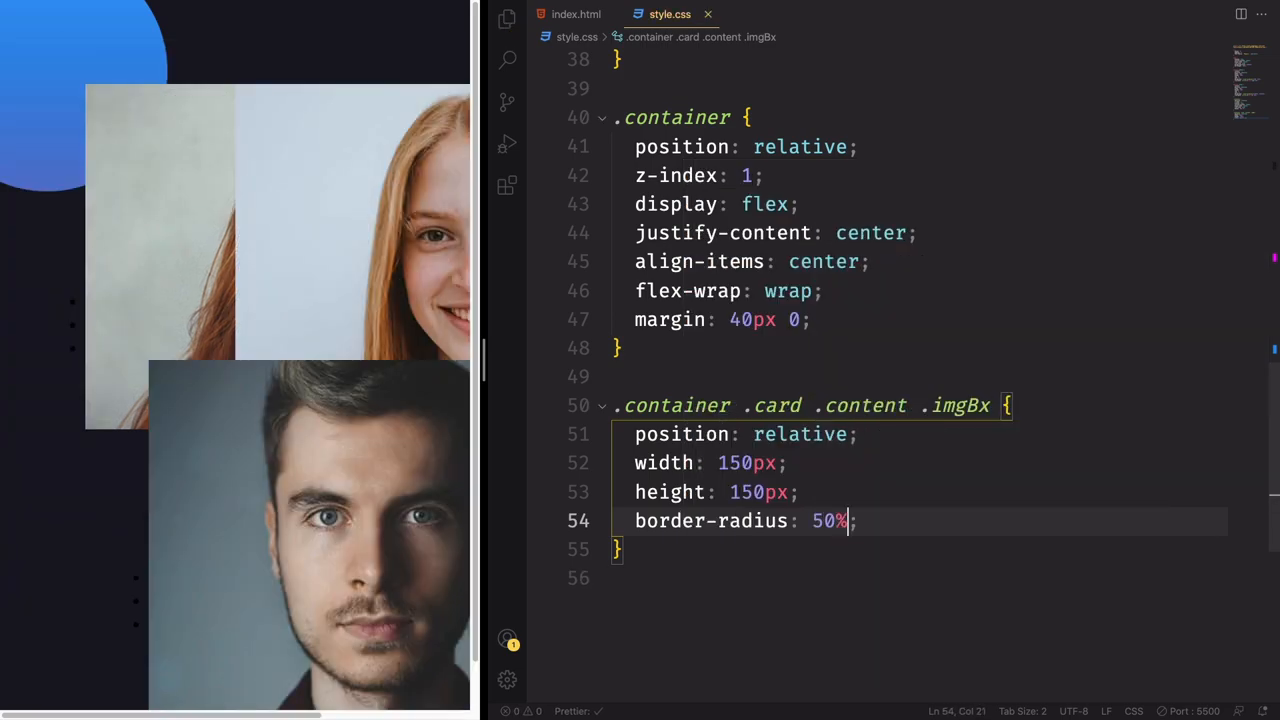
pyautogui.press('Enter')
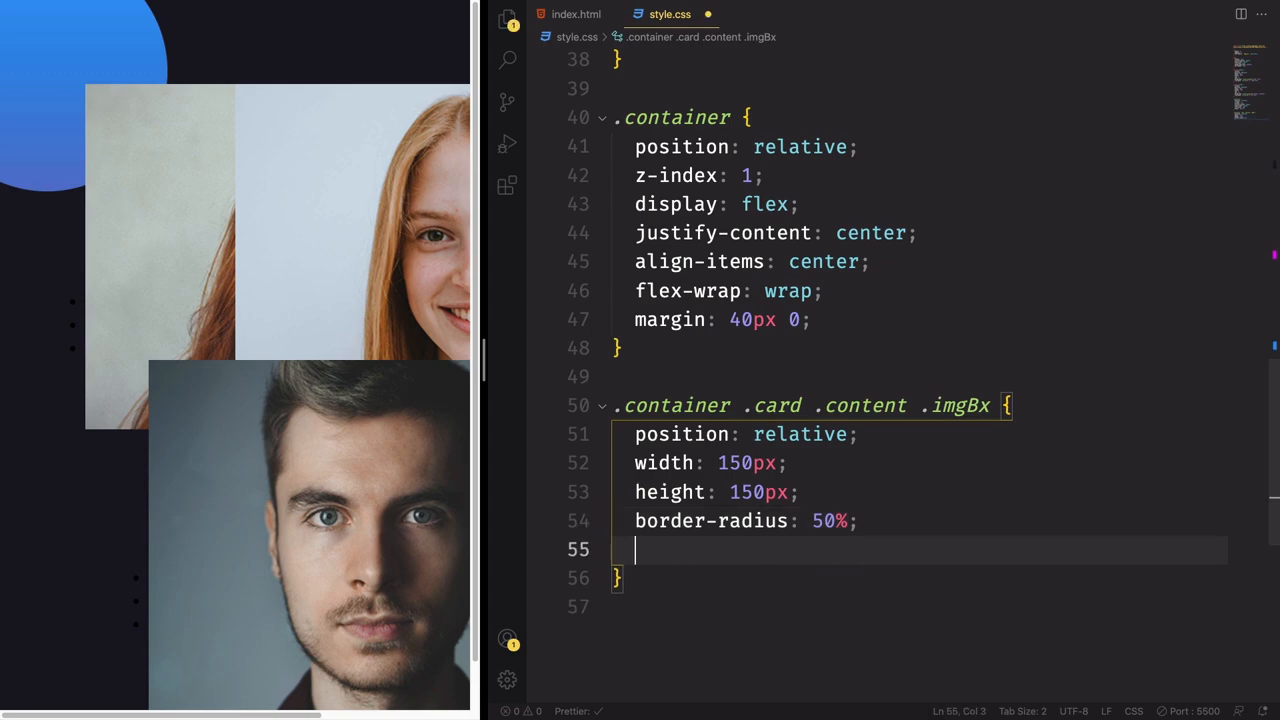
pyautogui.write('overflow: hidden;')
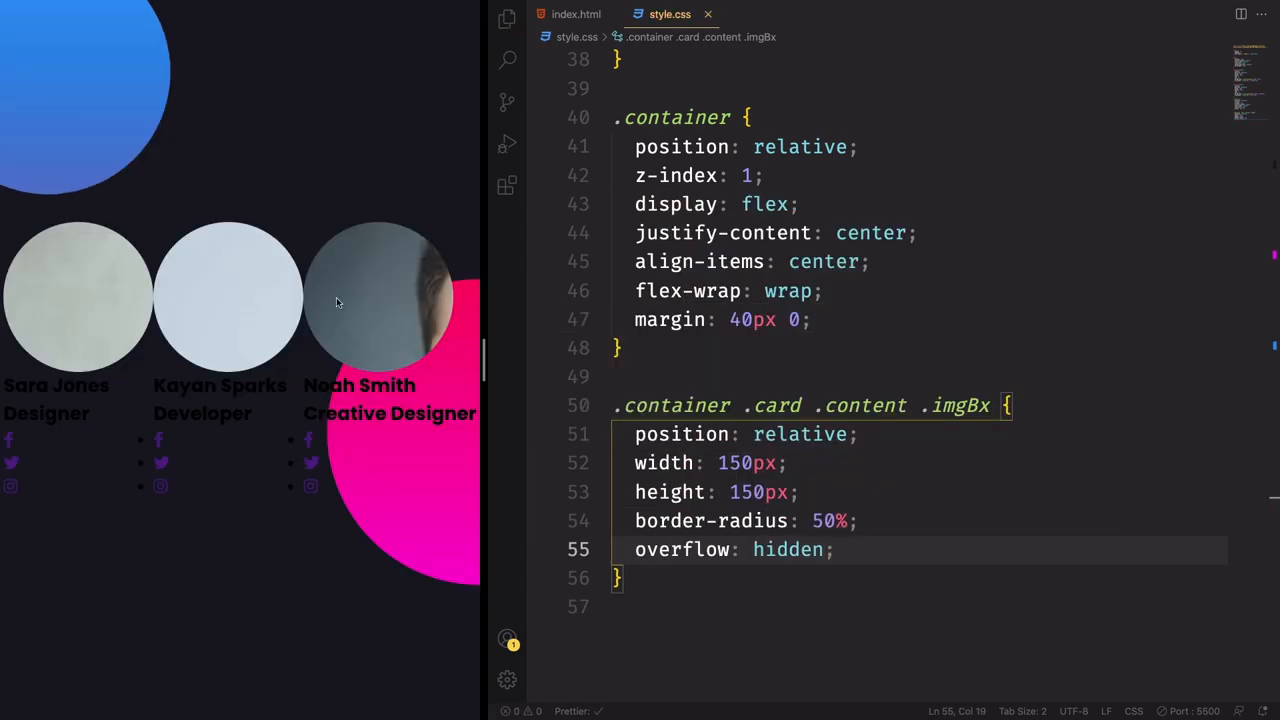
# Step: Add a 10px solid rgba(0, 0, 0, 0.25) border to imgBx and begin the imgBx img rule
pyautogui.click(857, 549)
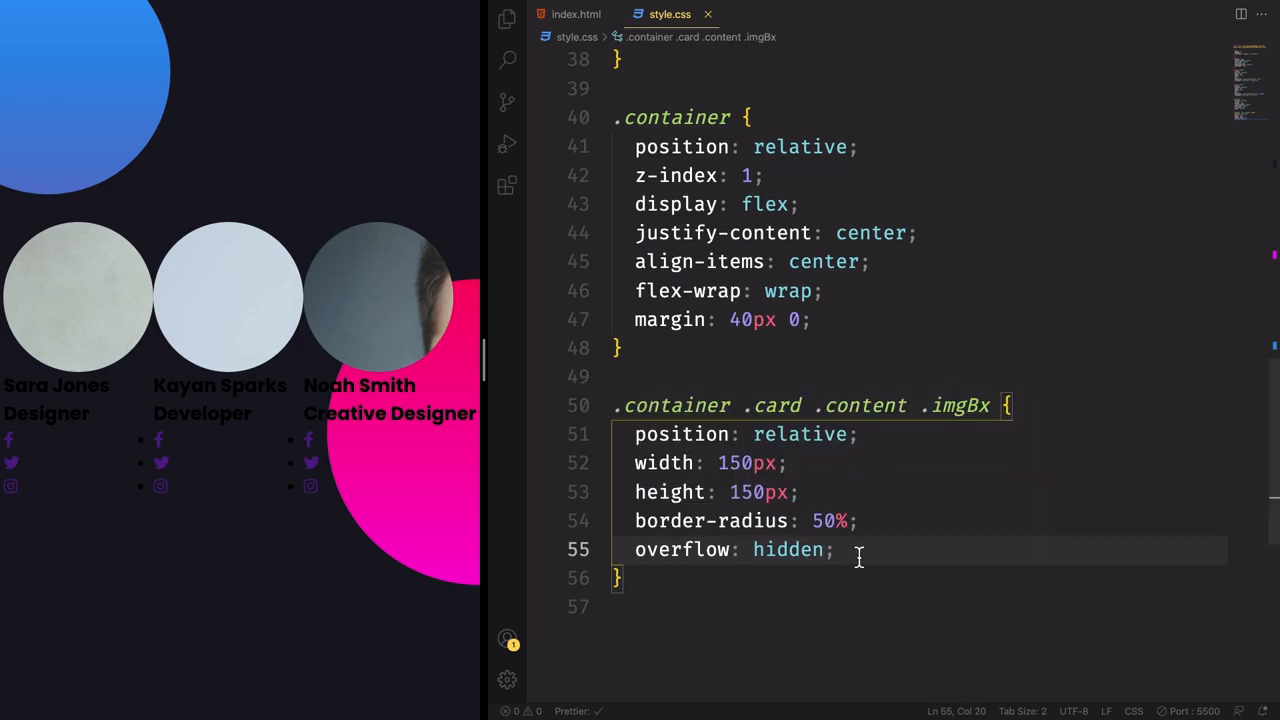
pyautogui.write('bor')
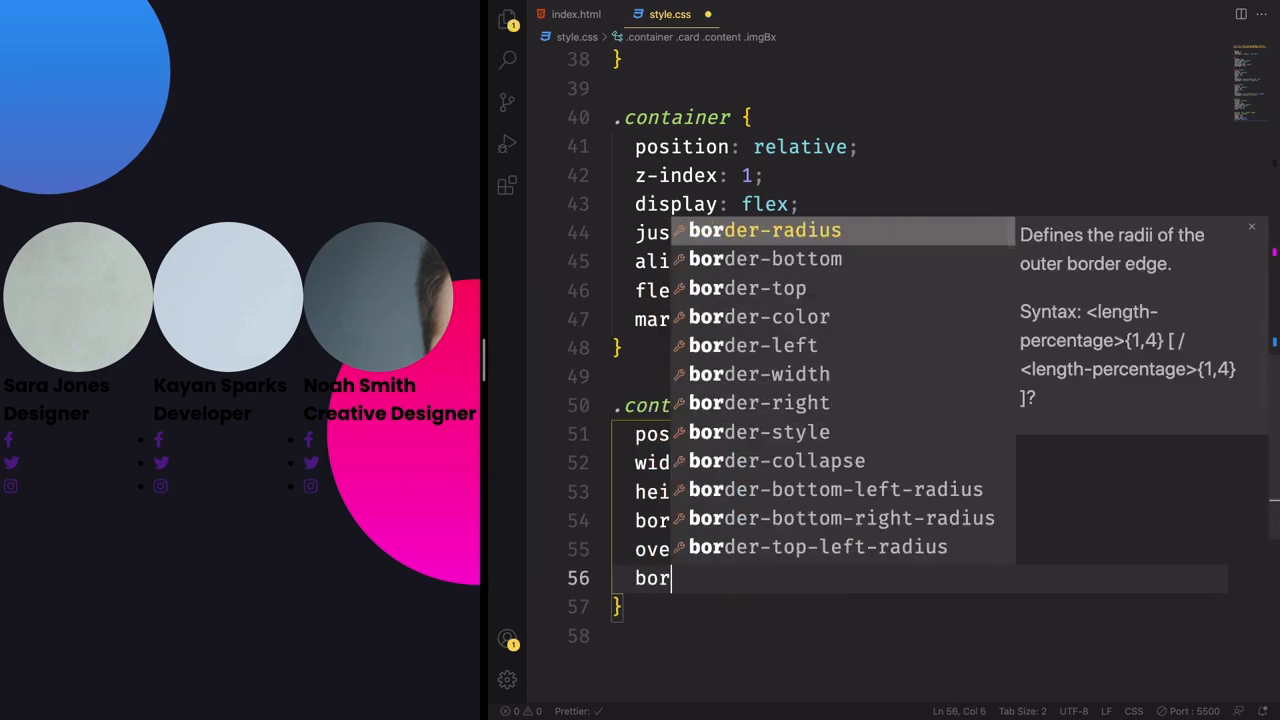
pyautogui.write('der')
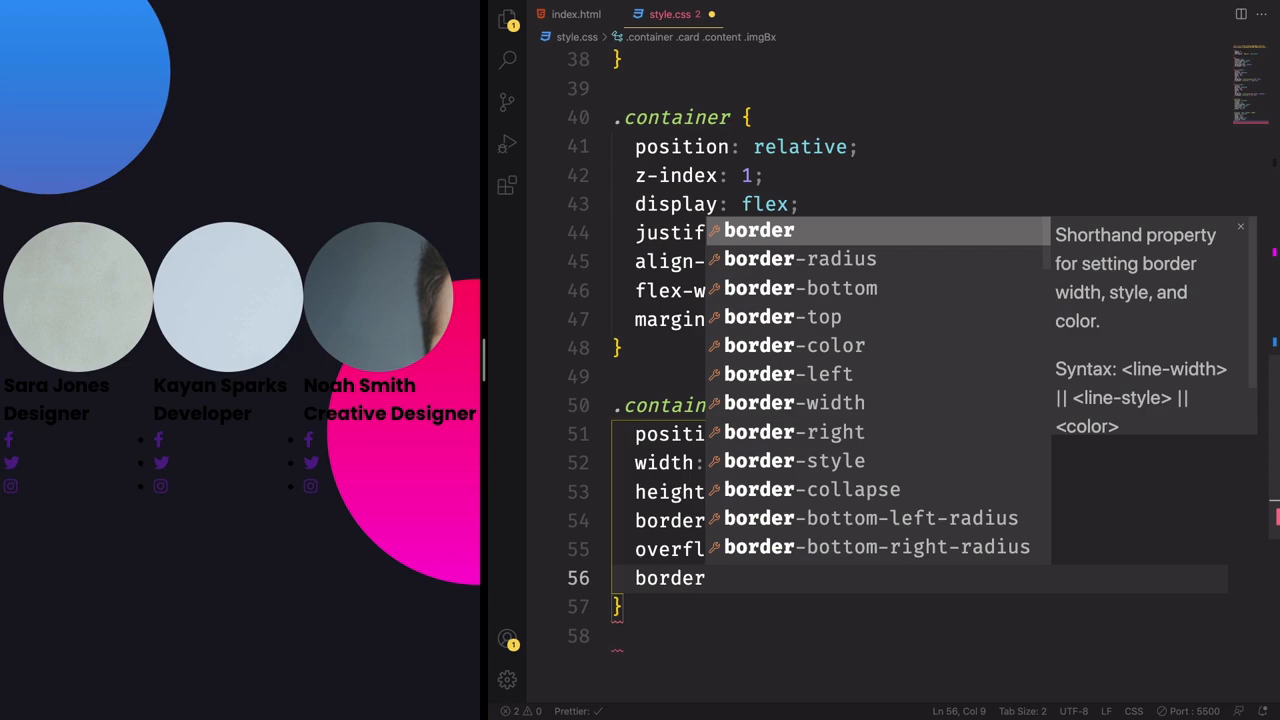
pyautogui.write('10px solid rgba();')
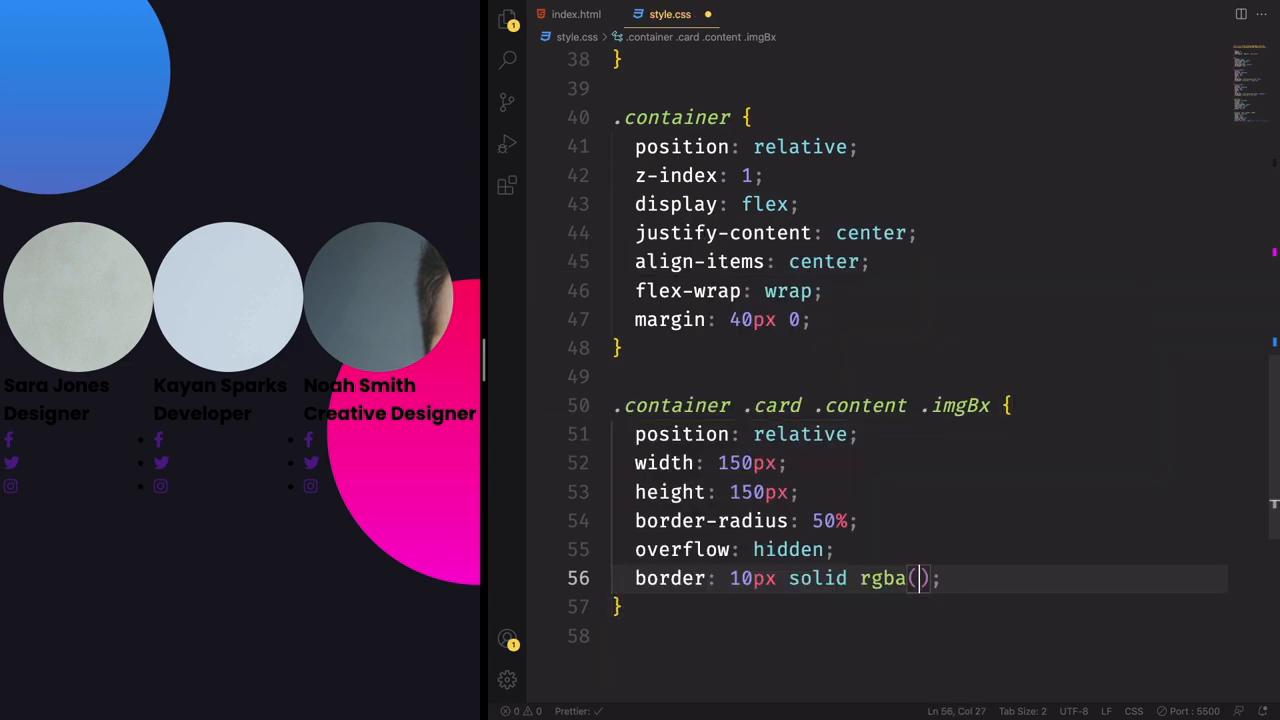
pyautogui.write('0,0,0')
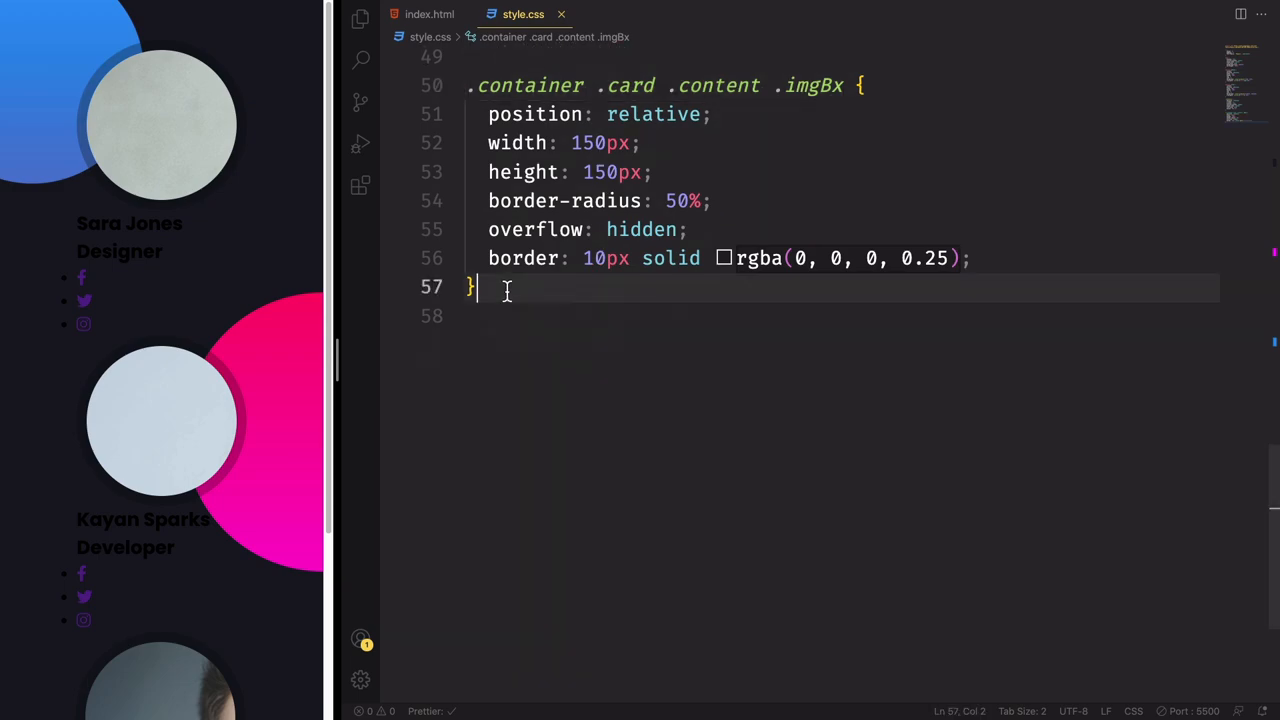
pyautogui.write('.container .card .content .imgBx img {')
pyautogui.write('position: absolute;')
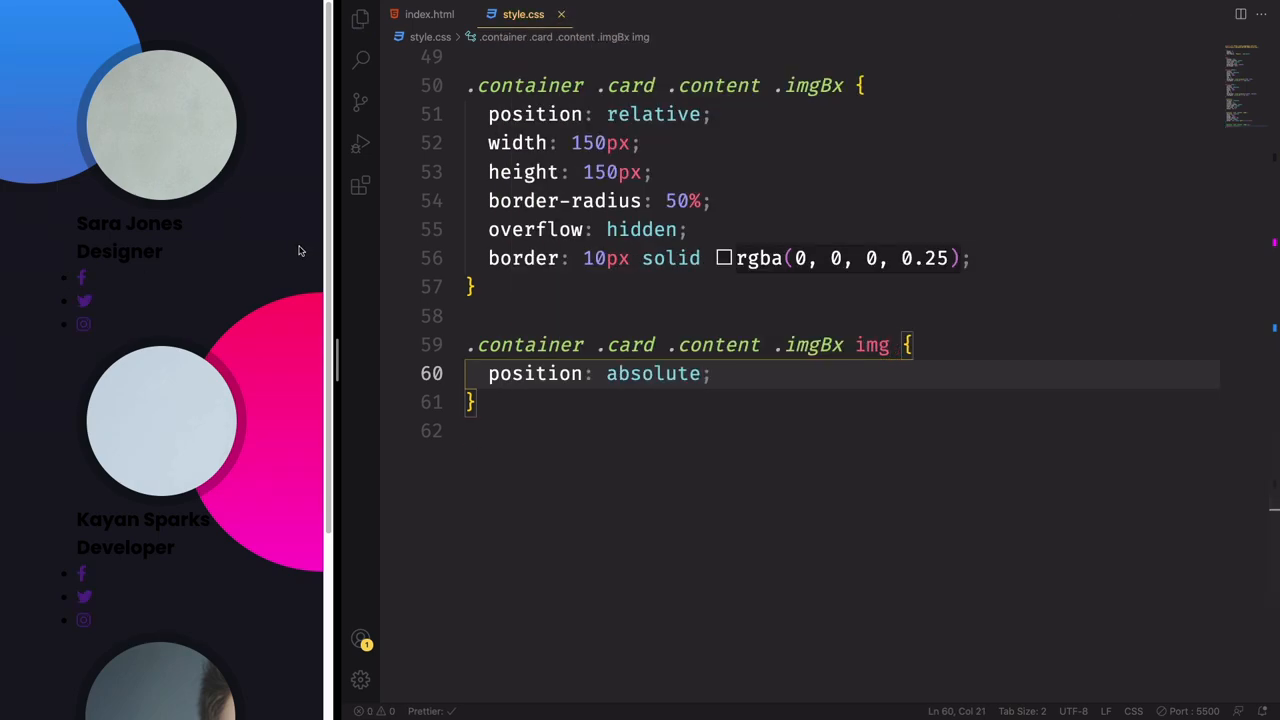
# Step: Position imgBx img at top 0, left 0 with 100% width and height
pyautogui.write('top')
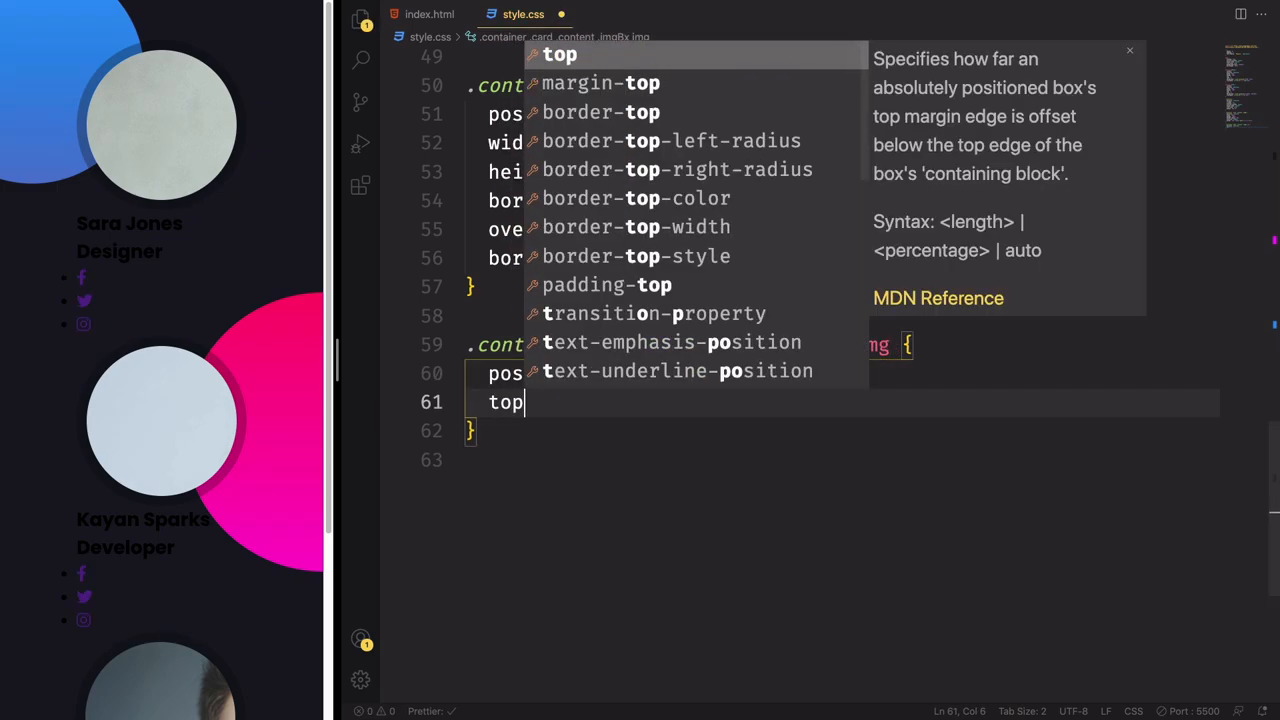
pyautogui.write('left: 0;')
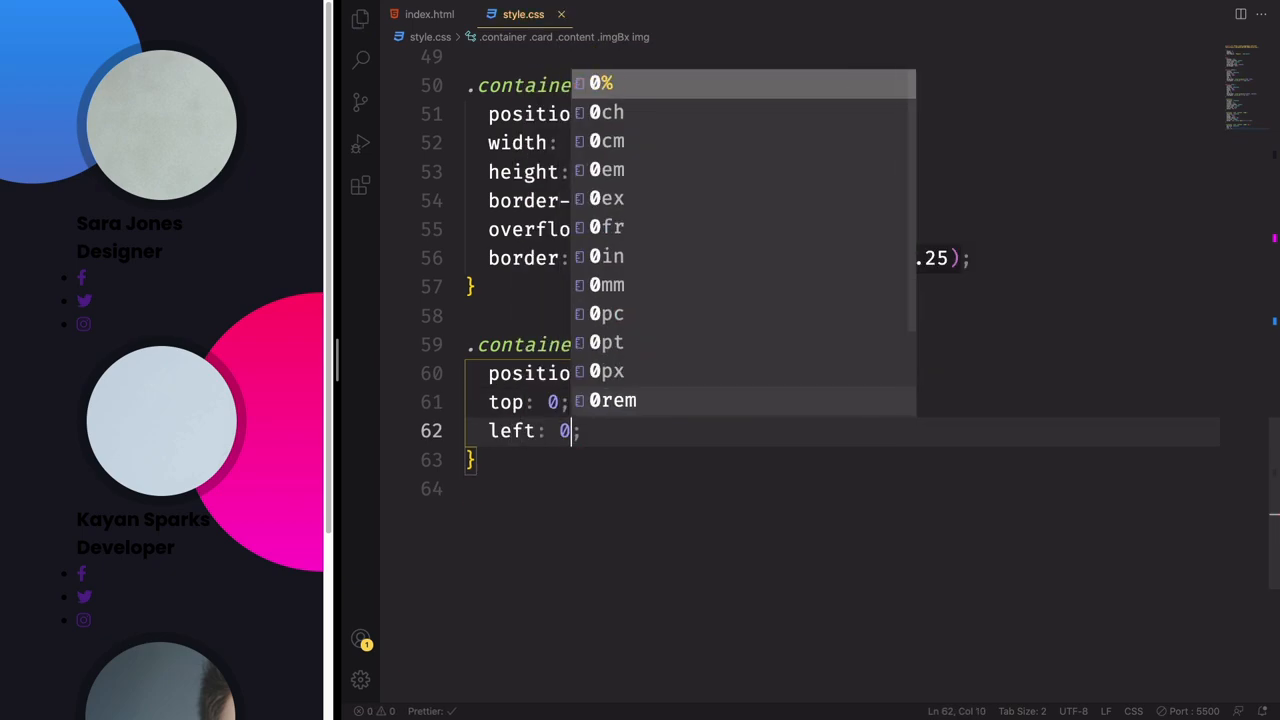
pyautogui.write('width: 100;')
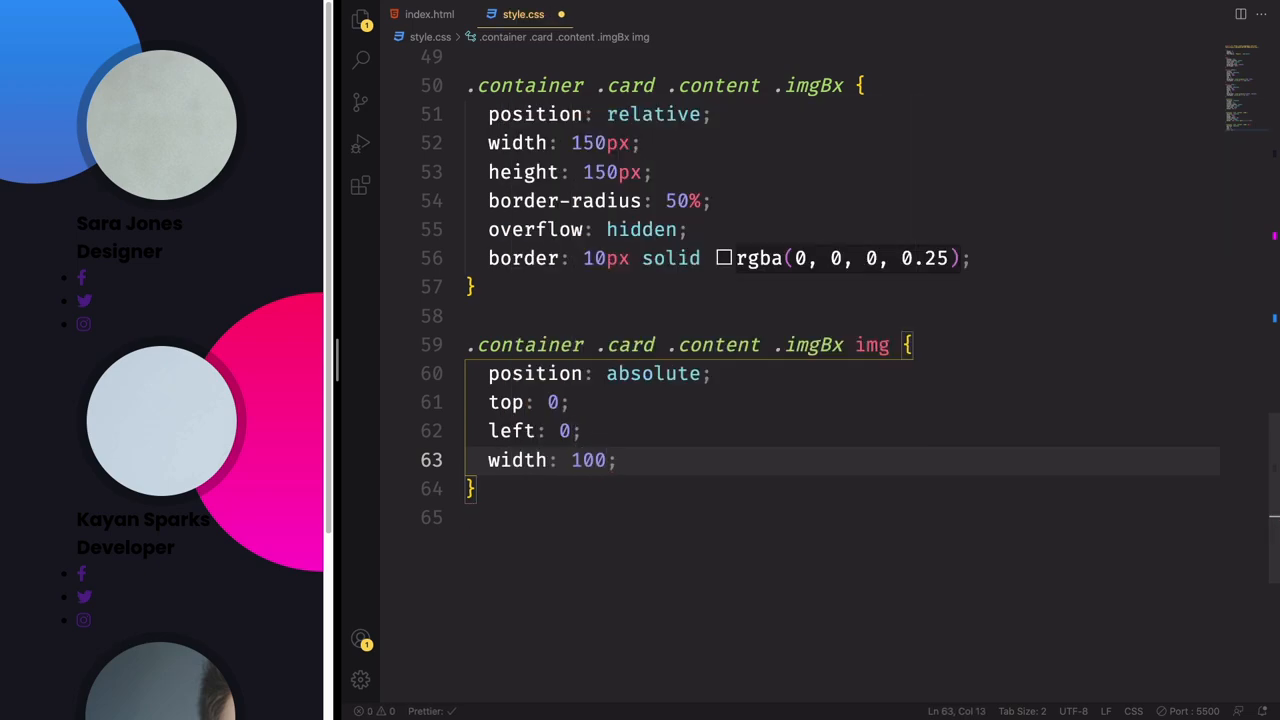
pyautogui.write('%;')
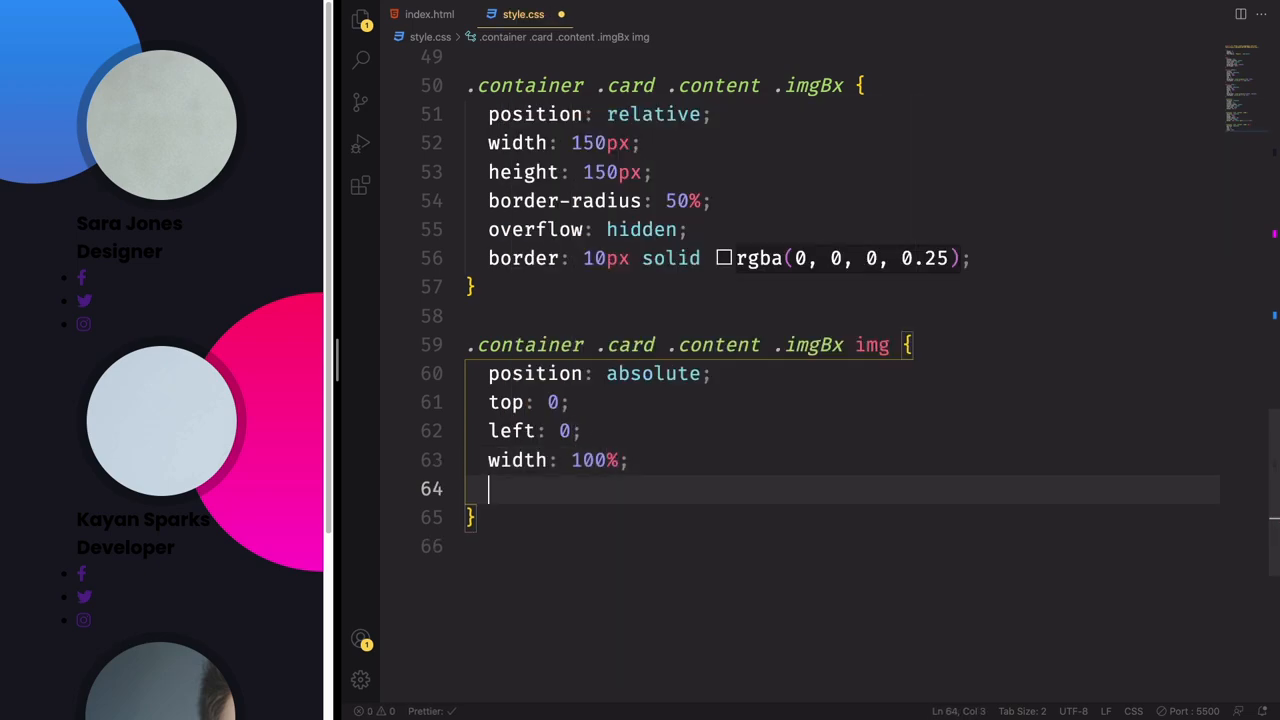
pyautogui.write('height: 100;')
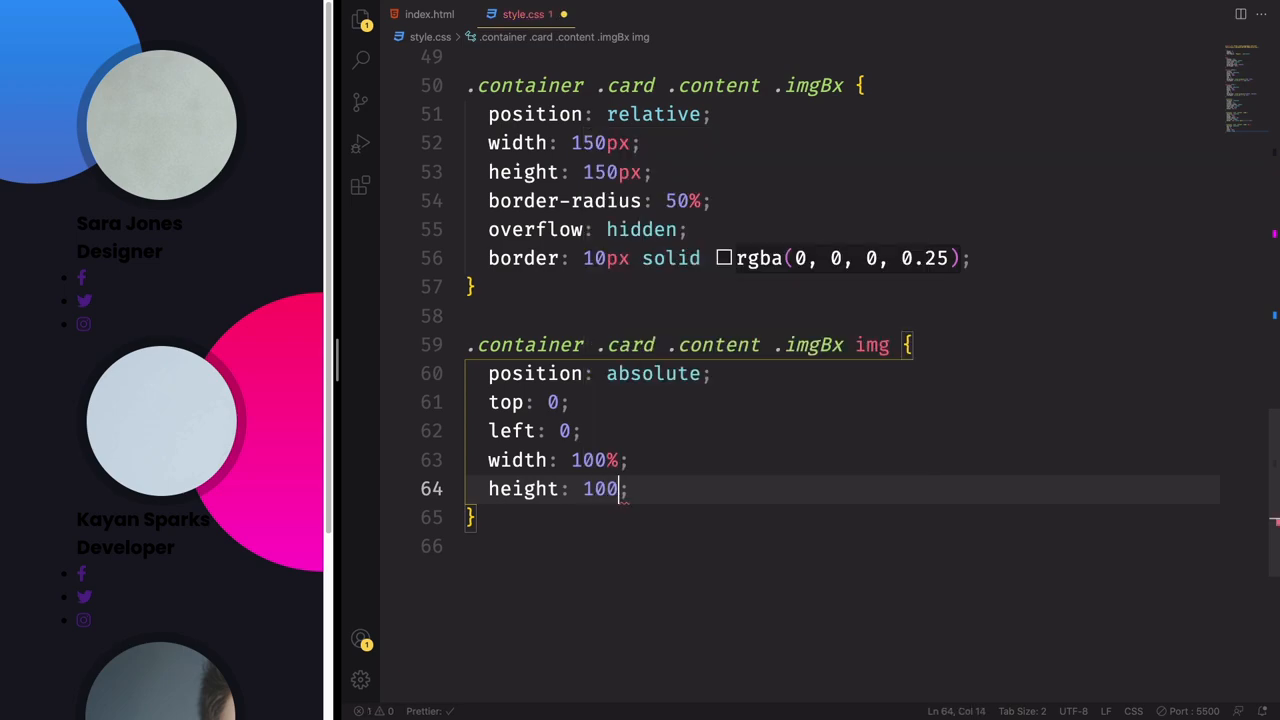
pyautogui.write('%')
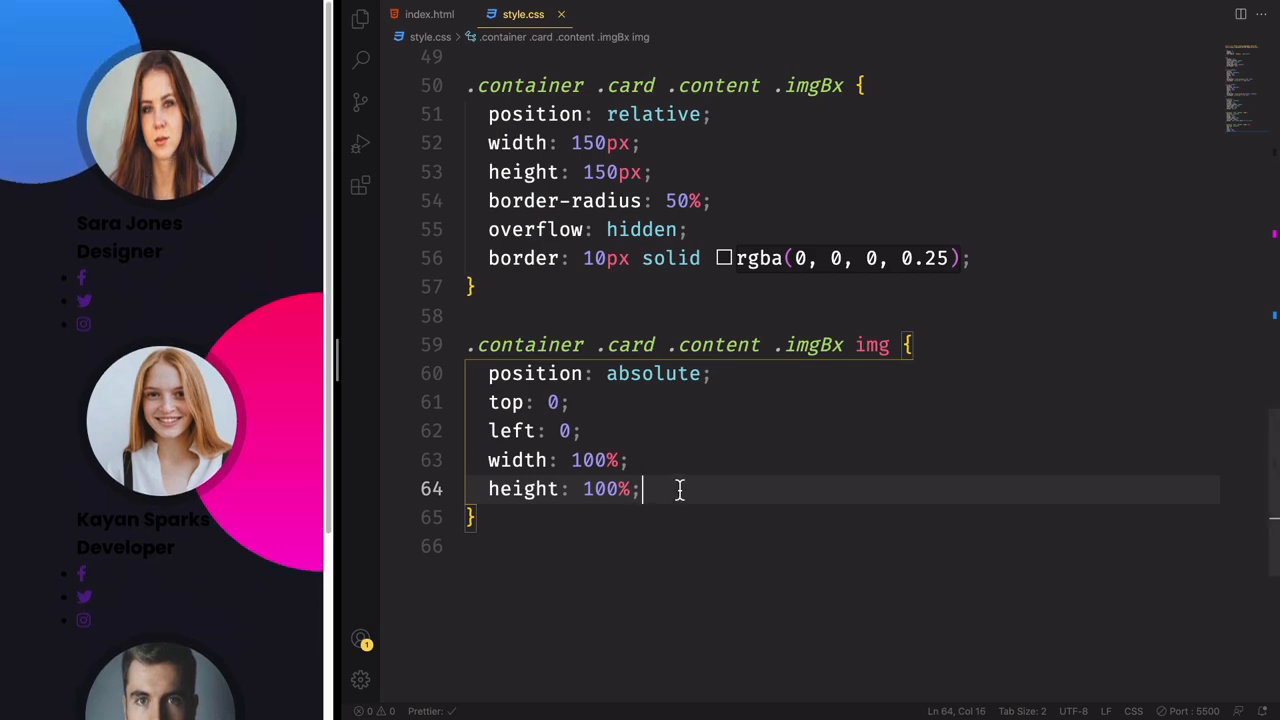
pyautogui.write('object-fit: ;')
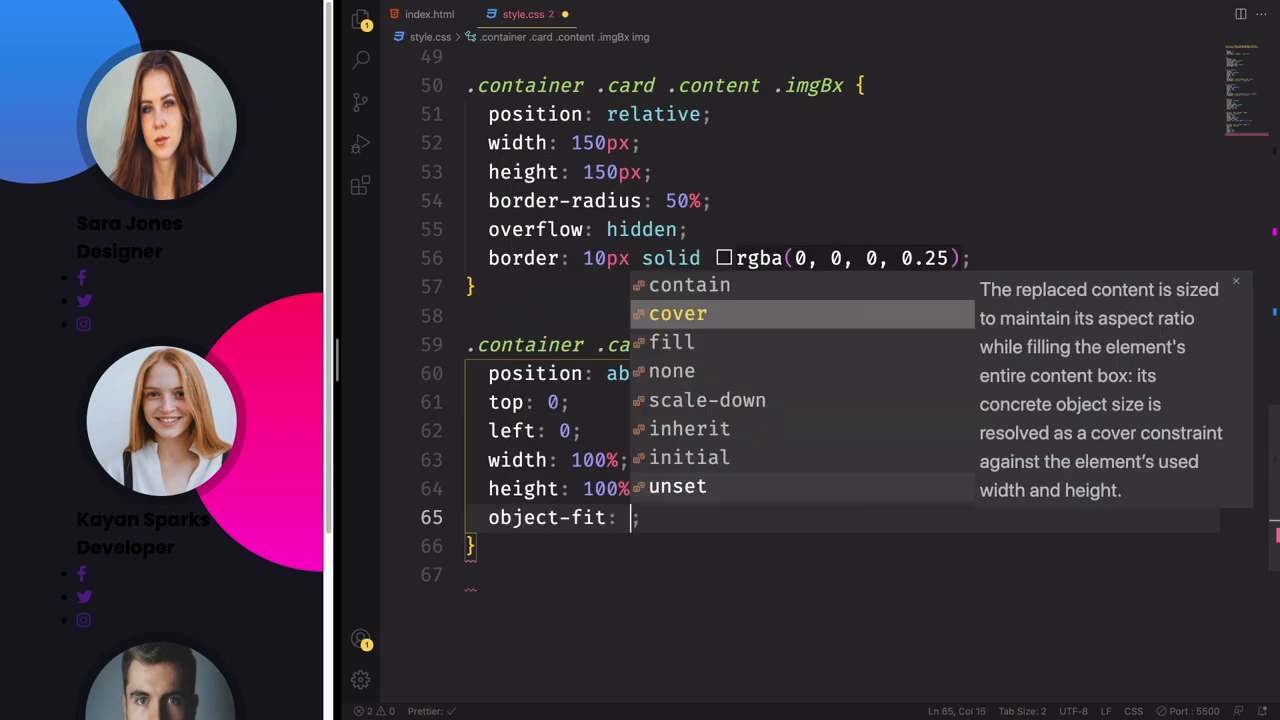
# Step: Place the cursor above the imgBx rule for a new .container .card rule
pyautogui.click(677, 313)
pyautogui.write('.container .card{')
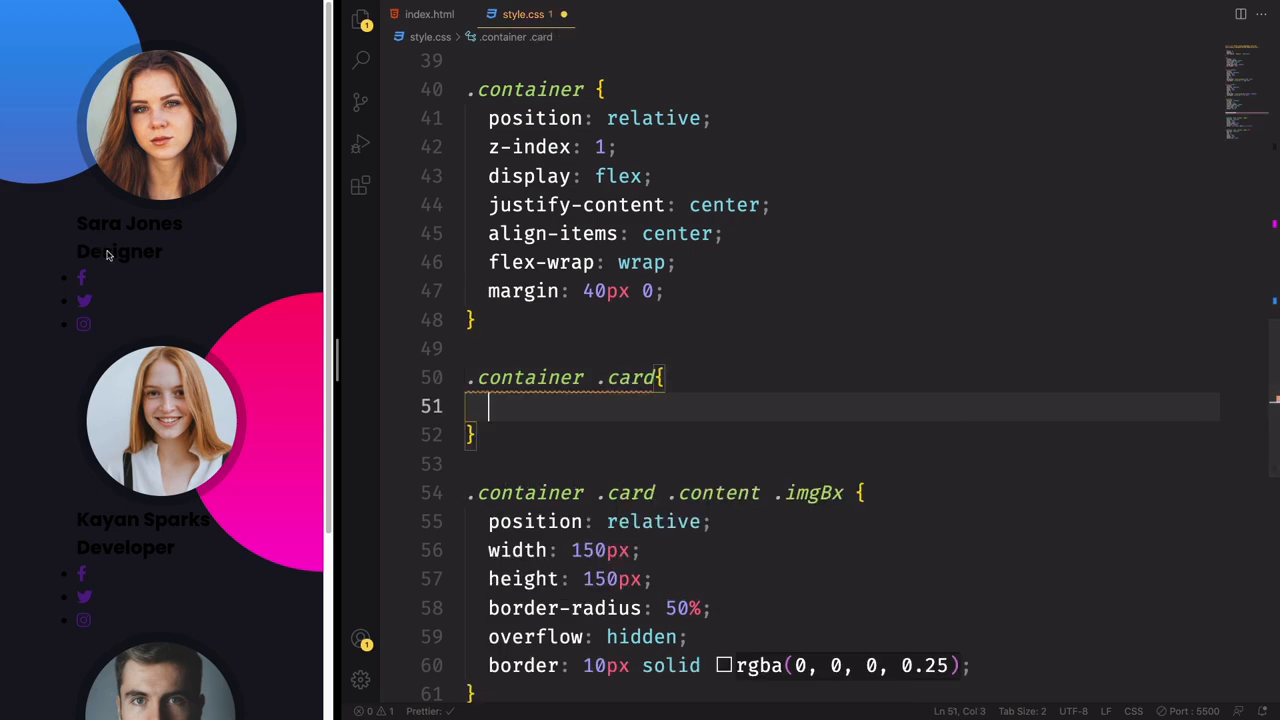
# Step: Give .container .card relative position, 260px × 400px size and rgba(255, 255, 255, 0.06) background
pyautogui.write('po')
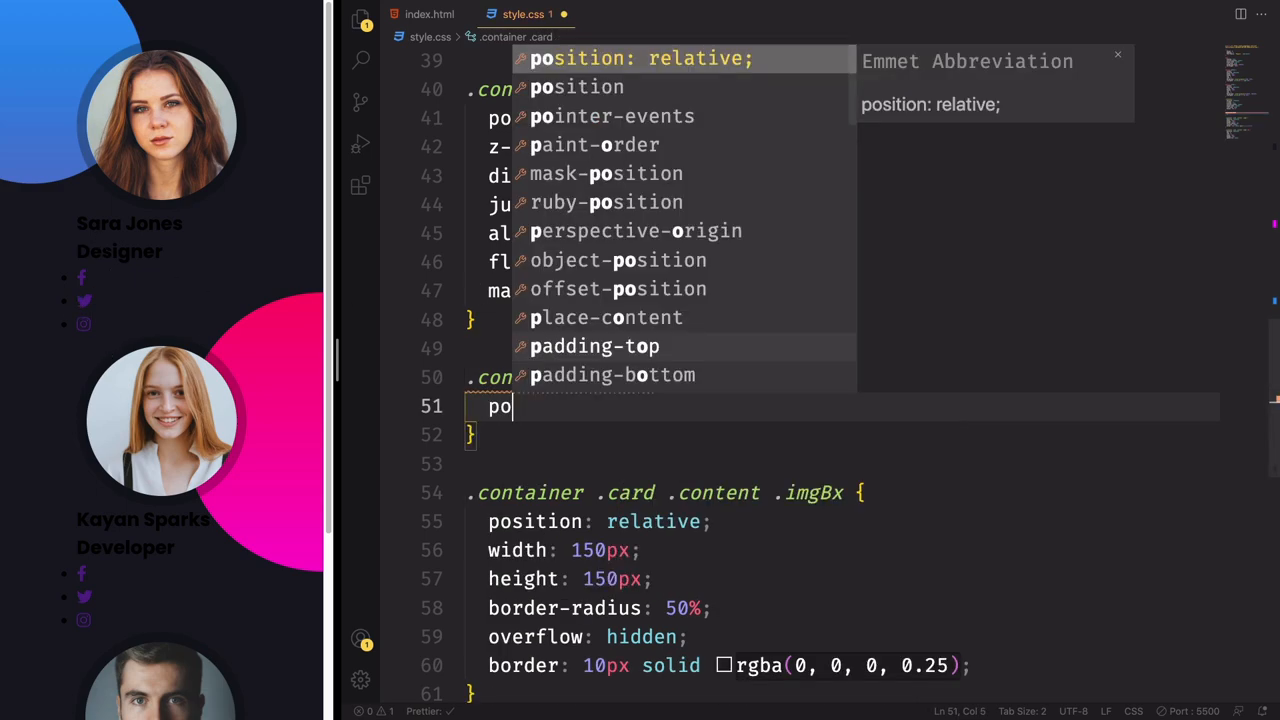
pyautogui.press('Tab')
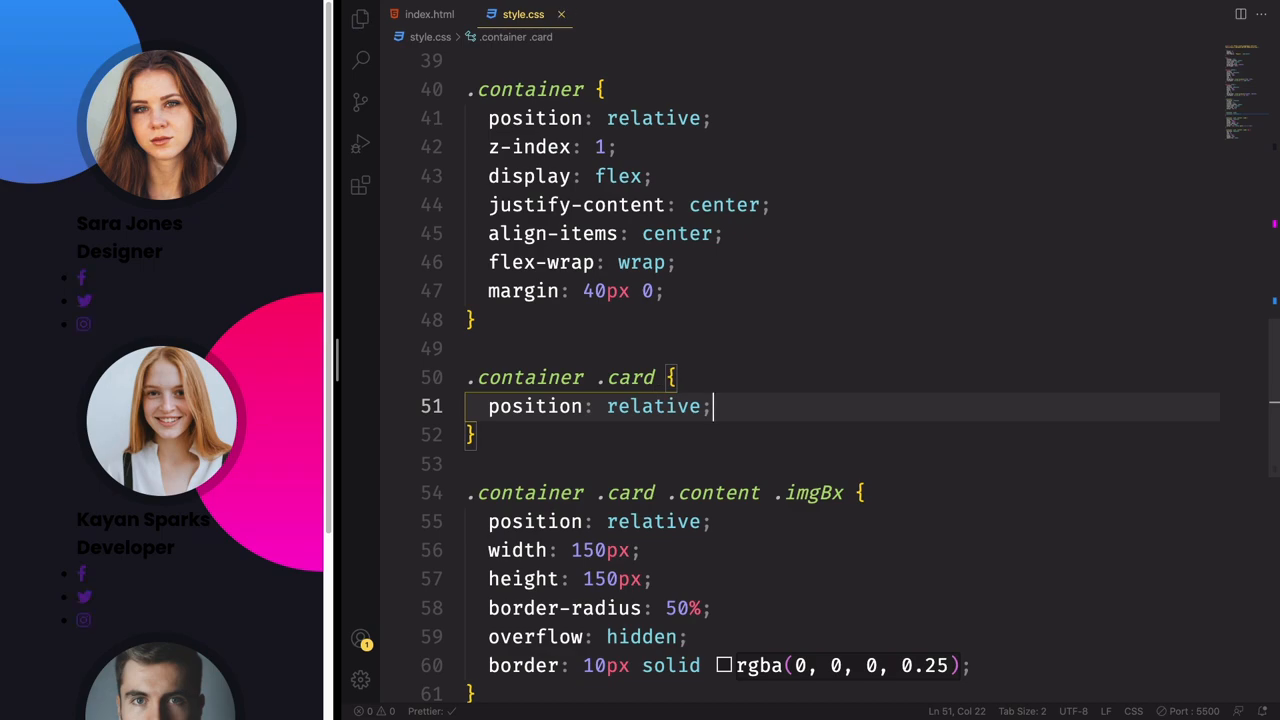
pyautogui.write('width: ;')
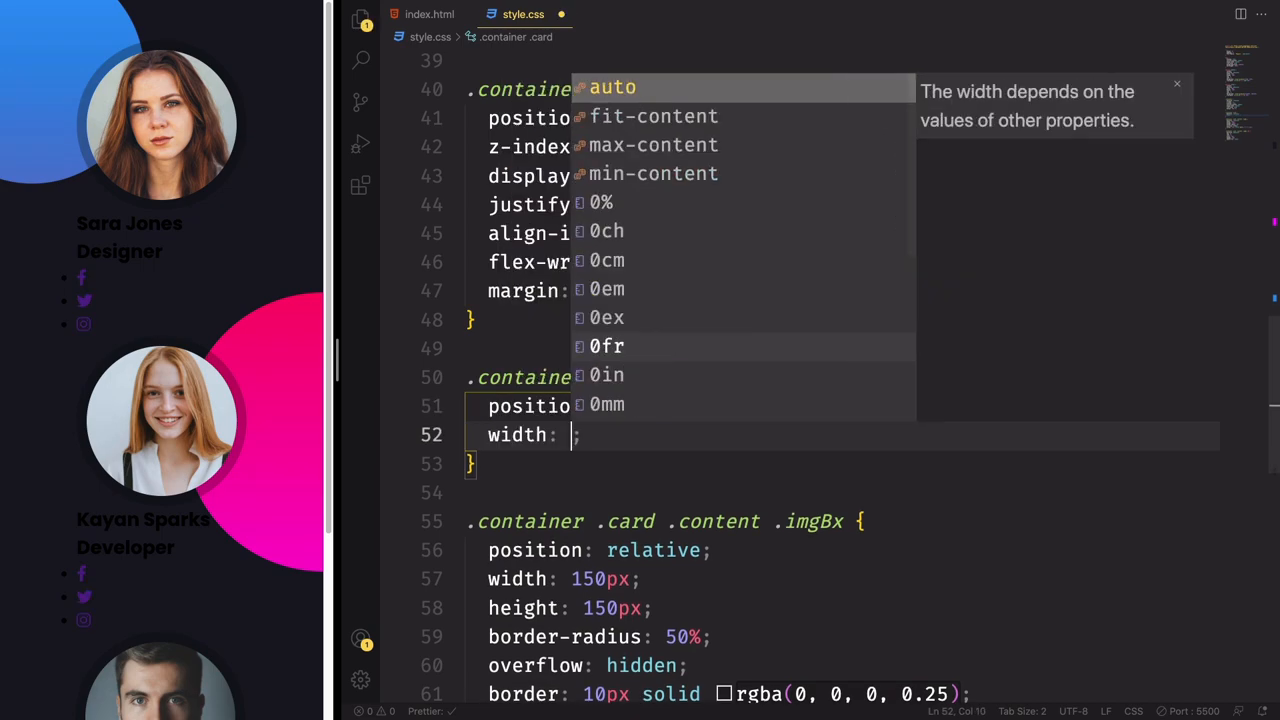
pyautogui.write('260px')
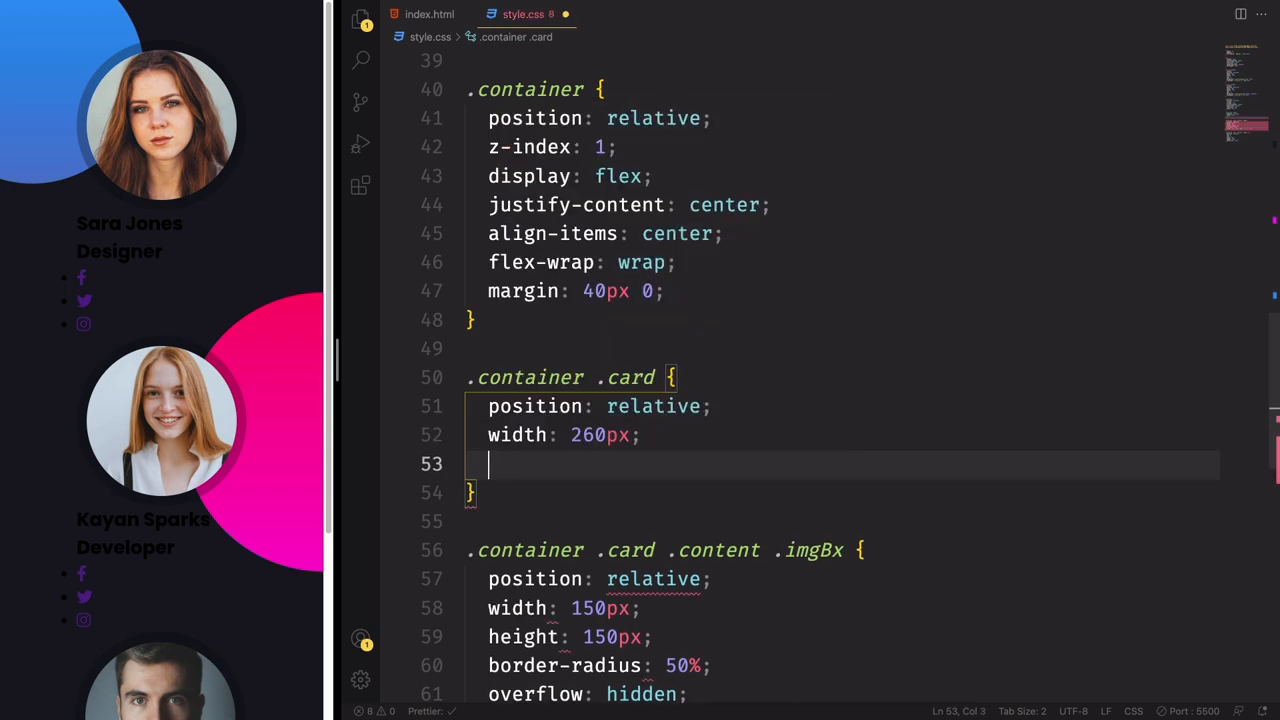
pyautogui.write('height: 4;')
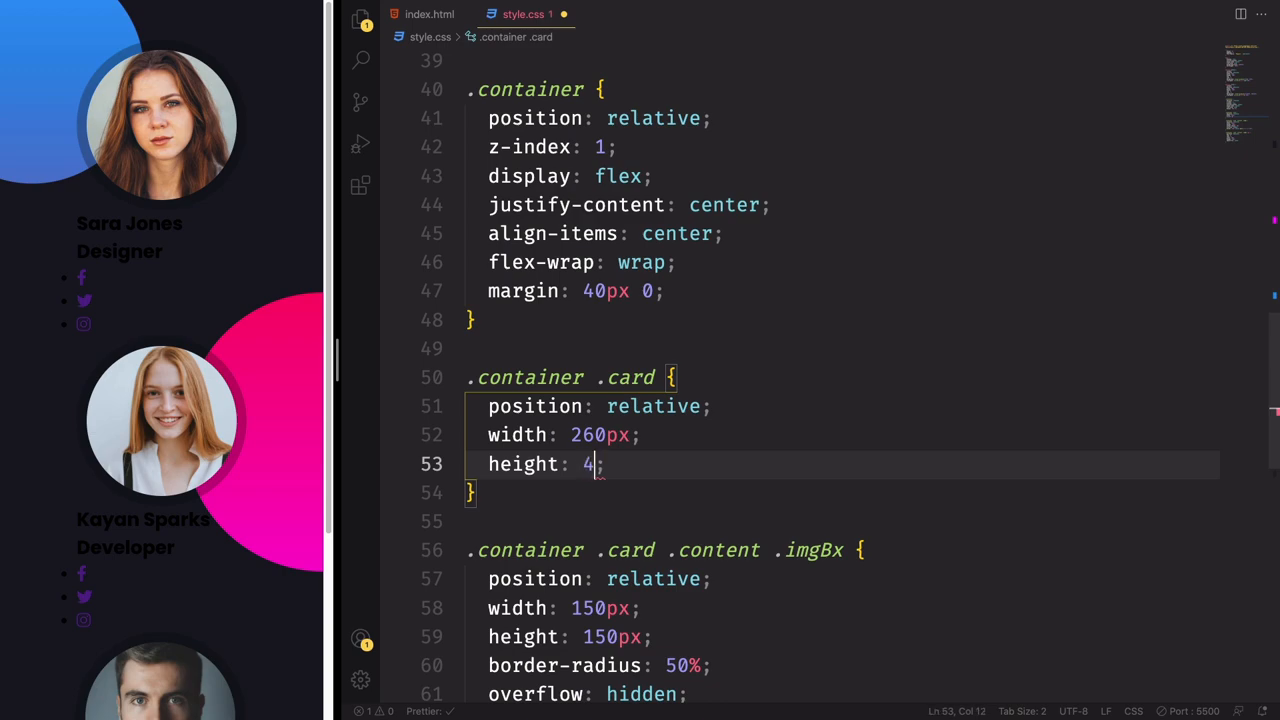
pyautogui.write('00px')
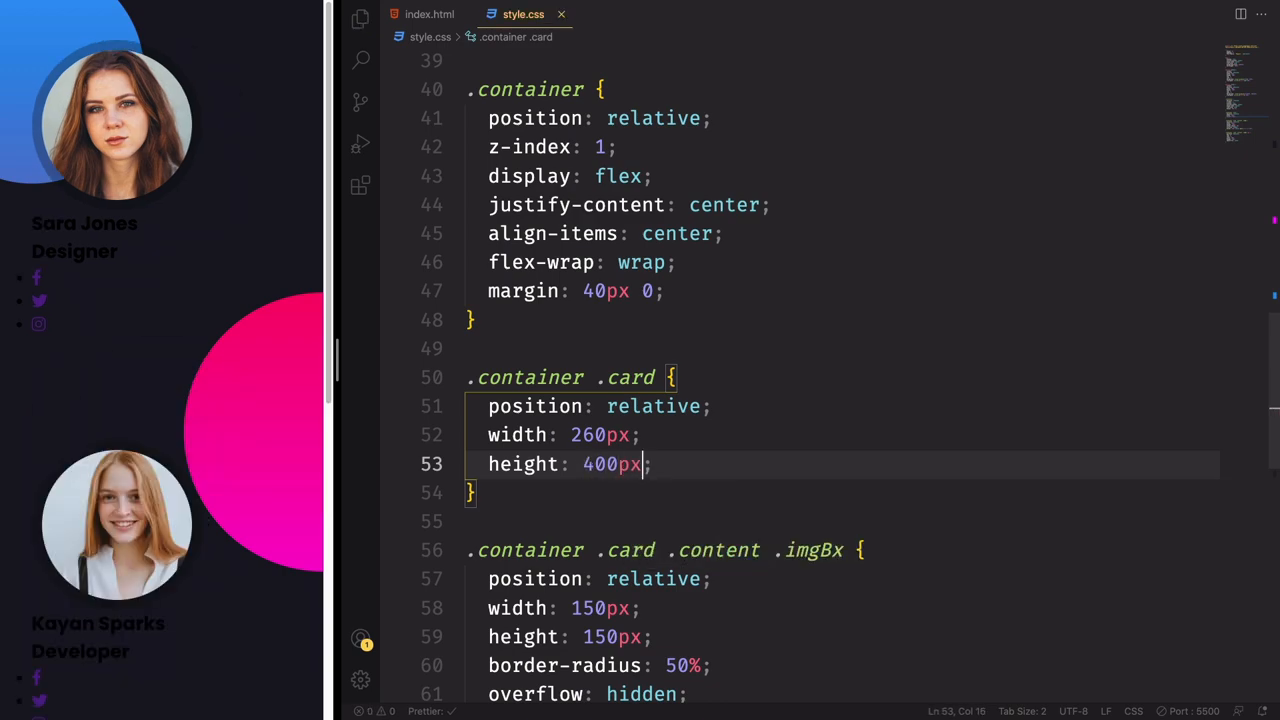
pyautogui.write('ba')
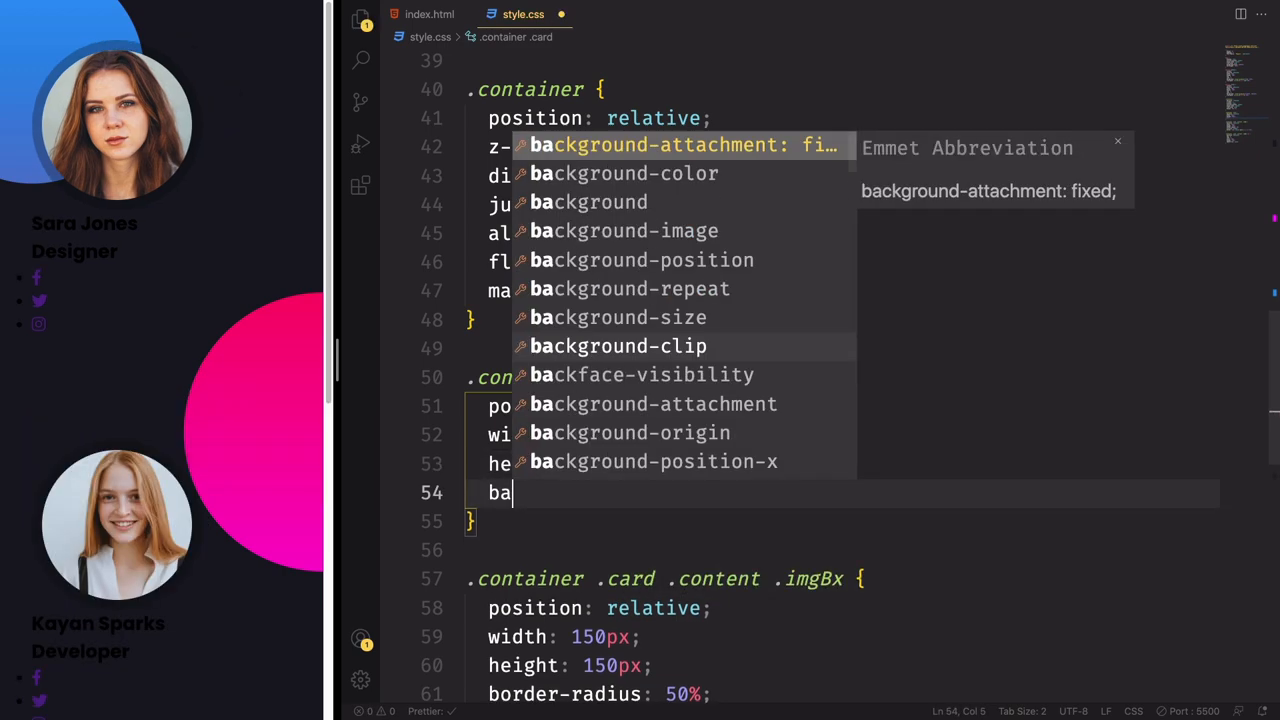
pyautogui.write('ckground: rgba();')
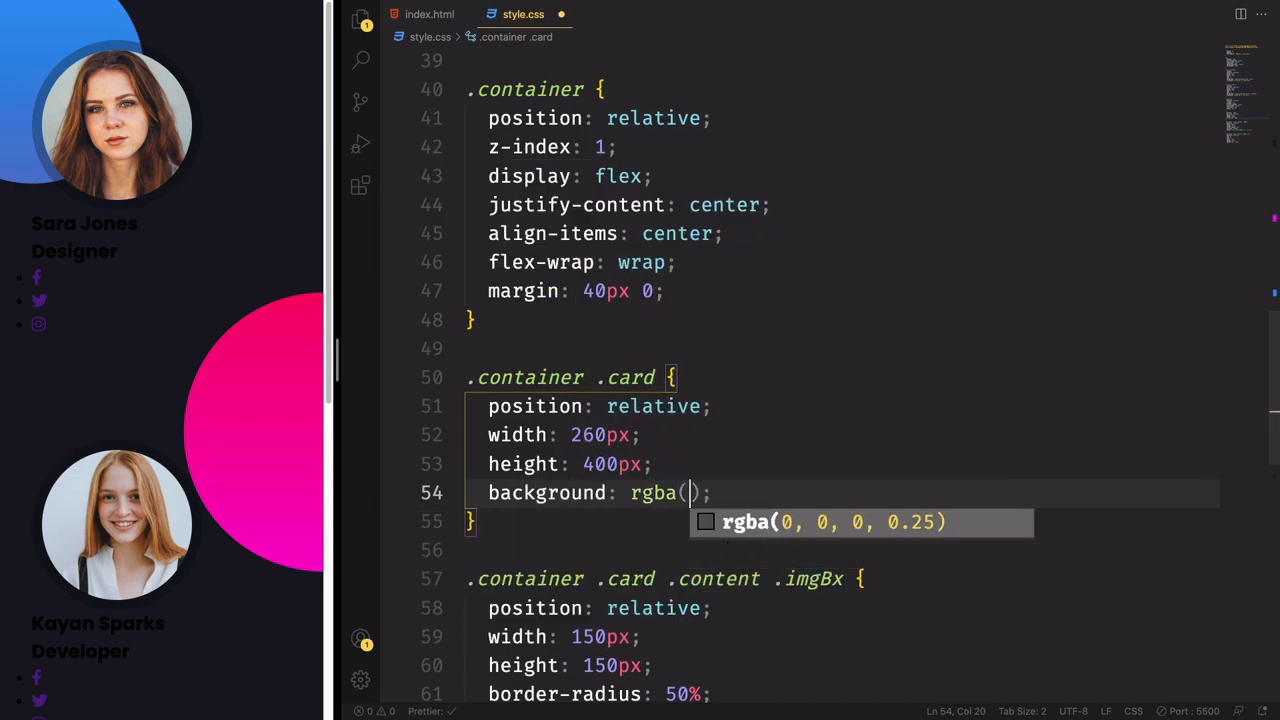
pyautogui.write('255,2')
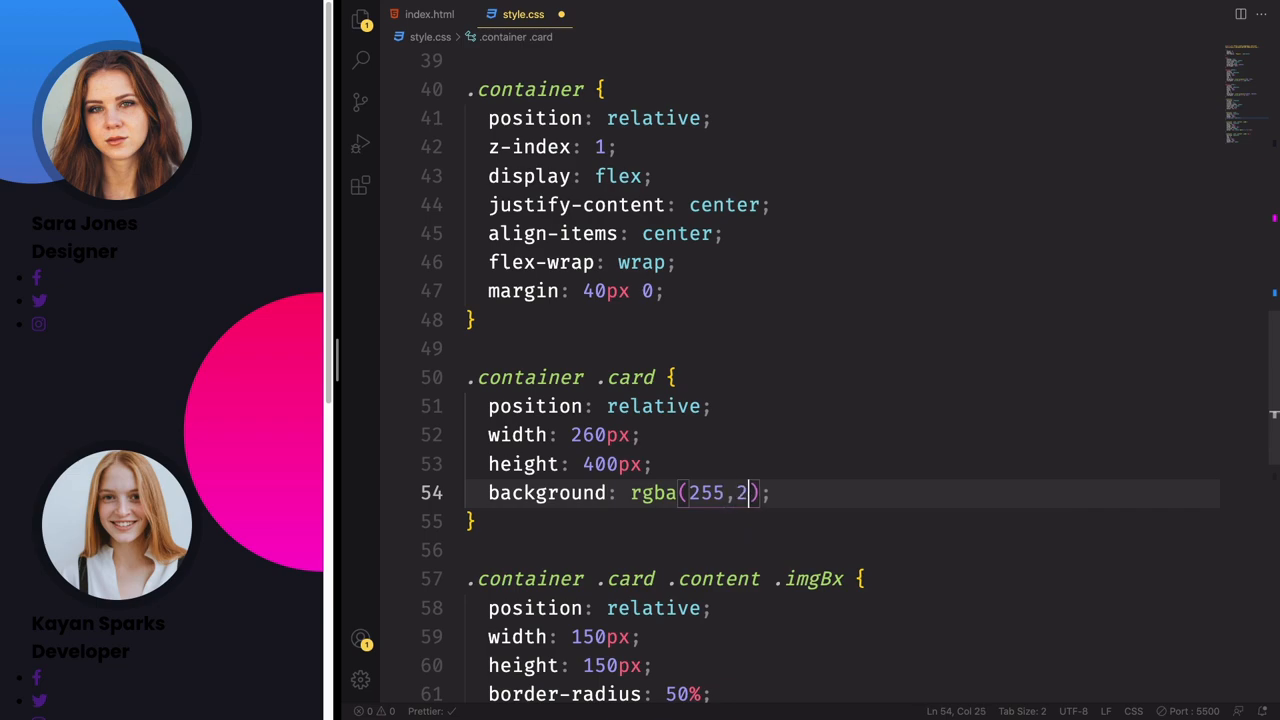
pyautogui.write('55,255,0')
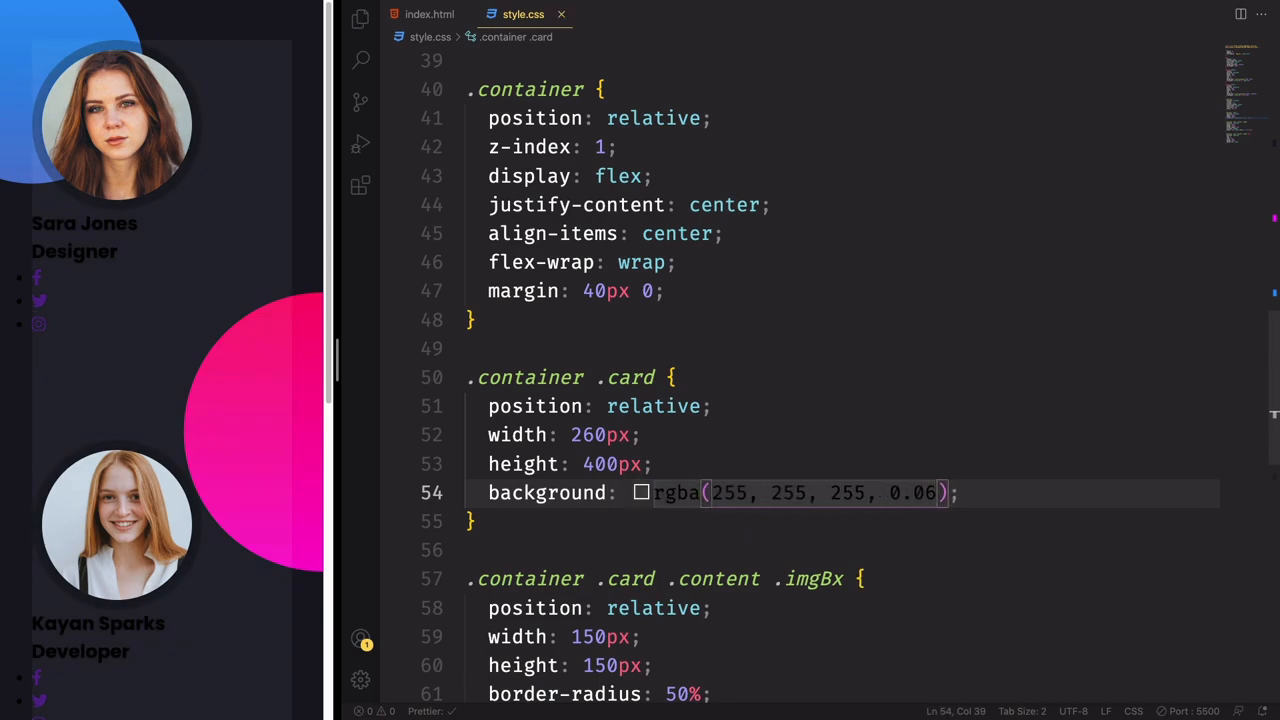
pyautogui.press('Enter')
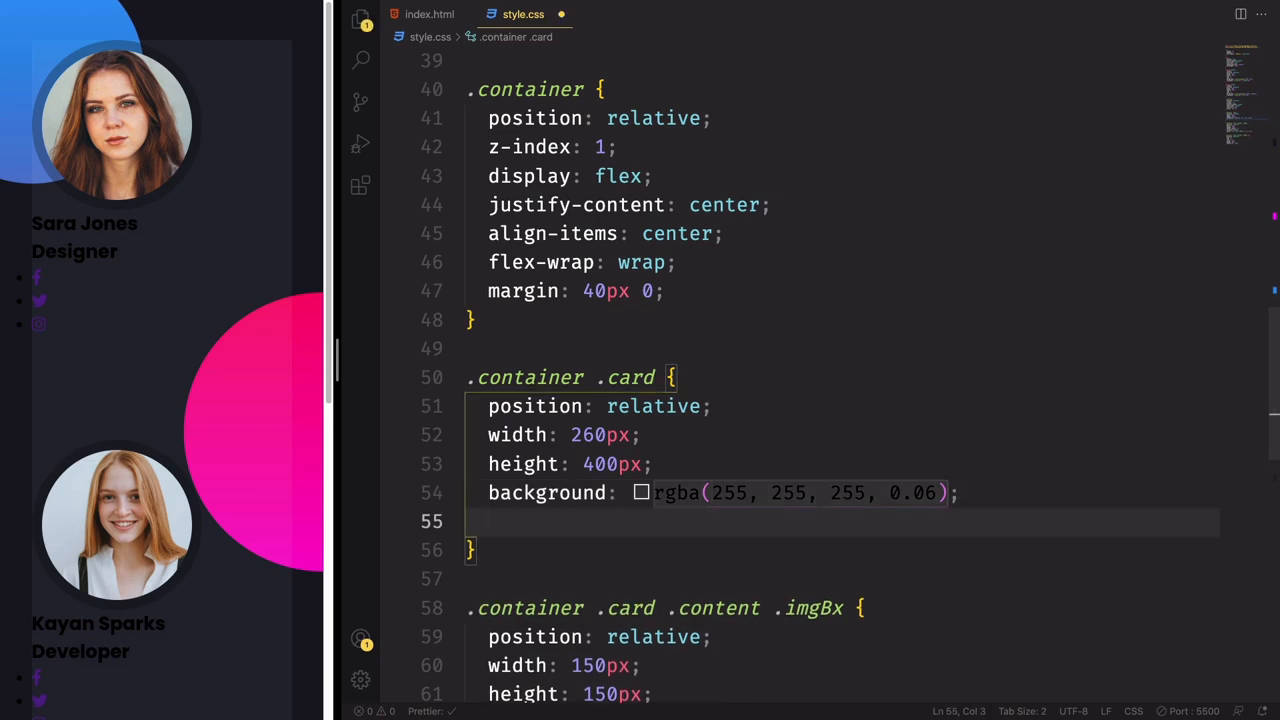
# Step: Give the card a 0 15px 35px rgba(0, 0, 0, 0.2) box-shadow and begin its 20px margin
pyautogui.write('box-shadow: 0 15;')
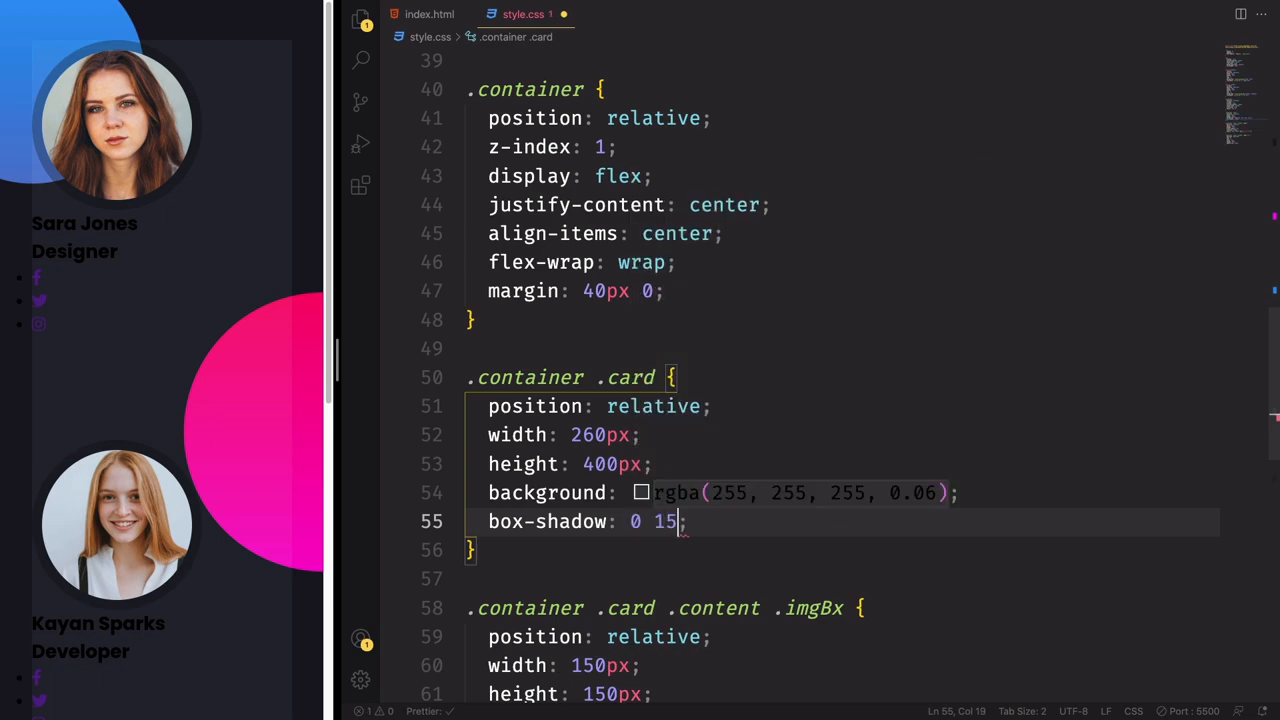
pyautogui.write('px 35px')
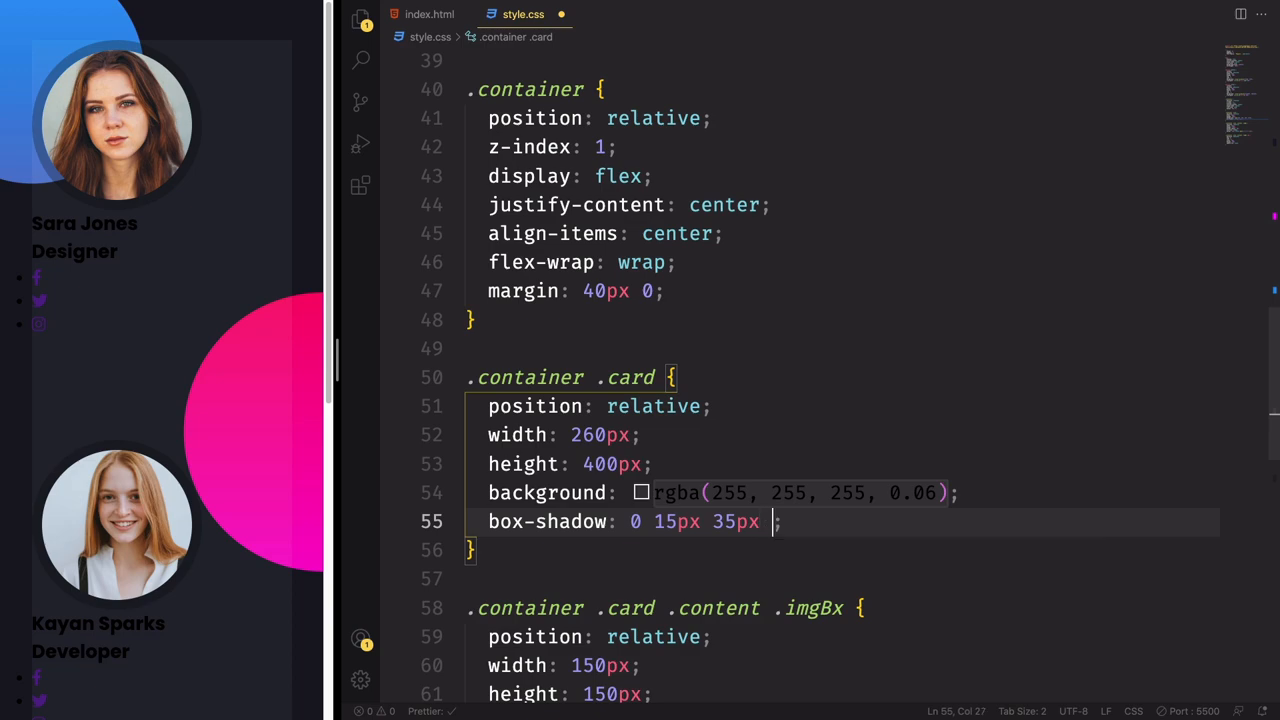
pyautogui.write('rb')
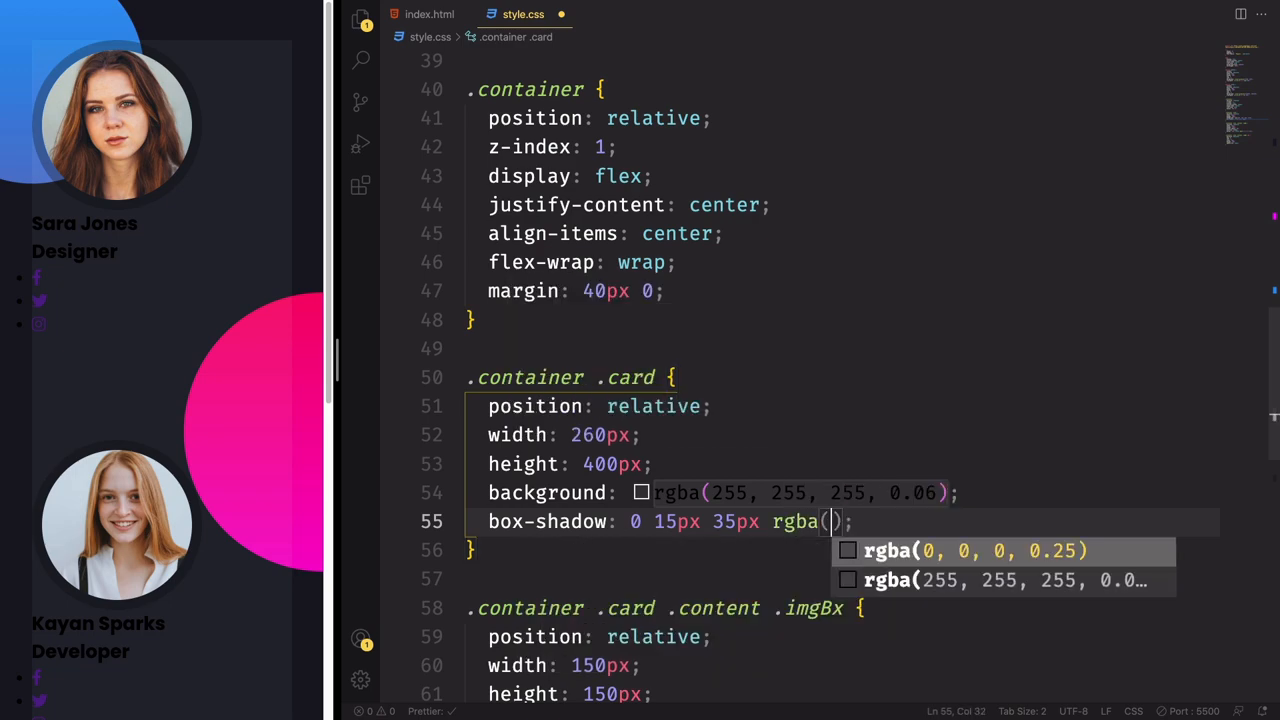
pyautogui.write('0,0,0,')
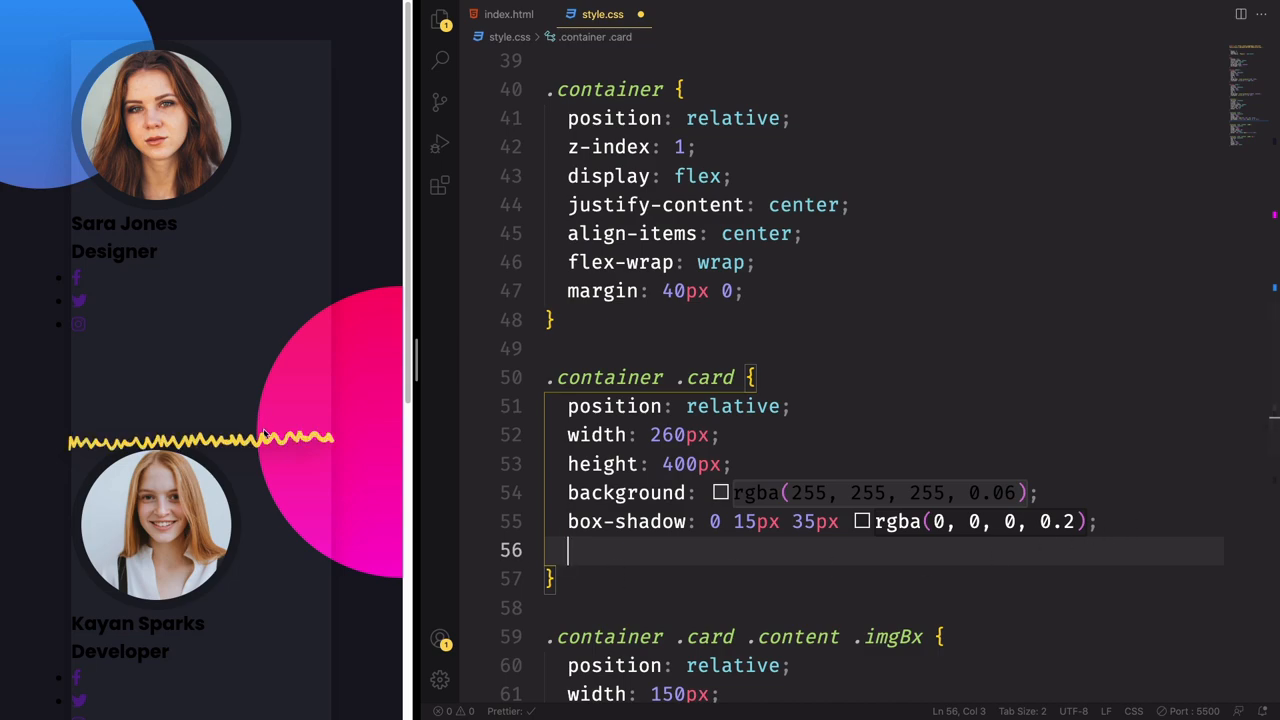
pyautogui.moveTo(628, 521)
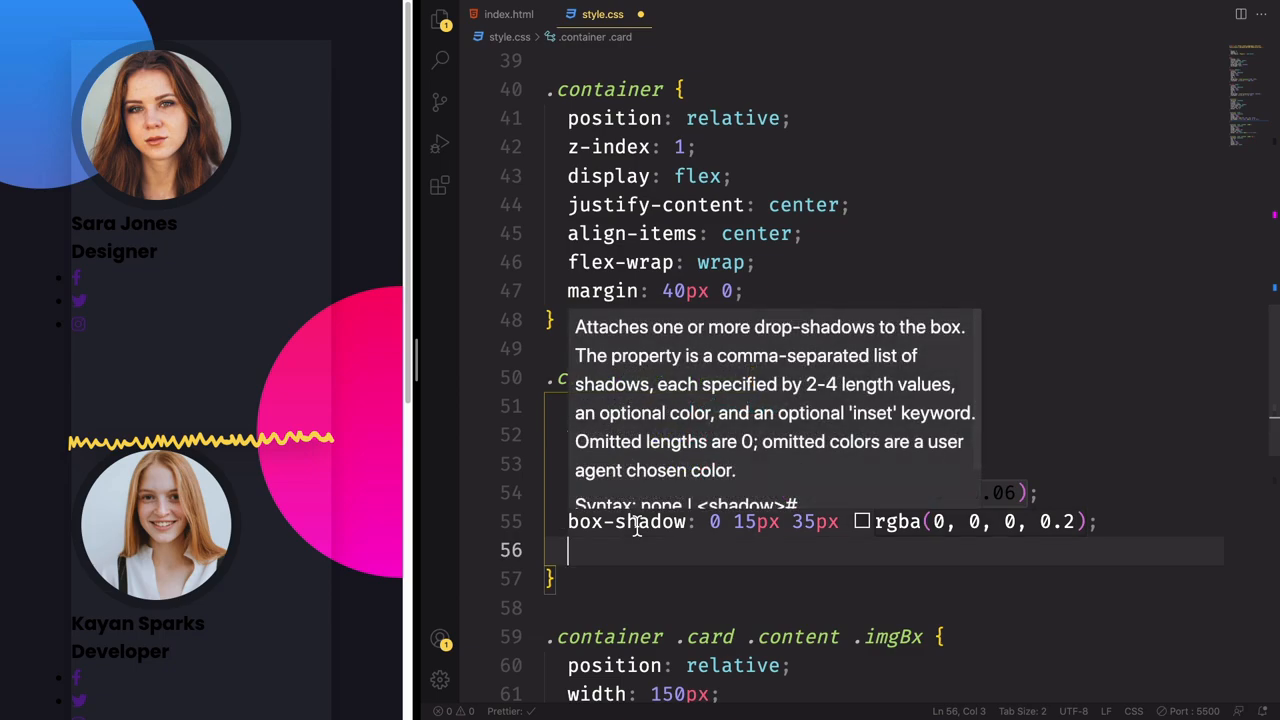
pyautogui.write('margin: 20px;')
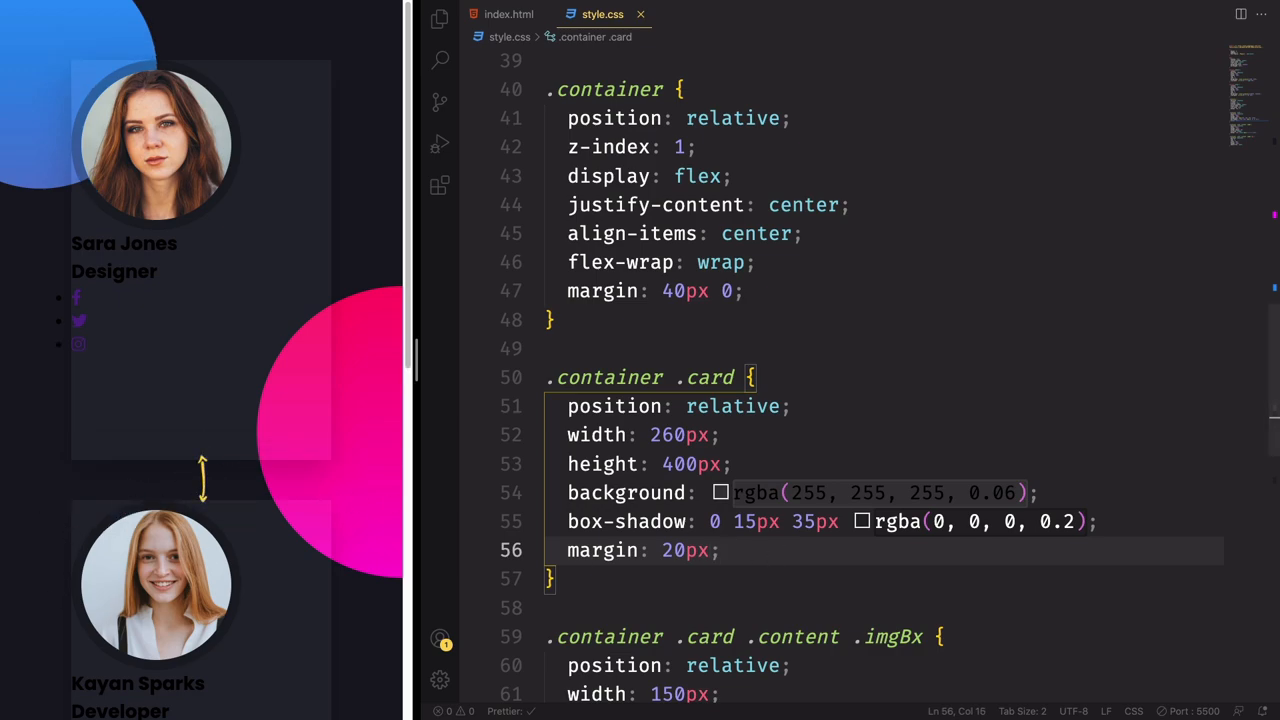
# Step: Finish the 20px card margin and round the corners to 12px
pyautogui.press('Enter')
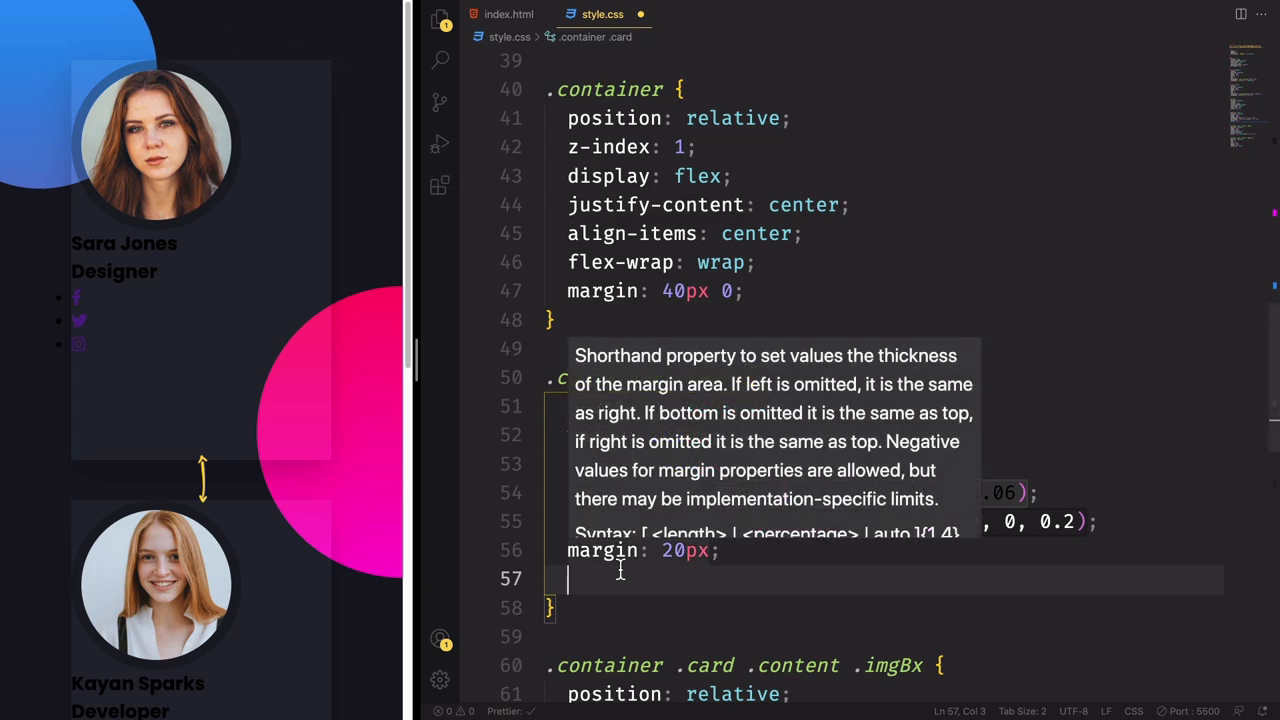
pyautogui.moveTo(650, 621)
pyautogui.write('border-radius: ;')
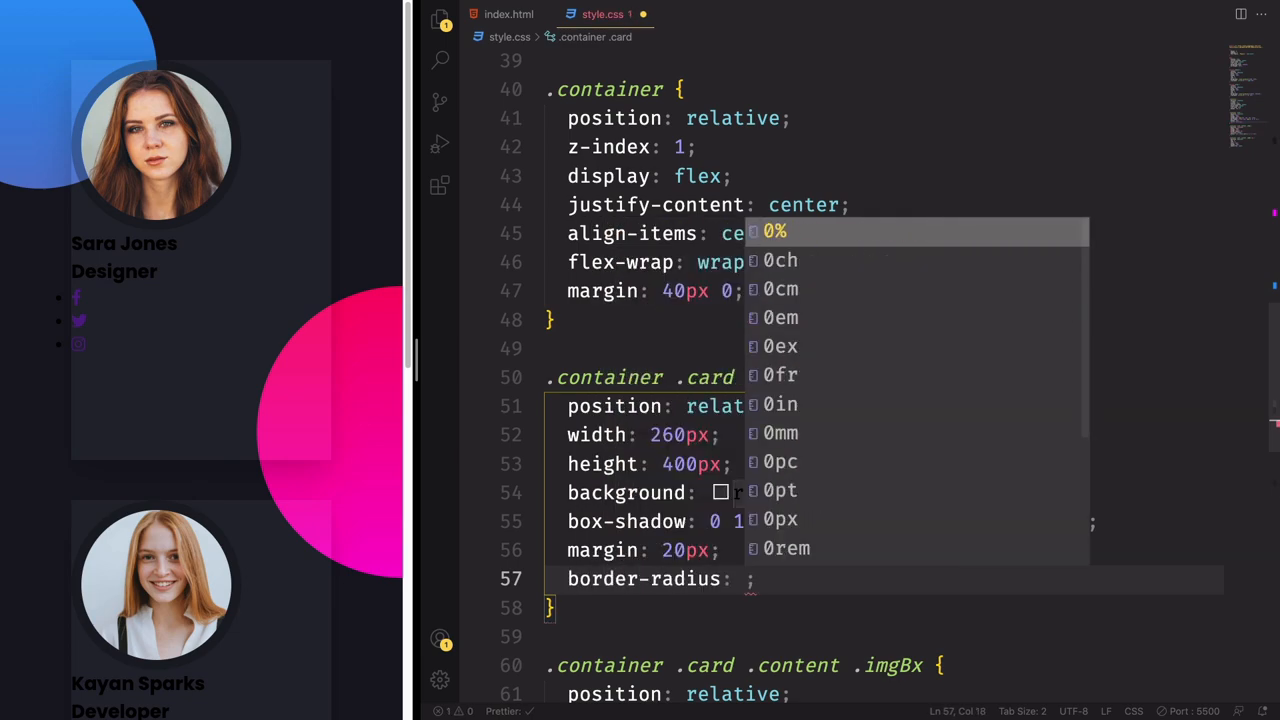
pyautogui.write('20px')
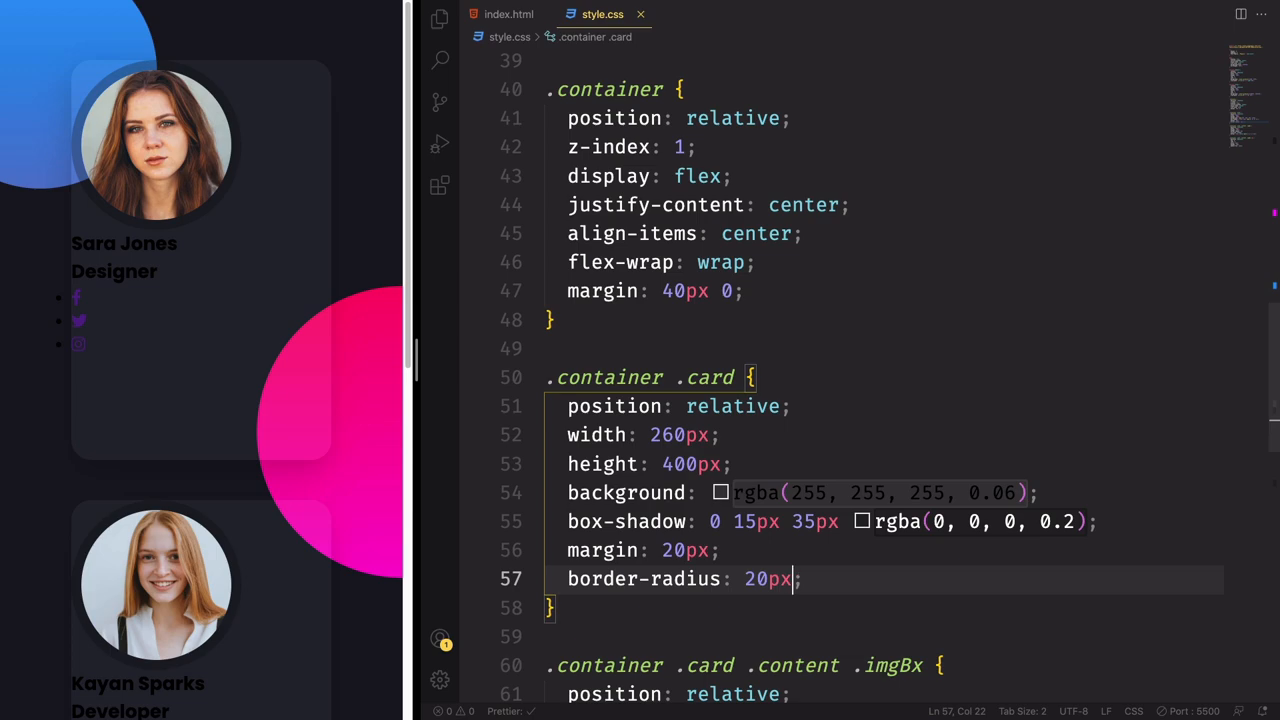
pyautogui.write('12')
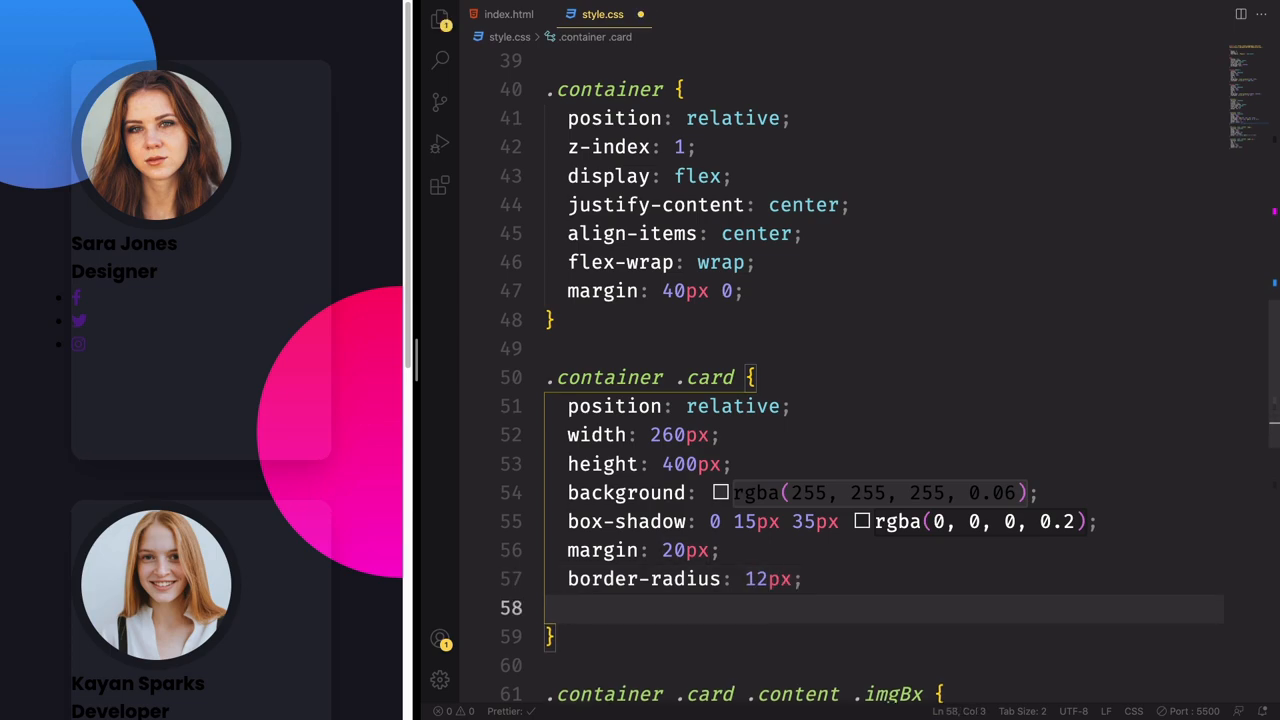
pyautogui.moveTo(301, 473)
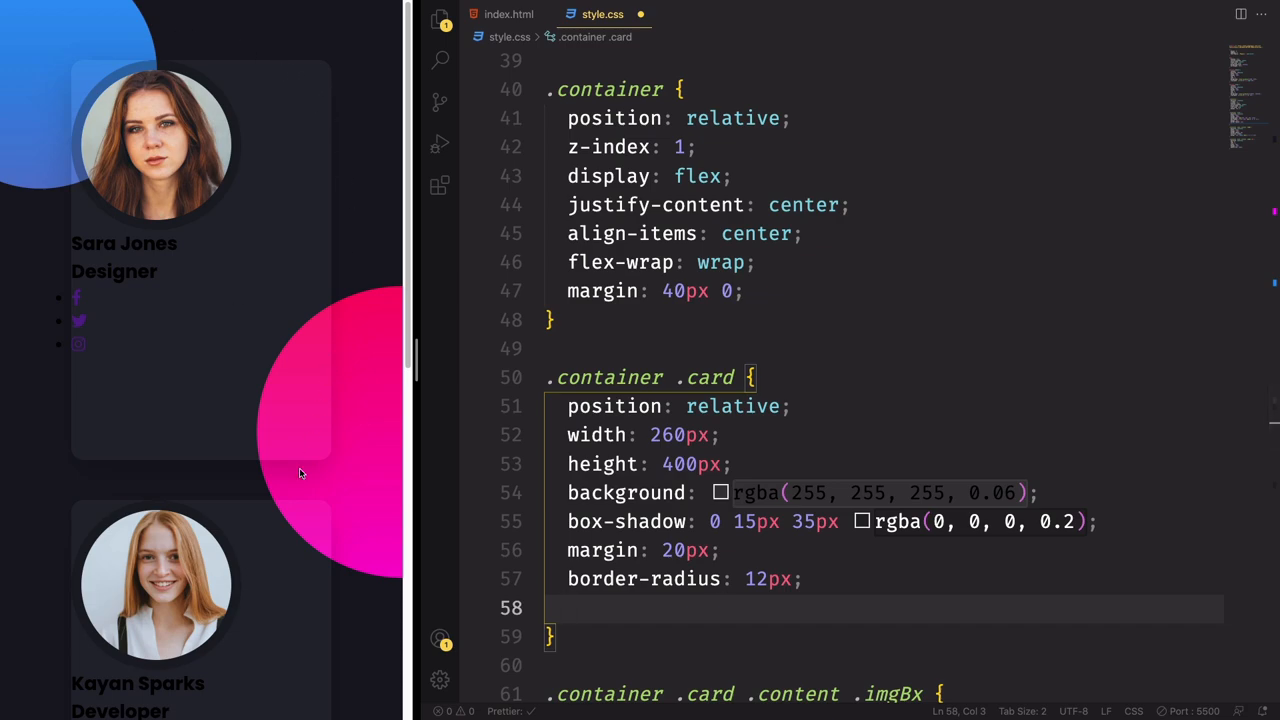
# Step: Add a 1px solid rgba(255, 255, 255, 0.1) border to the card rule
pyautogui.write('b')
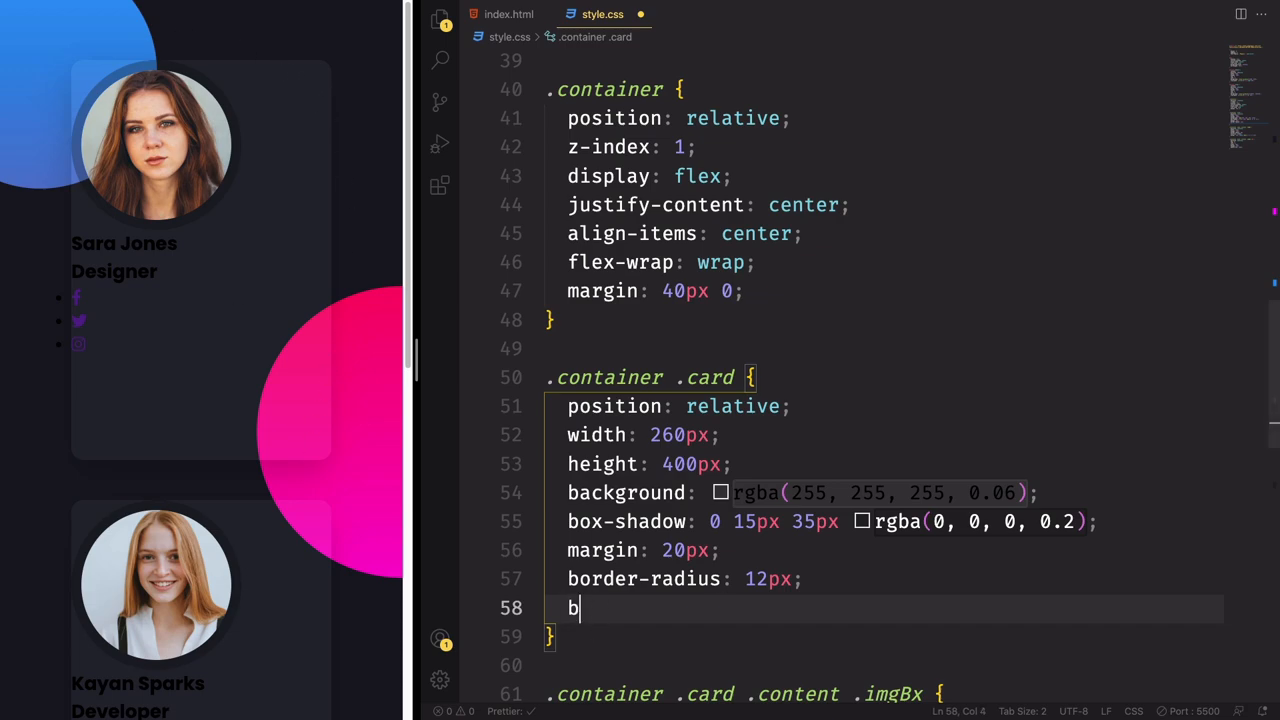
pyautogui.write('order: ;')
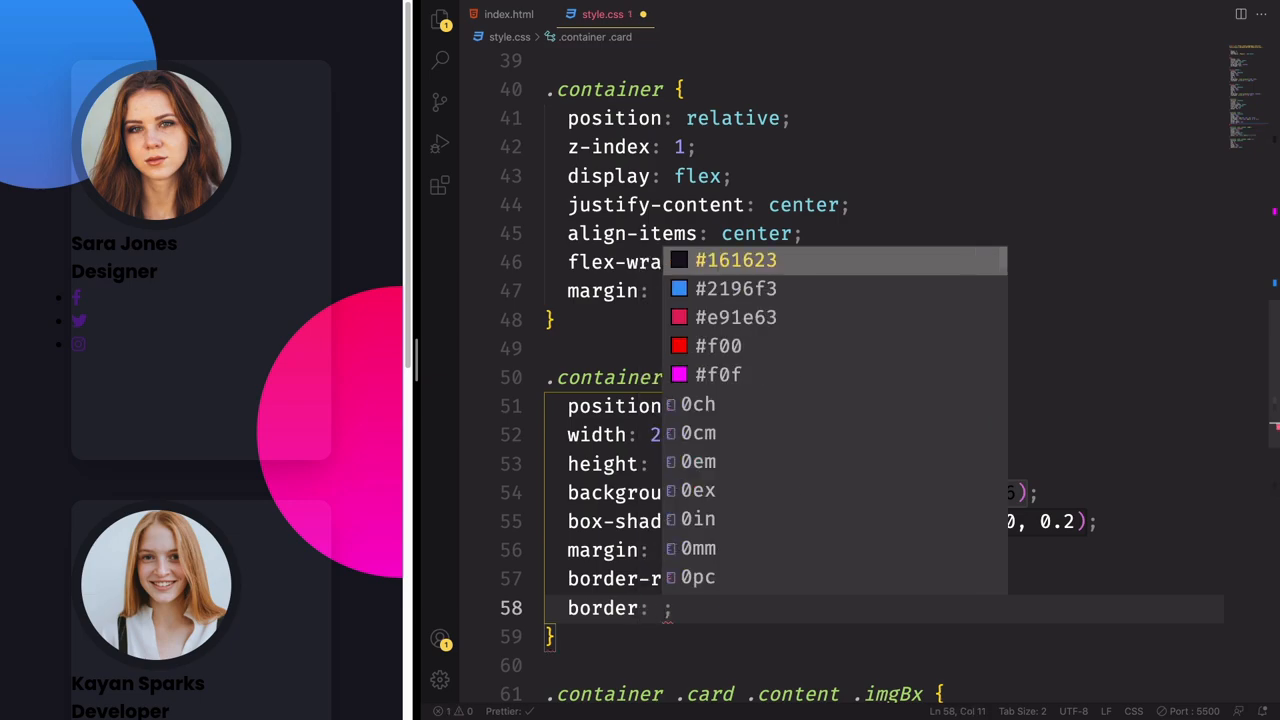
pyautogui.write('1px')
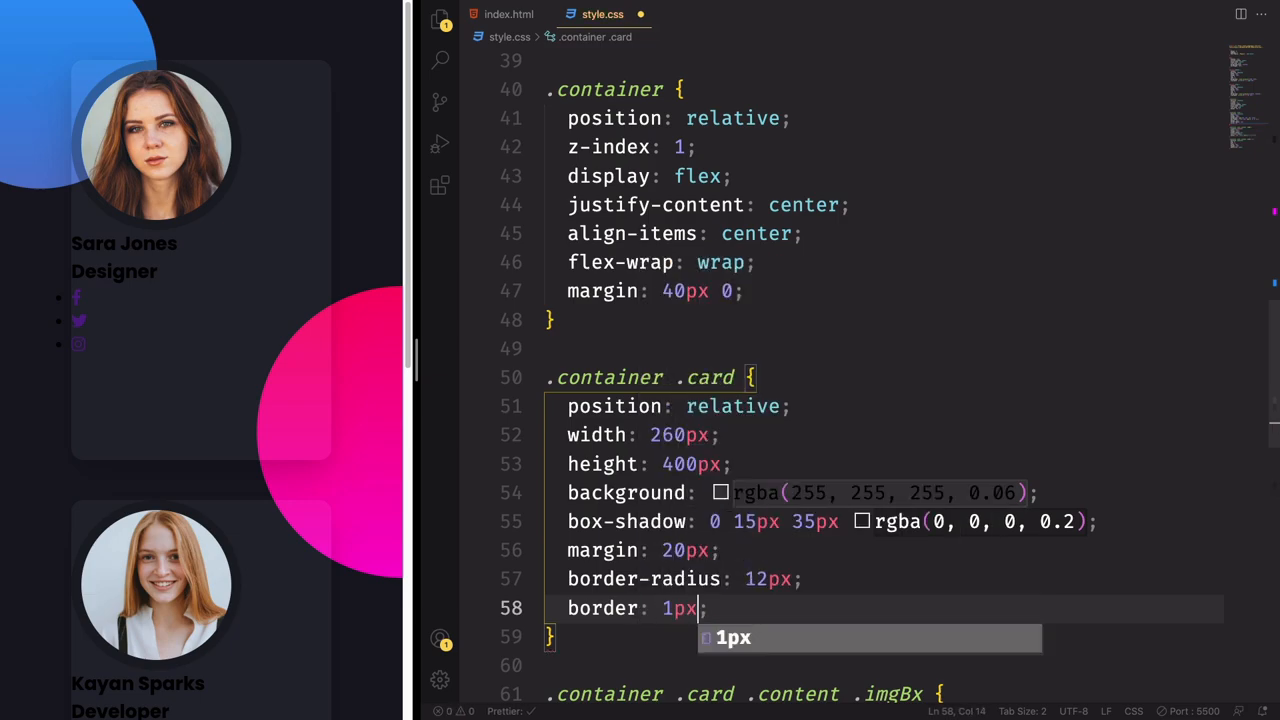
pyautogui.write('solid')
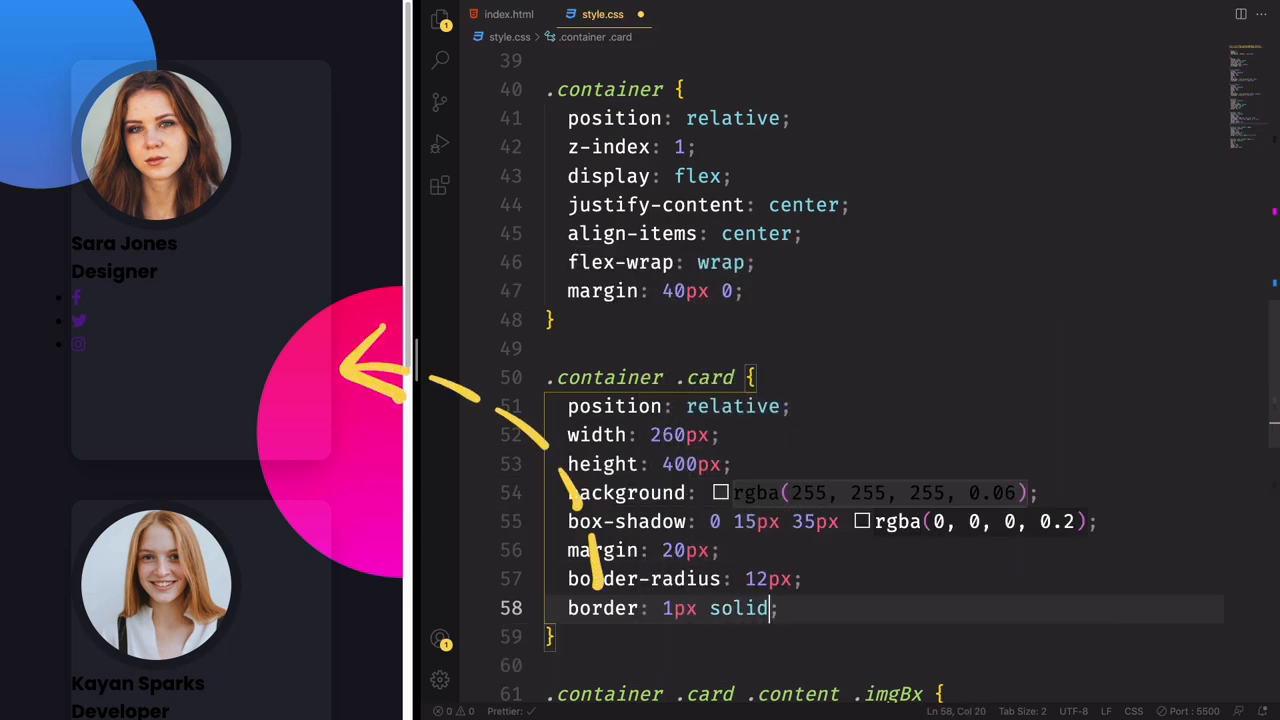
pyautogui.write('rgba(255)')
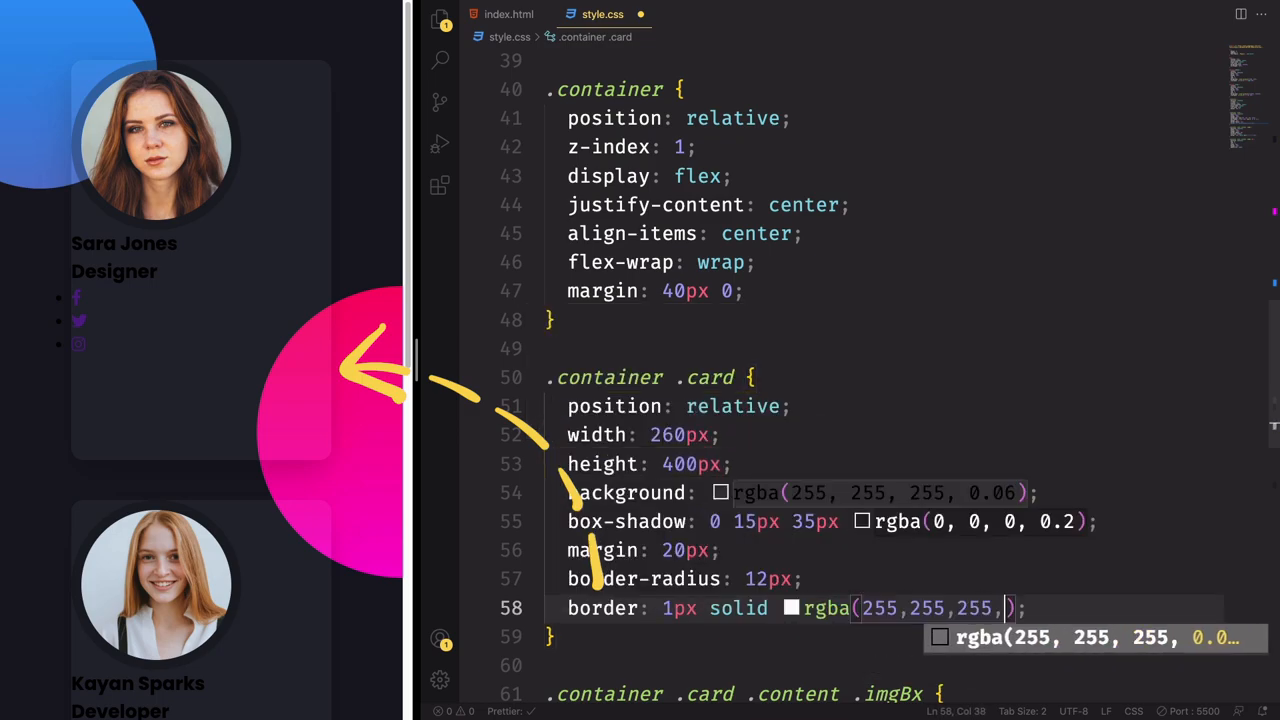
pyautogui.write('0.1')
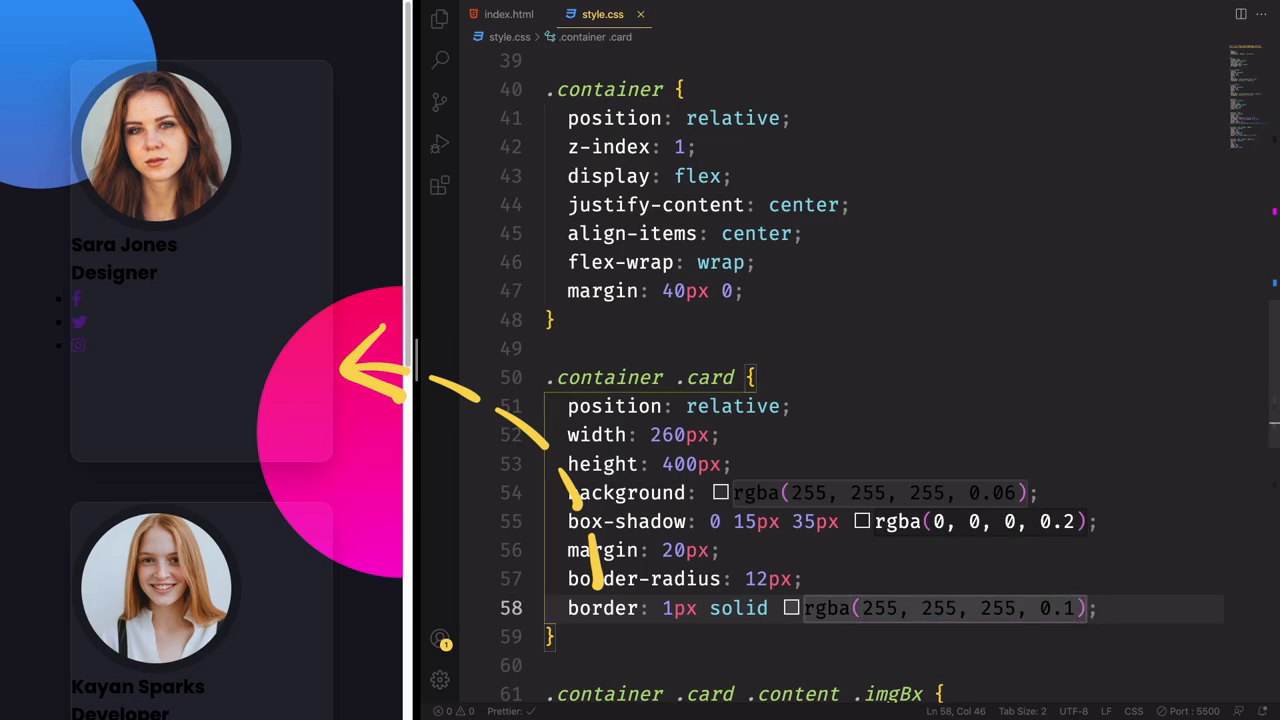
pyautogui.write('display: flex;')
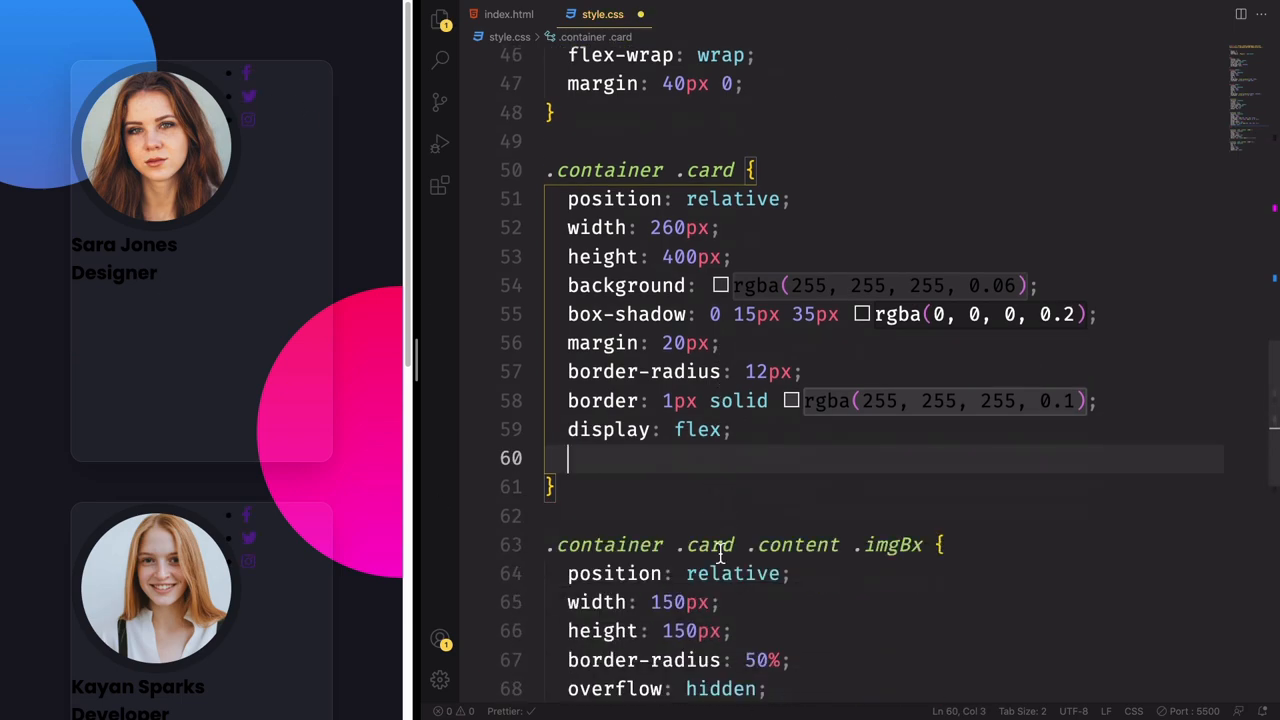
# Step: Centre card content with justify-content: center and align-items: center
pyautogui.write('justify-content: center;')
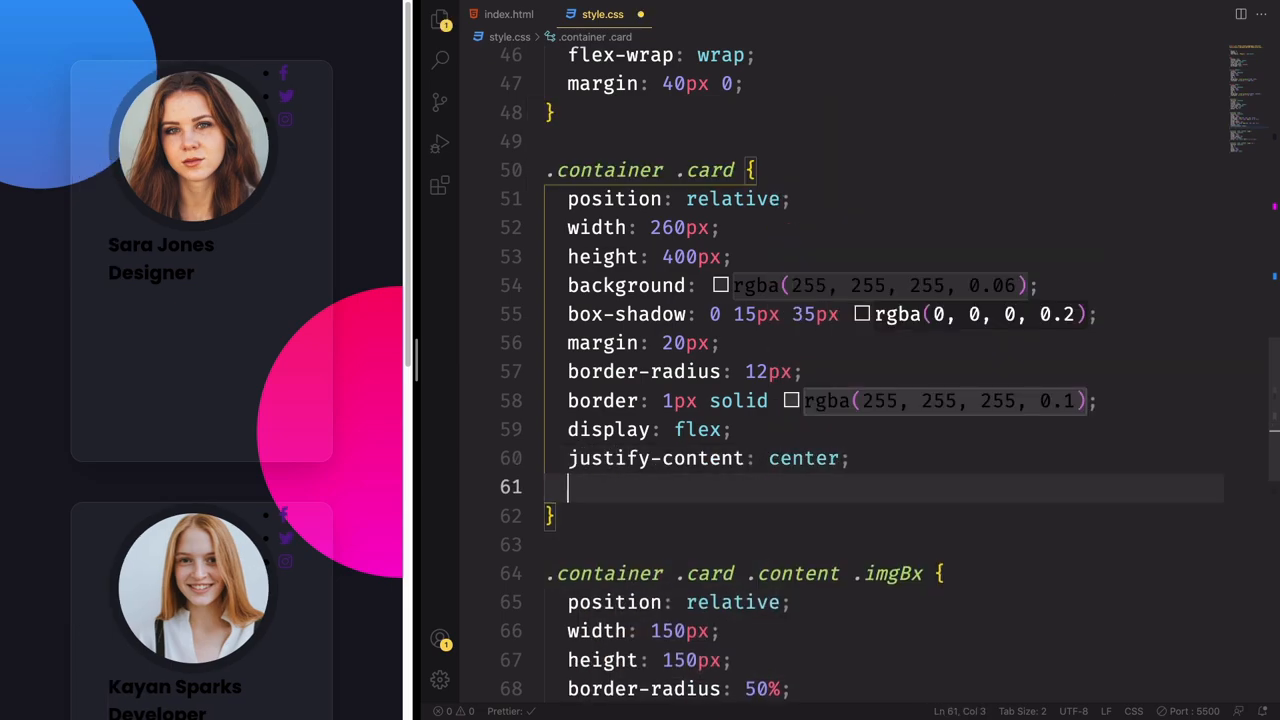
pyautogui.write('align-items: center;')
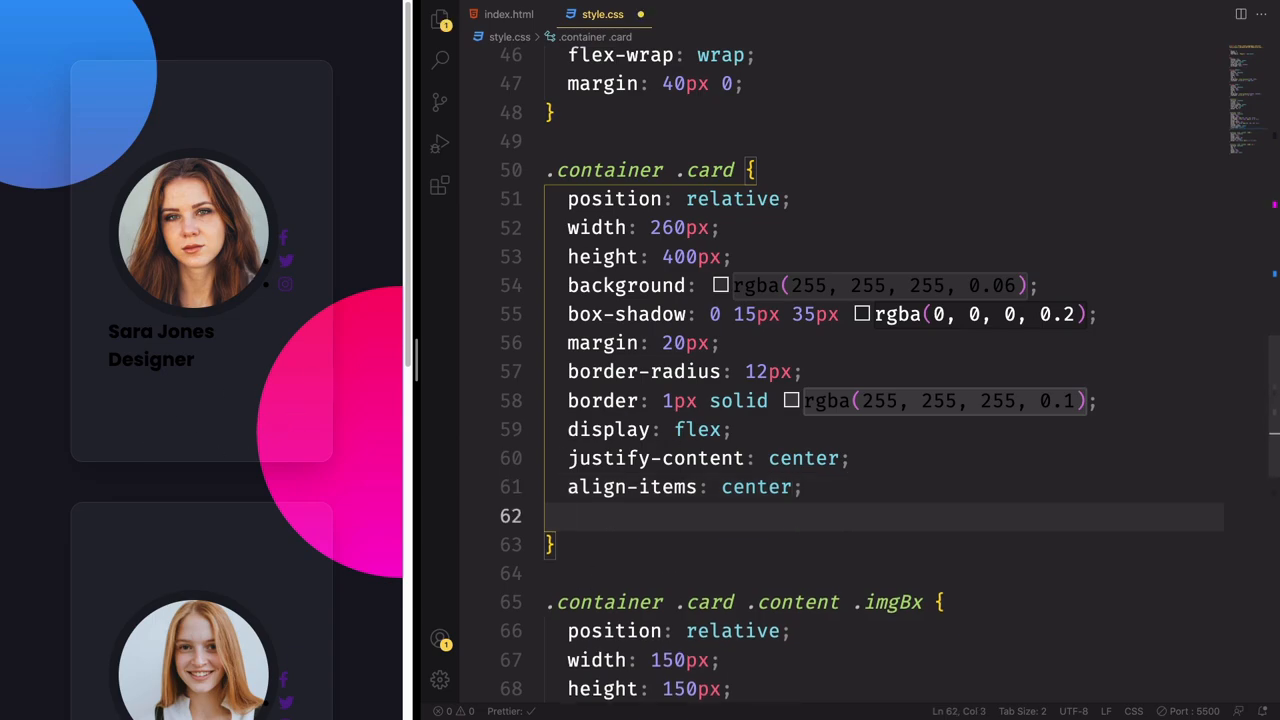
pyautogui.write('backdrop-filter: blur(10px);')
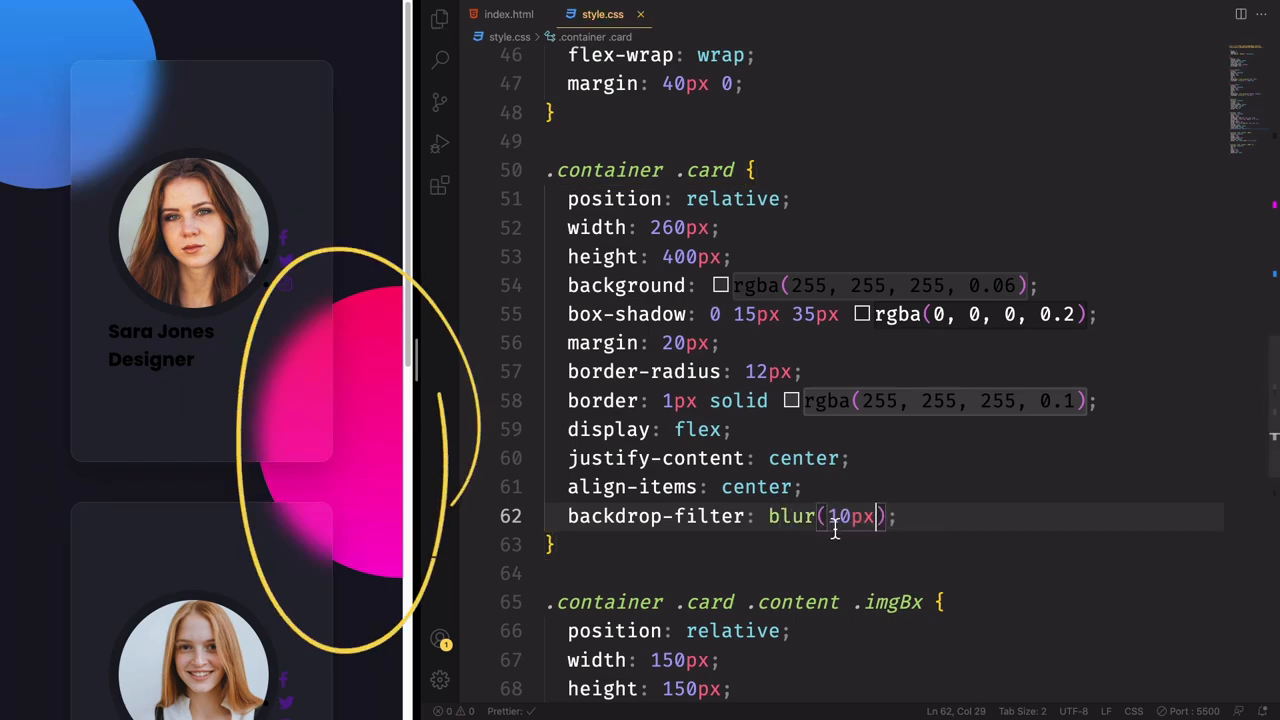
# Step: Set the card's backdrop-filter to blur(10px) saturate(180%)
pyautogui.write('2px')
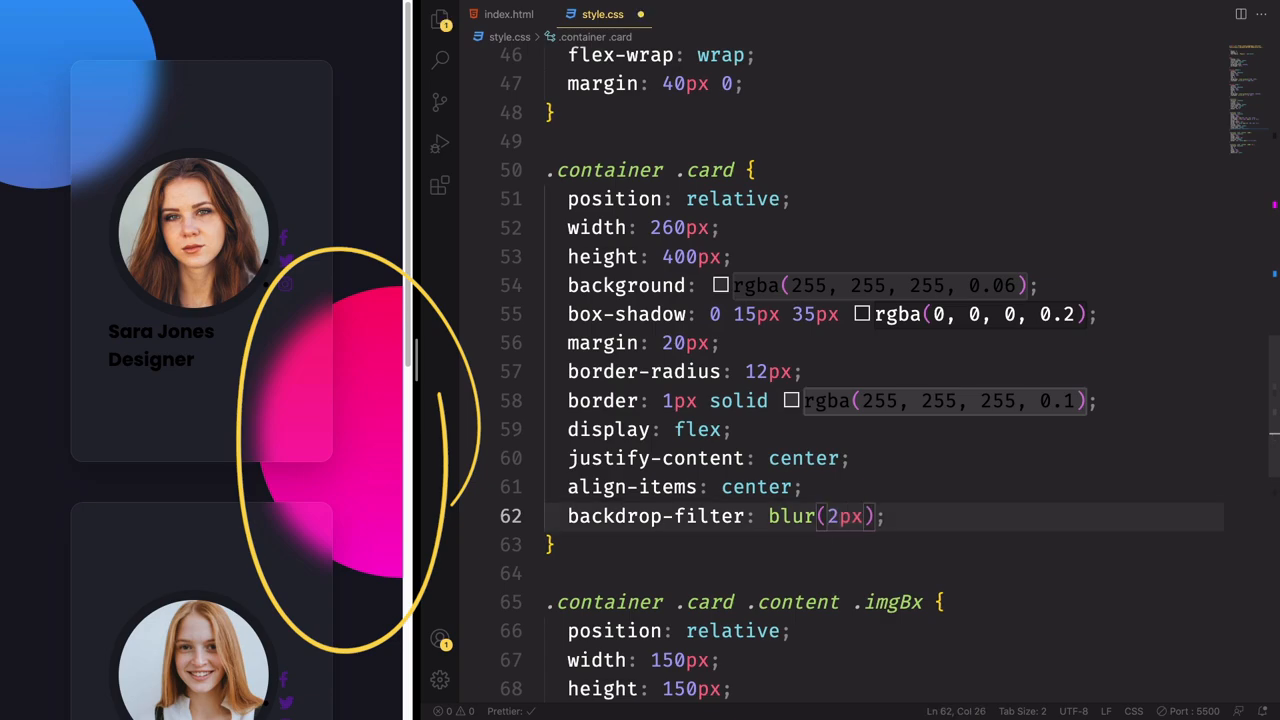
pyautogui.write('10')
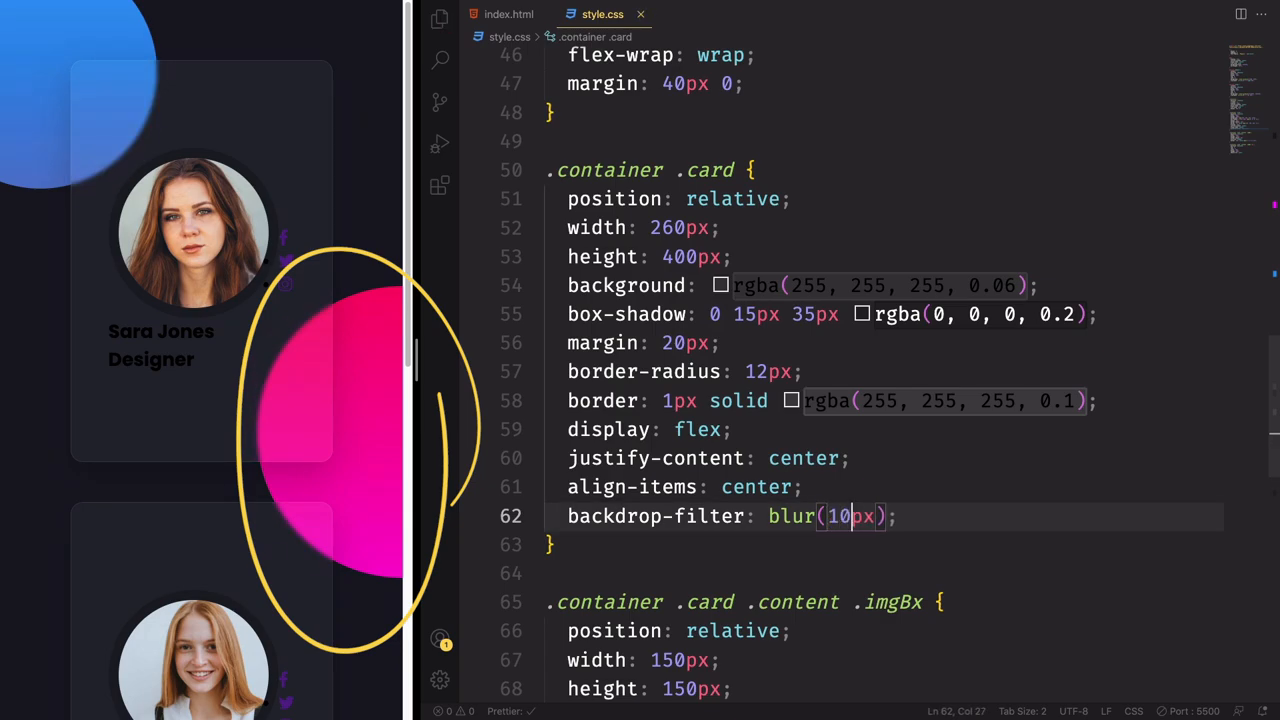
pyautogui.write('sat')
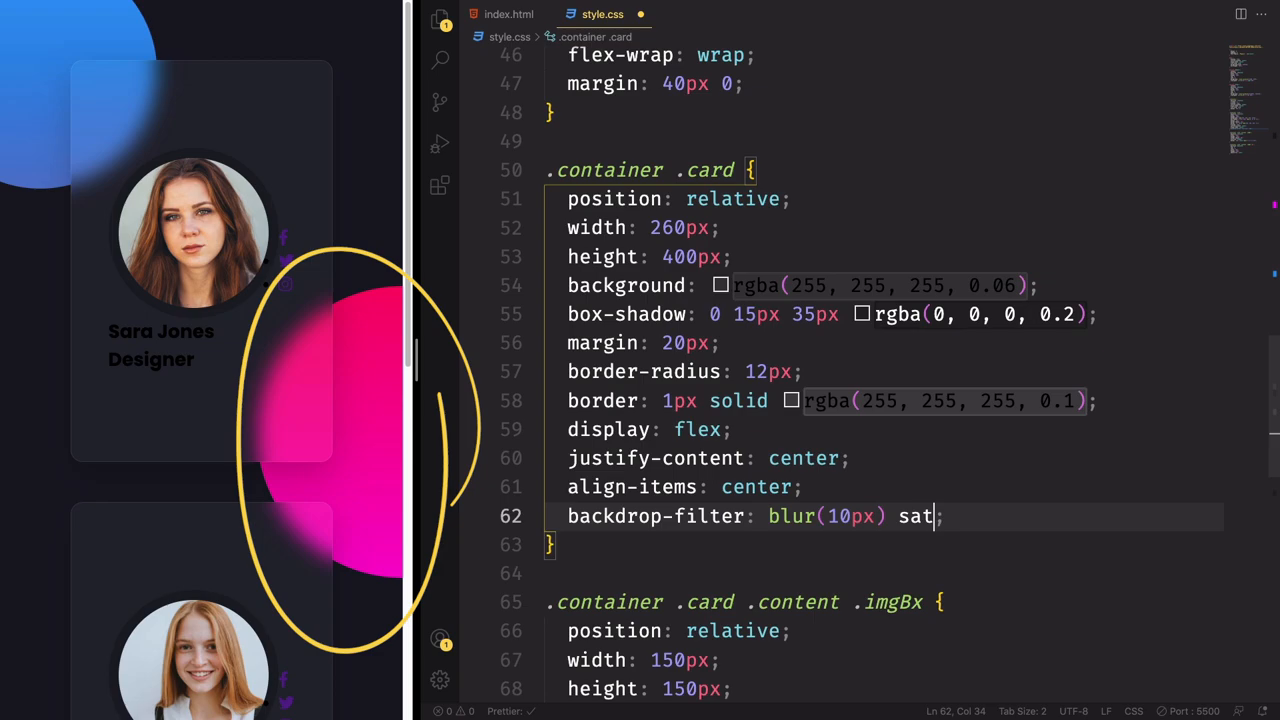
pyautogui.write('urate(180')
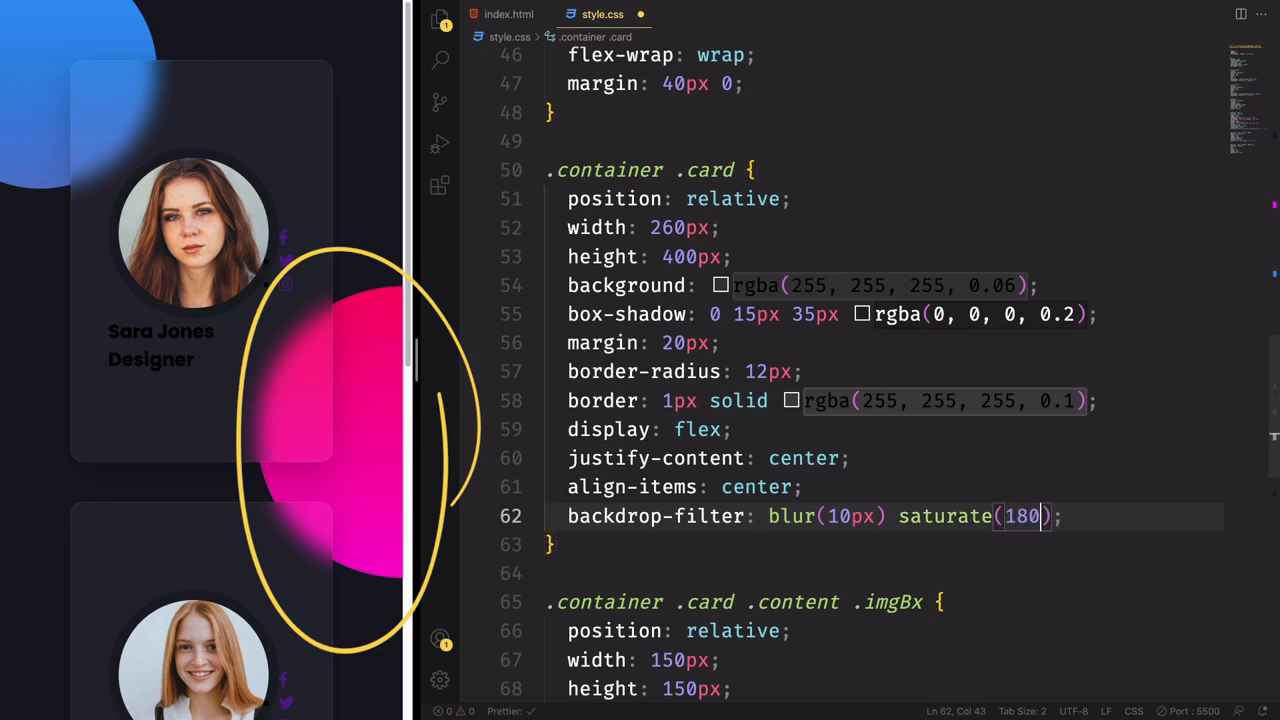
pyautogui.write('%')
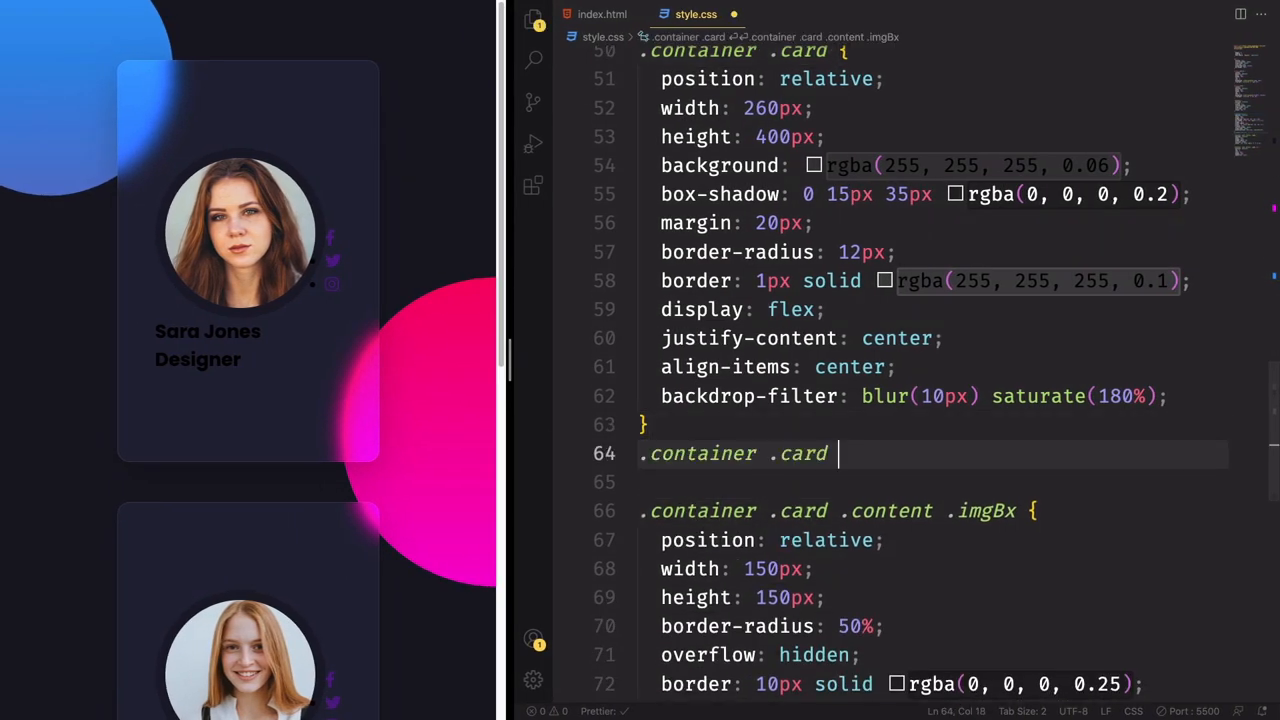
# Step: Create .container .card .content: relative, flex, centred column, opacity 0.7, transition .5s
pyautogui.write('.content')
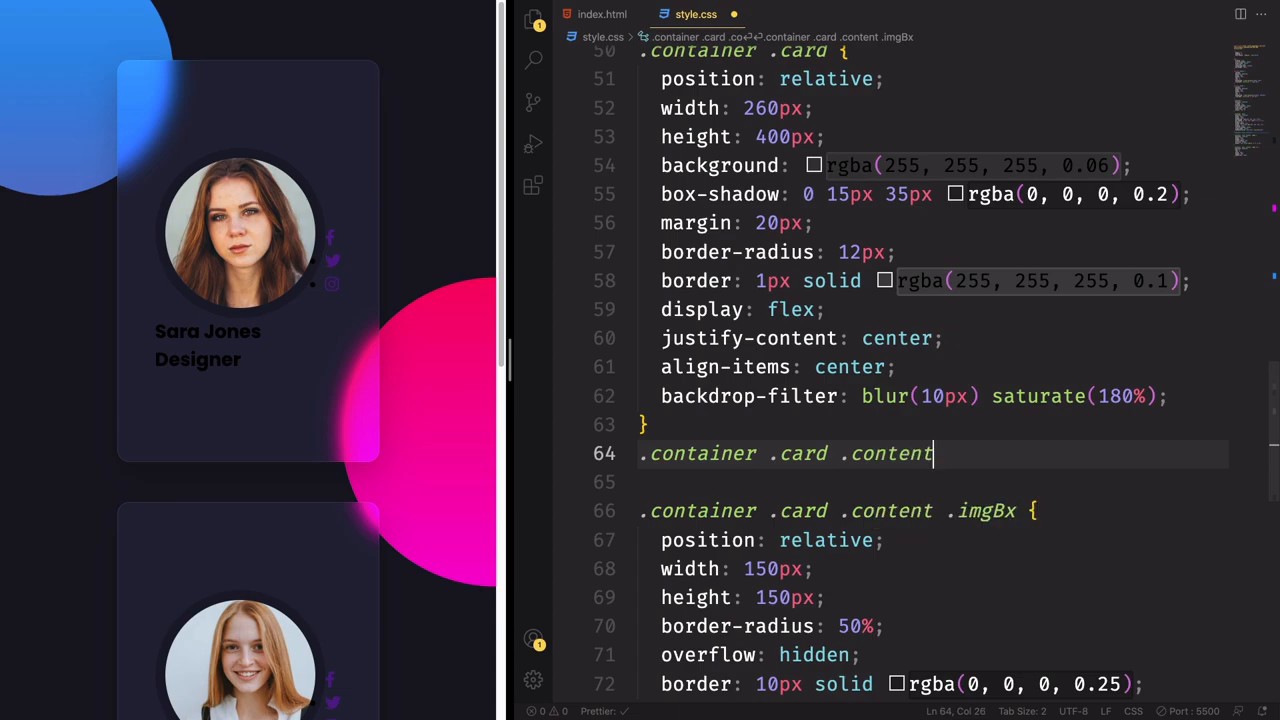
pyautogui.write('{')
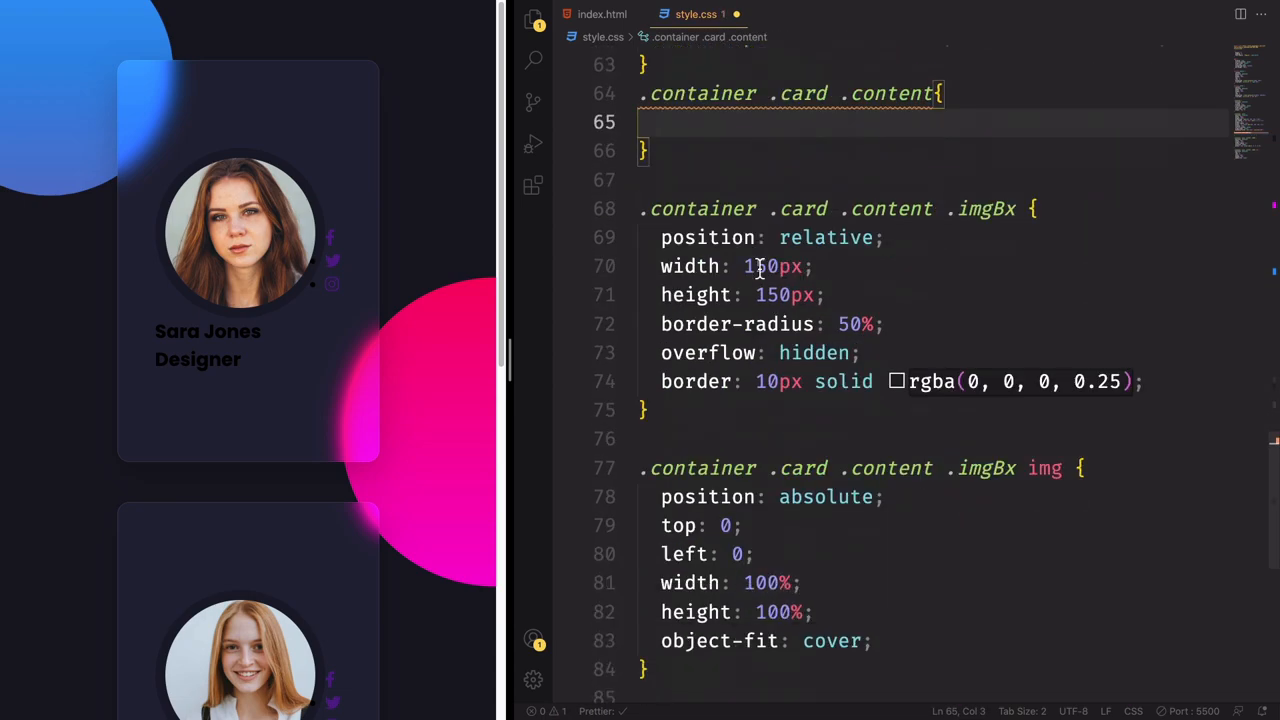
pyautogui.write('position: relative;')
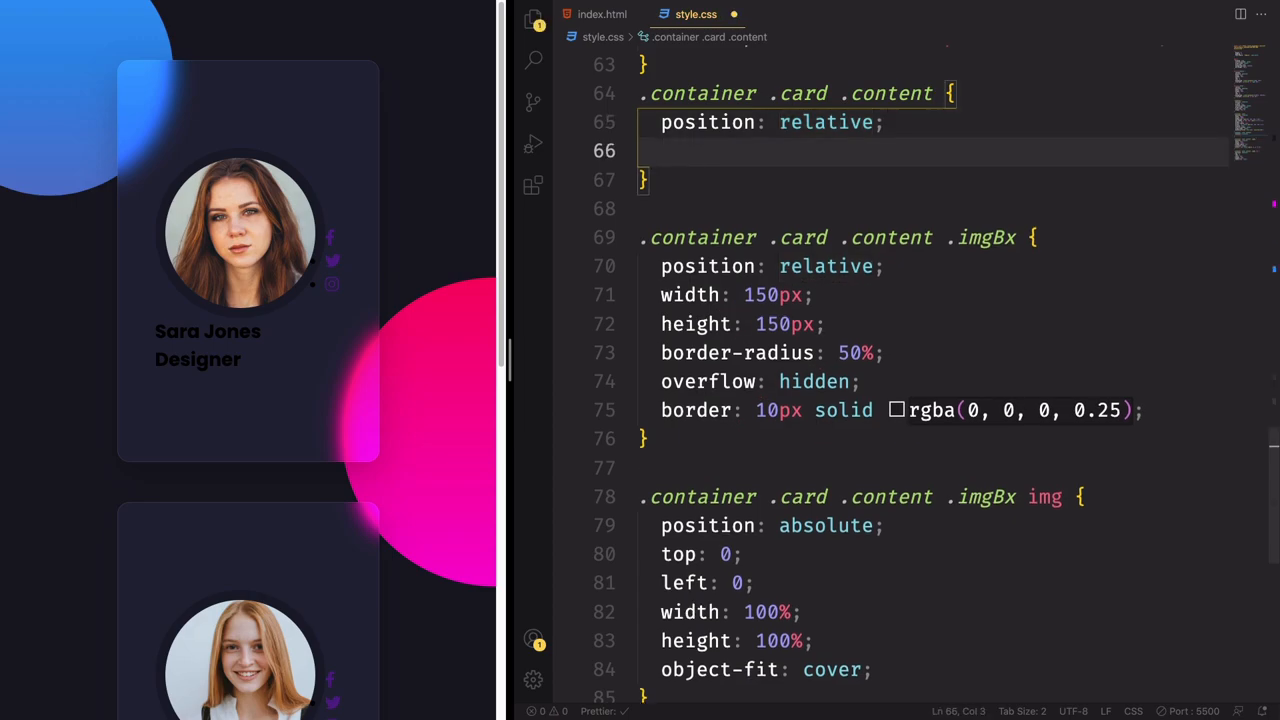
pyautogui.write('display: flex;')
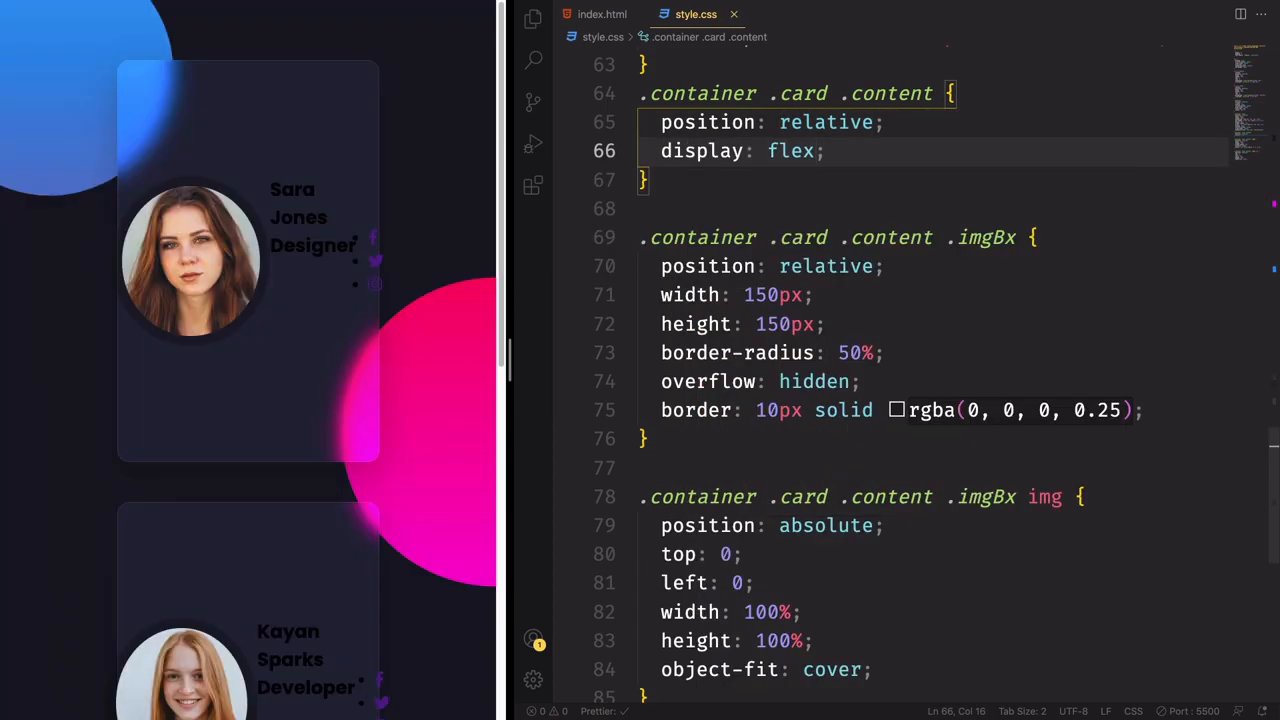
pyautogui.write('justify-content: center;')
pyautogui.write('flex-direction: column;')
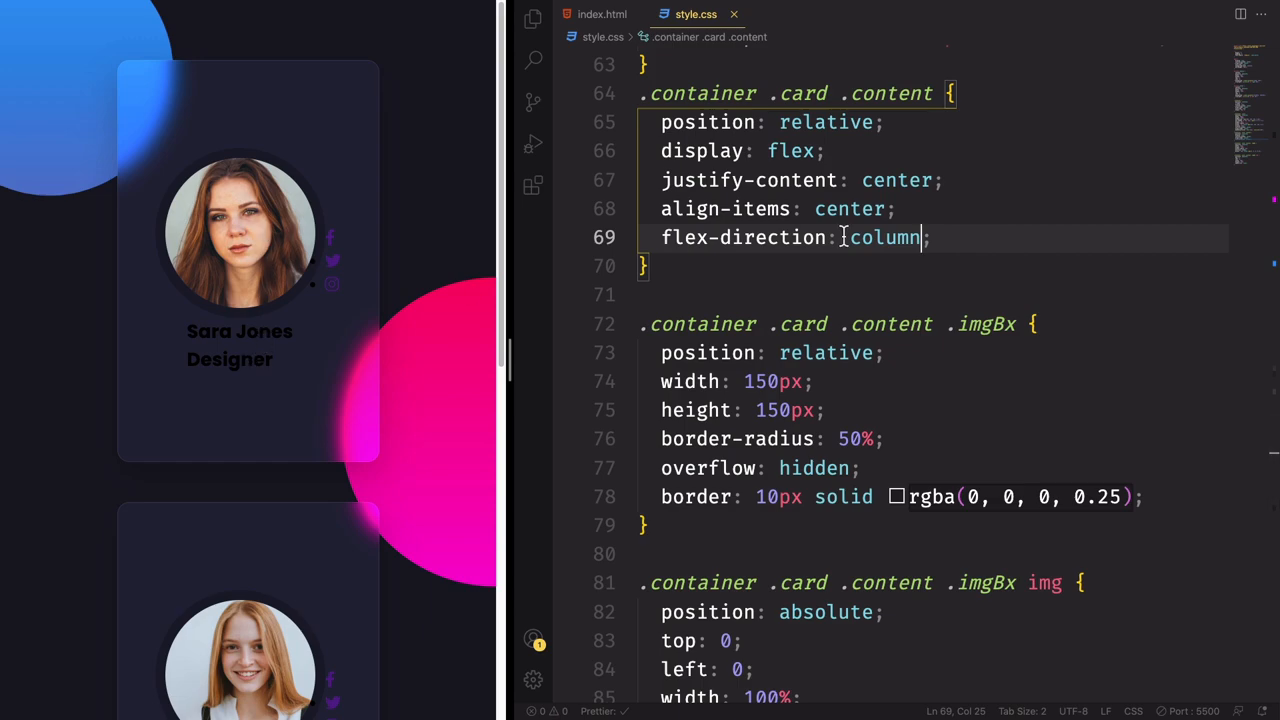
pyautogui.press('Enter')
pyautogui.write('opacity: ;')
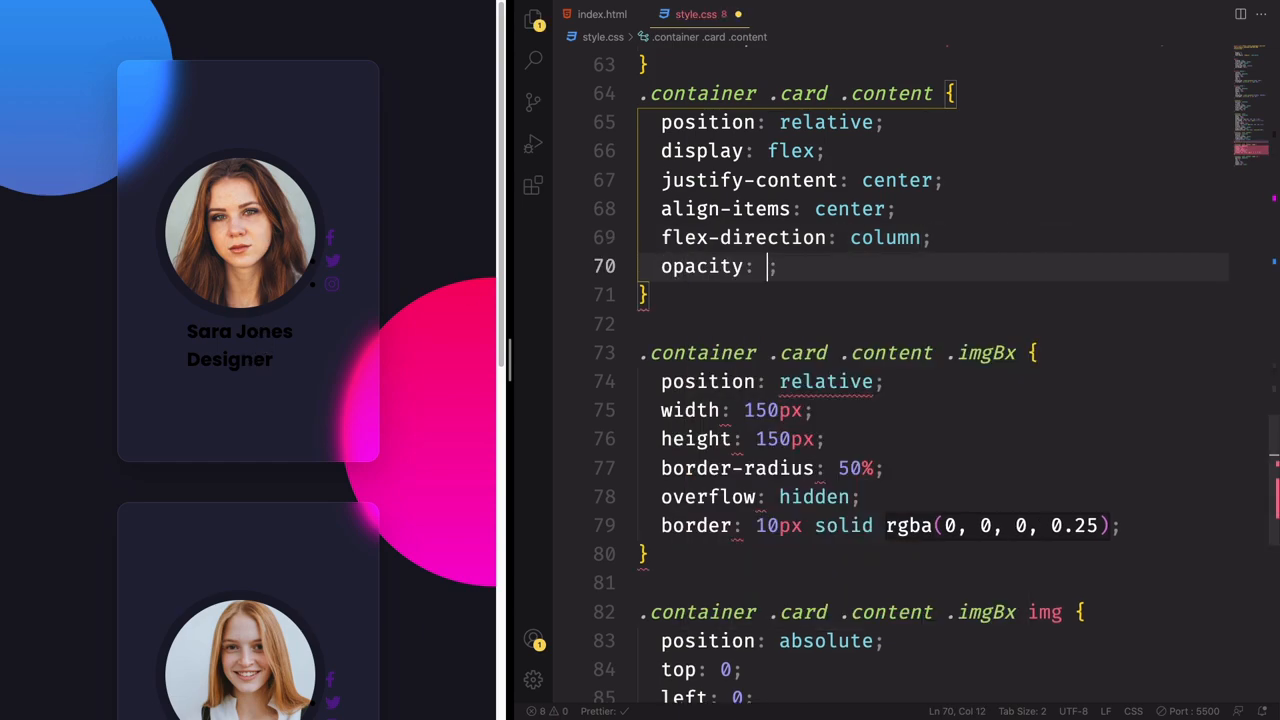
pyautogui.write('0.7')
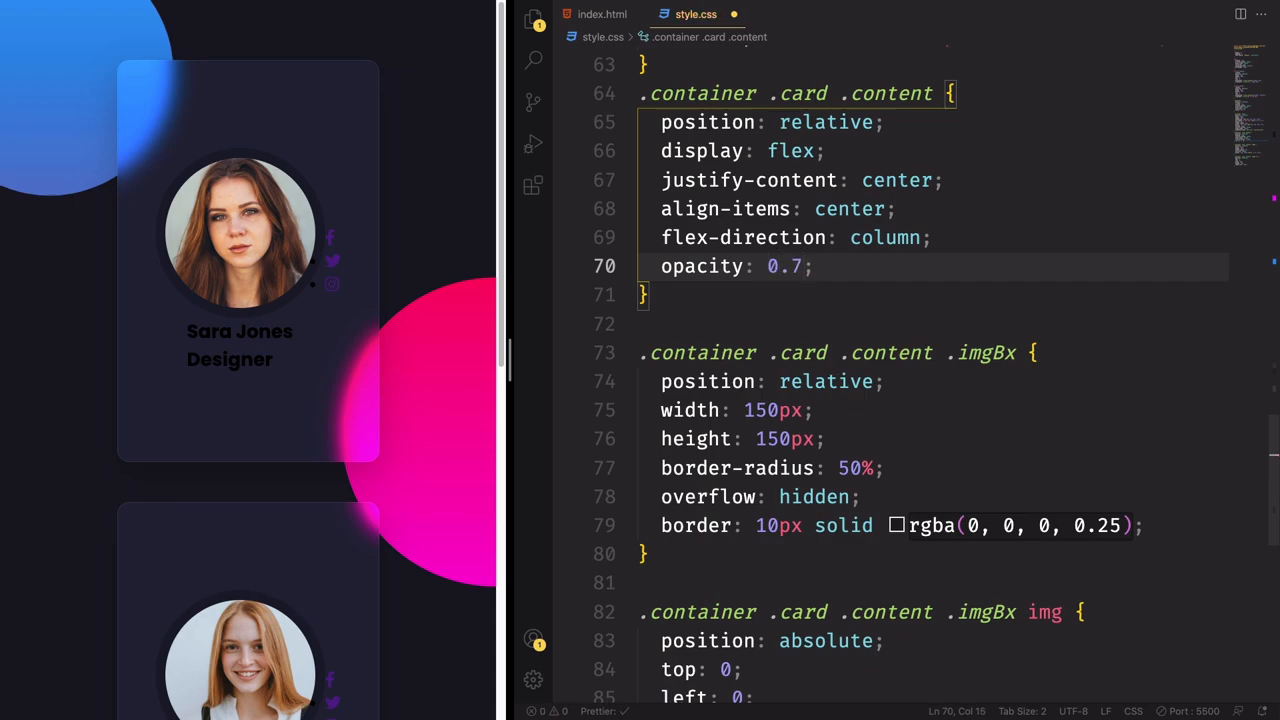
pyautogui.write('trans')
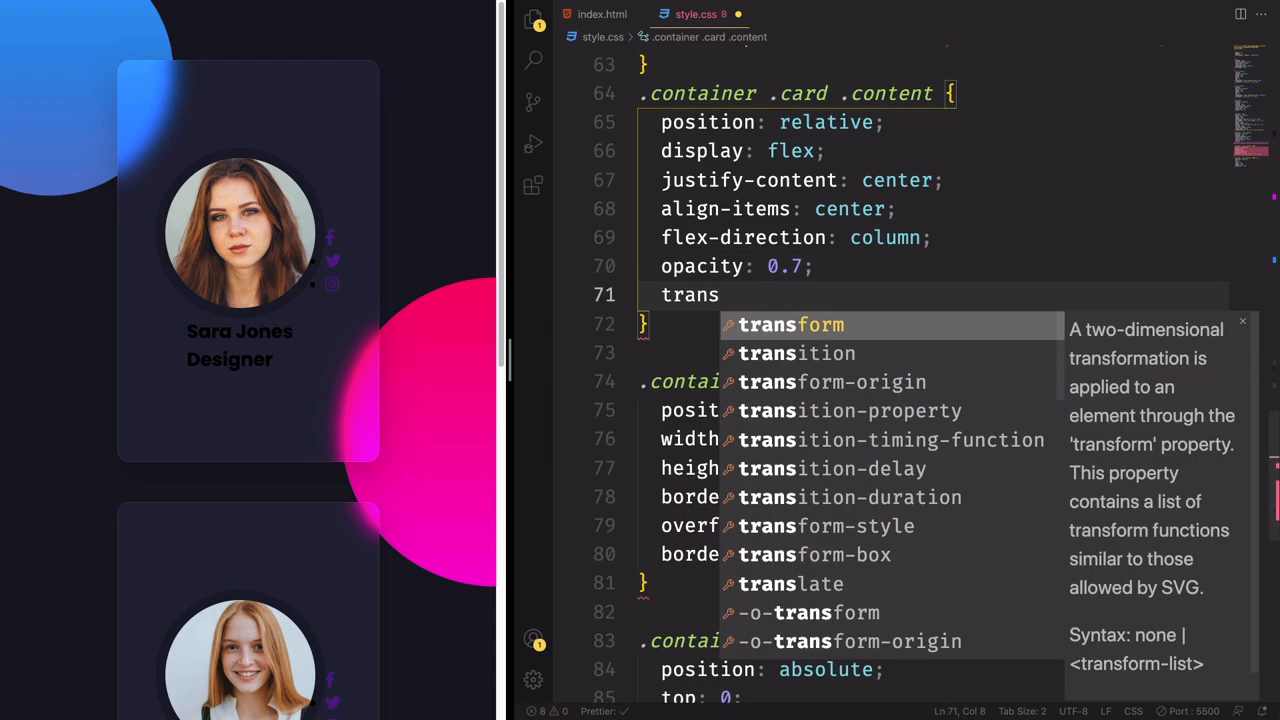
pyautogui.write('ition: .5s;')
pyautogui.write('.container .card:hover .content{')
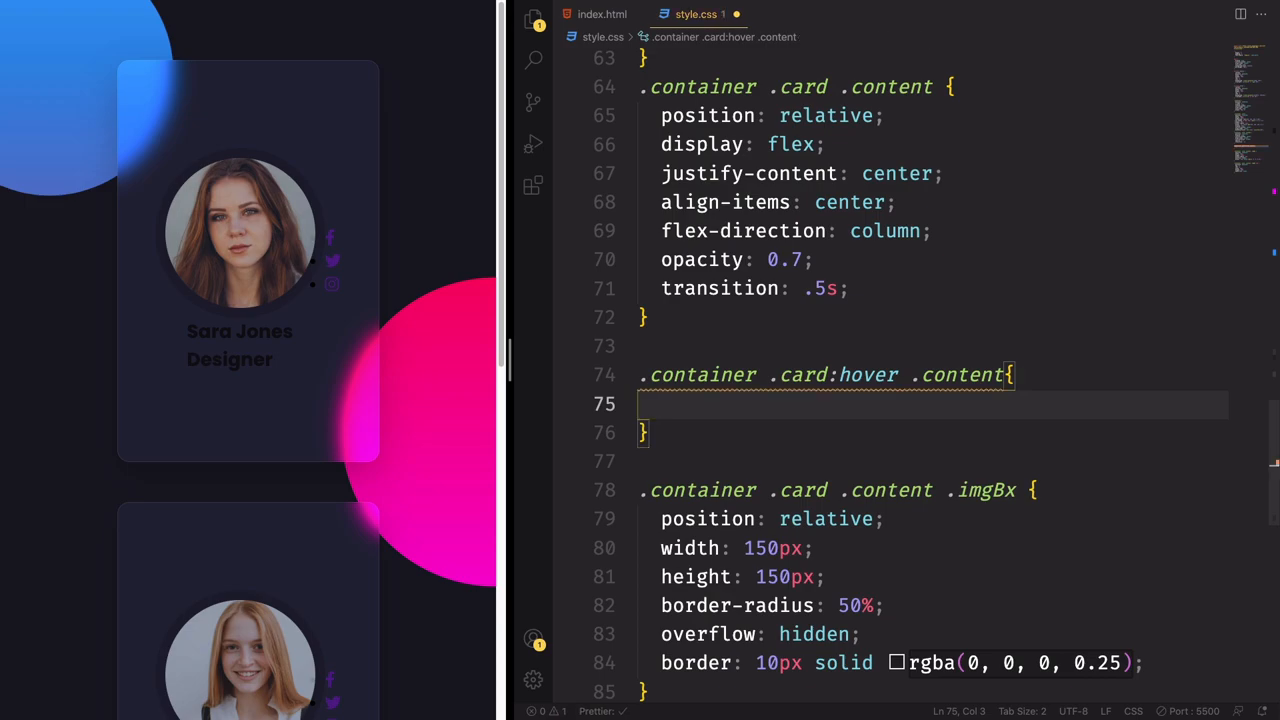
# Step: Set opacity: 1 in the .container .card:hover .content rule
pyautogui.write('opacity: ;')
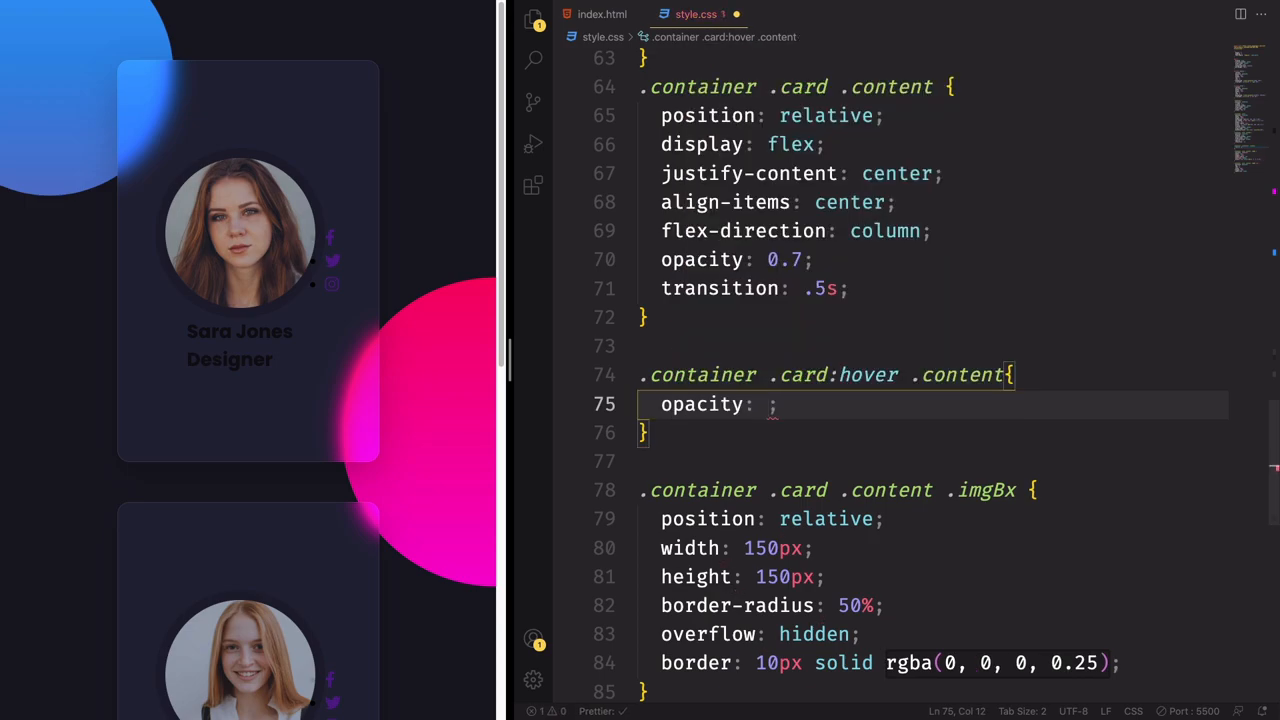
pyautogui.write('1')
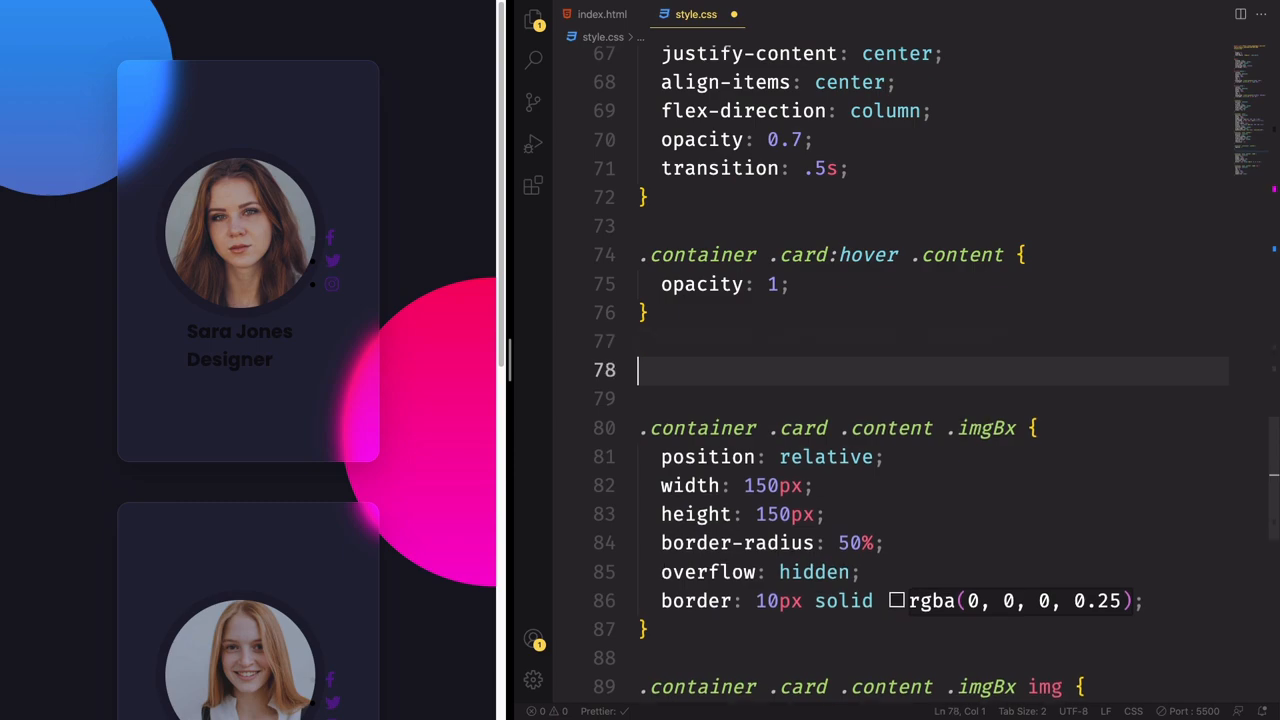
# Step: Start the .contentBx h3 rule with #fff color, uppercase text, letter spacing and font weight
pyautogui.write('.container .card .content .co')
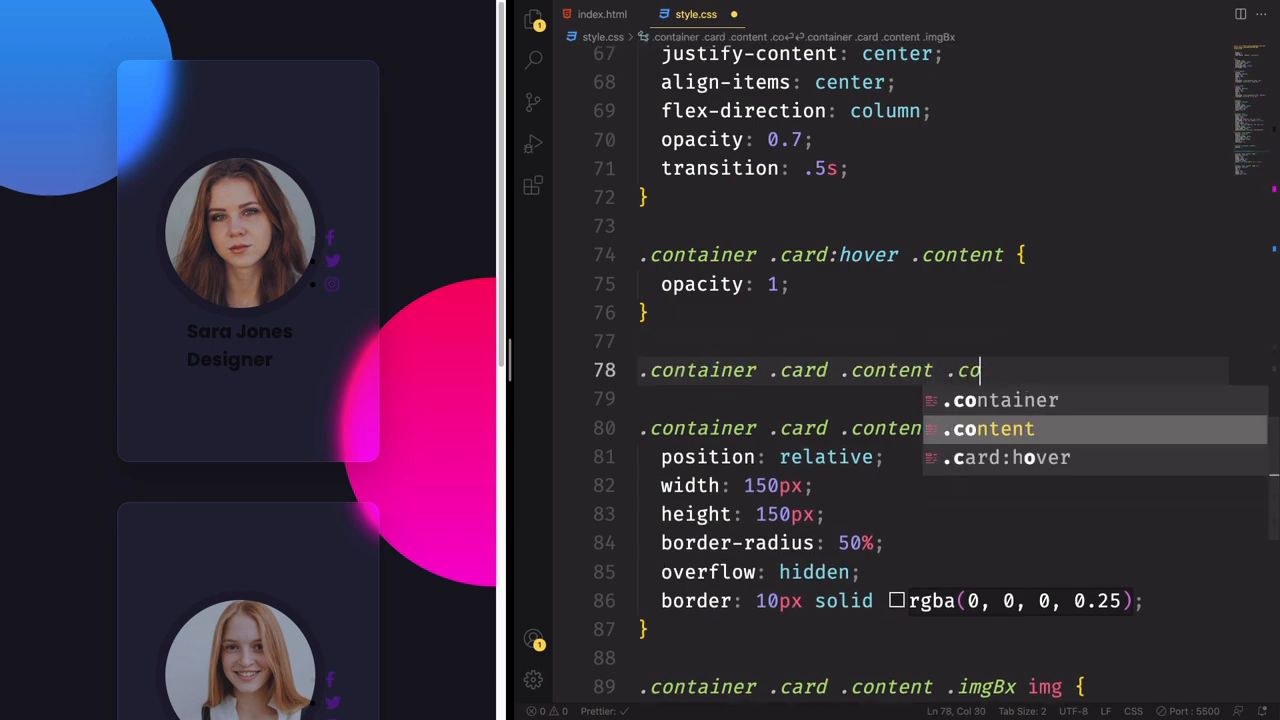
pyautogui.write('ntentBx h3{')
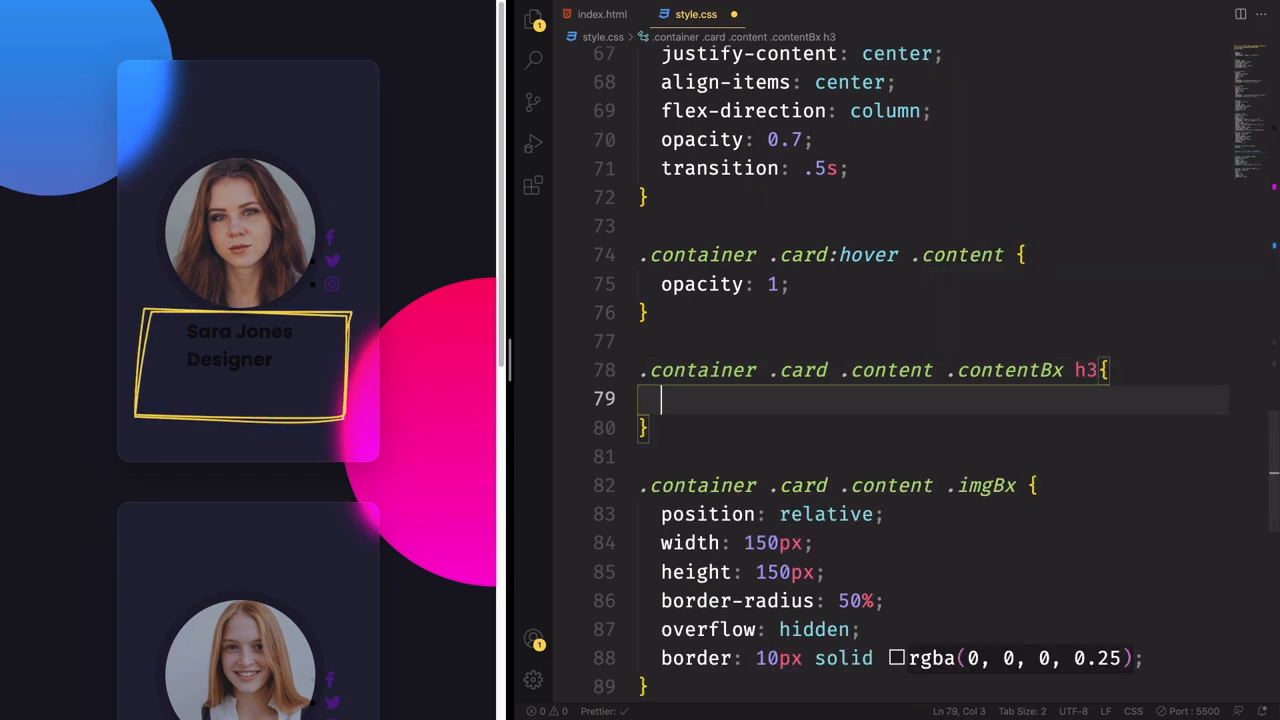
pyautogui.write('color: #;')
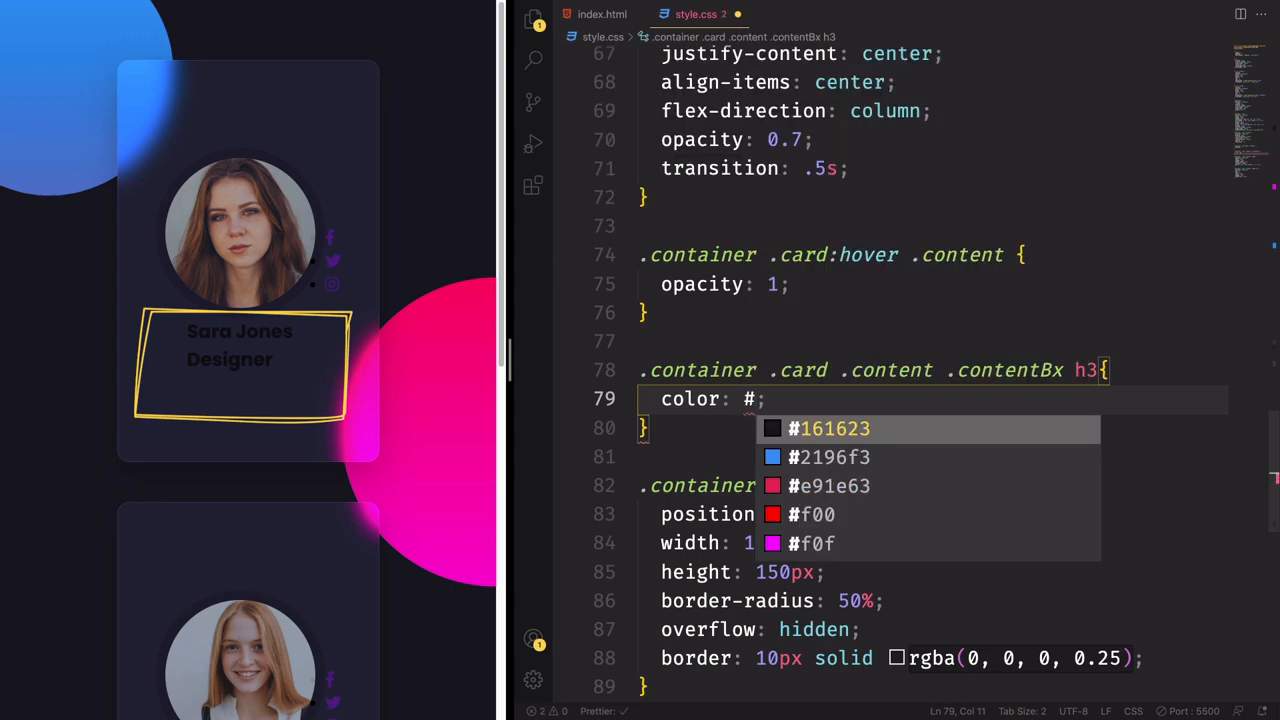
pyautogui.write('fff')
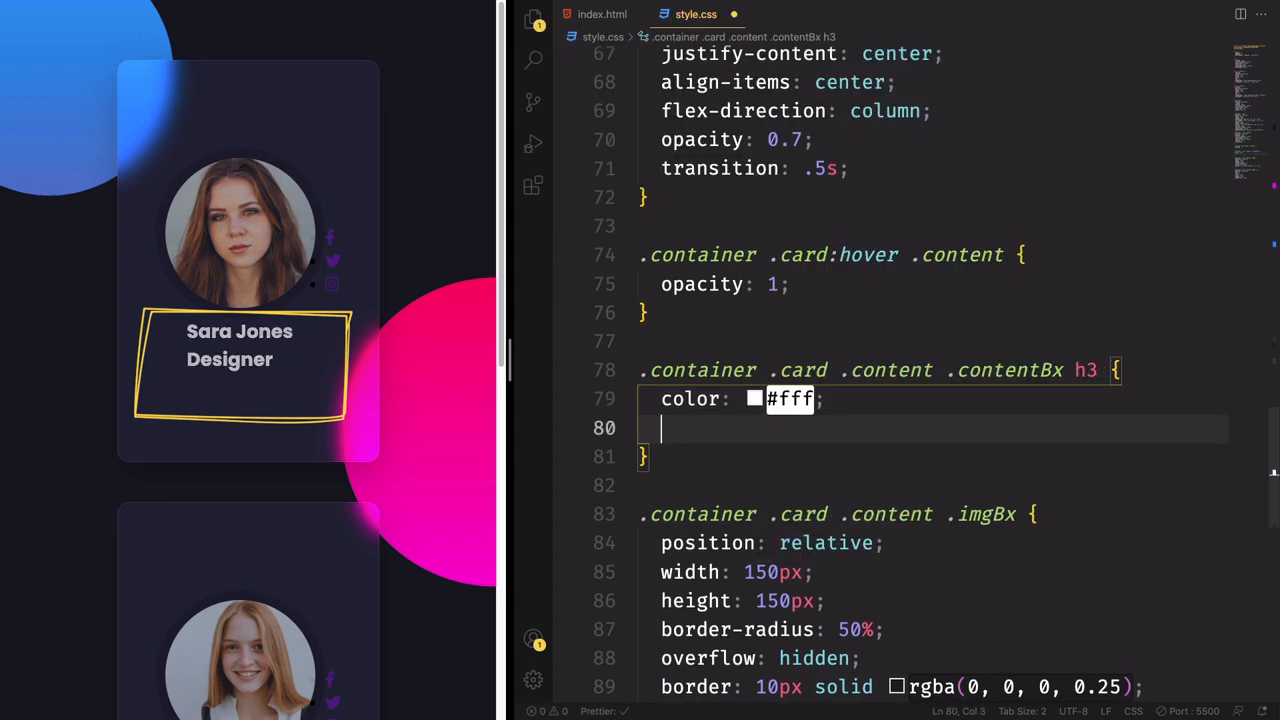
pyautogui.write('text-transform: up;')
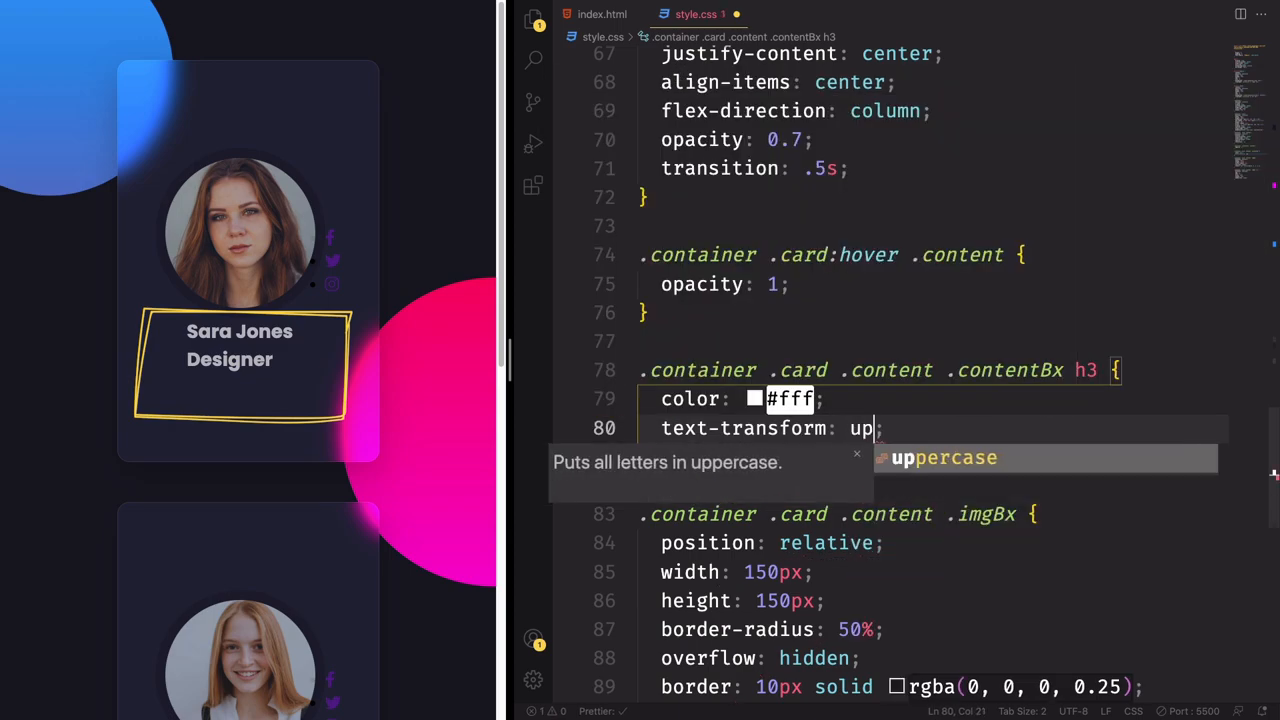
pyautogui.press('Tab')
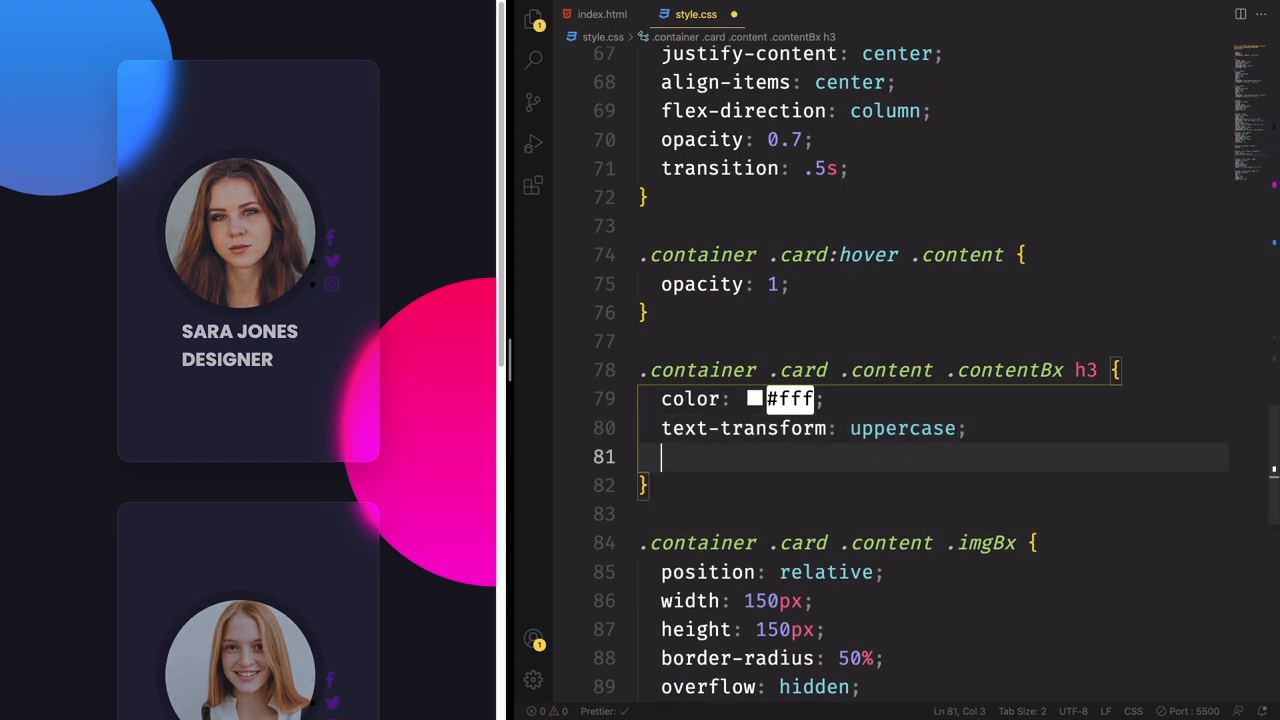
pyautogui.write('letter-spacing: 2;')
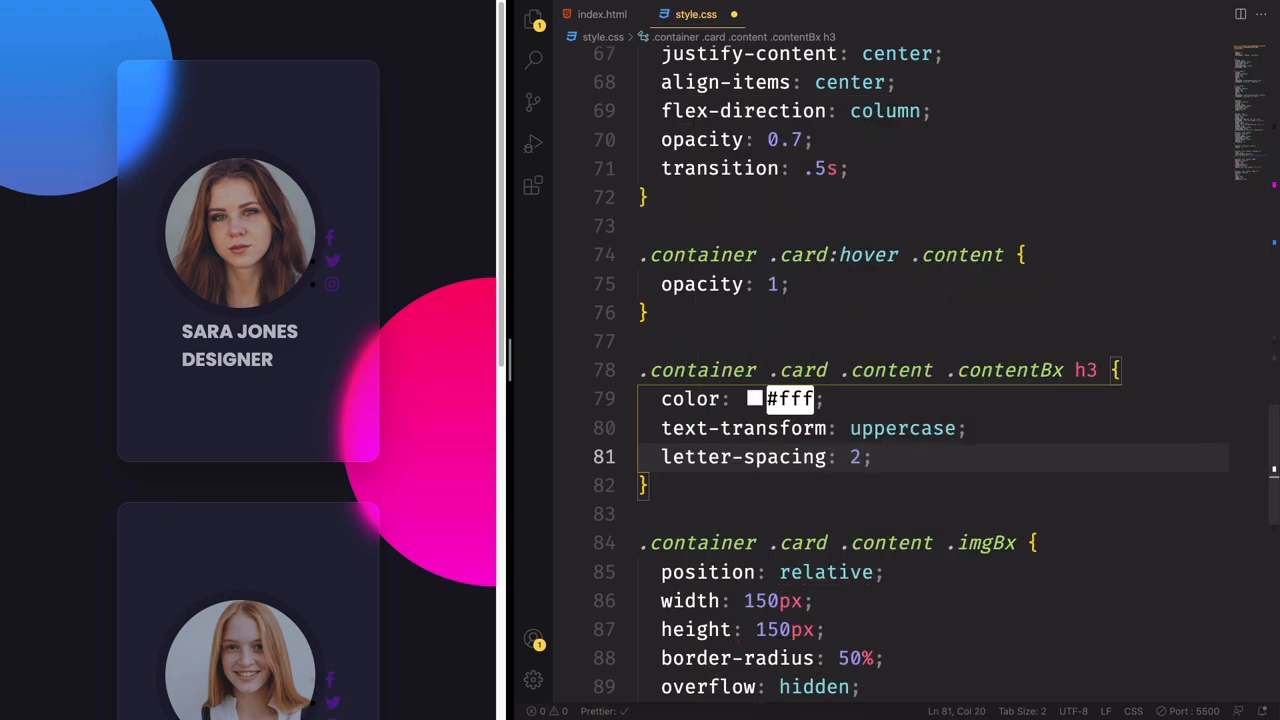
pyautogui.write('px')
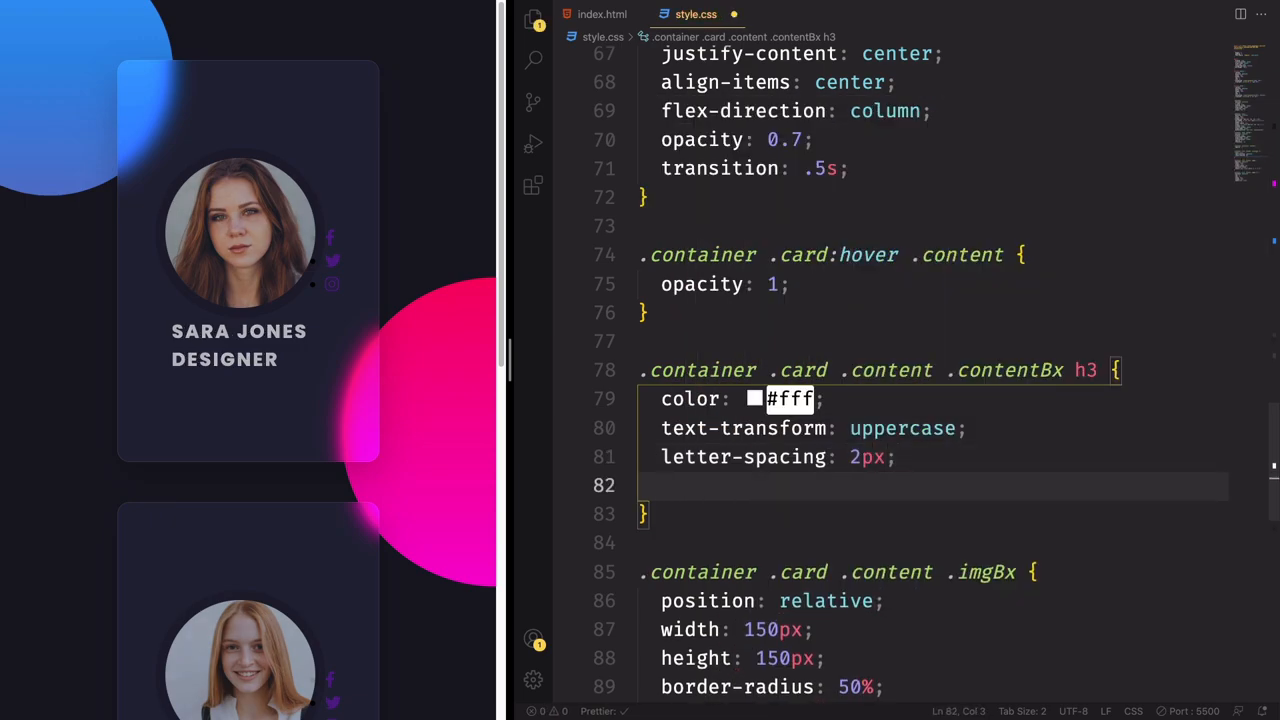
pyautogui.write('fonw')
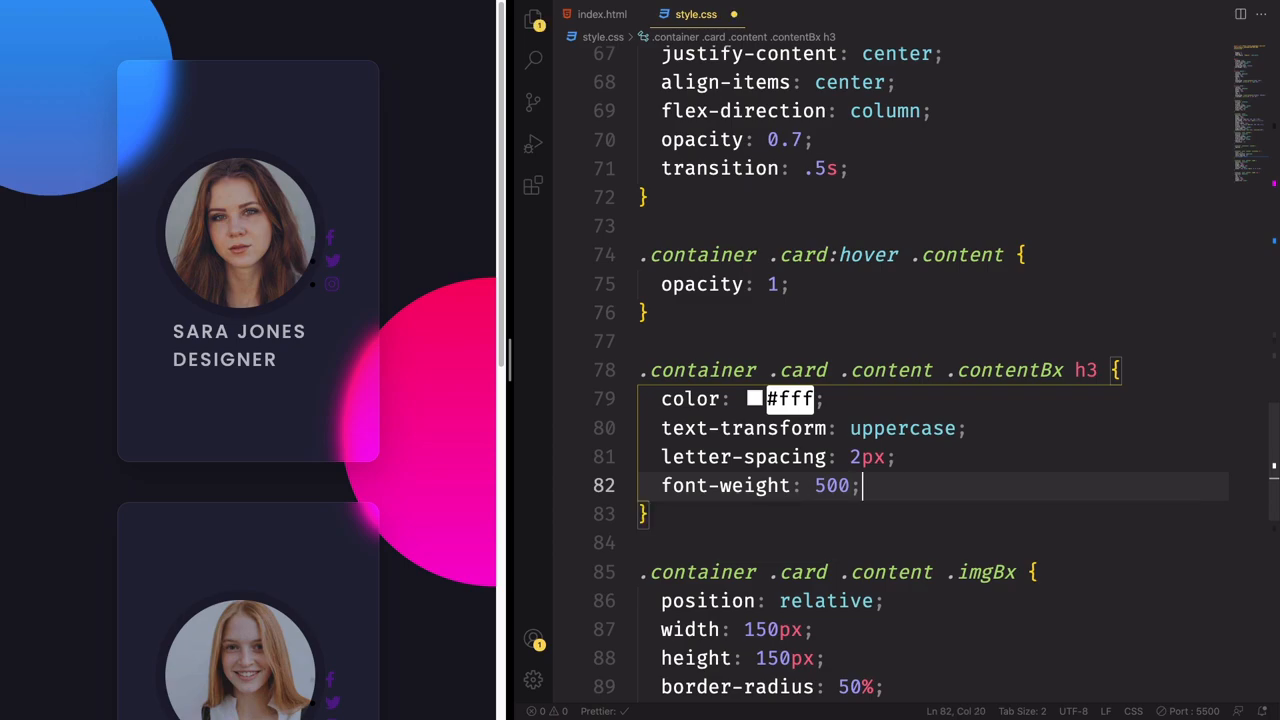
# Step: Add font-size 18px, text-align center, margin 20px 0 10px and line-height 1.1em
pyautogui.write('font-size: ;')
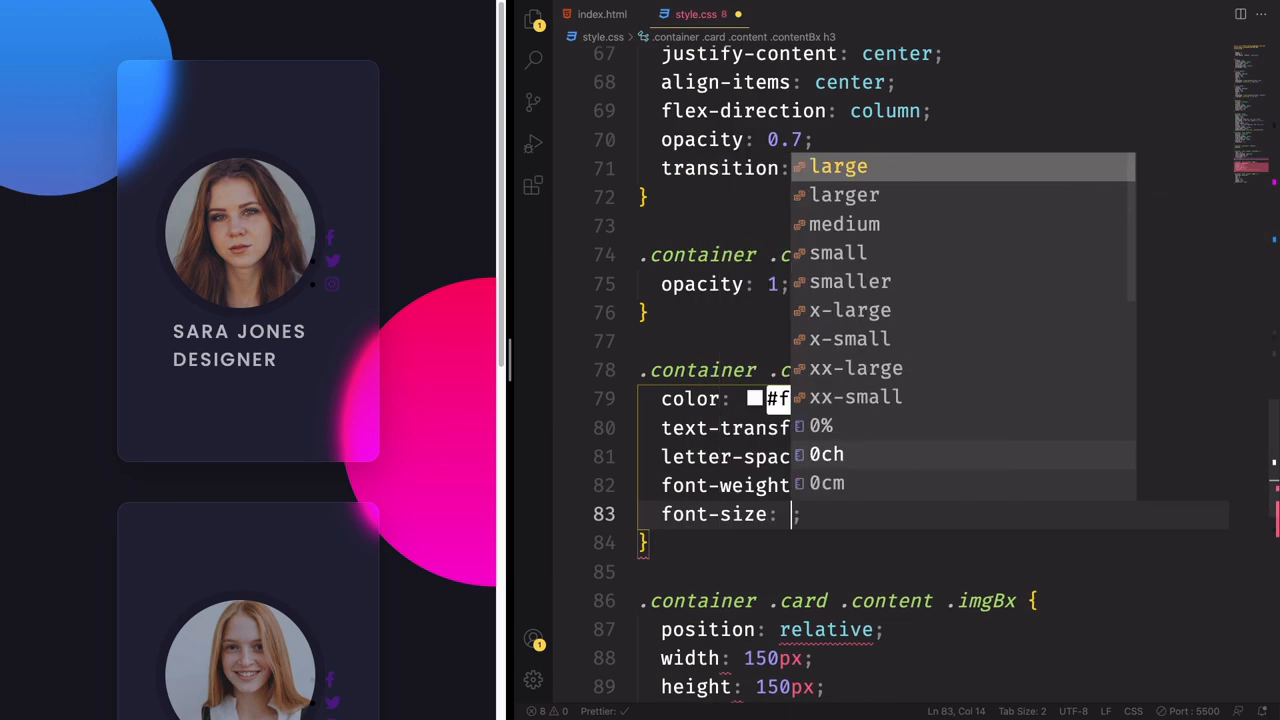
pyautogui.write('18px')
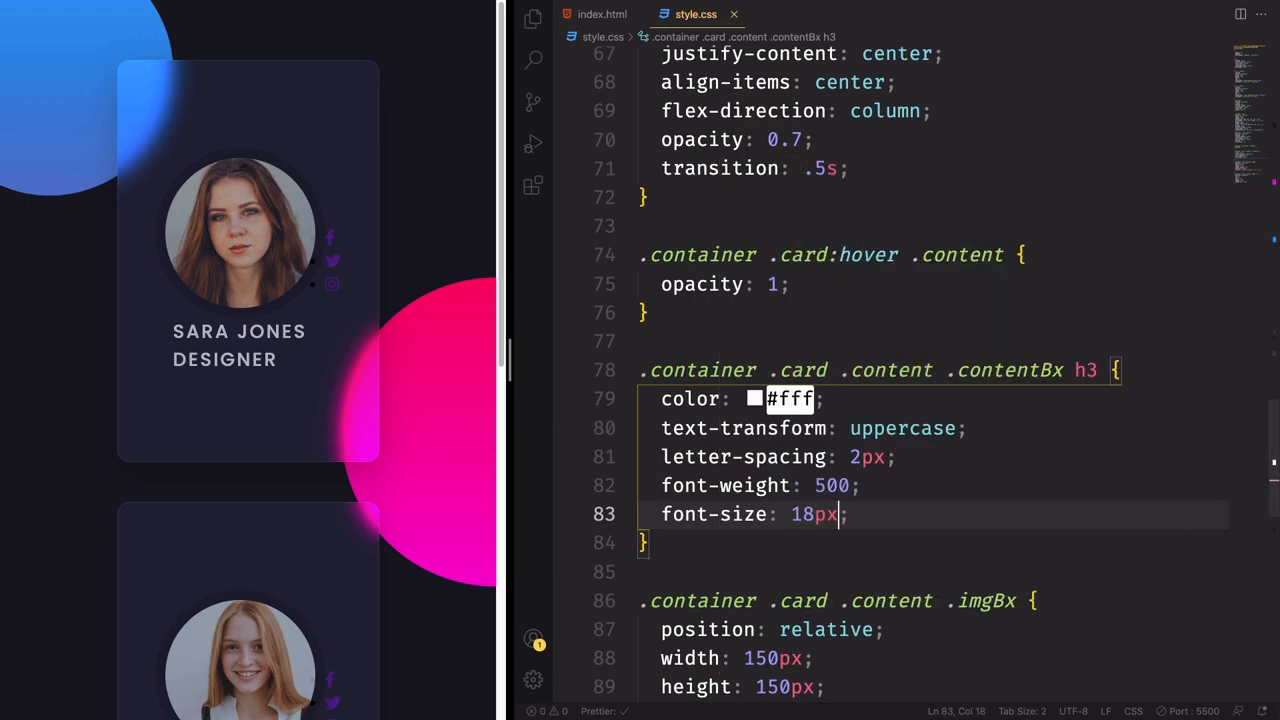
pyautogui.press('Enter')
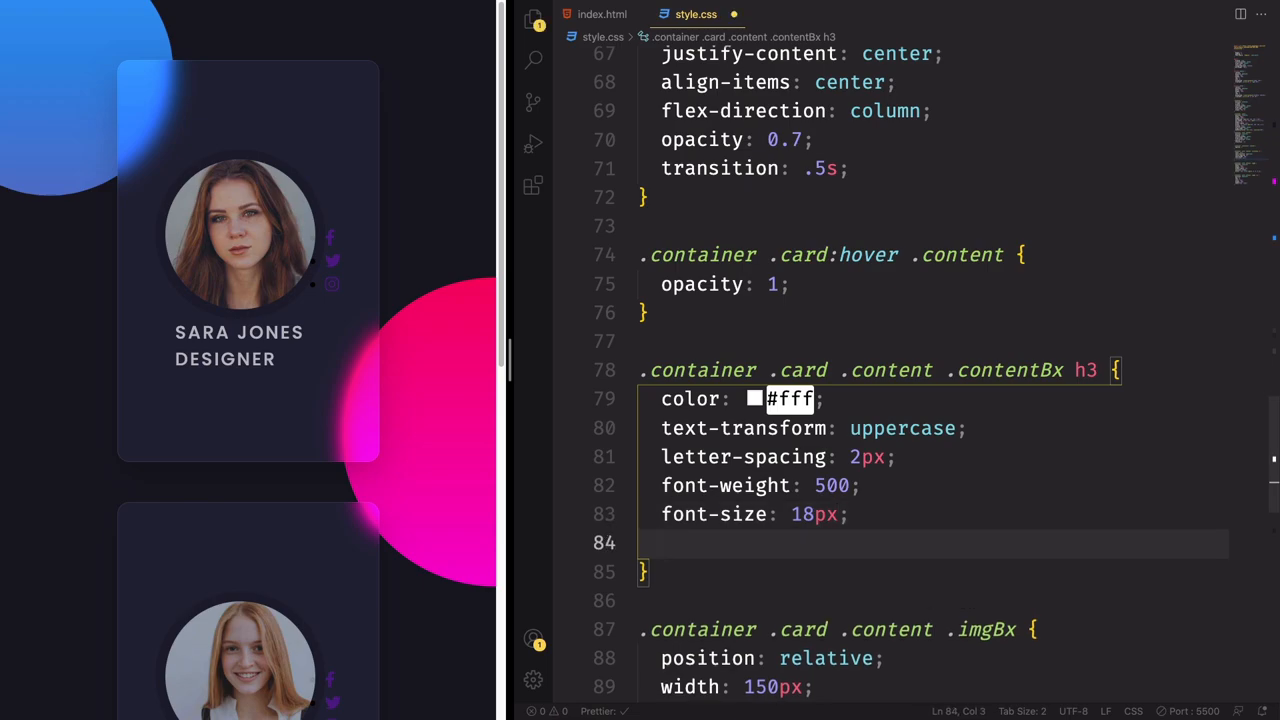
pyautogui.write('text-align: center;')
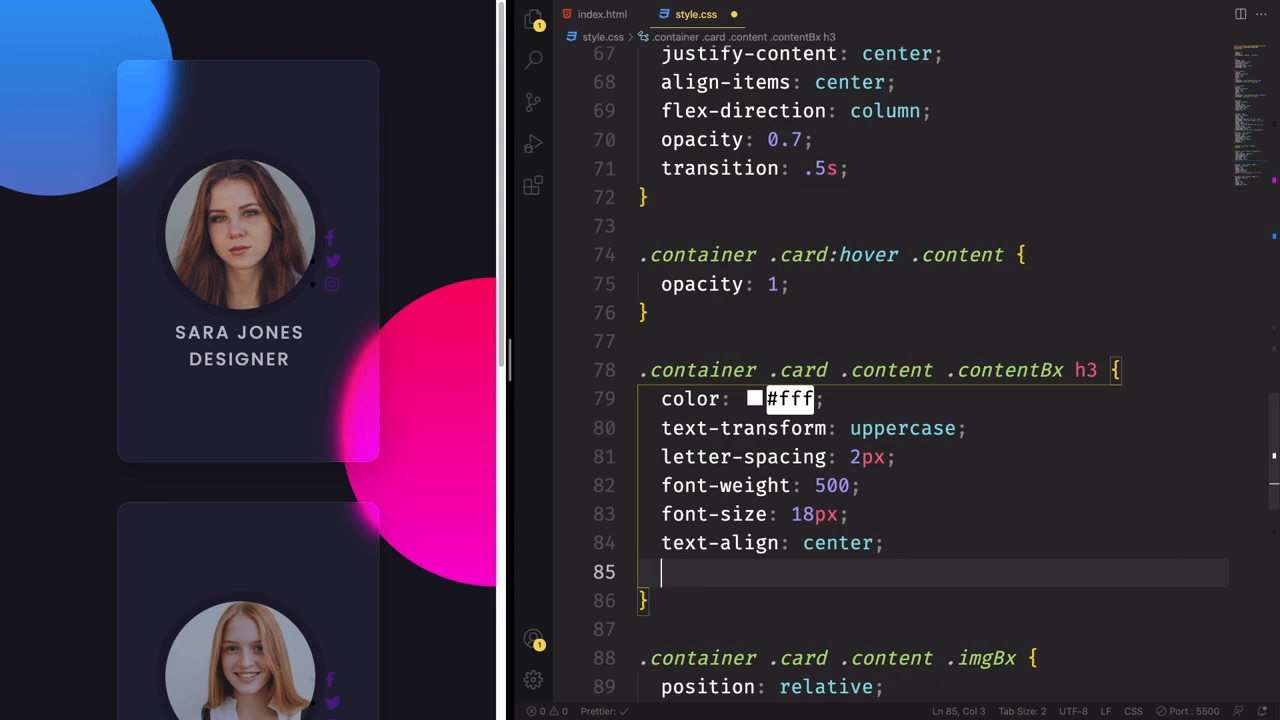
pyautogui.write('margin: ;')
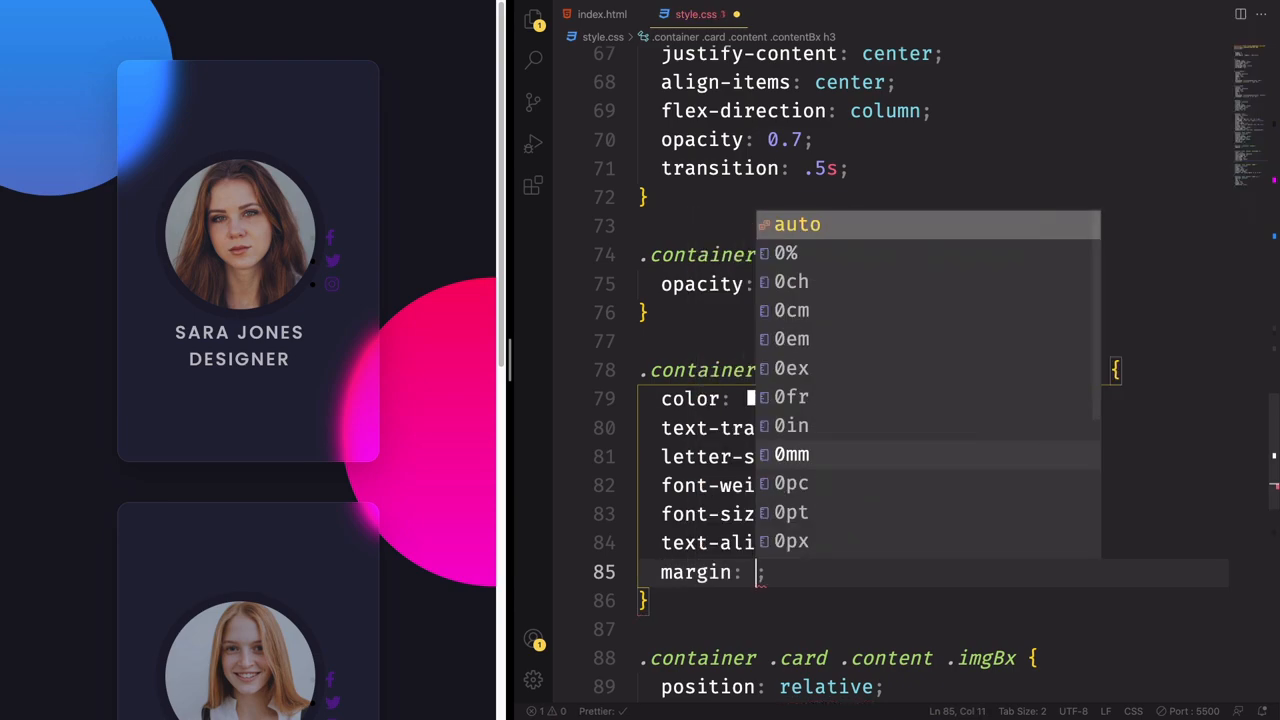
pyautogui.write('20px 0 10px')
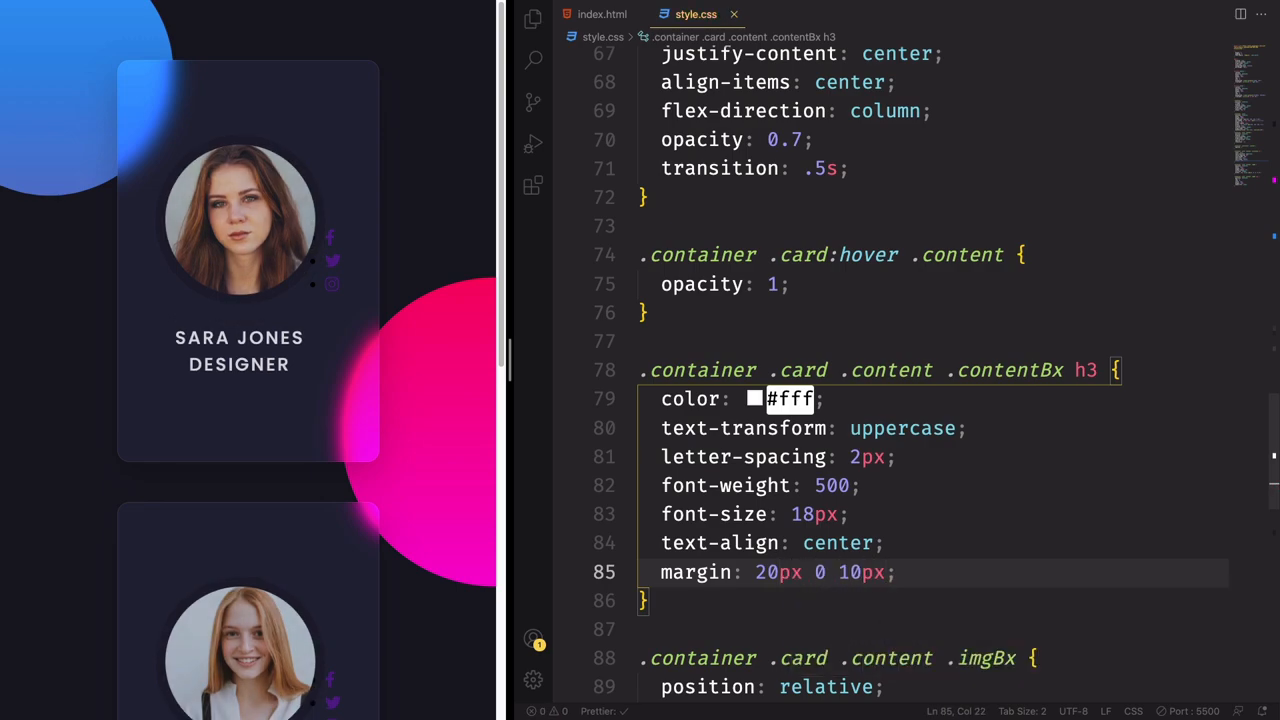
pyautogui.write('line-height: 1.1;')
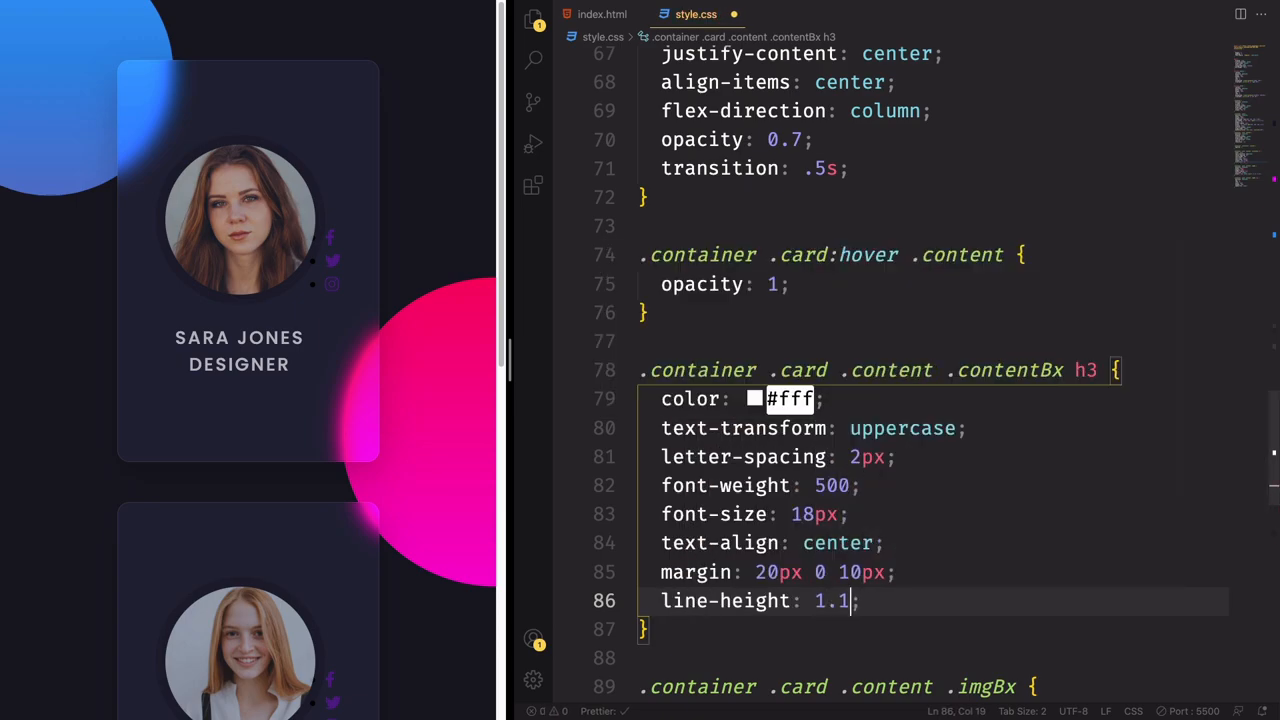
pyautogui.write('em')
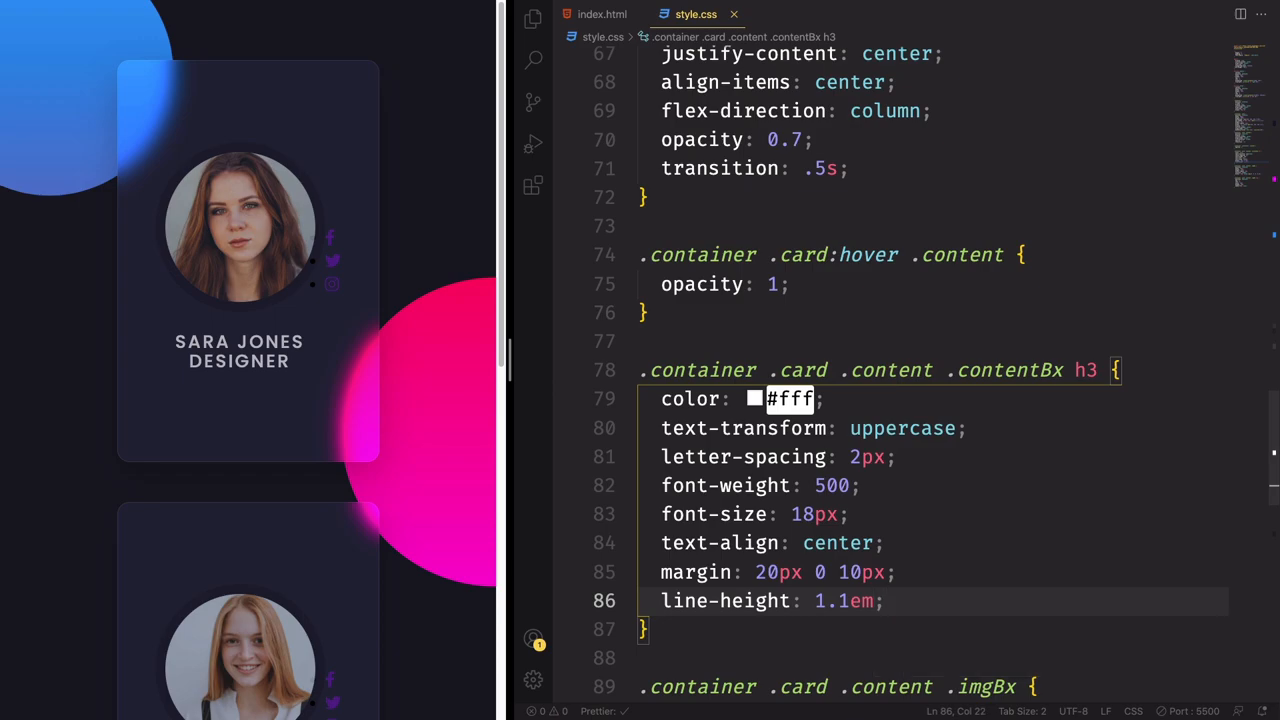
pyautogui.moveTo(428, 258)
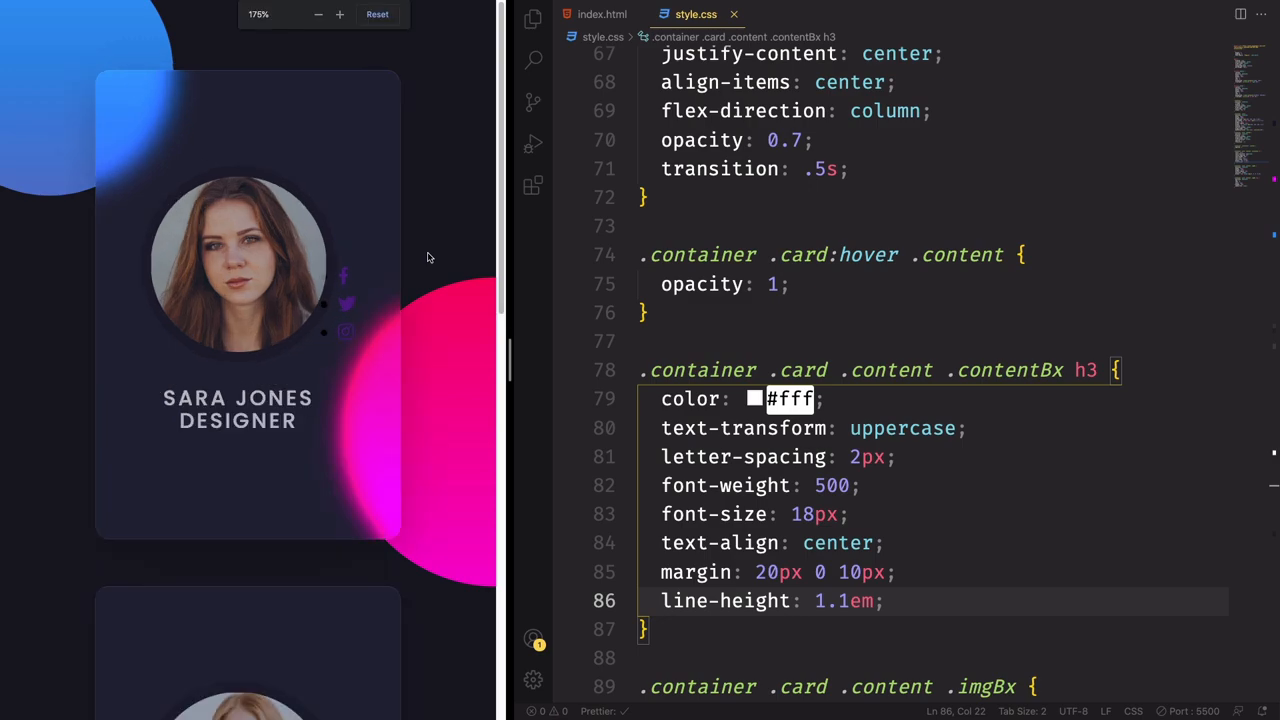
pyautogui.click(339, 14)
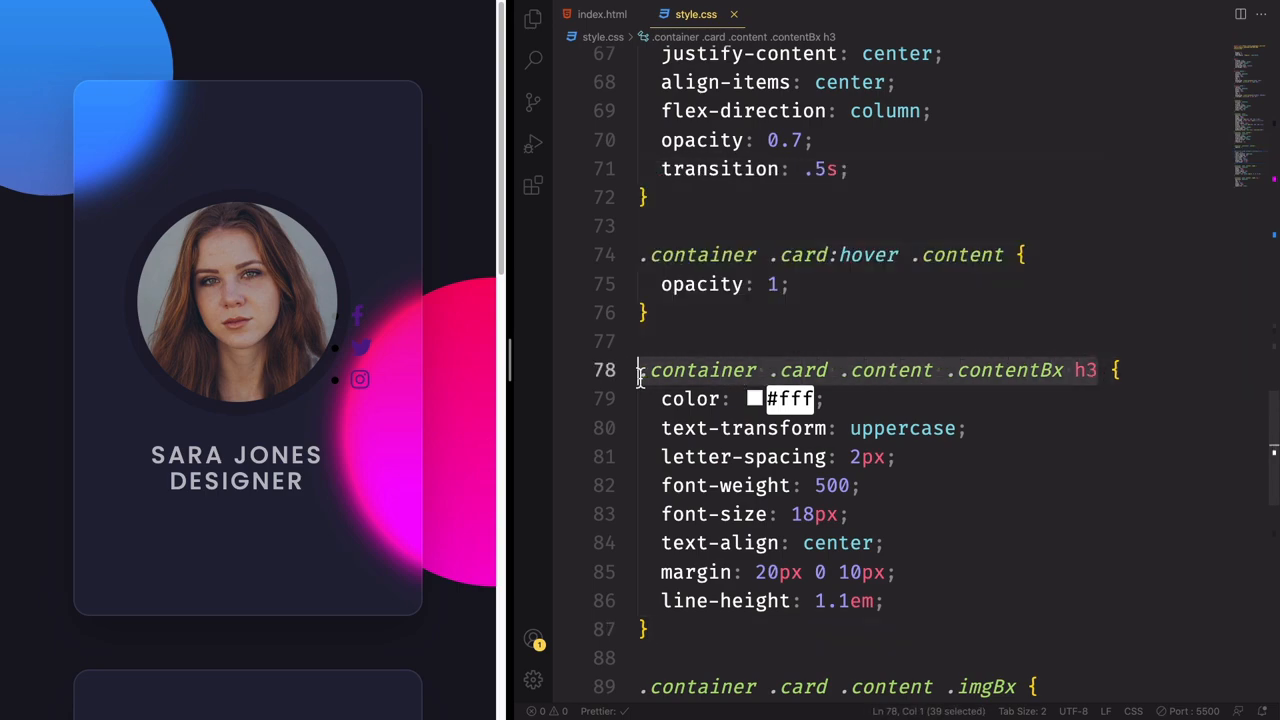
pyautogui.scroll(-3)
pyautogui.write('font-size: ;')
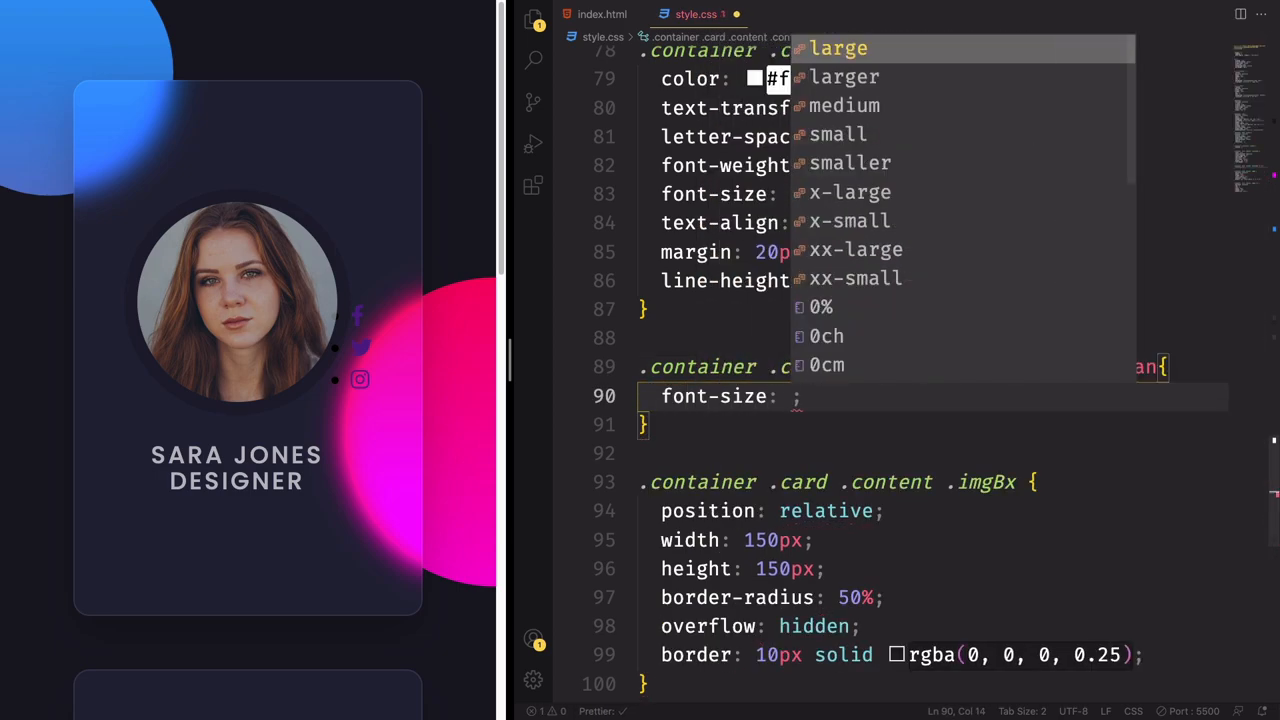
# Step: Set the h3 span to font-size 12px, font-weight 300 and text-transform: initial
pyautogui.write('12px')
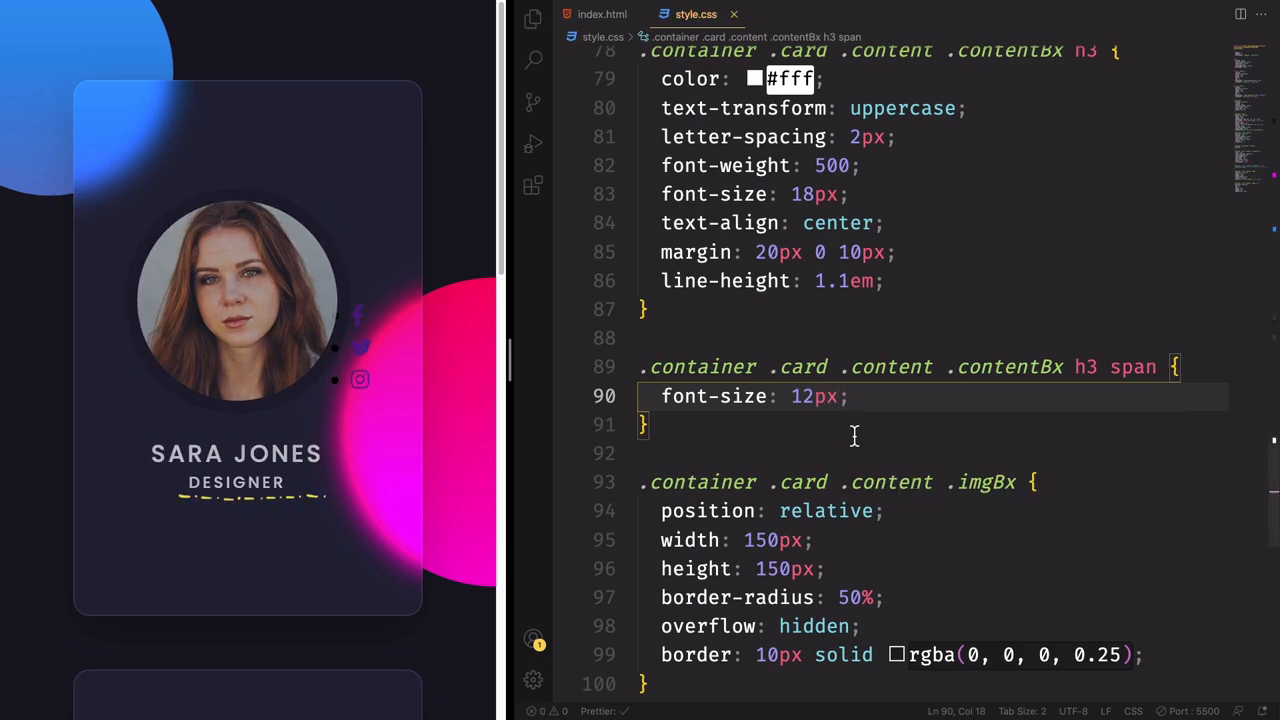
pyautogui.write('fonw')
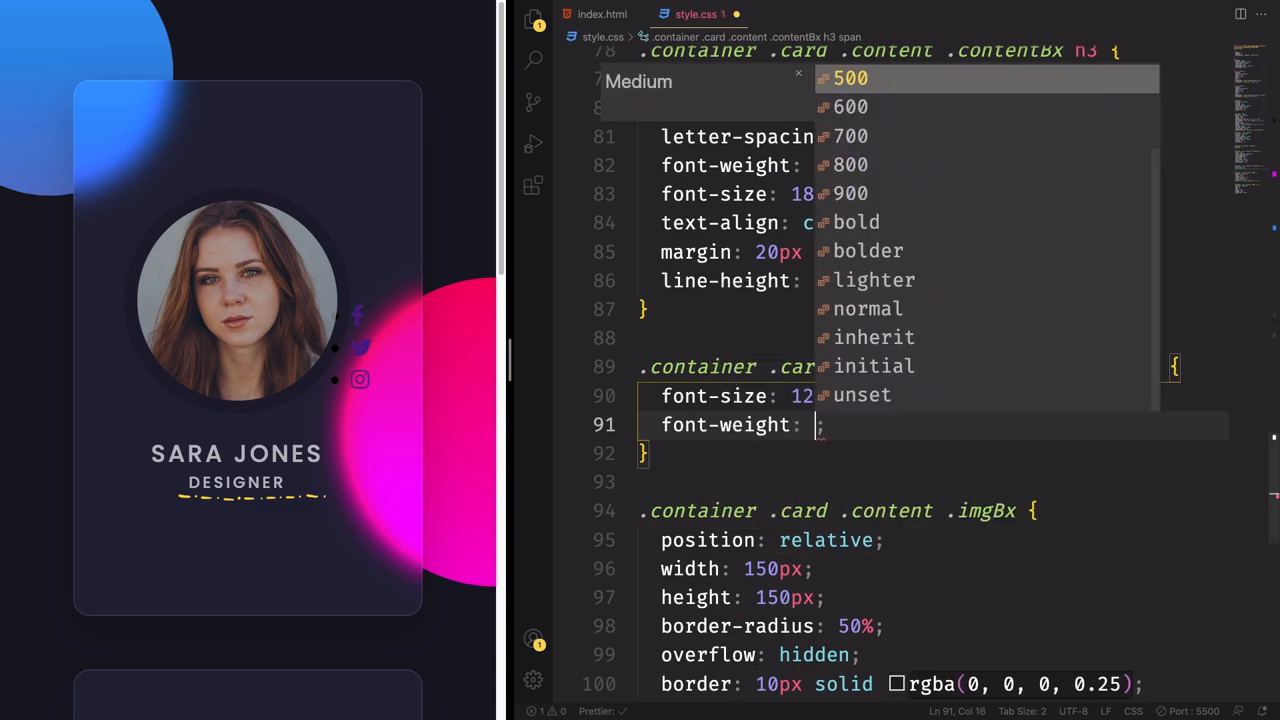
pyautogui.write('300')
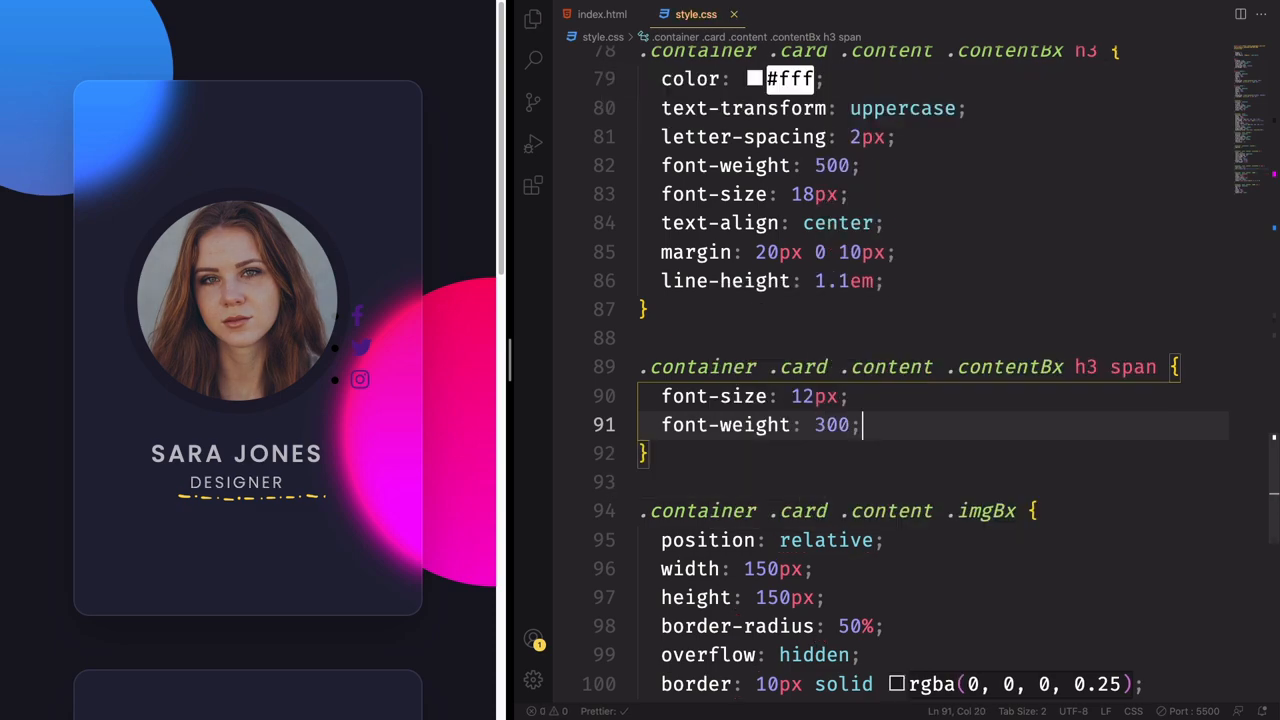
pyautogui.write('transform: ini;')
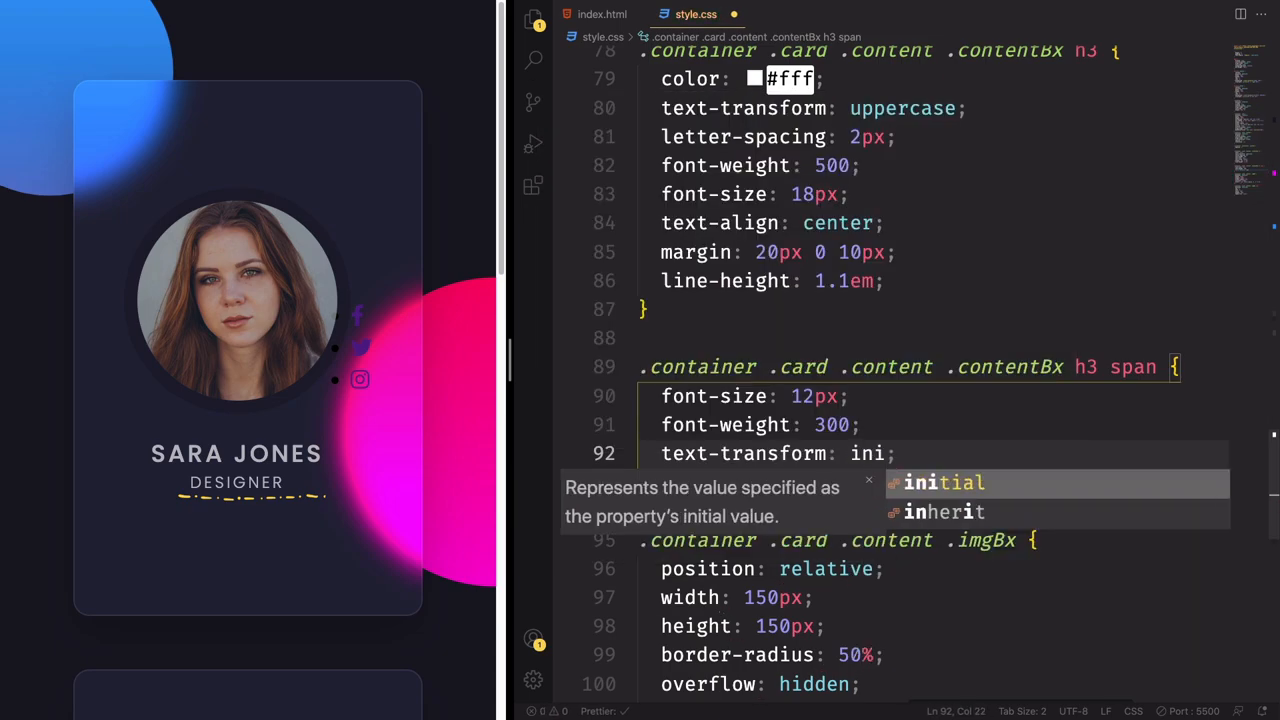
pyautogui.press('Tab')
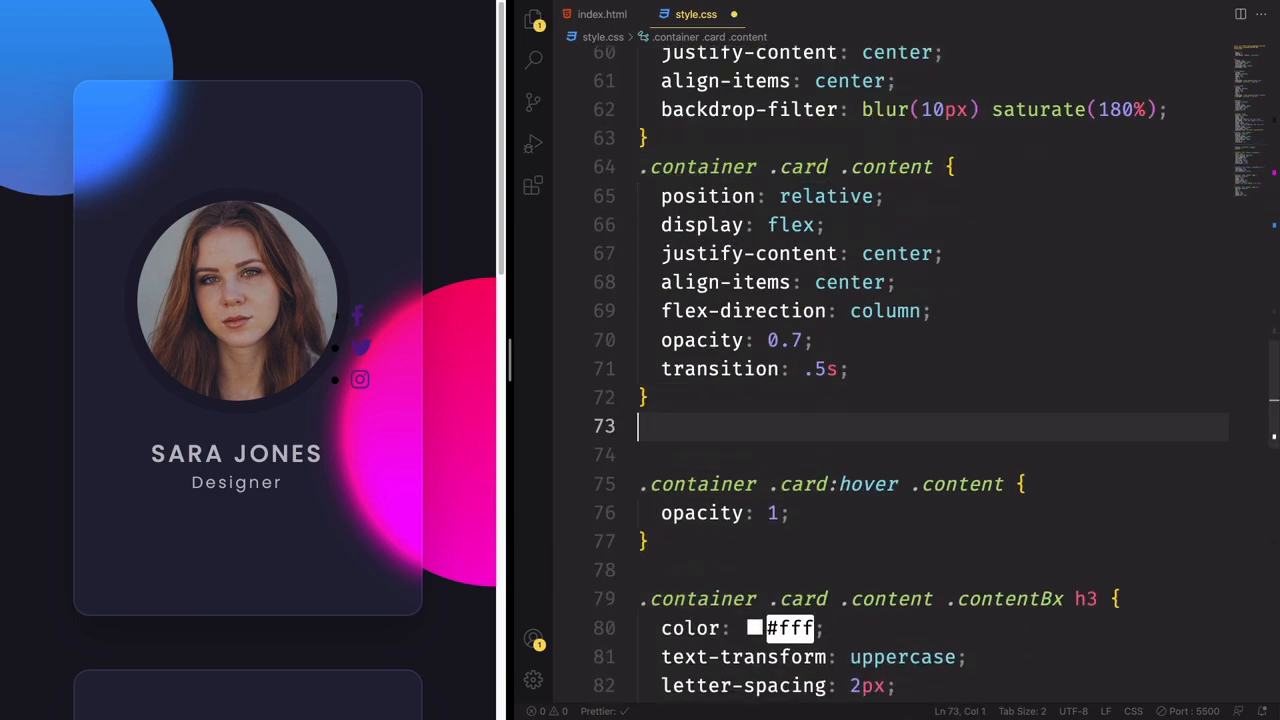
# Step: Create .container .card .sci with position absolute, bottom 50px, display flex, and save
pyautogui.write('.container .card .')
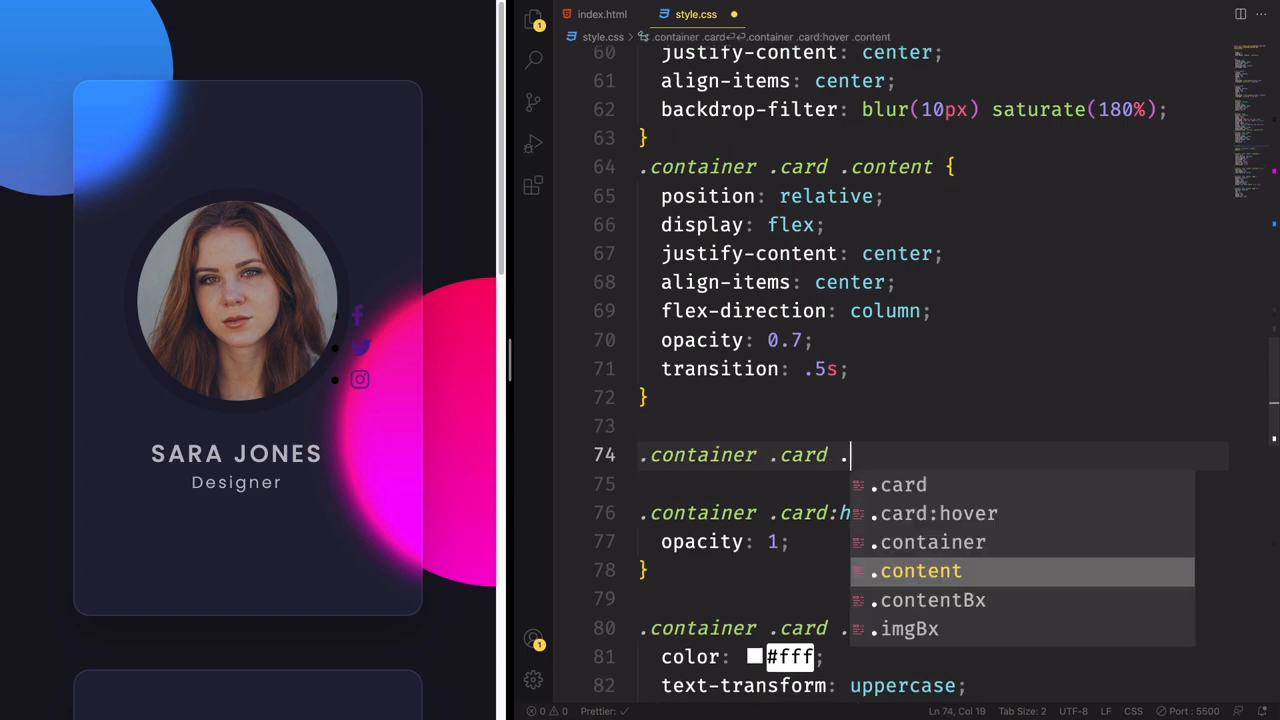
pyautogui.write('sci{')
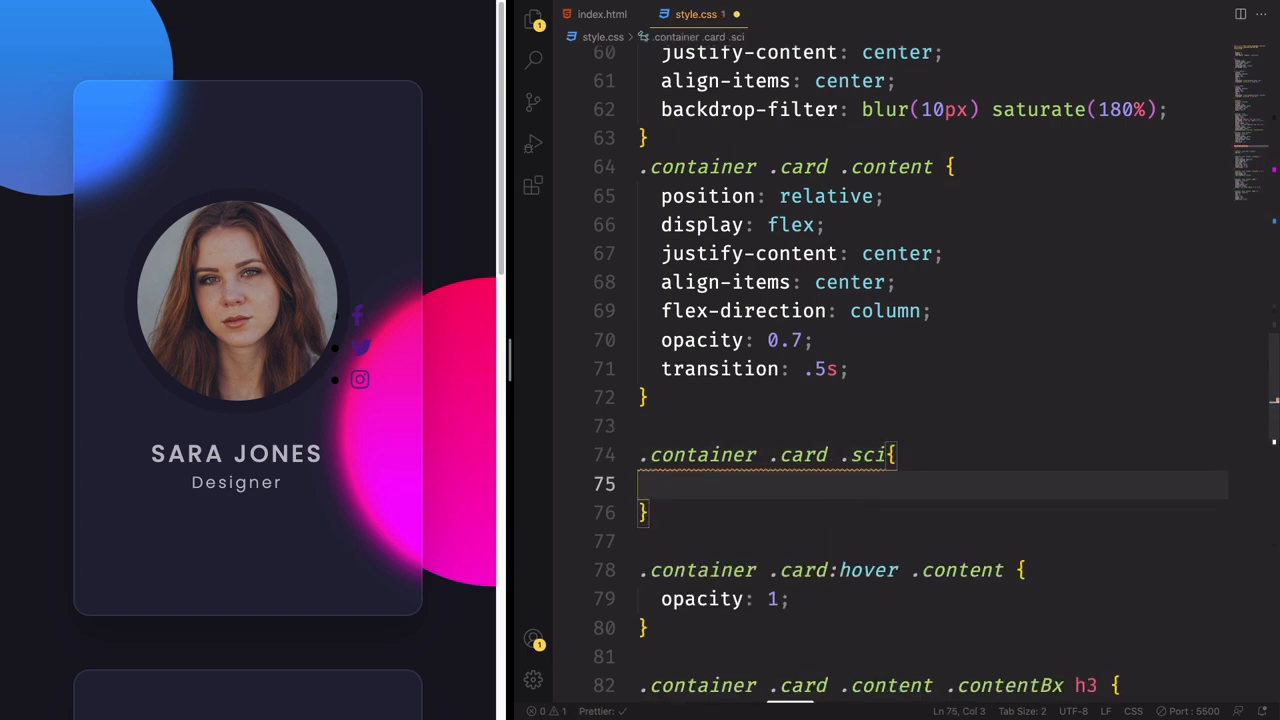
pyautogui.write('po')
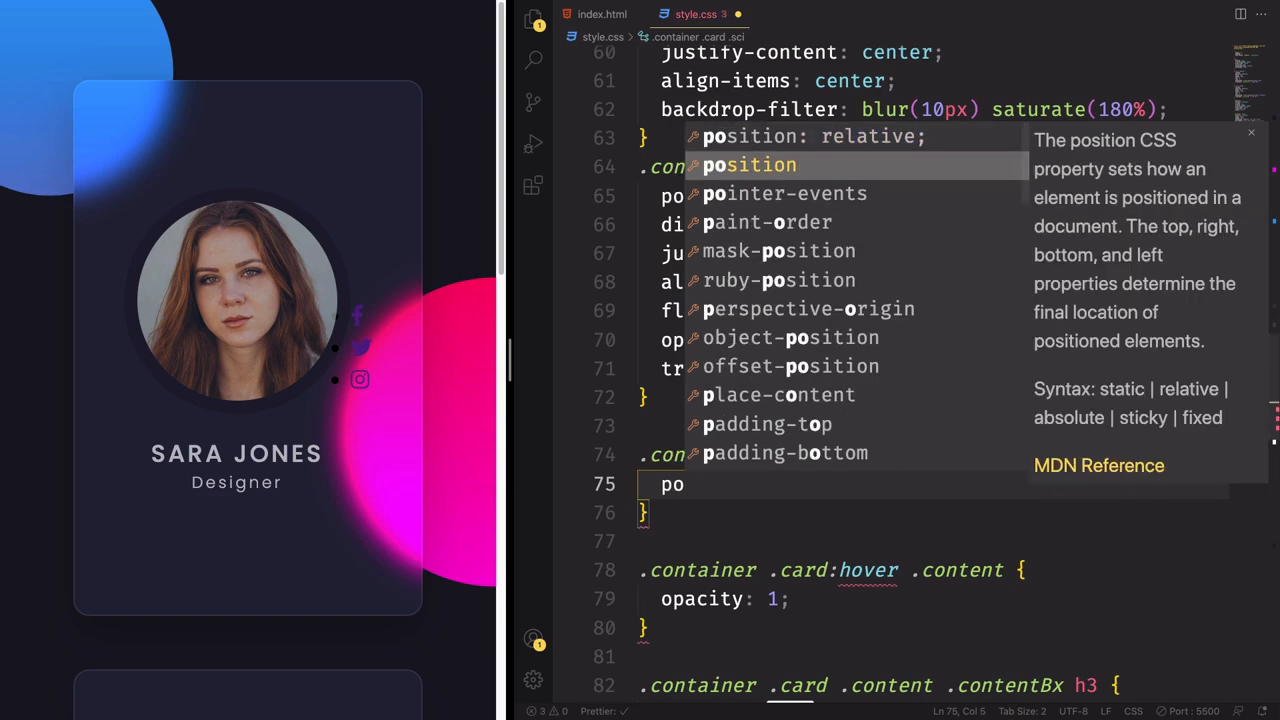
pyautogui.write('absolute;')
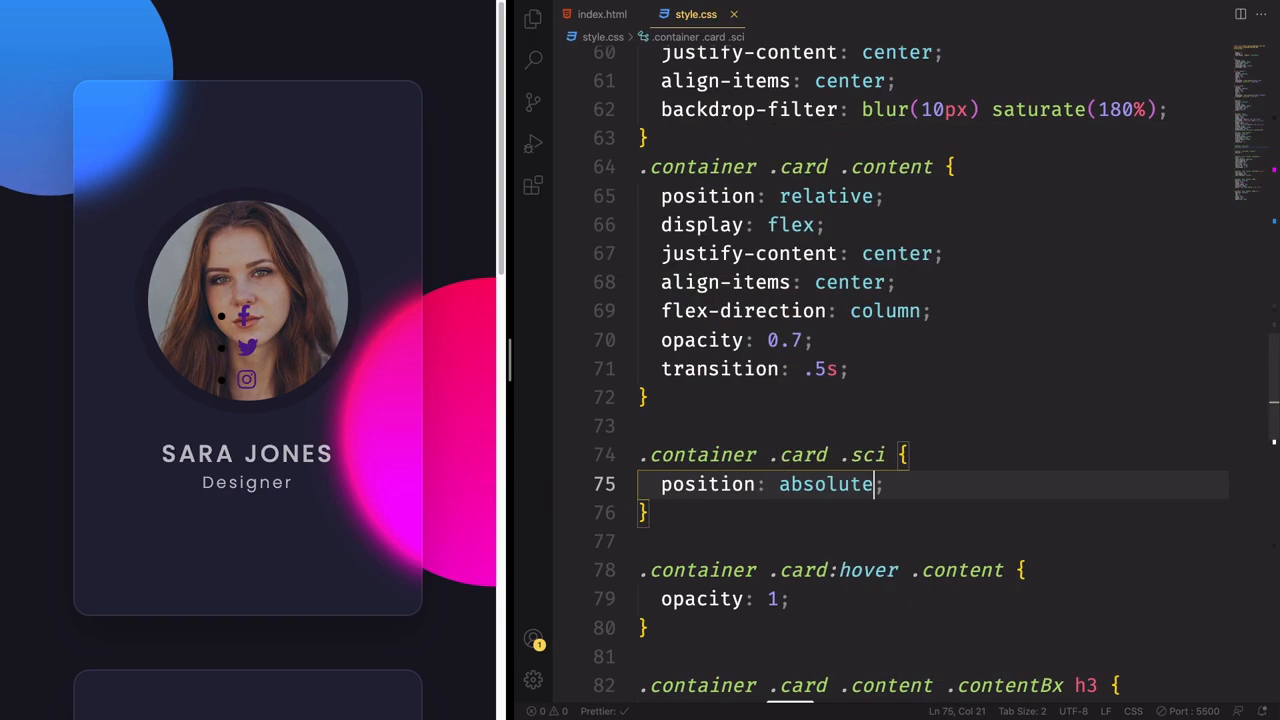
pyautogui.write('bottom: 50px;')
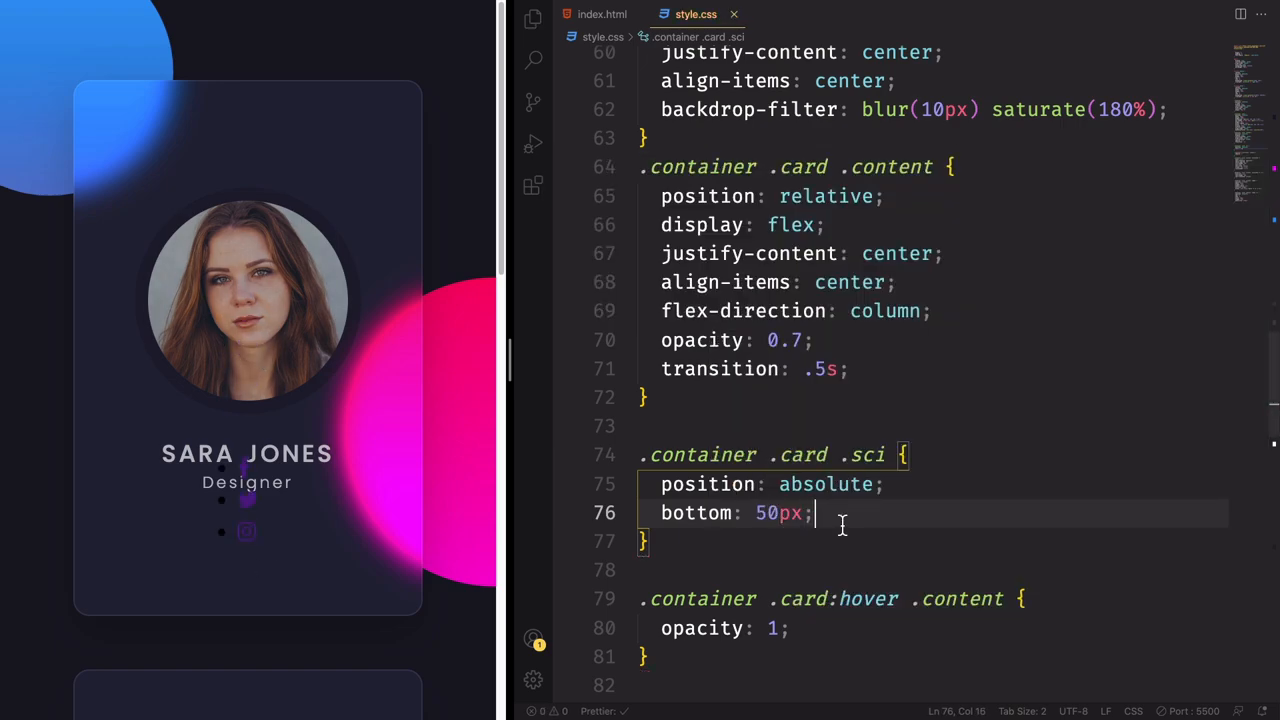
pyautogui.write('display: flex;')
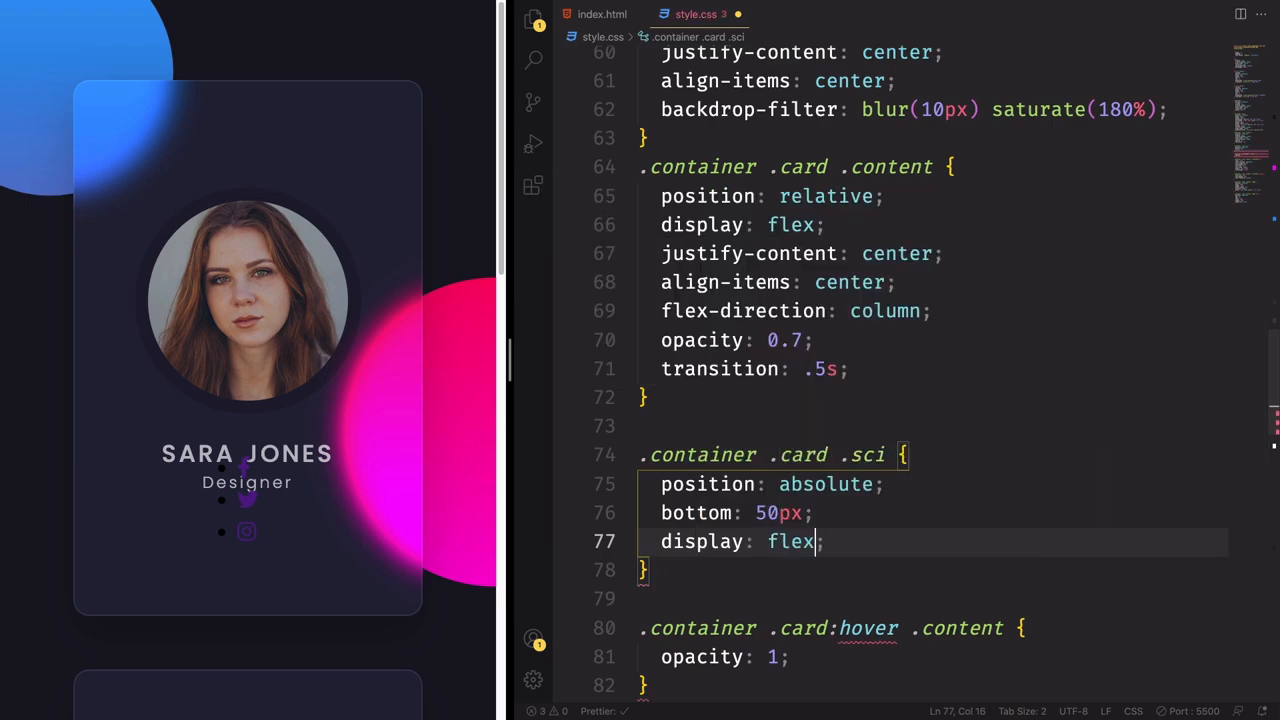
pyautogui.press('ctrl+s')
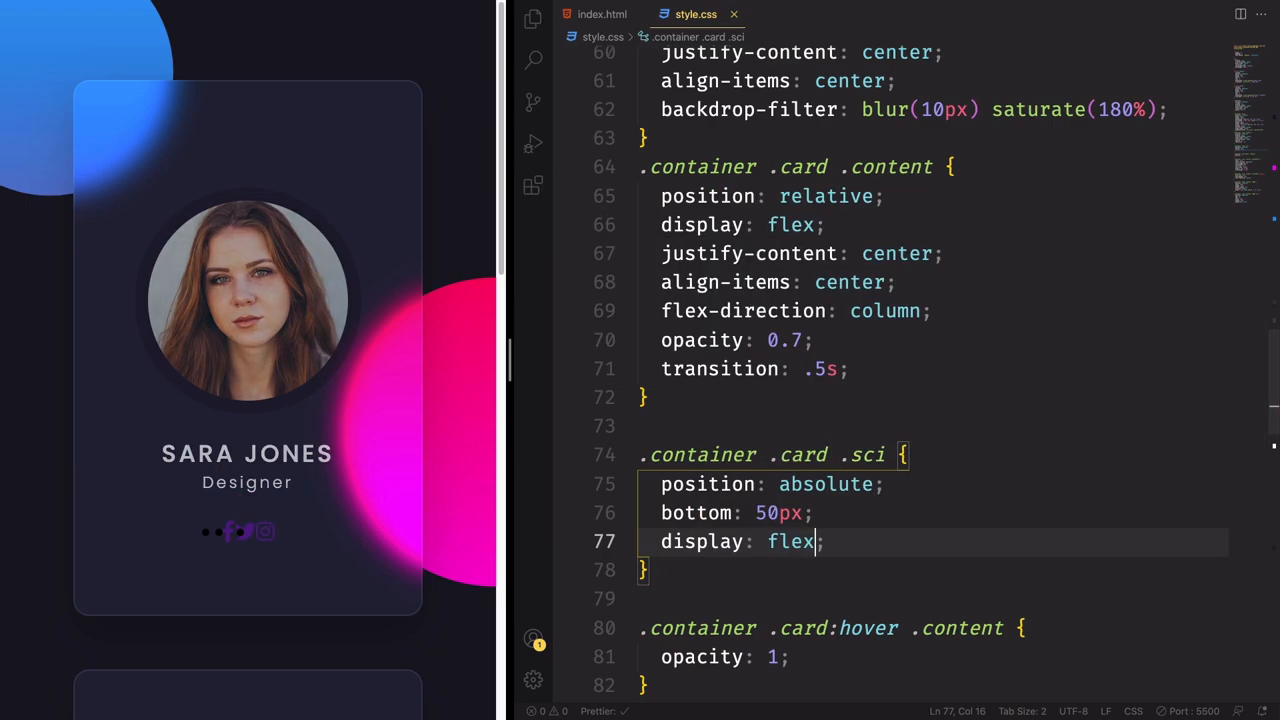
pyautogui.moveTo(385, 495)
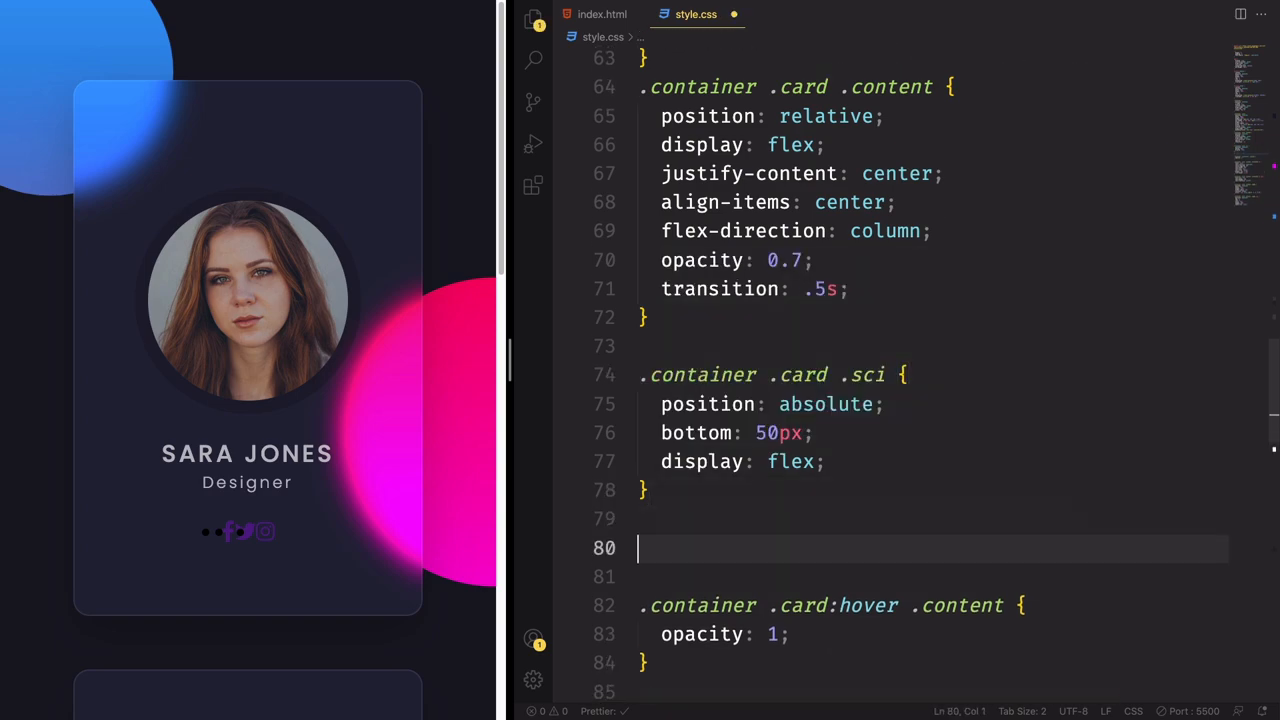
# Step: Add a .sci li rule with list-style none, margin 0 10px and translateY(40px)
pyautogui.write('.container .card .sci li{}')
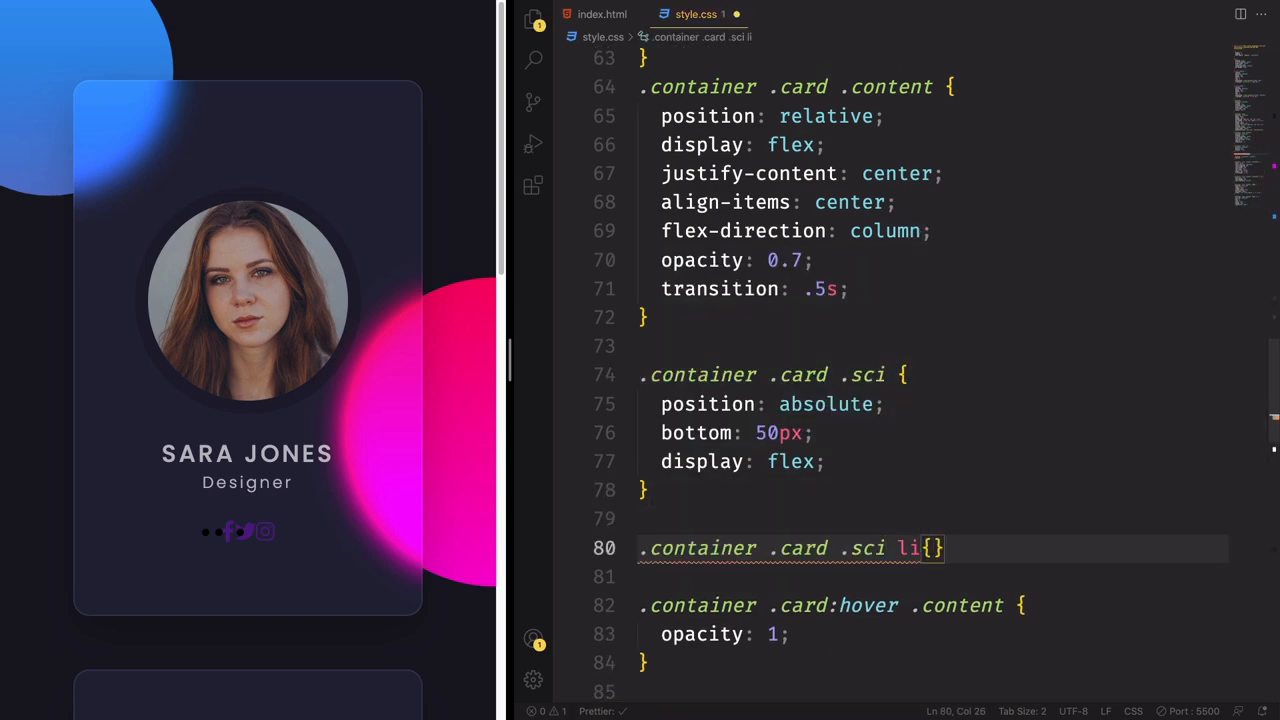
pyautogui.write('list-style: no;')
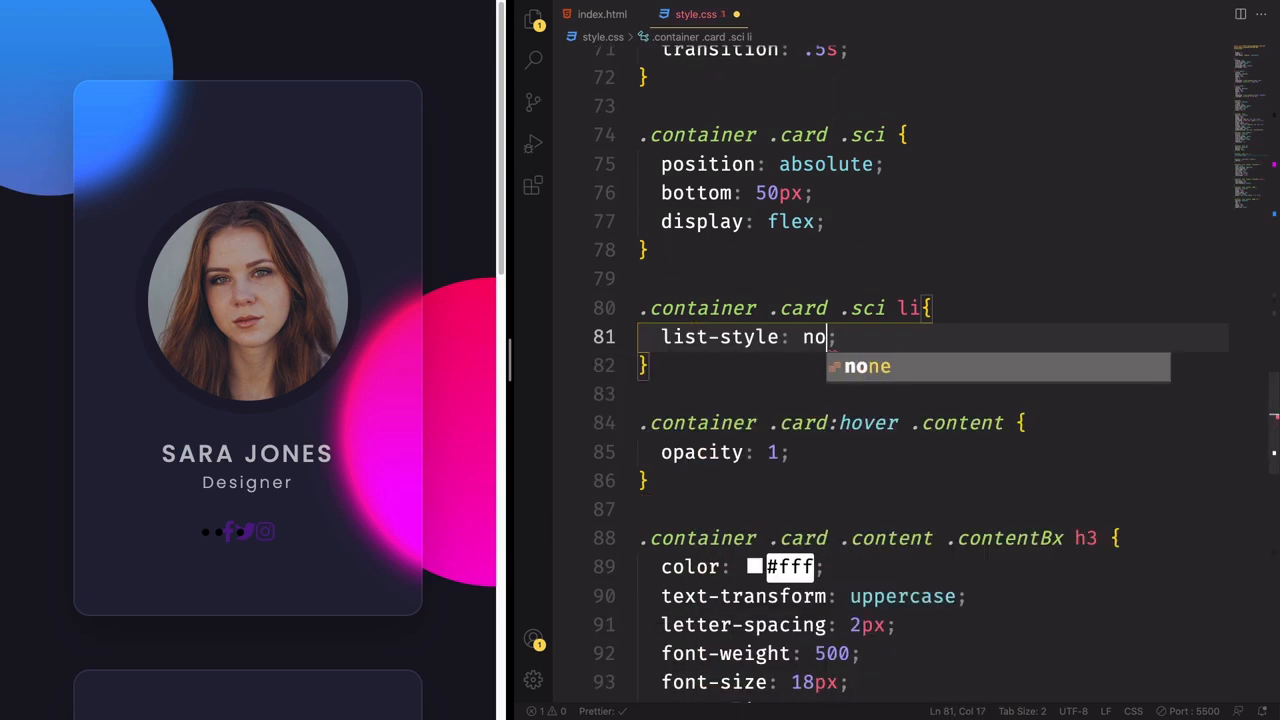
pyautogui.press('Enter')
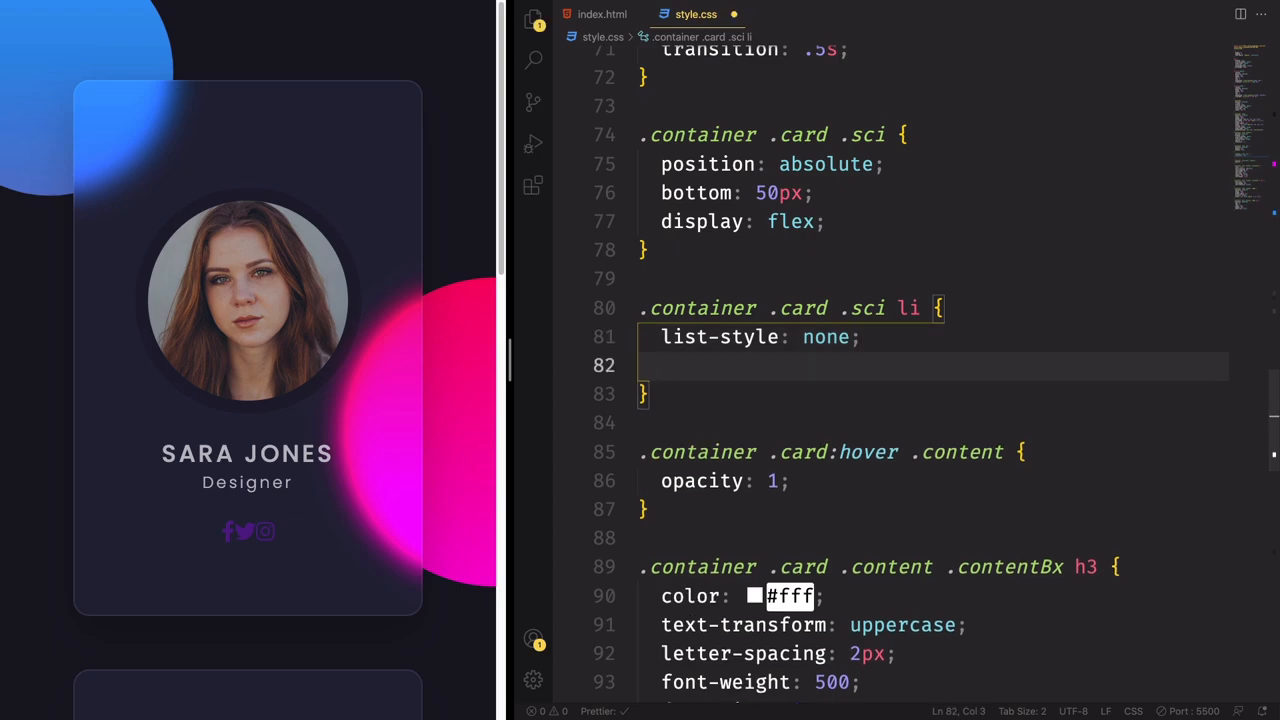
pyautogui.write('margin: ;')
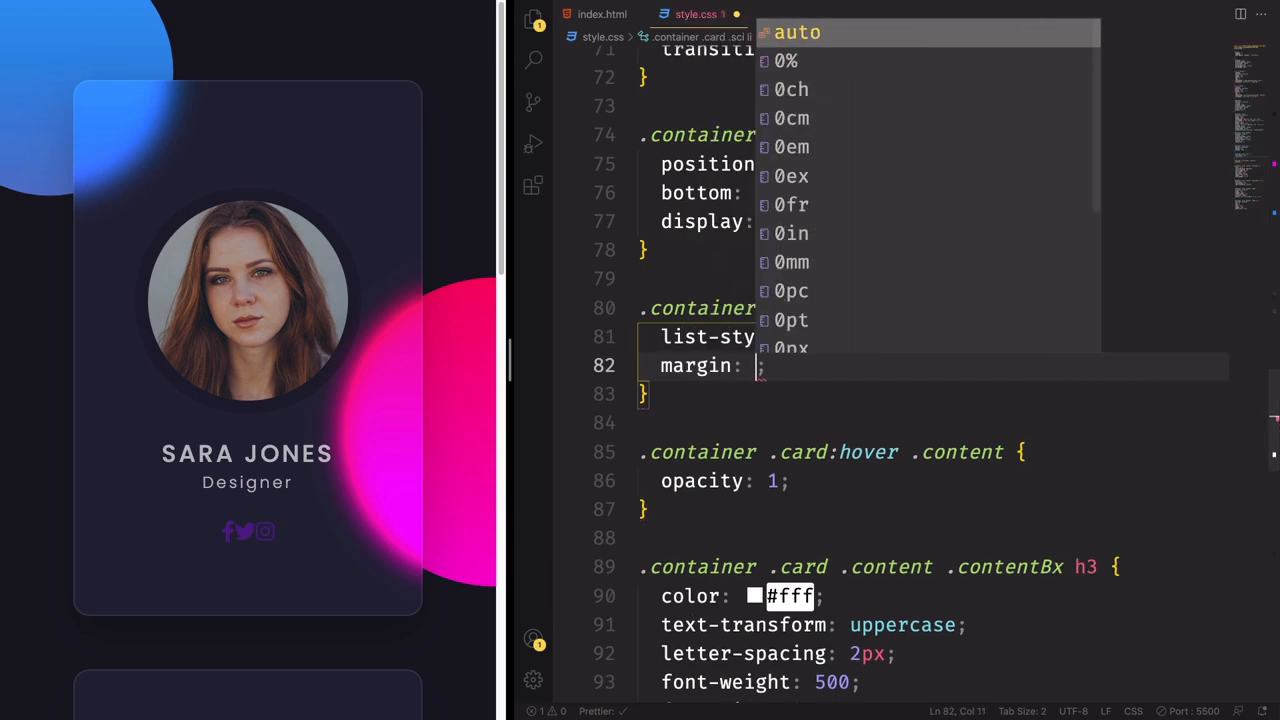
pyautogui.write('0 10px')
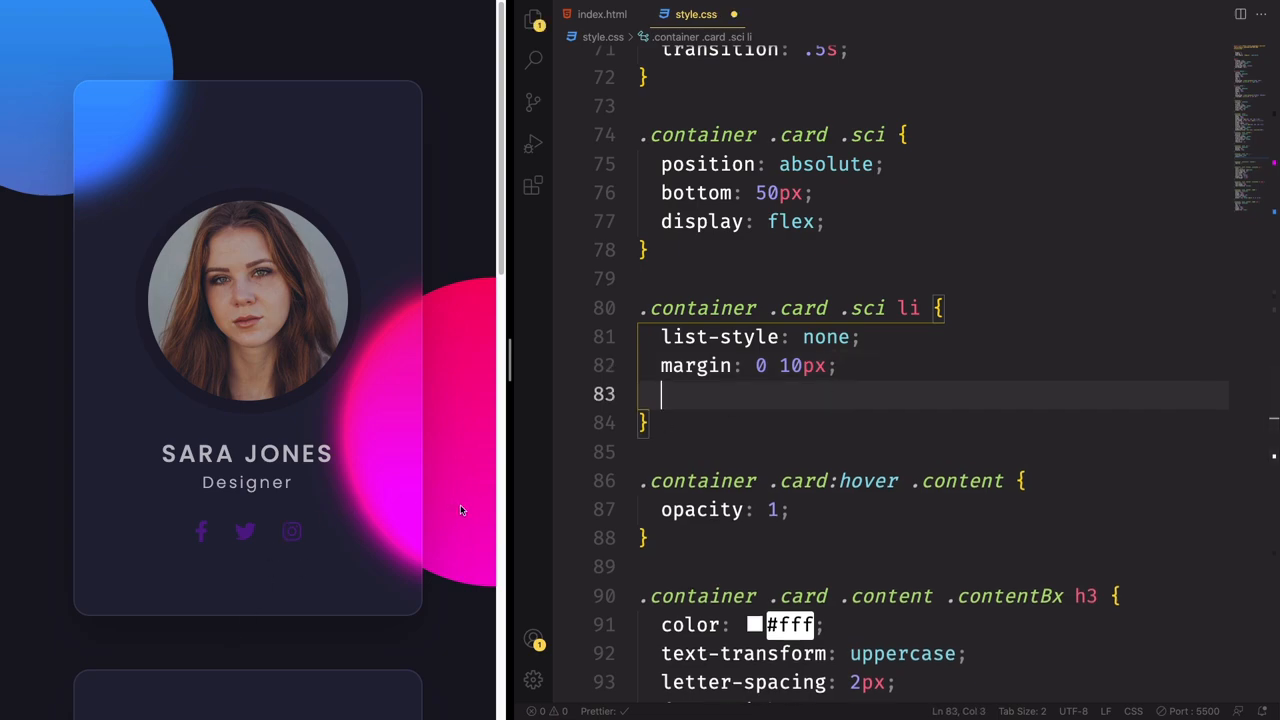
pyautogui.write('t')
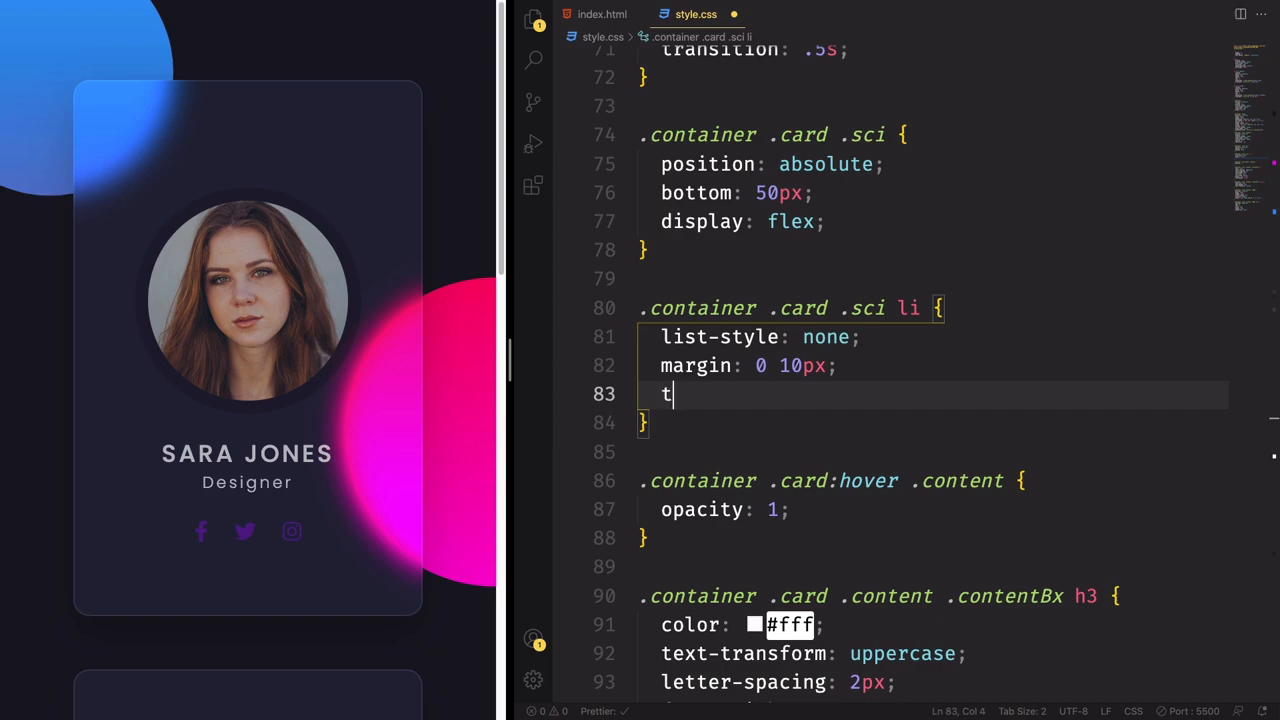
pyautogui.write('ransform: translateY(40);')
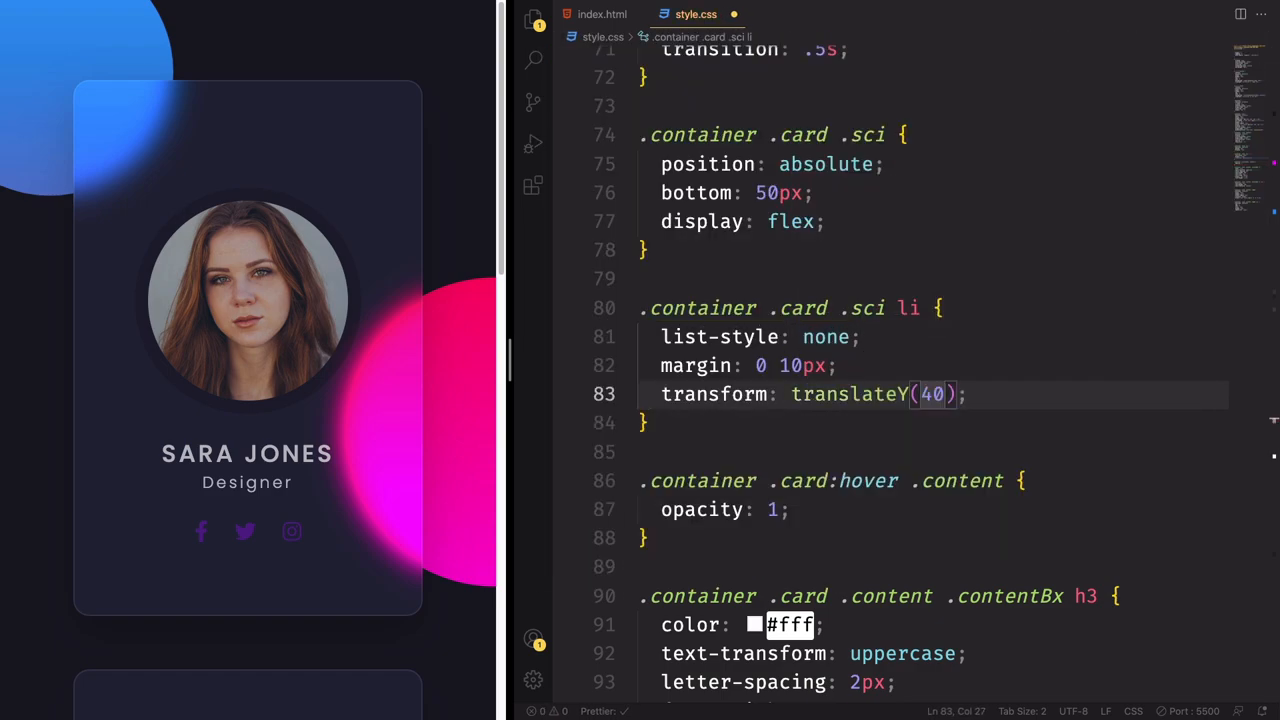
pyautogui.write('px')
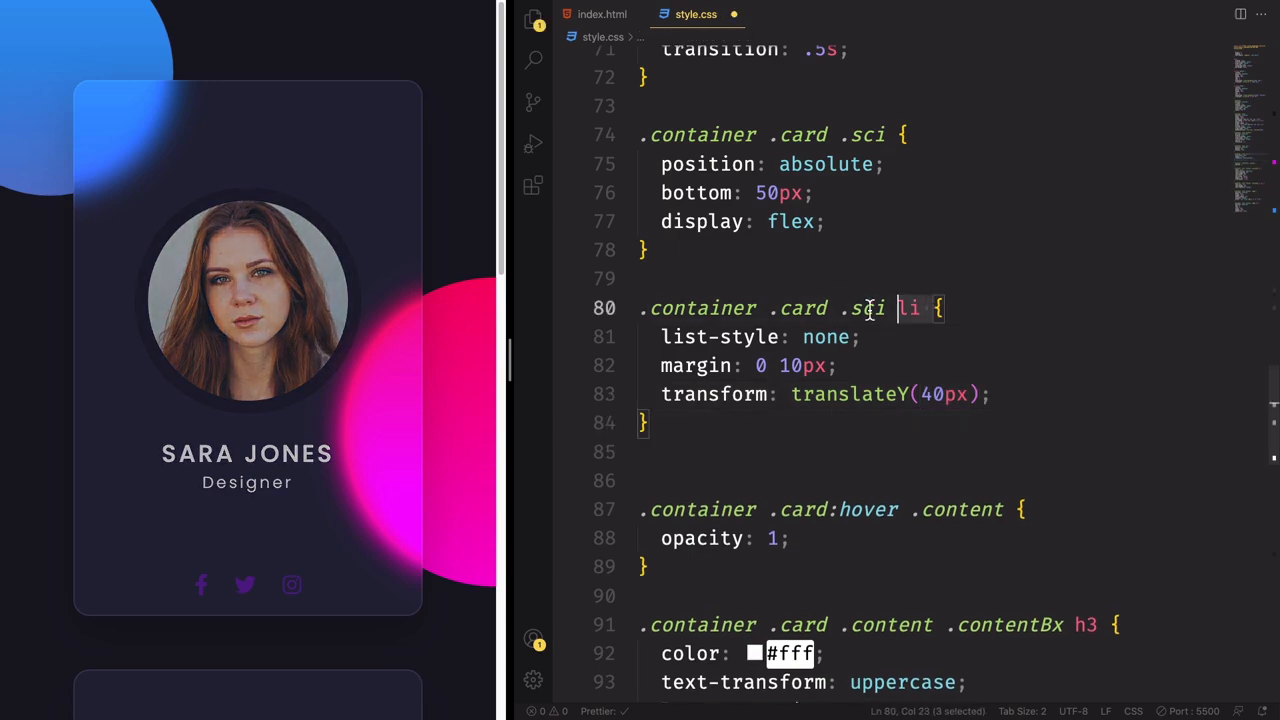
# Step: Add a '.container .card .sci li a' rule with color #fff and font-size 24px
pyautogui.write('.container .card .sci li')
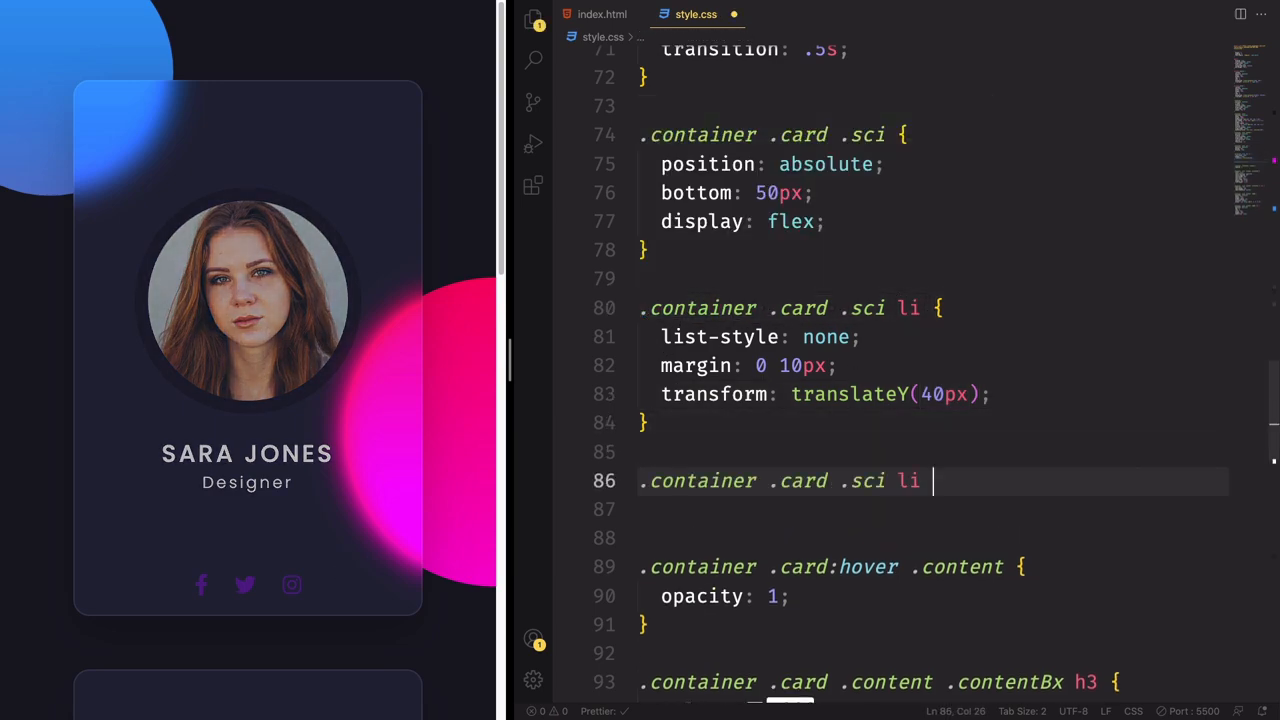
pyautogui.write('a{')
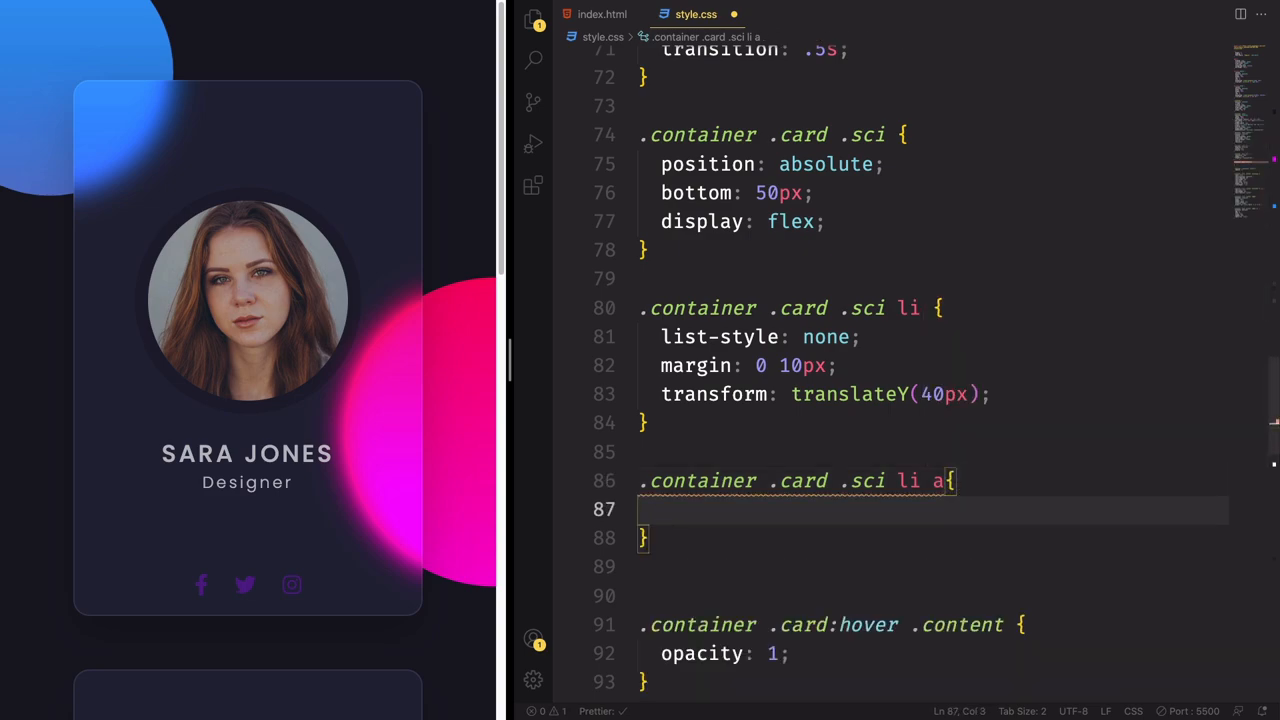
pyautogui.write('color: #fff;')
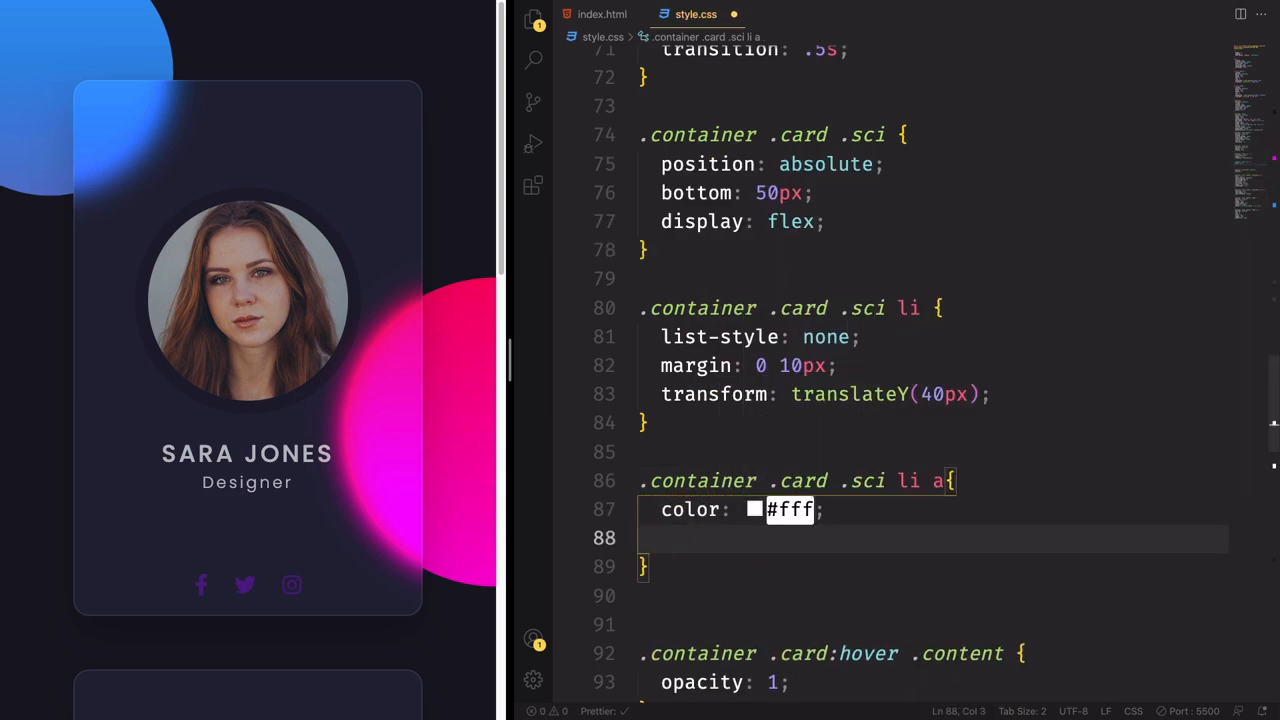
pyautogui.write('font-size: 24px;')
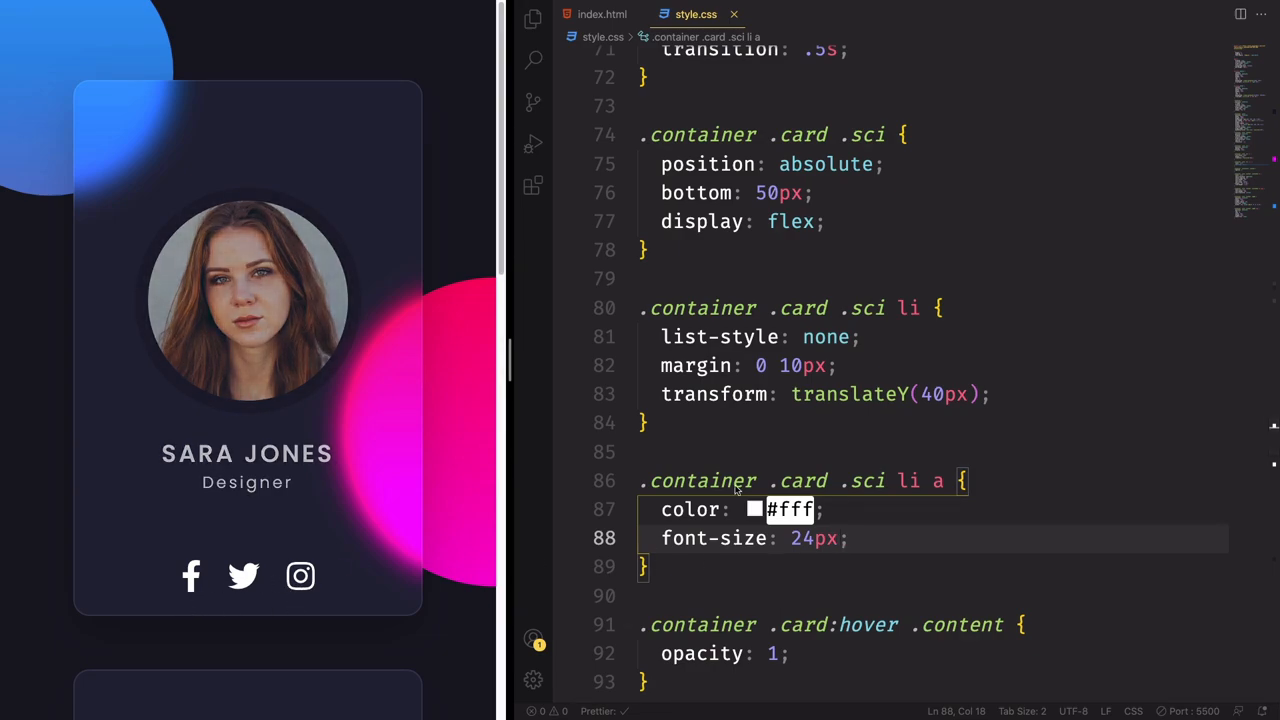
pyautogui.doubleClick(890, 308)
pyautogui.write('.container .card .sci li')
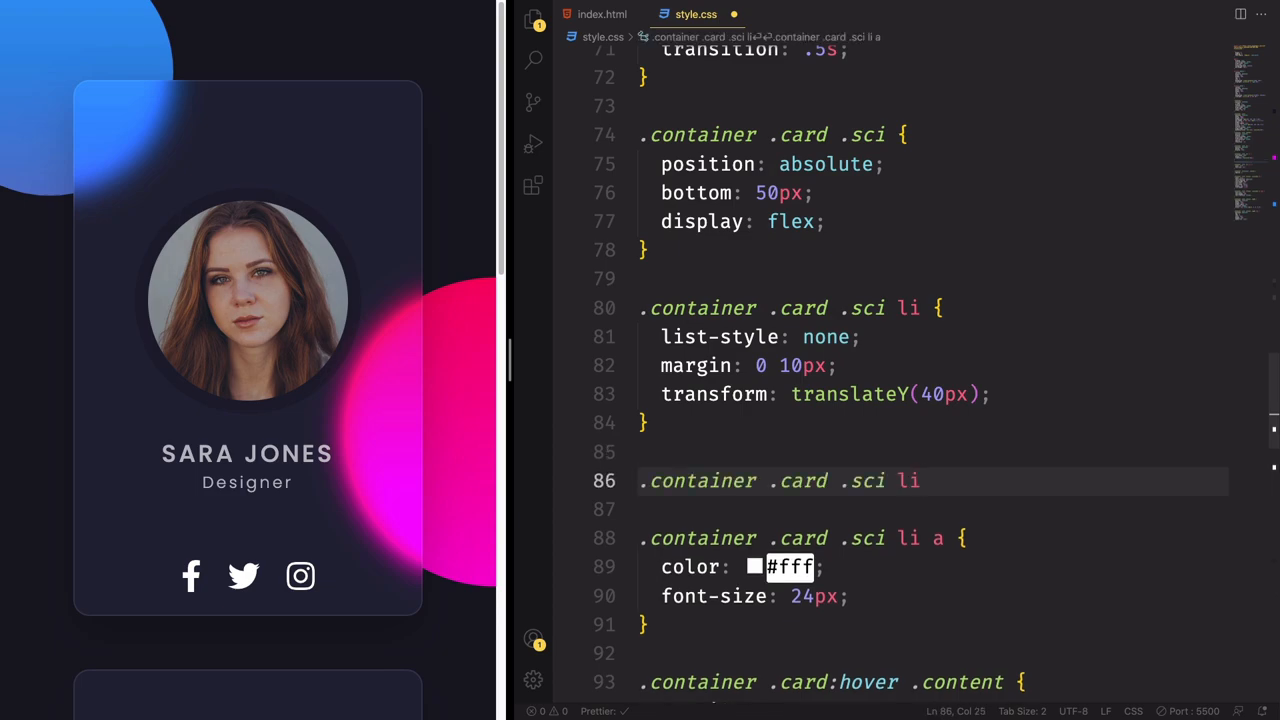
# Step: Hide '.sci li' with opacity 0; add '.card:hover .sci li' with translateY(0px), opacity 1
pyautogui.write(':hover')
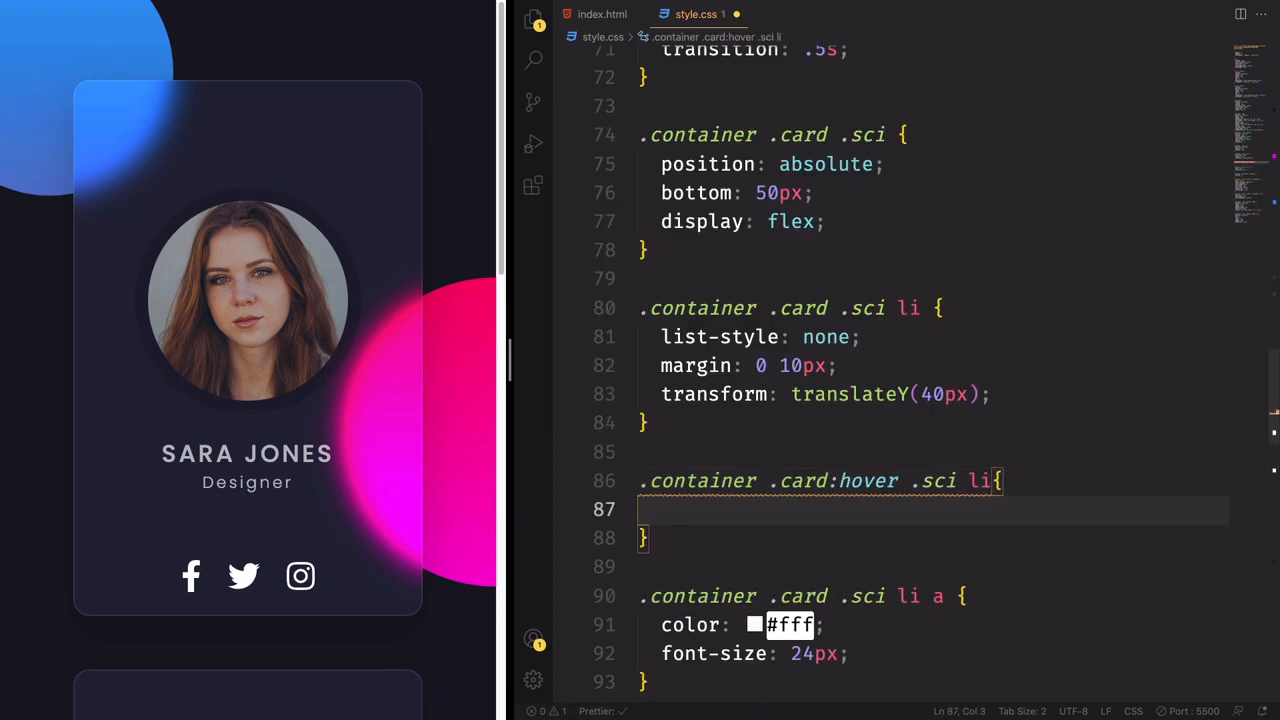
pyautogui.write('transform: translateY(0);')
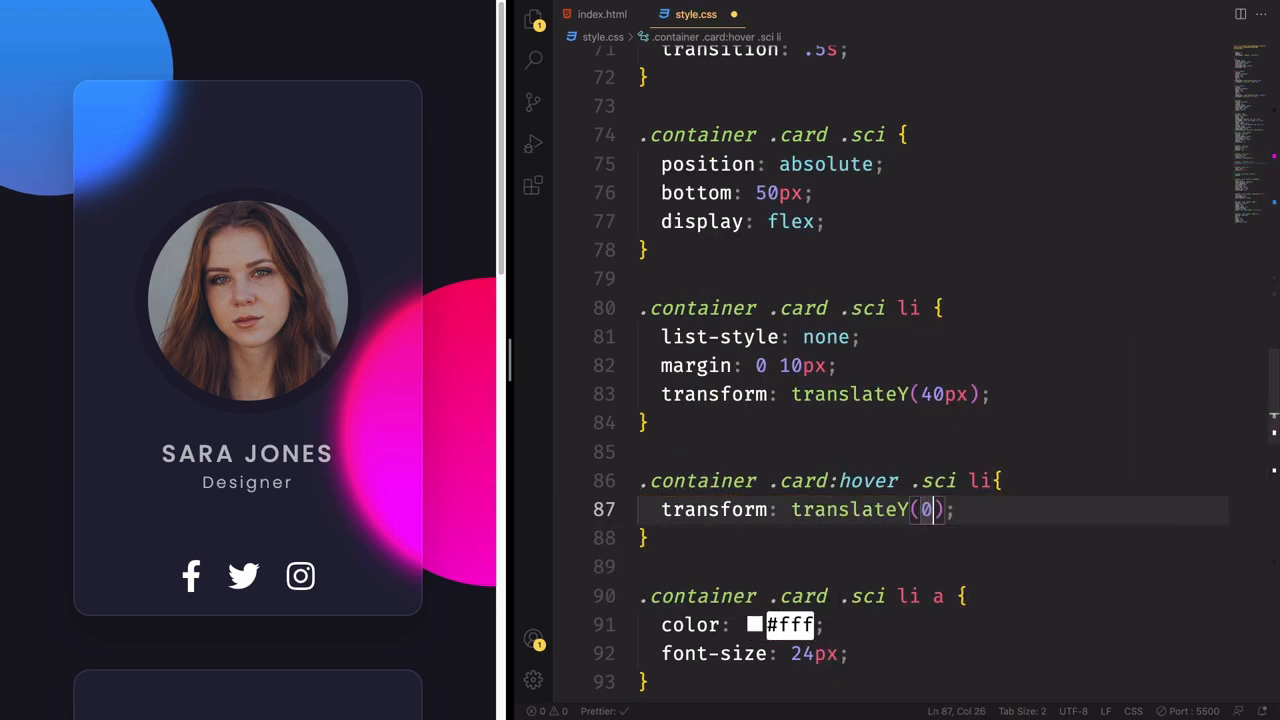
pyautogui.write('px')
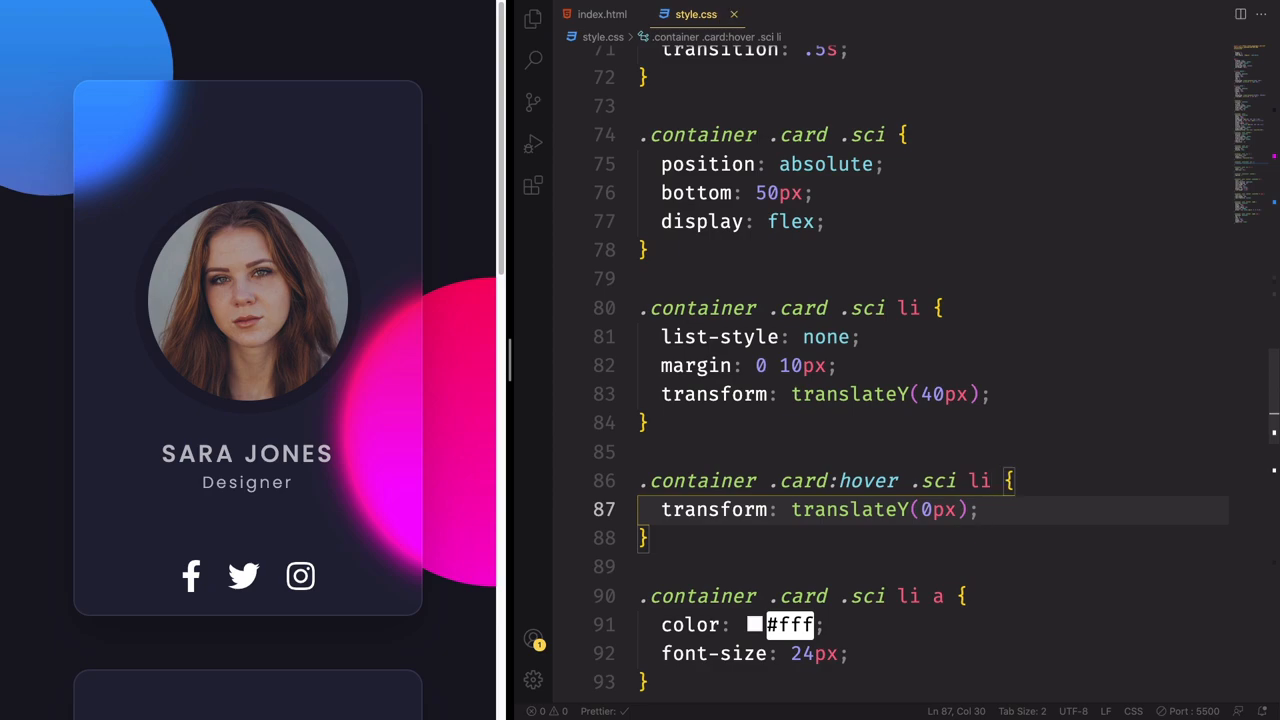
pyautogui.moveTo(450, 585)
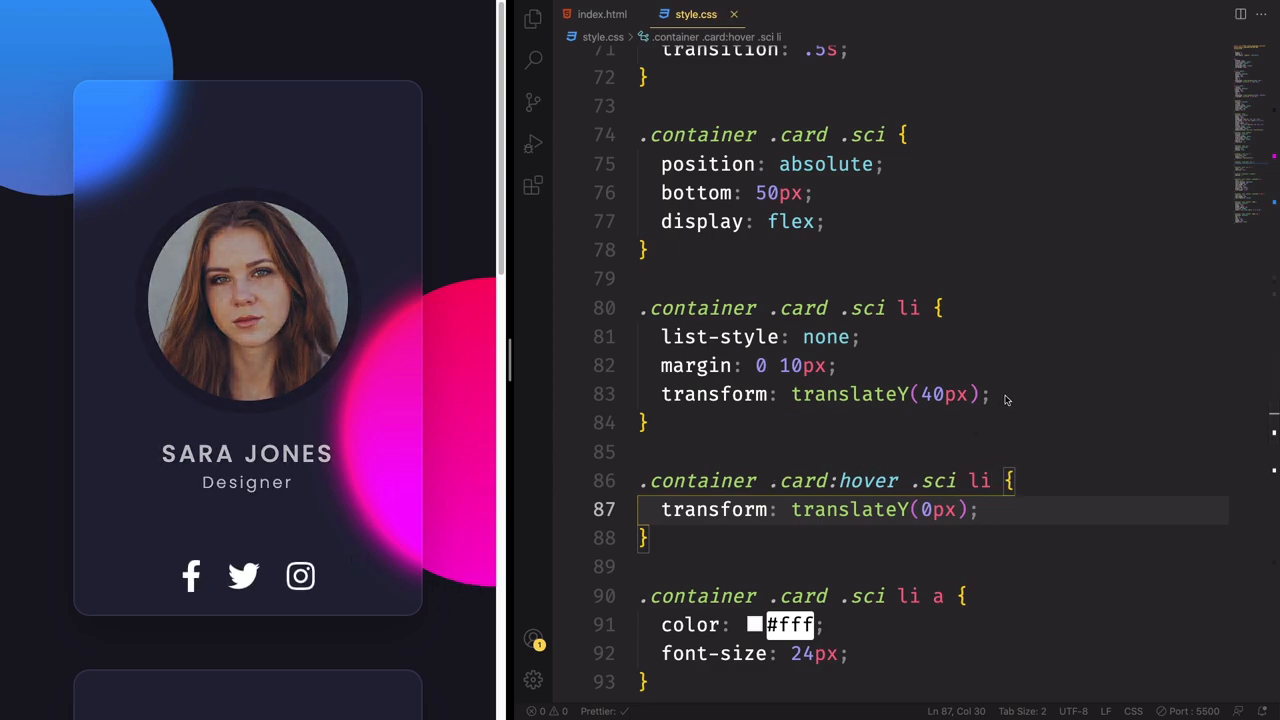
pyautogui.moveTo(990, 517)
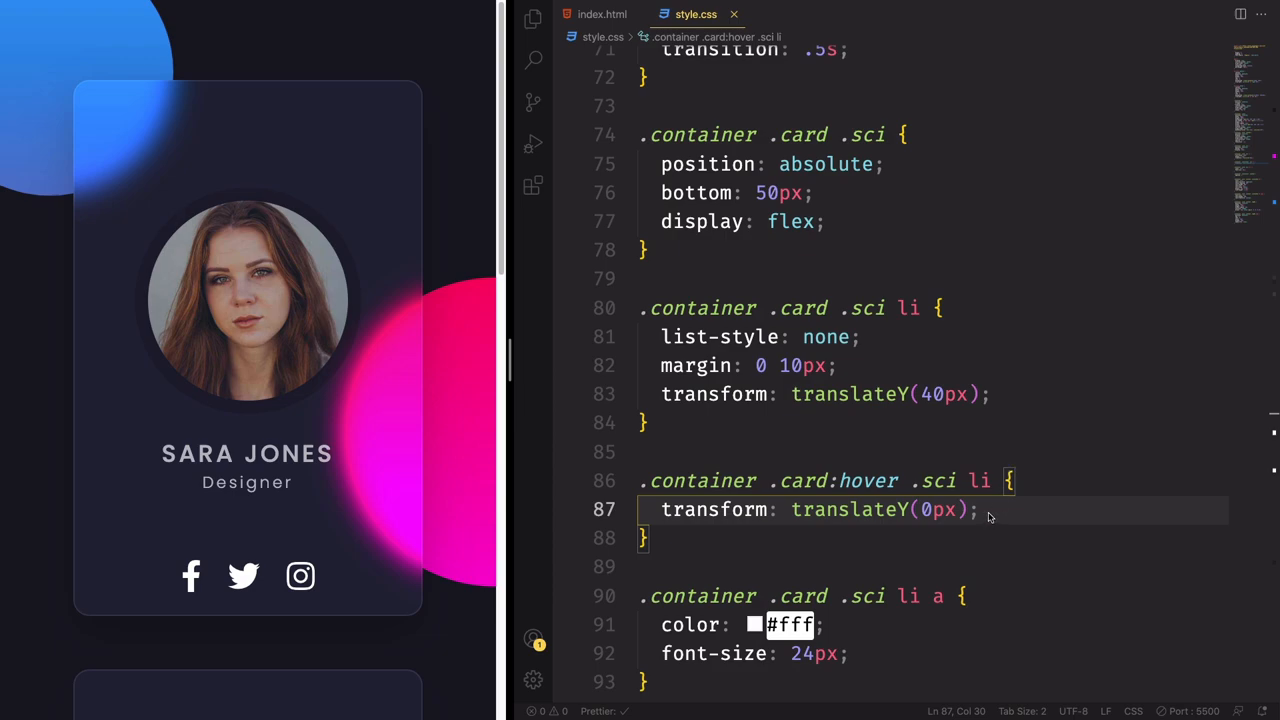
pyautogui.moveTo(1014, 396)
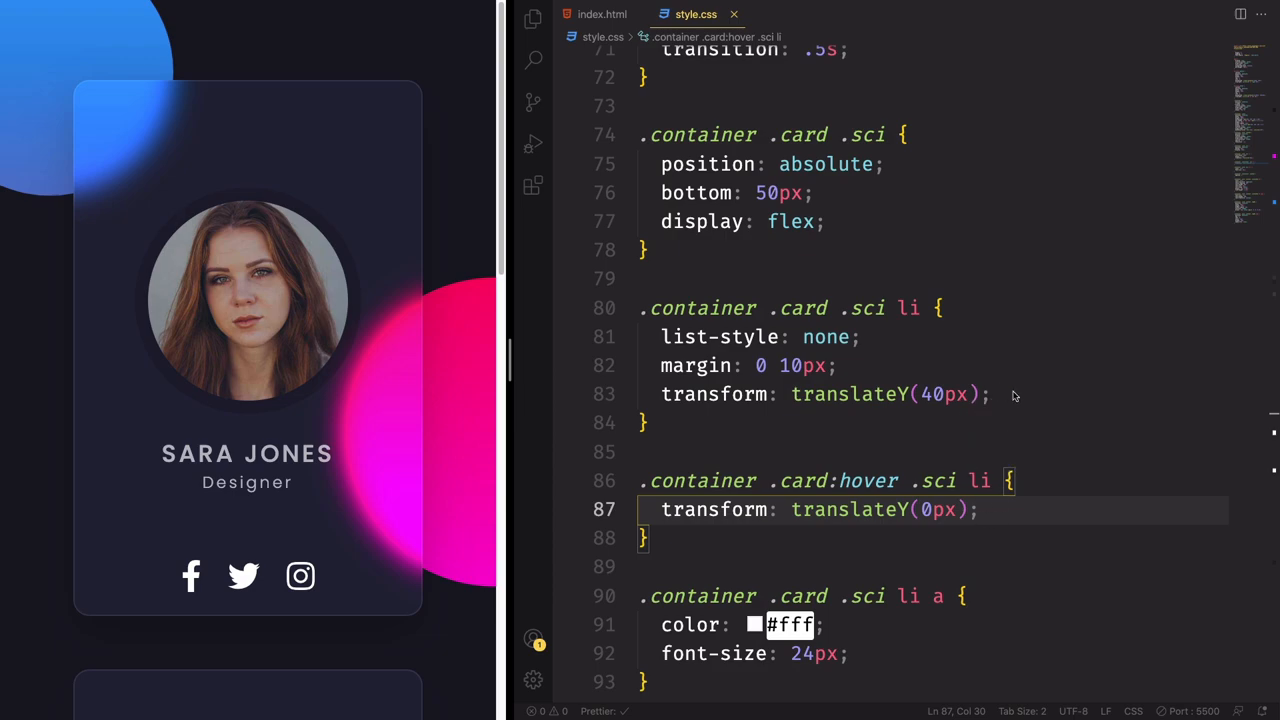
pyautogui.write('opacity: 1;')
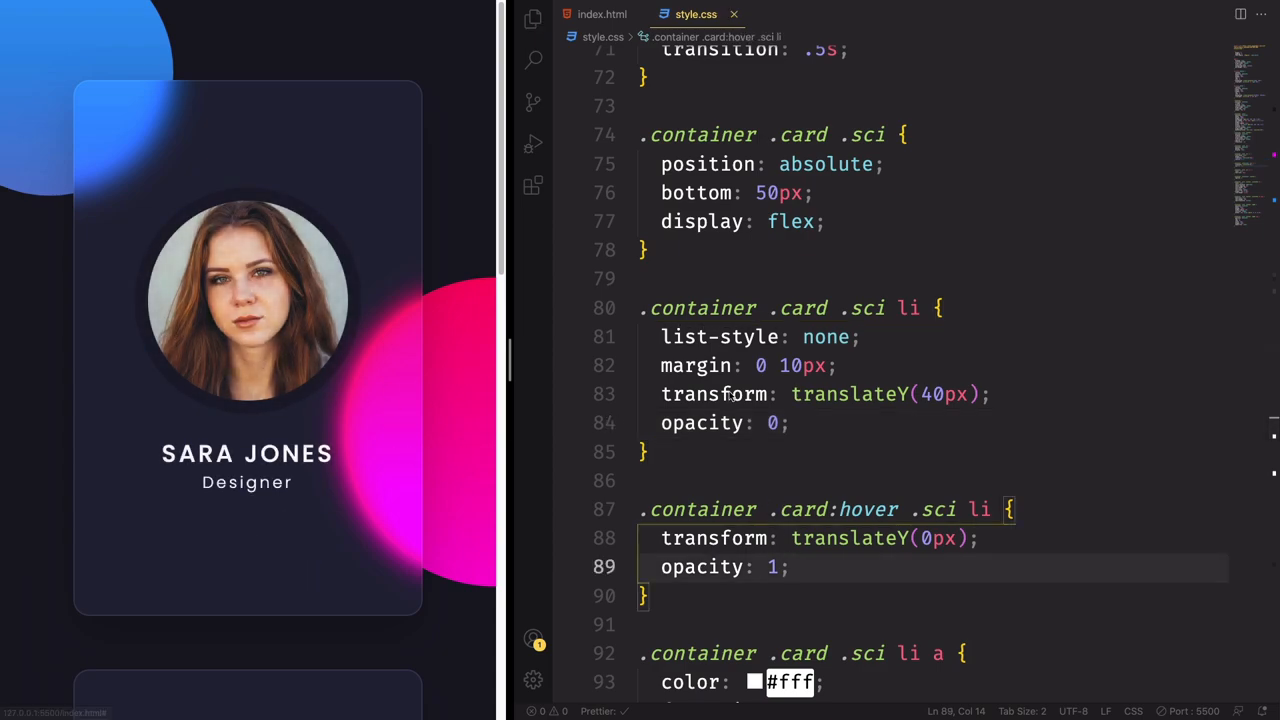
# Step: Give '.sci li' transition .5s and transition-delay calc(0.1s * var(--i))
pyautogui.click(790, 422)
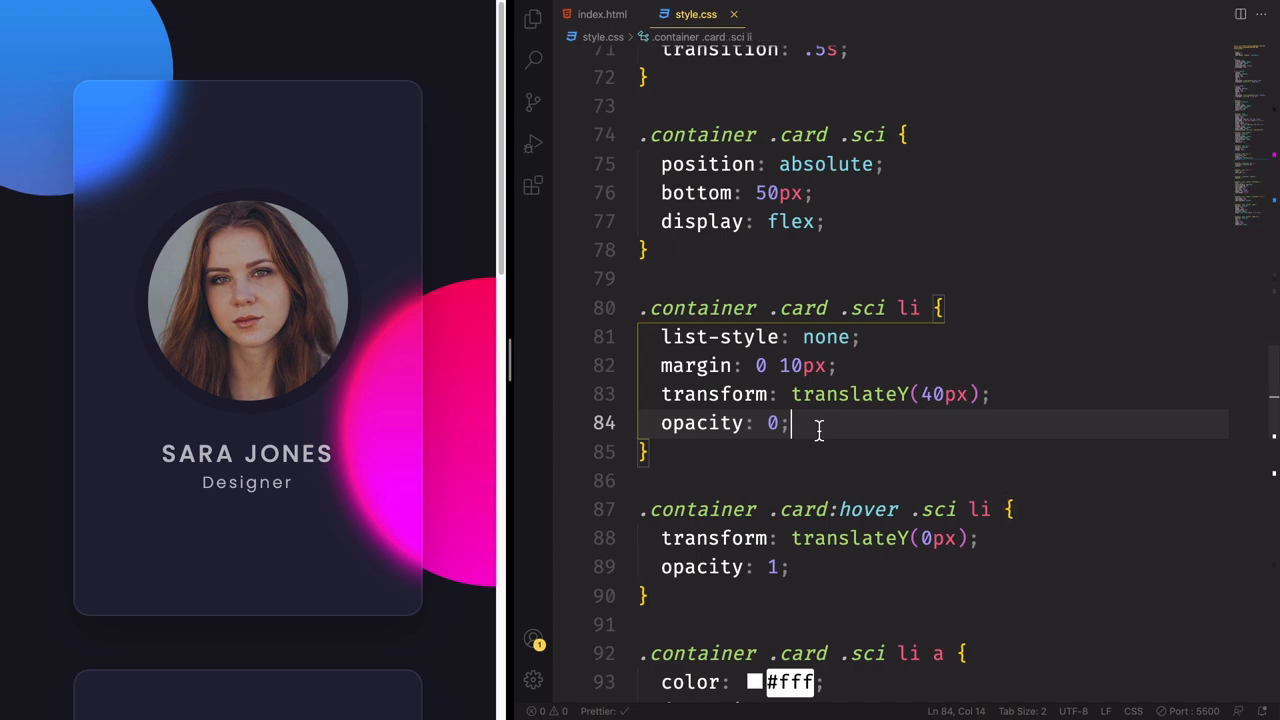
pyautogui.write('transition: ;')
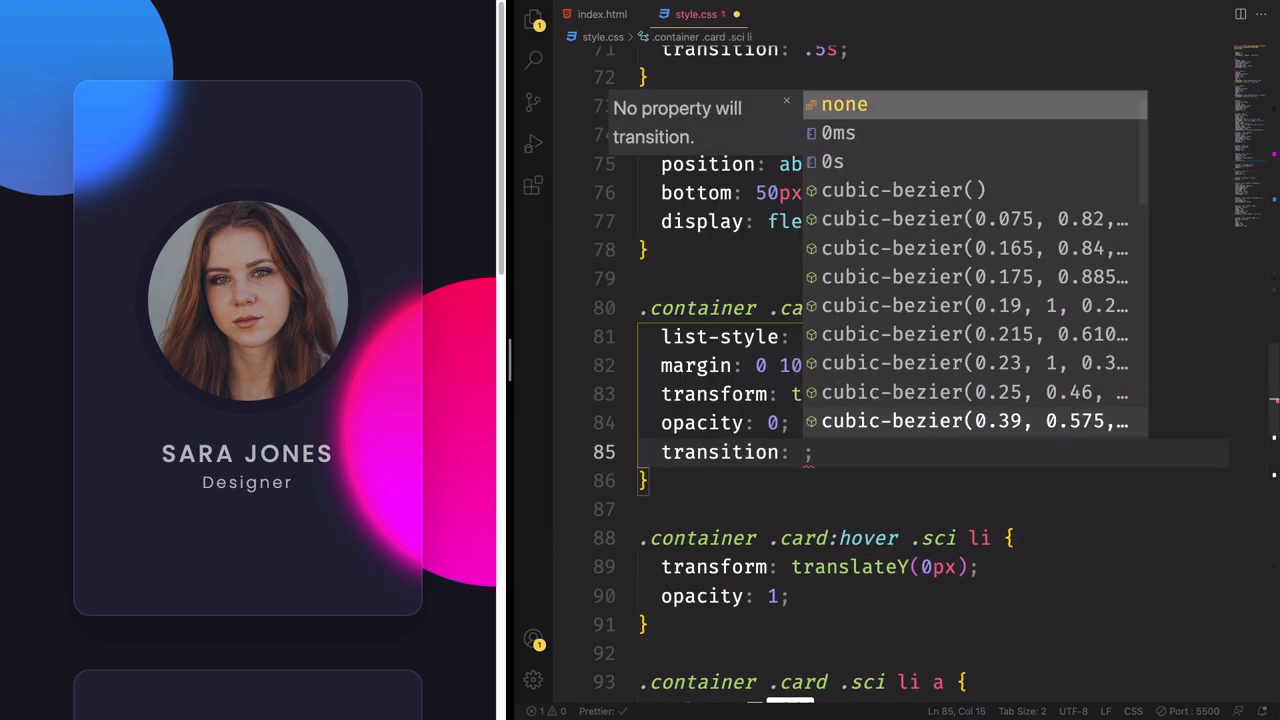
pyautogui.write('.5s')
pyautogui.write('transition-delay: ;')
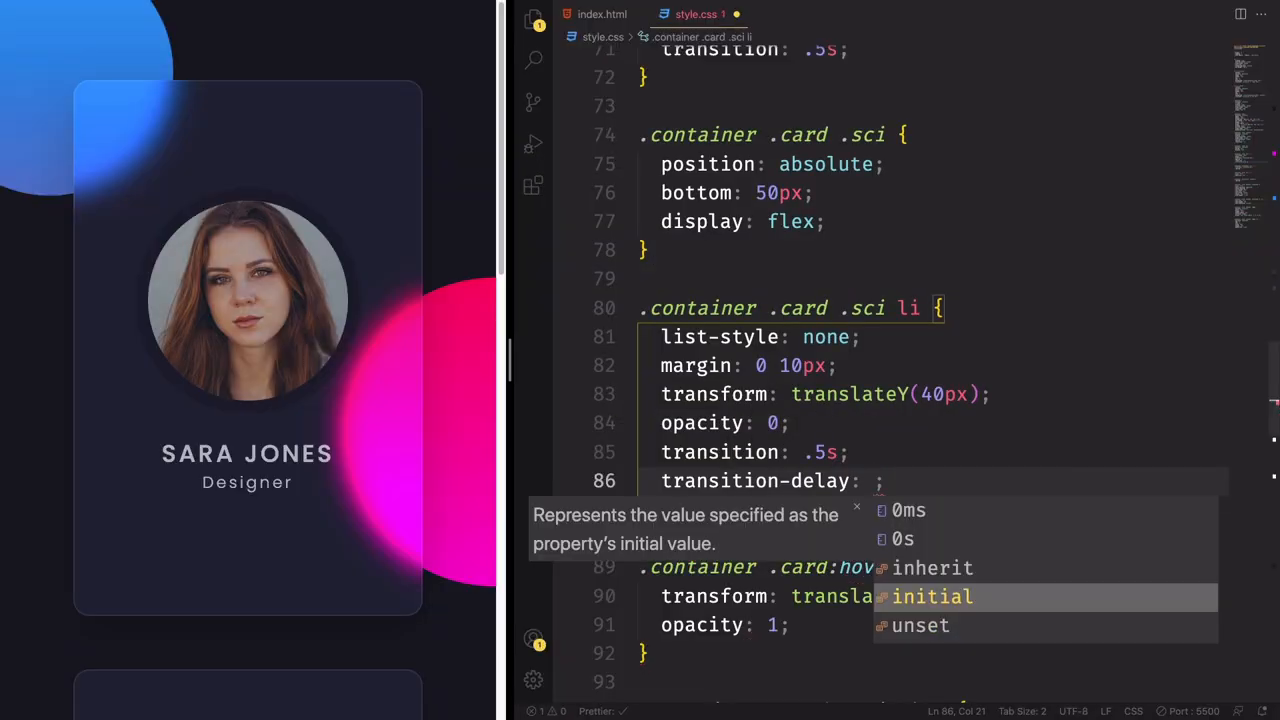
pyautogui.write('calc()')
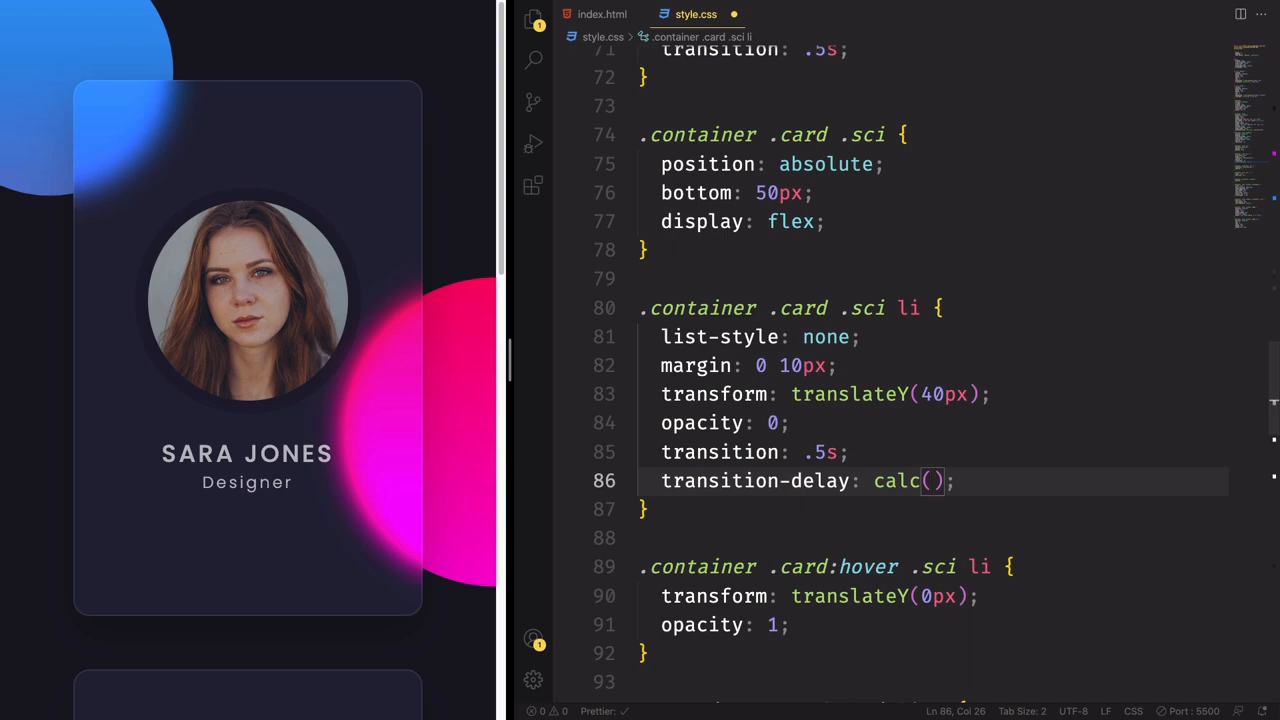
pyautogui.write('0.1s * var')
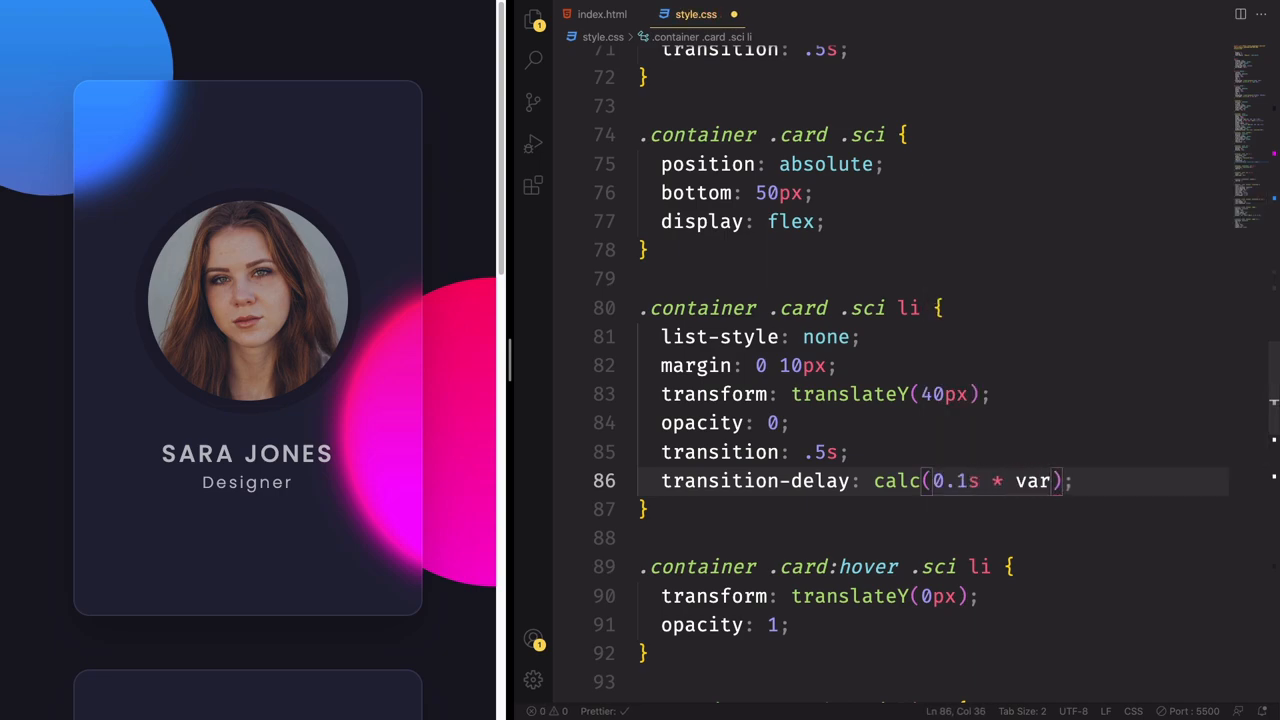
pyautogui.write('--i)')
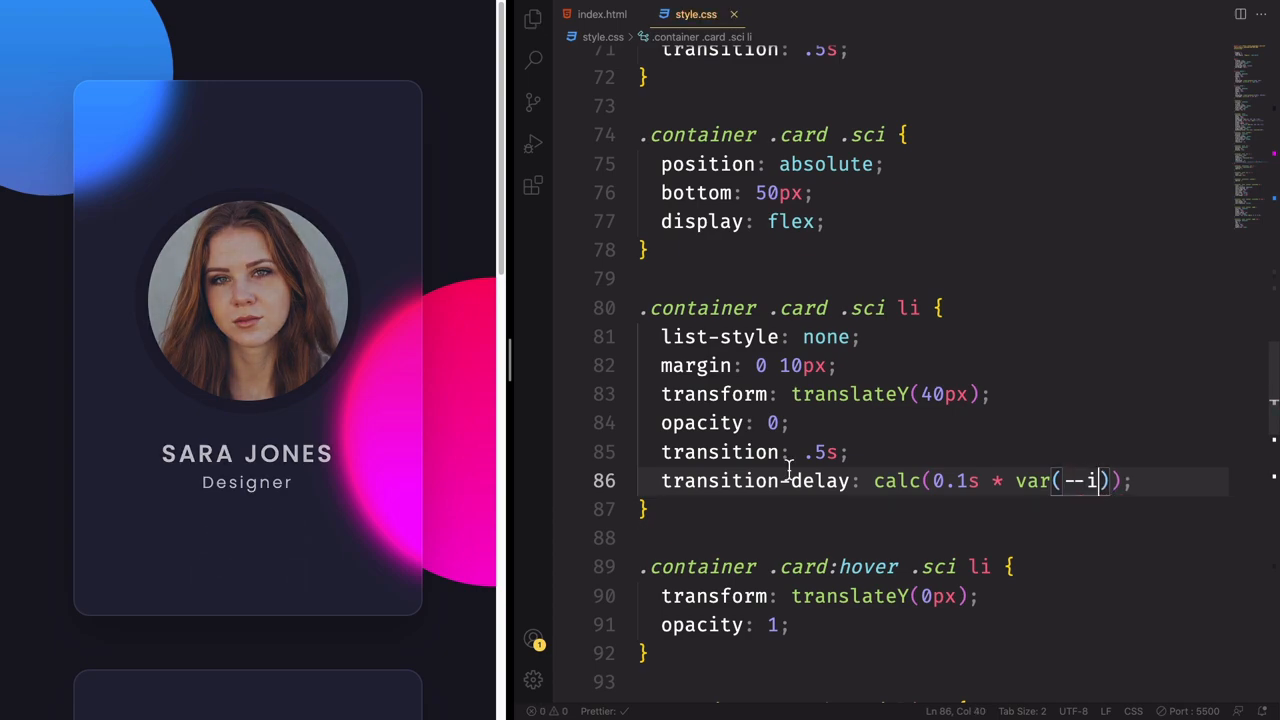
pyautogui.click(601, 14)
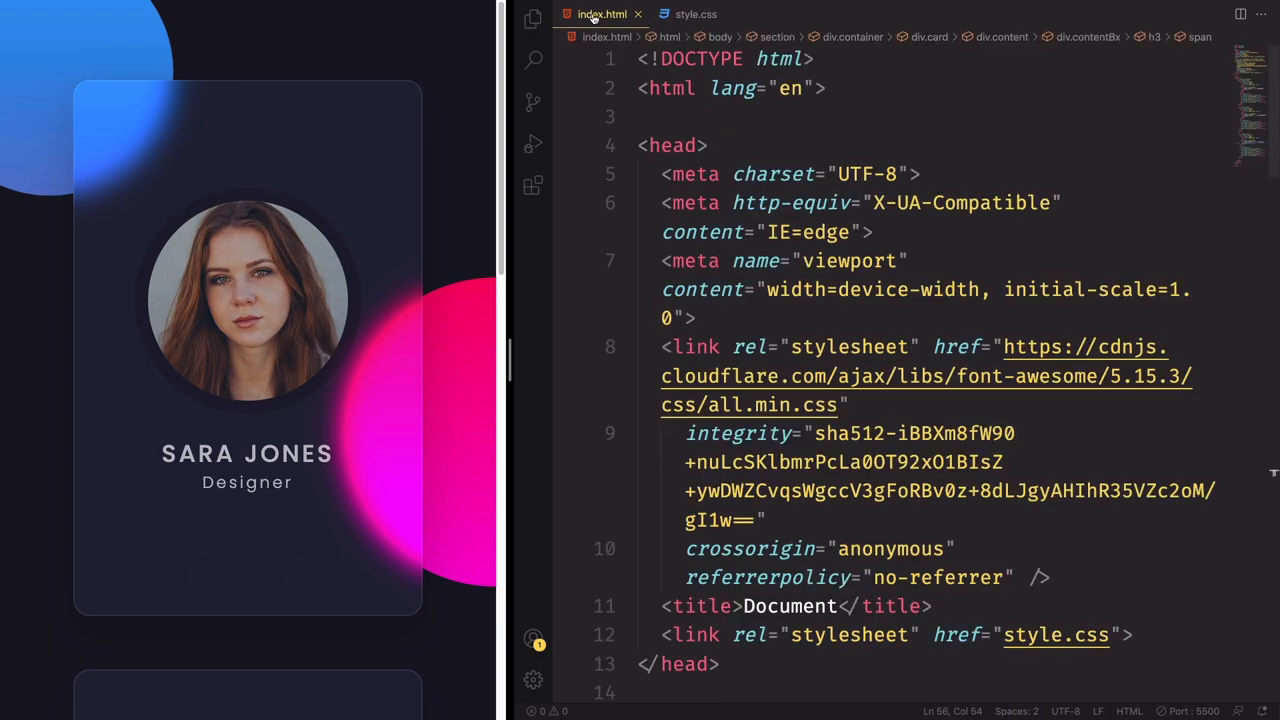
pyautogui.scroll(-3)
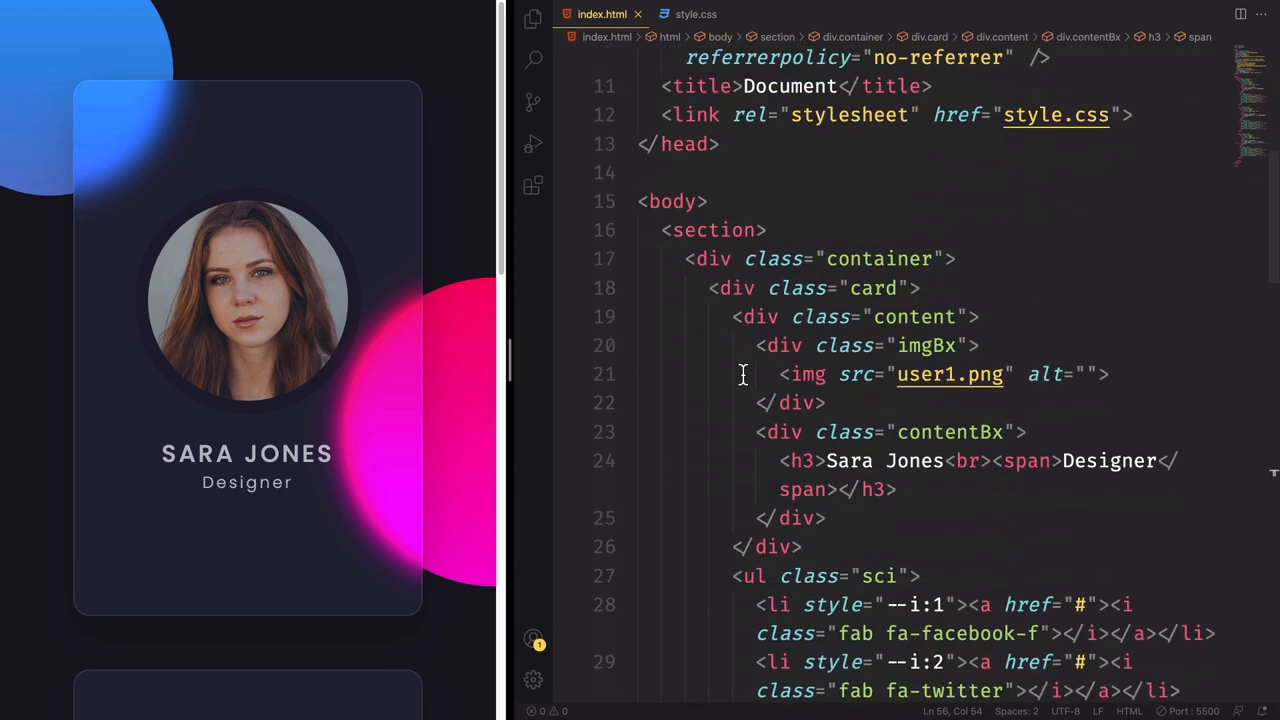
pyautogui.scroll(-3)
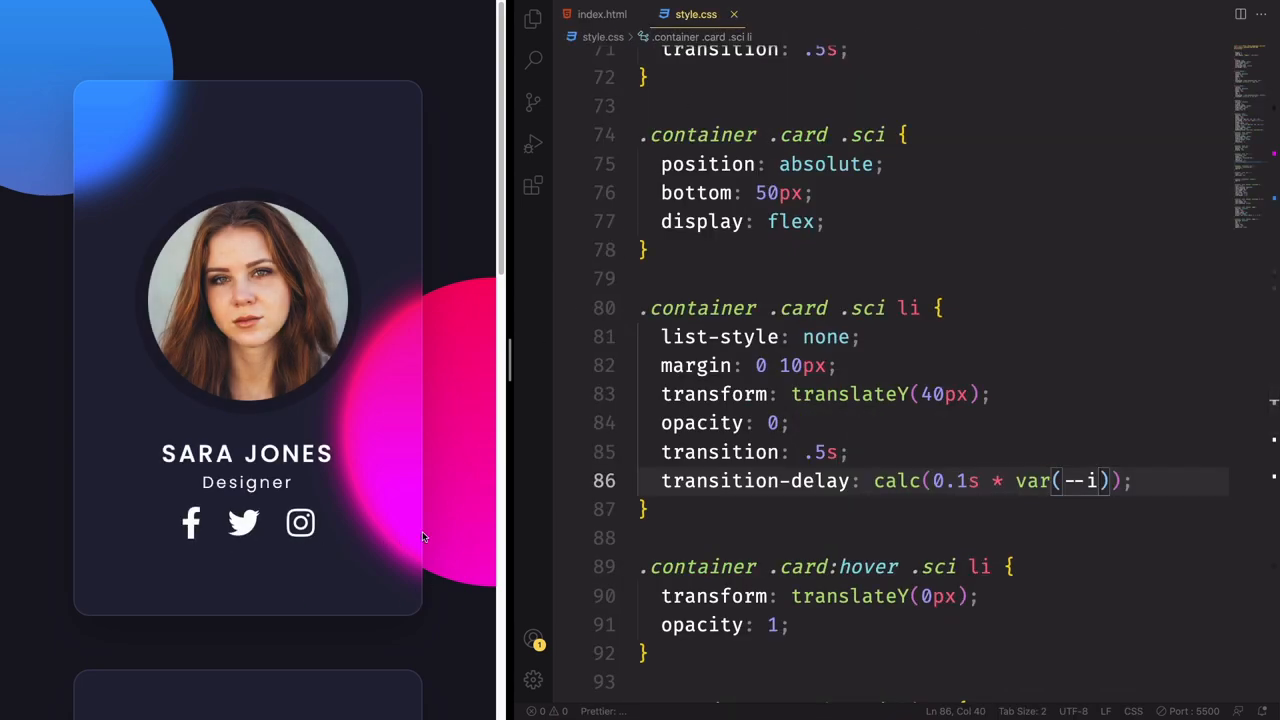
pyautogui.moveTo(485, 488)
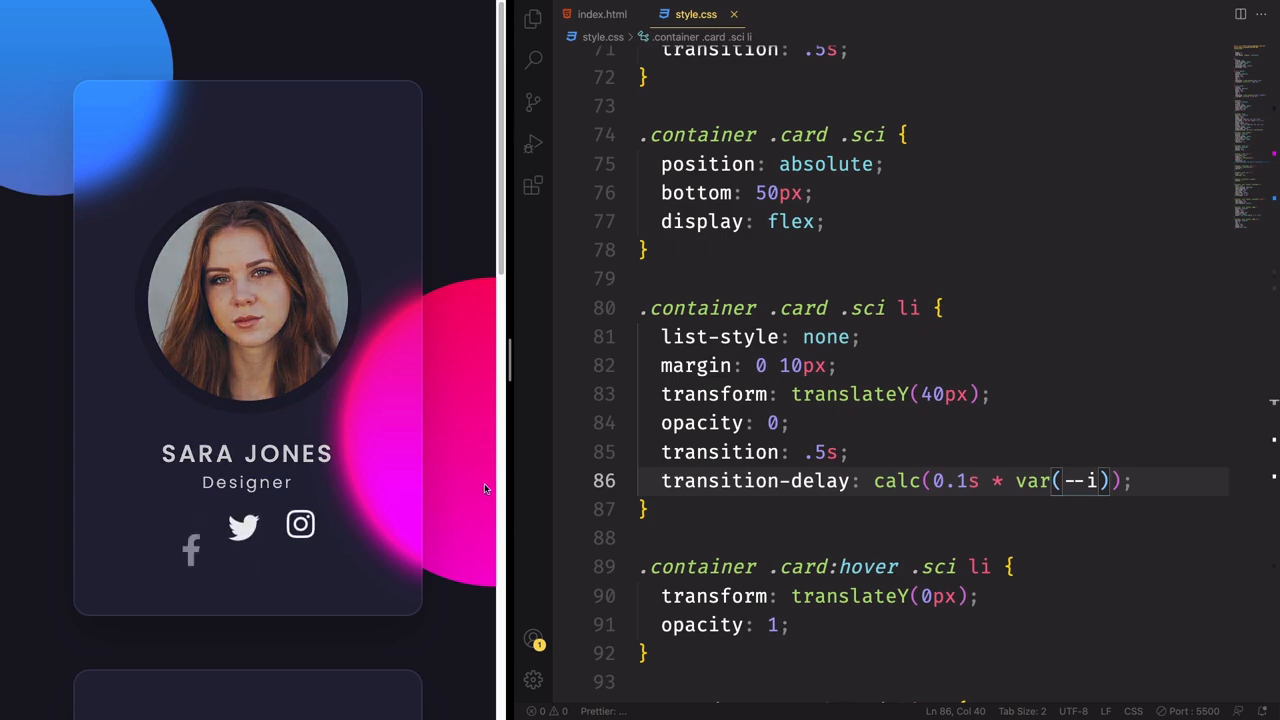